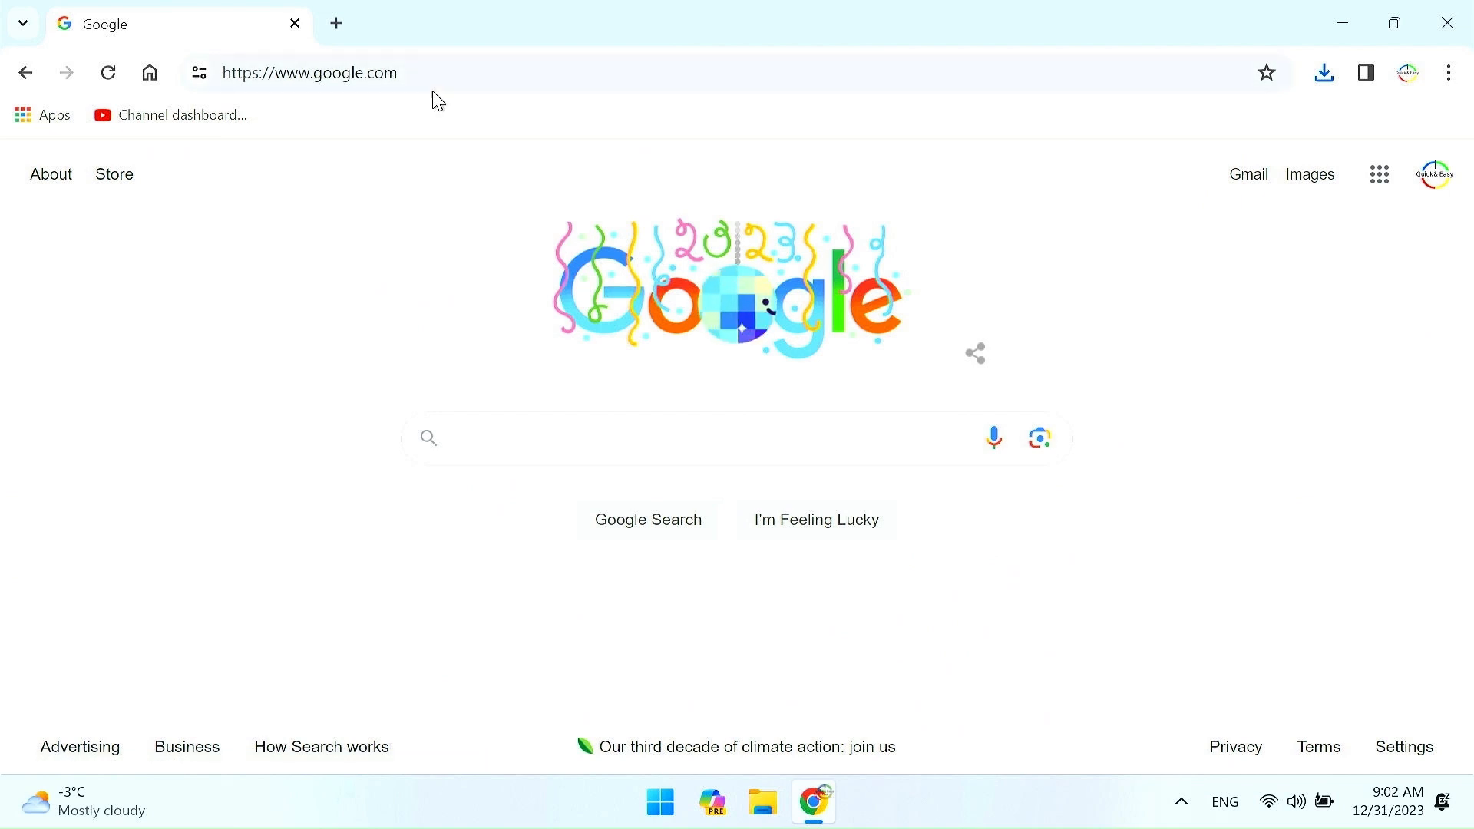
Search Google for 'ventoy' and follow the ventoy.net Downloads sub-link.
left_click(310, 72)
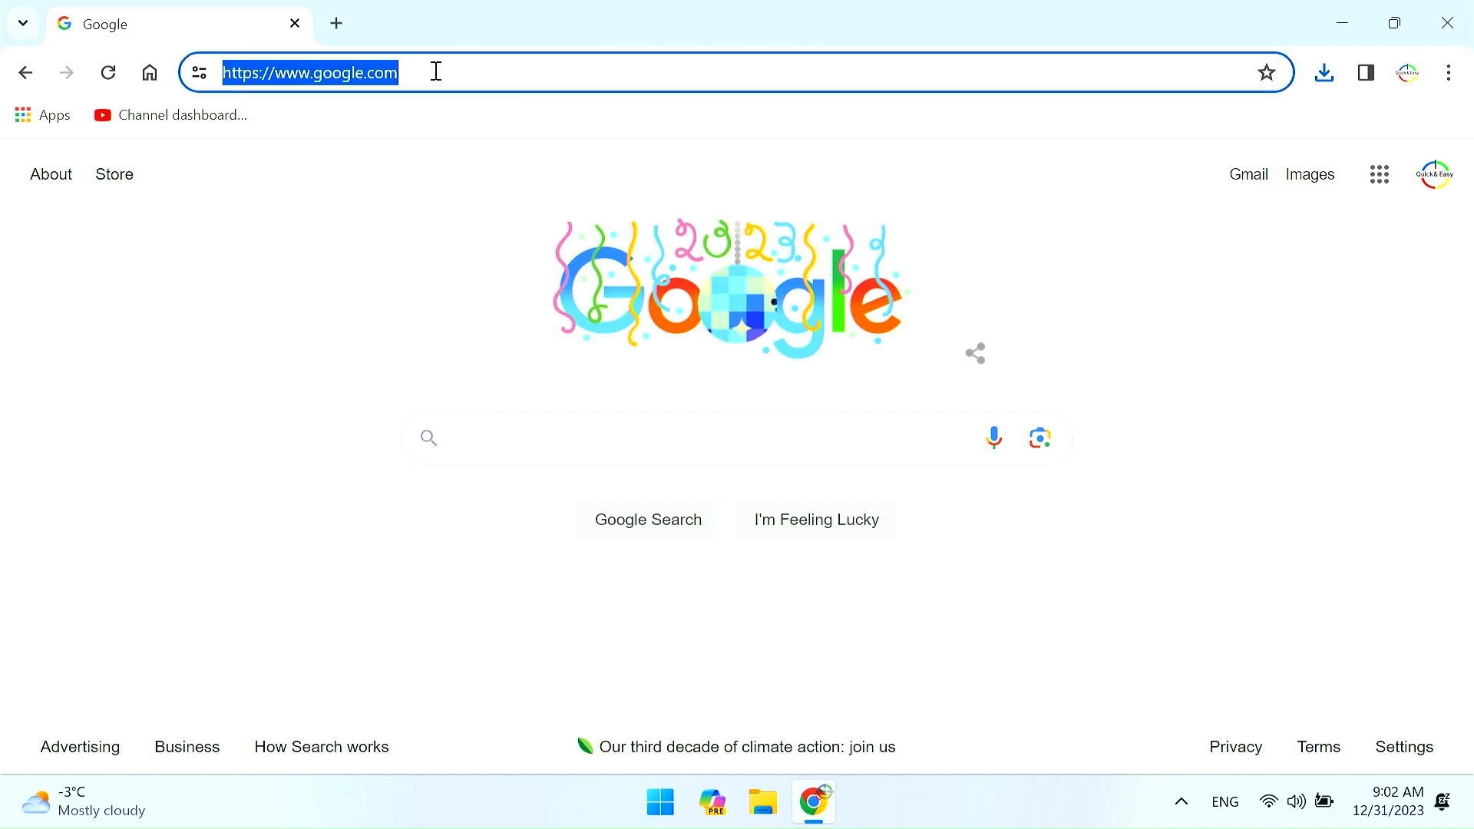
type("ventoy")
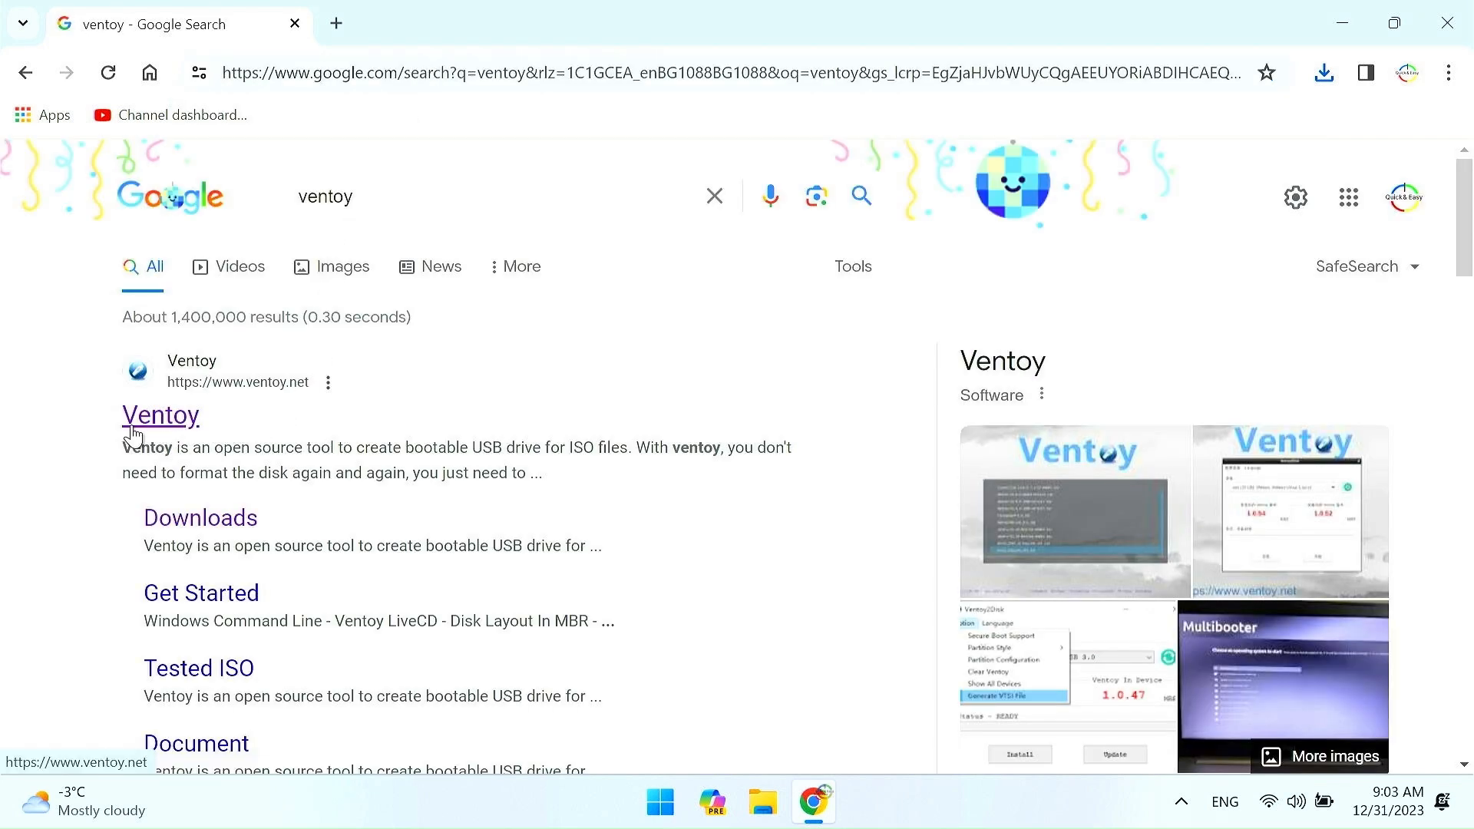
left_click(199, 517)
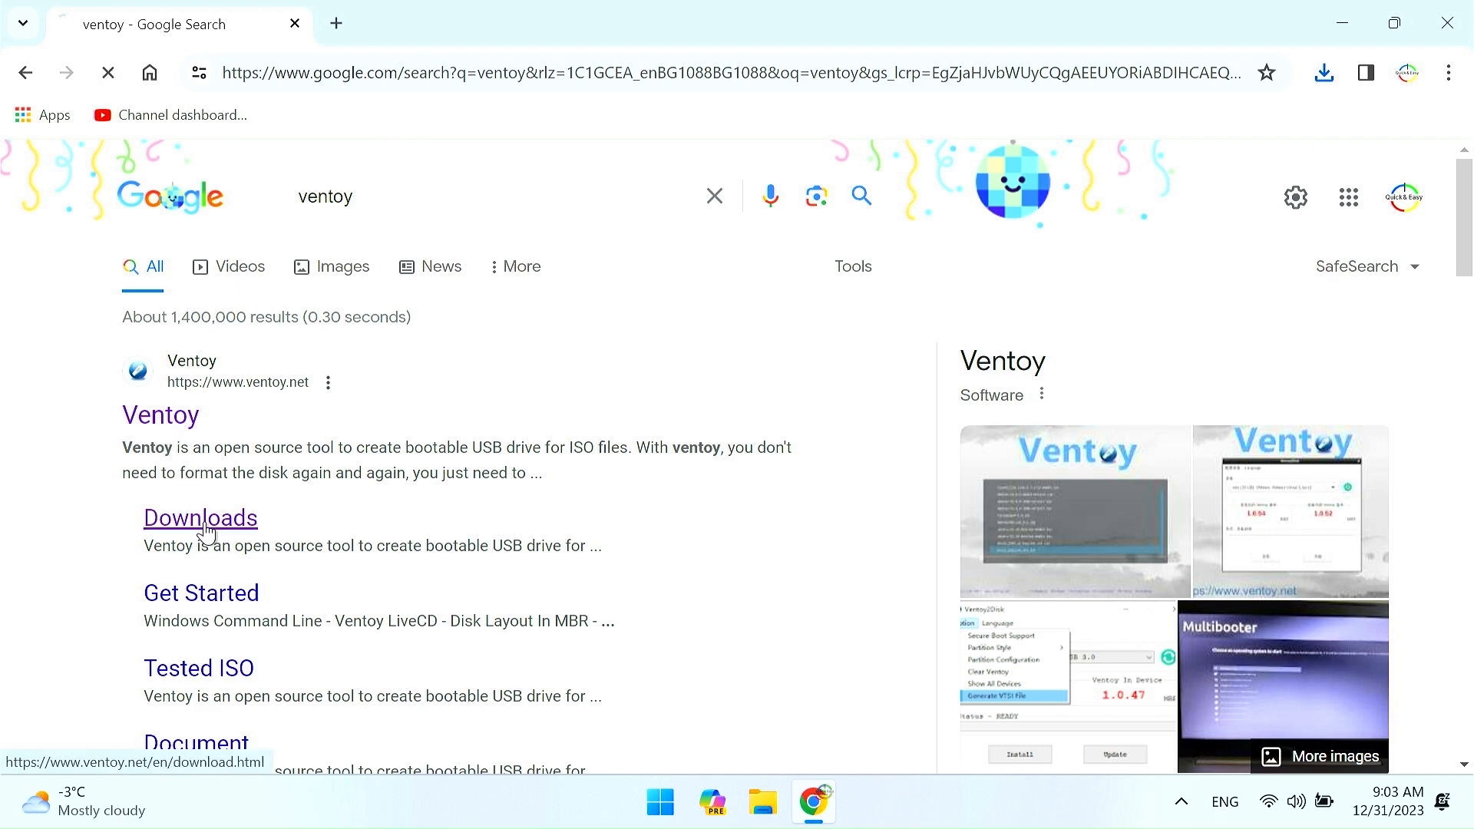
left_click(200, 517)
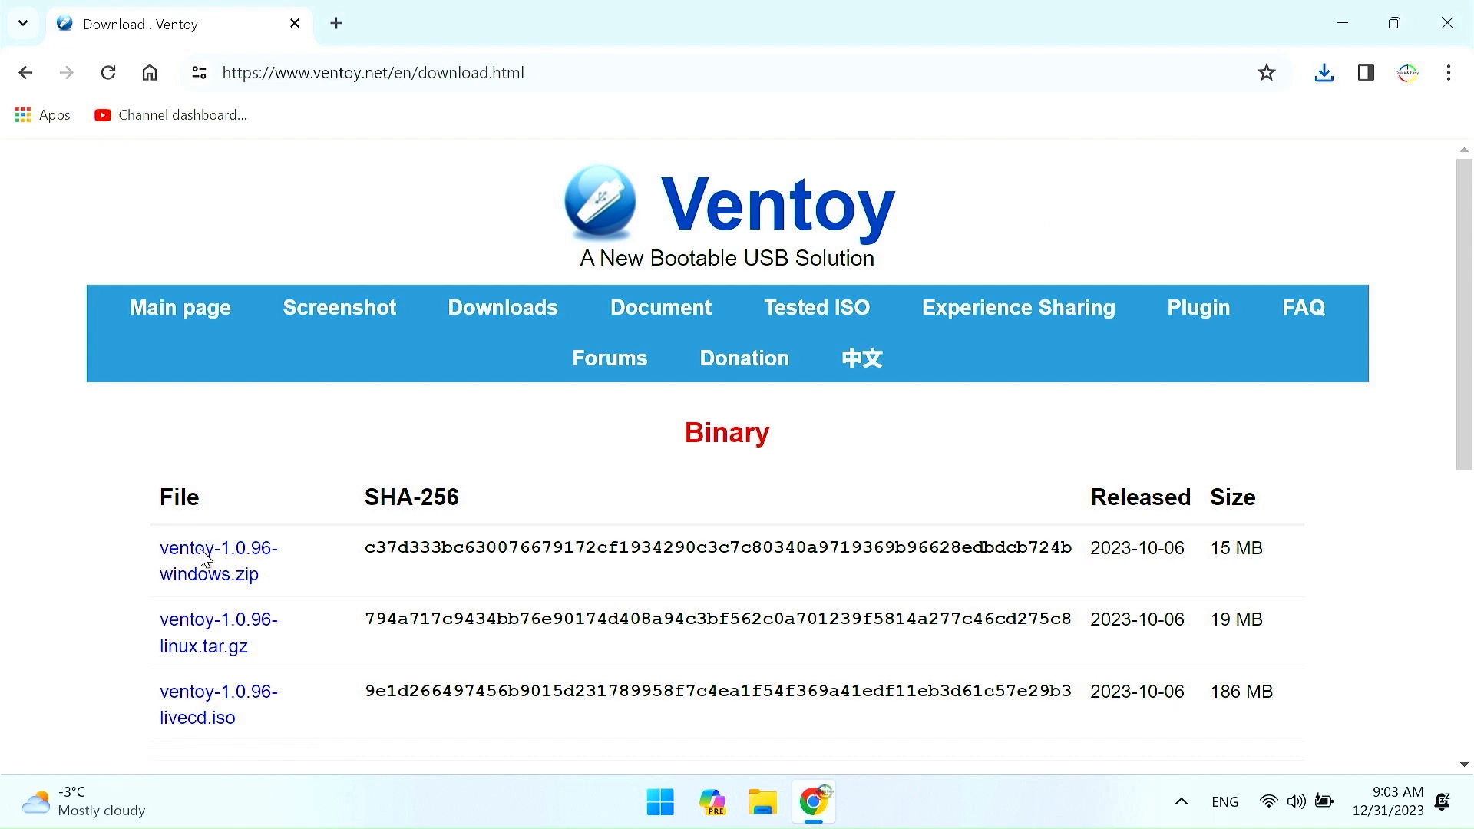
Download ventoy-1.0.96-windows.zip via SourceForge's Download Latest Version.
left_click(217, 560)
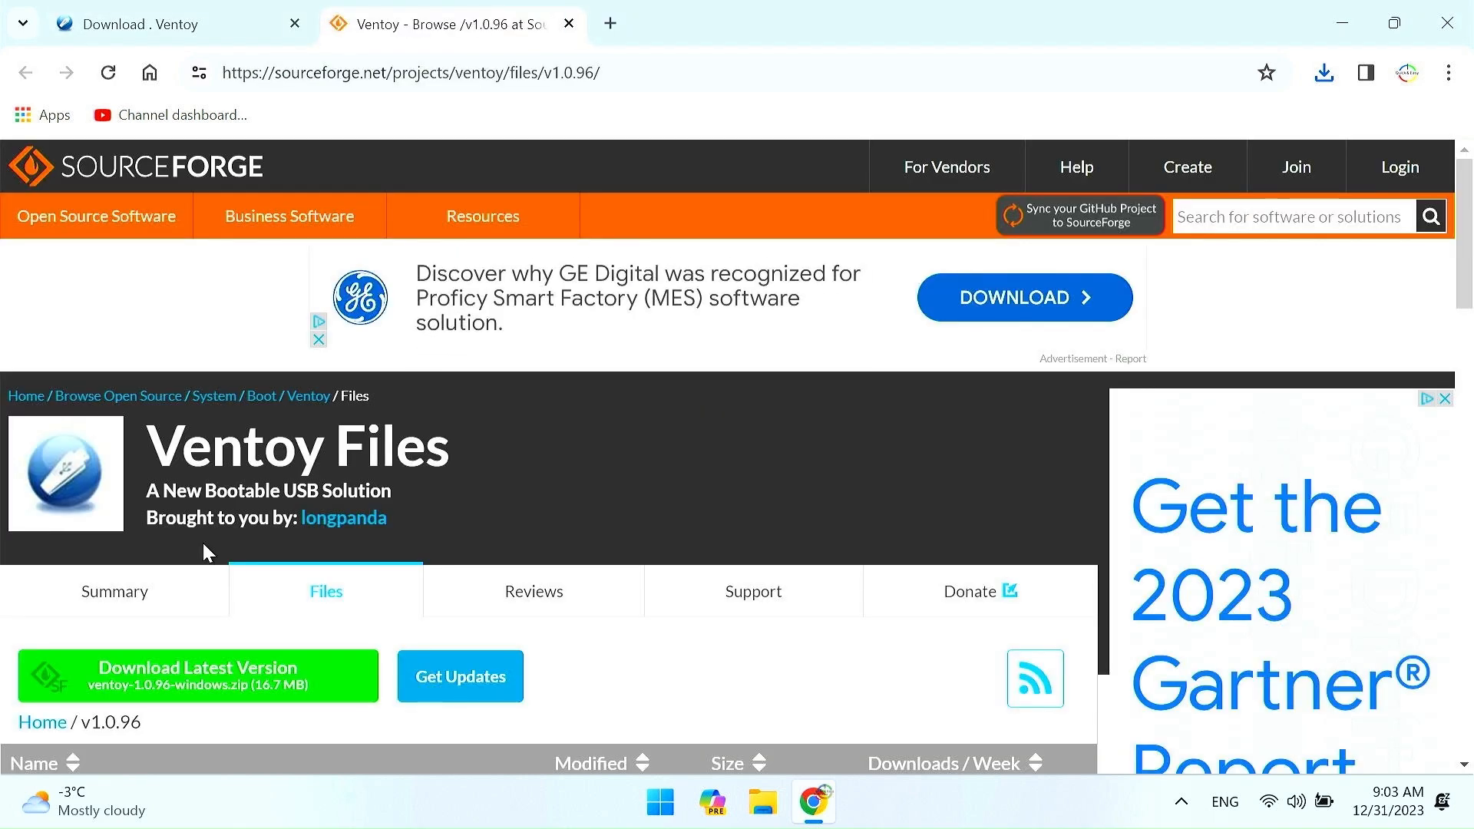
left_click(198, 676)
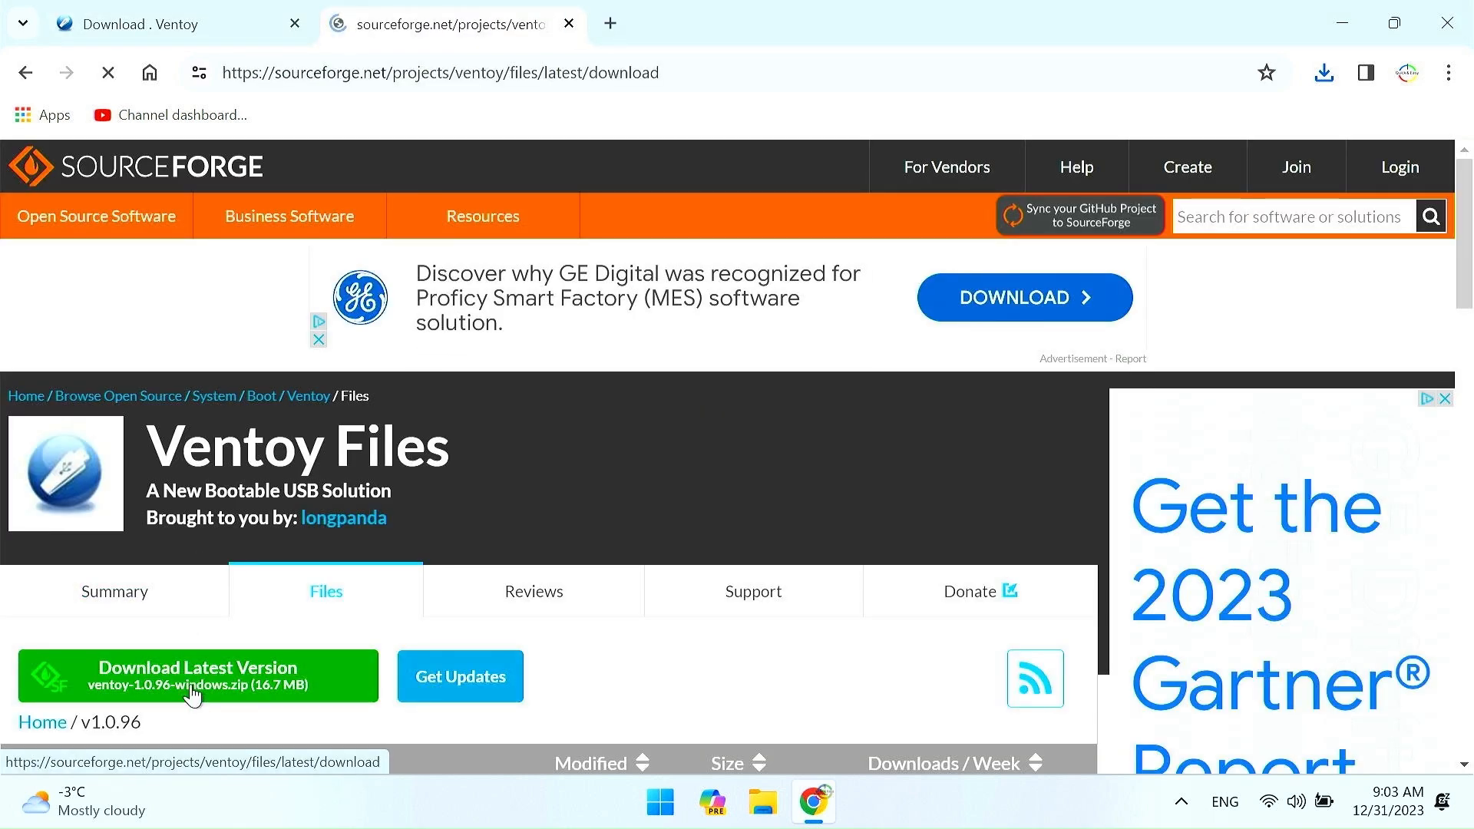
left_click(198, 674)
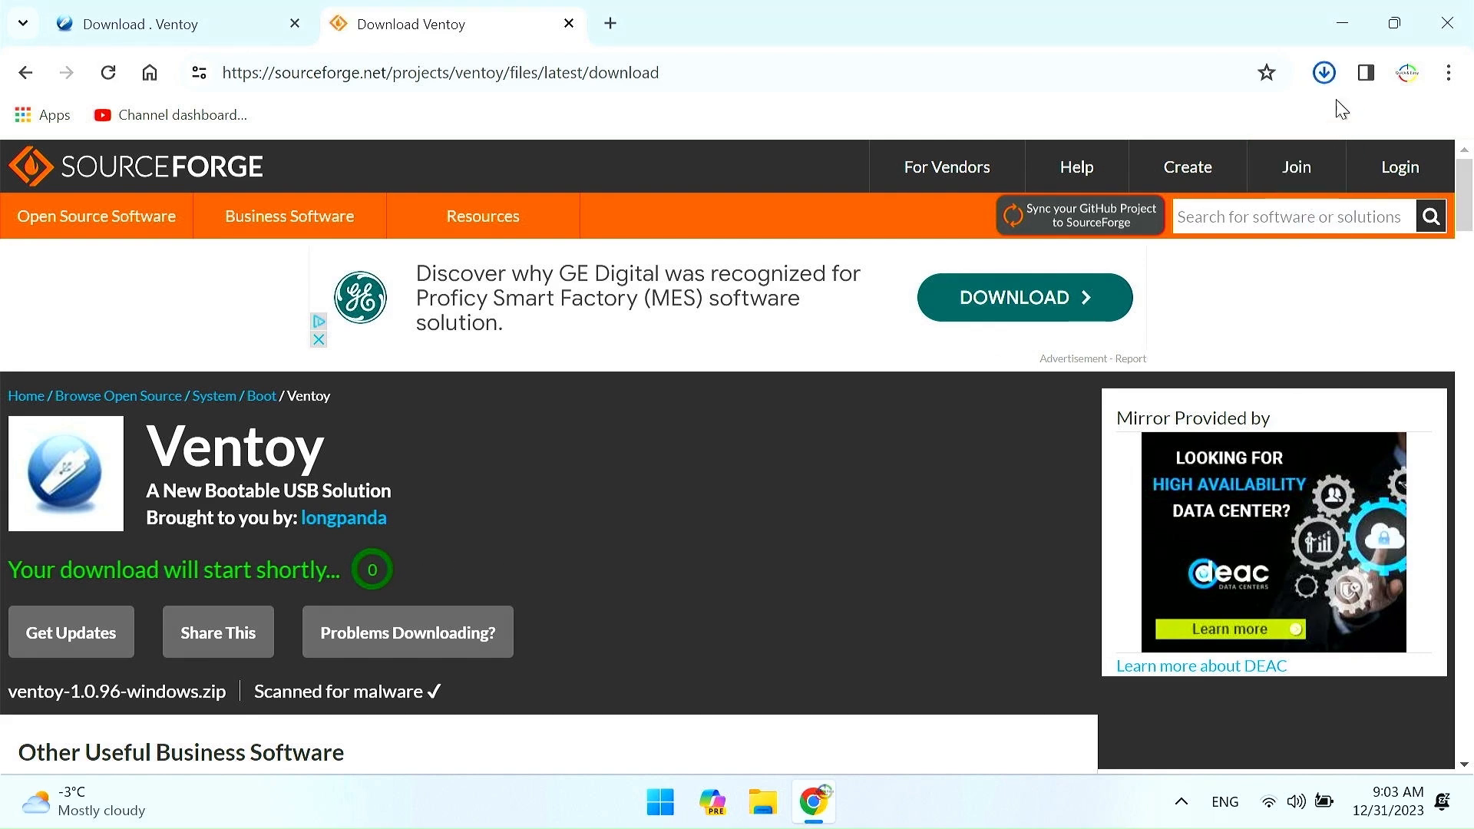
From Chrome's downloads bubble, show the finished Ventoy zip in its folder.
left_click(1326, 72)
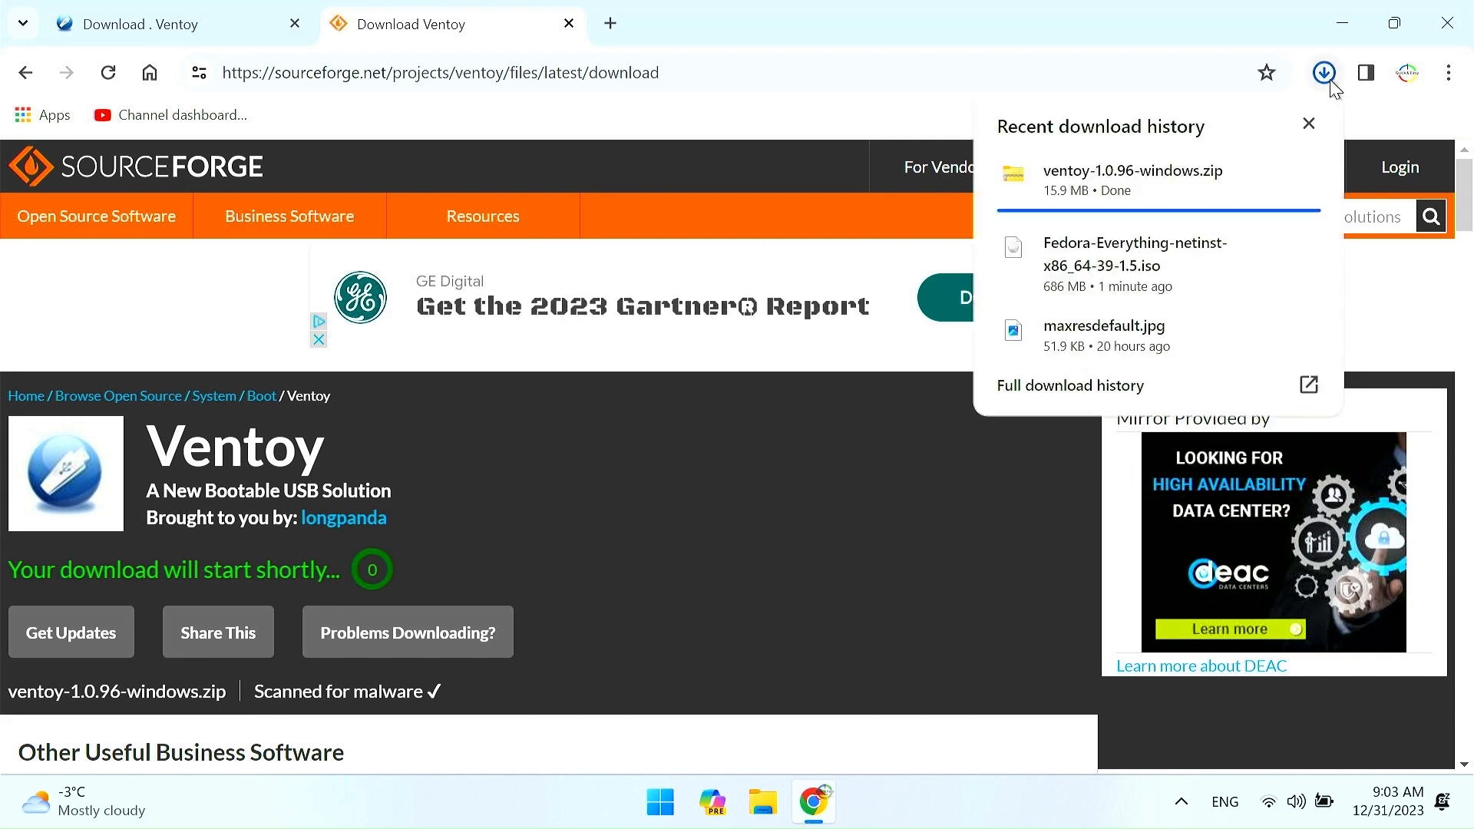
left_click(1308, 123)
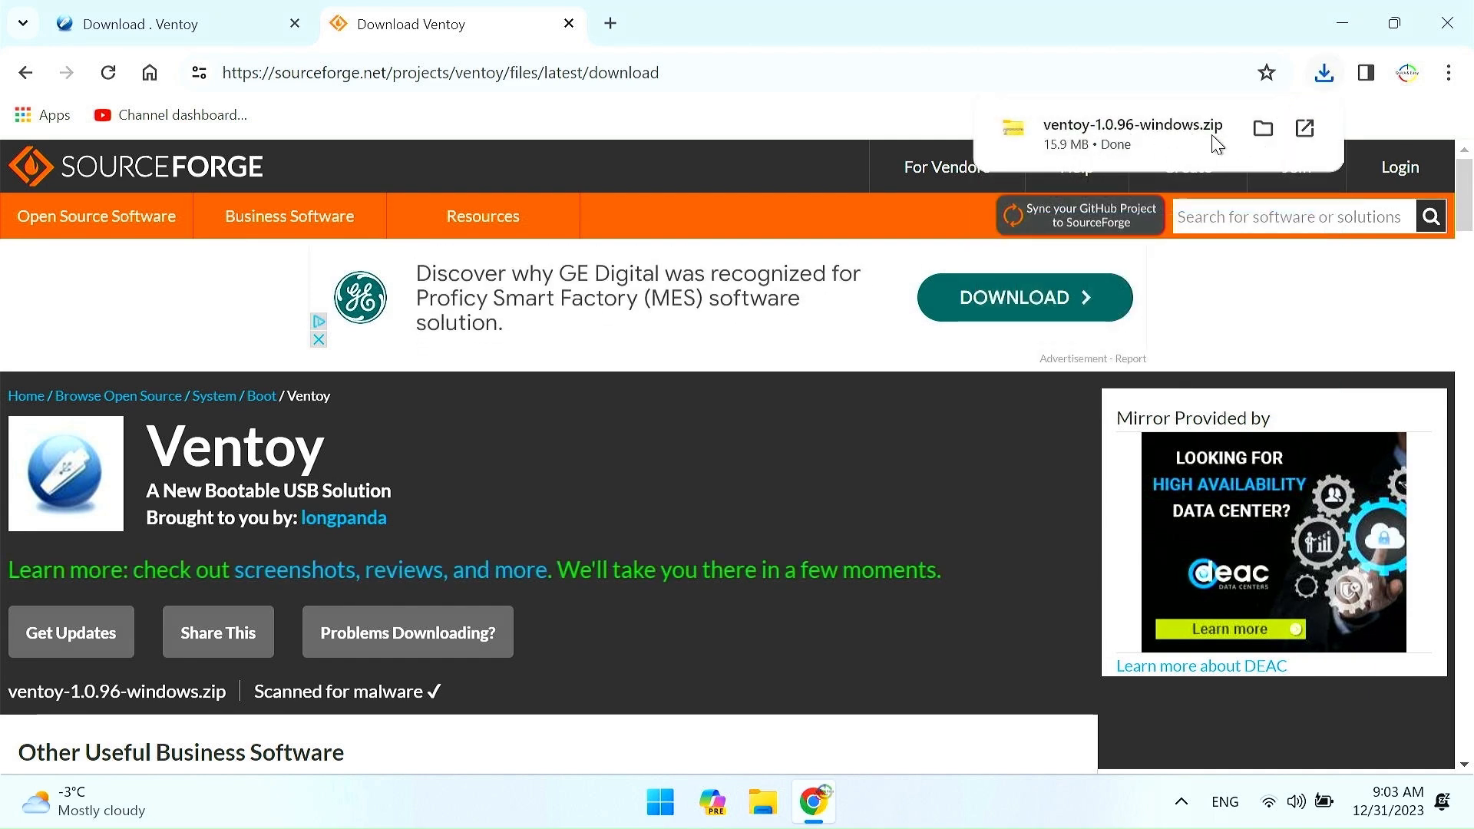
left_click(1263, 128)
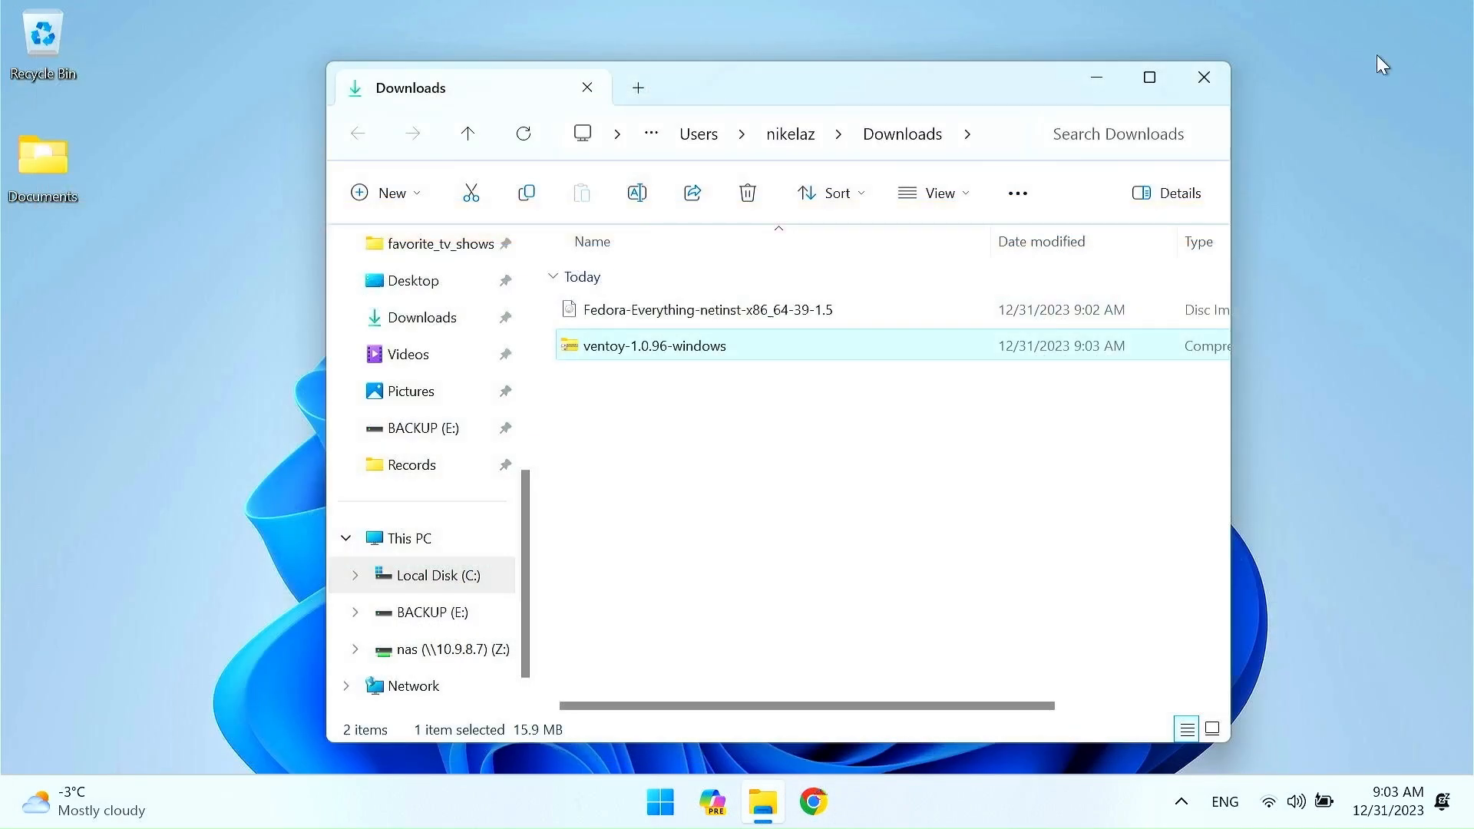
mouse_move(594, 355)
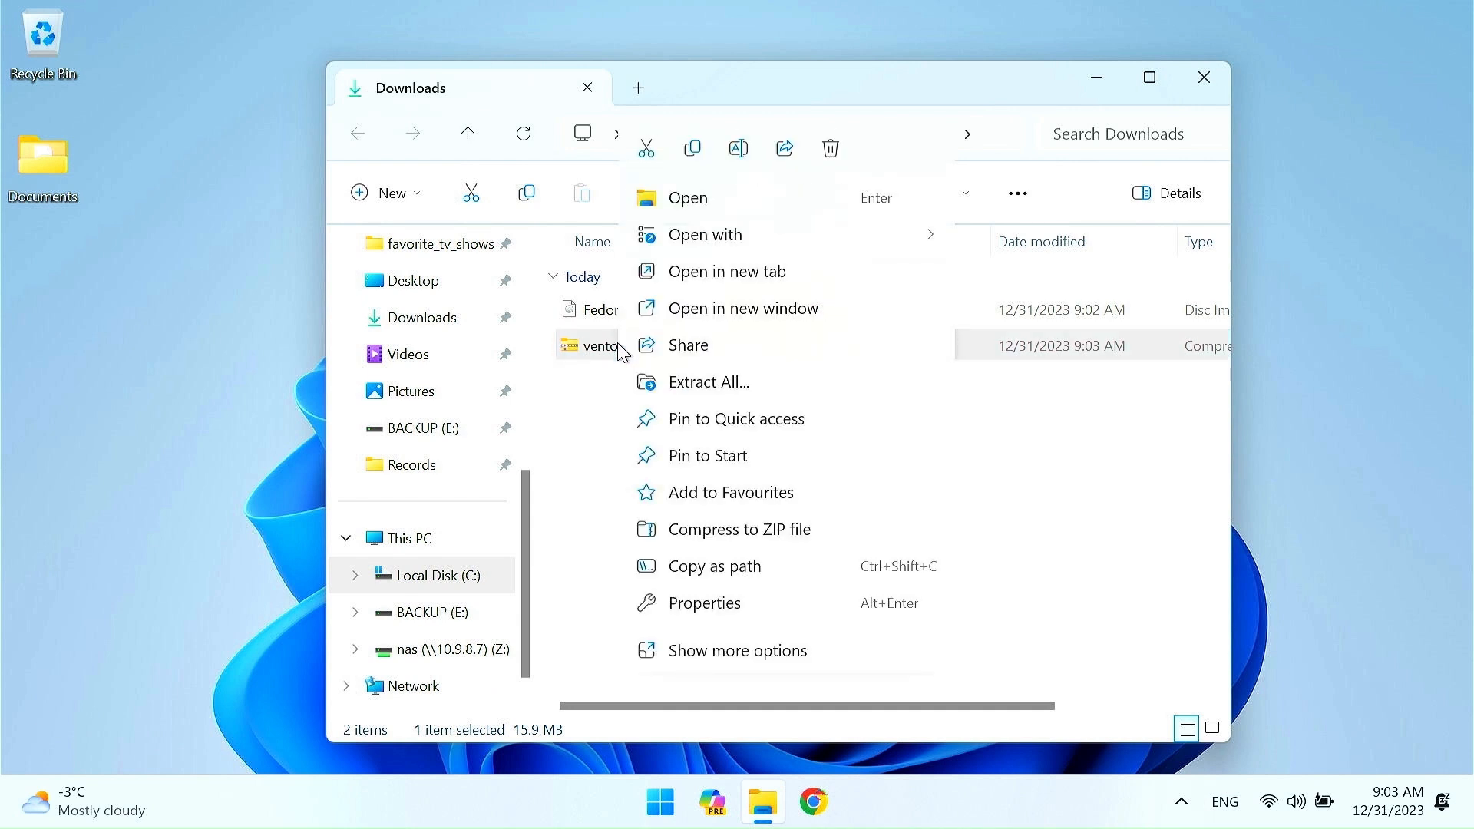
Extract the zip into a ventoy-1.0.96-windows folder and delete the leftover zip.
left_click(706, 382)
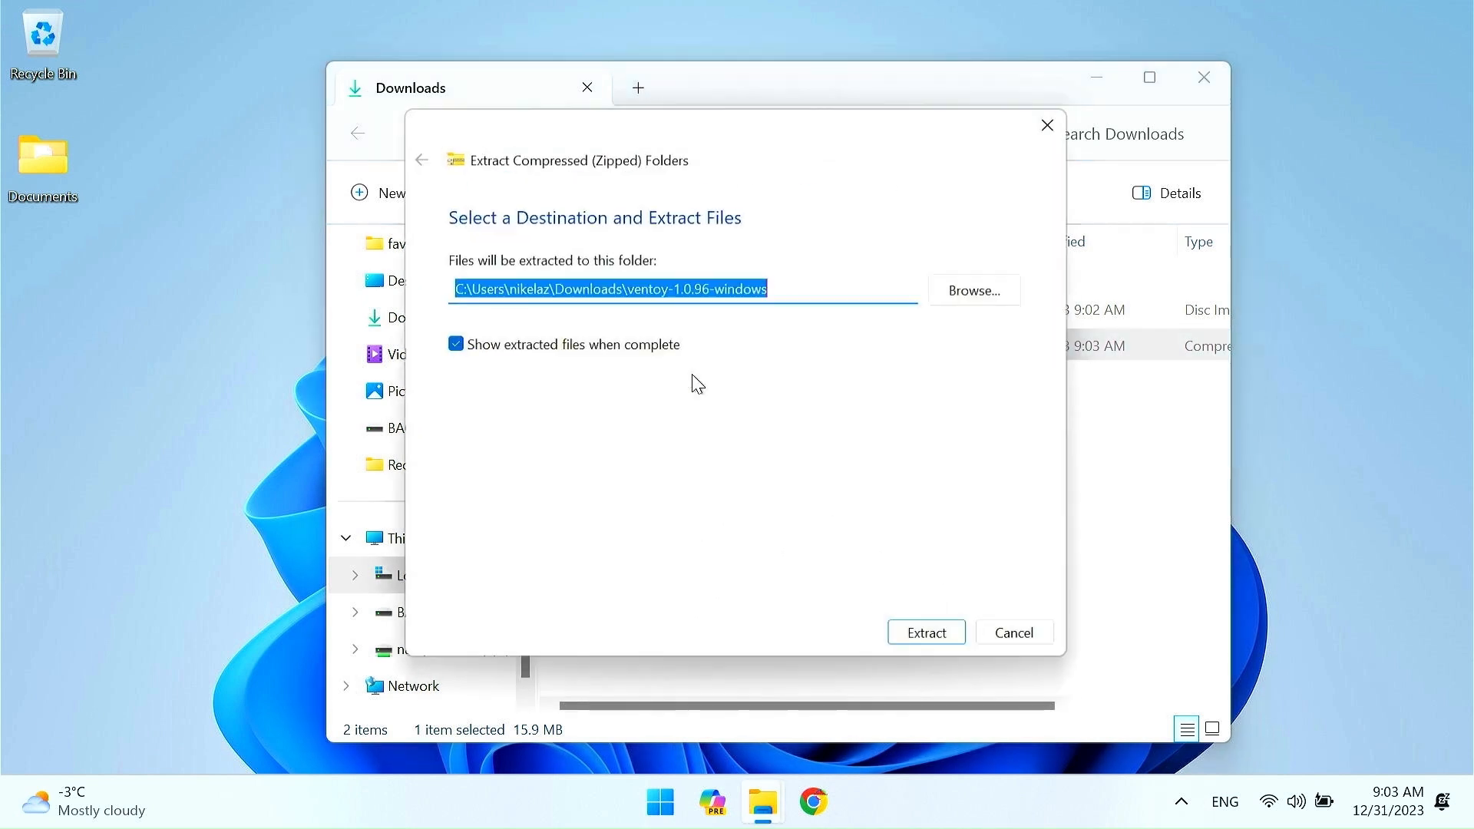
left_click(924, 631)
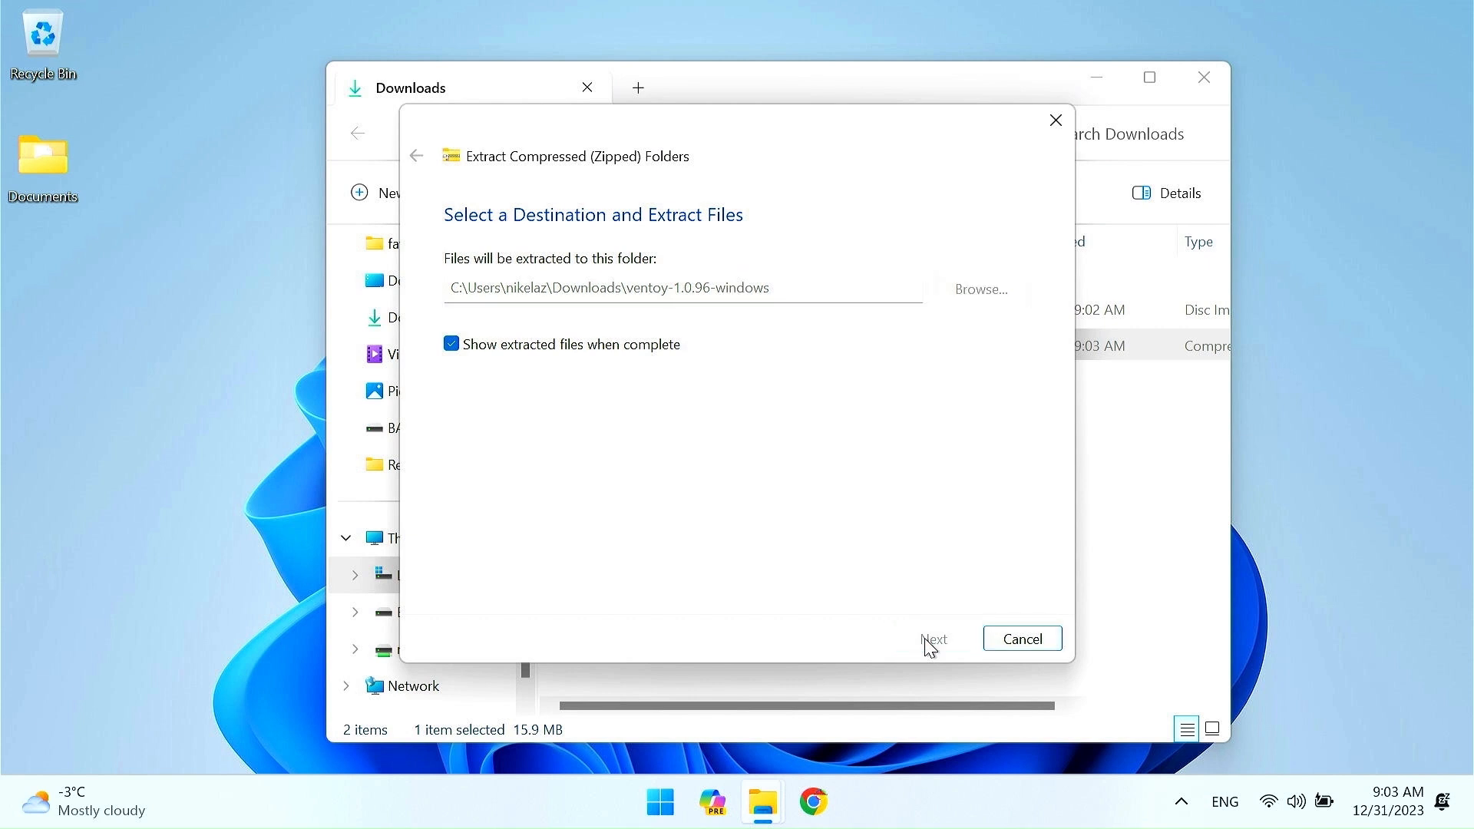
left_click(932, 639)
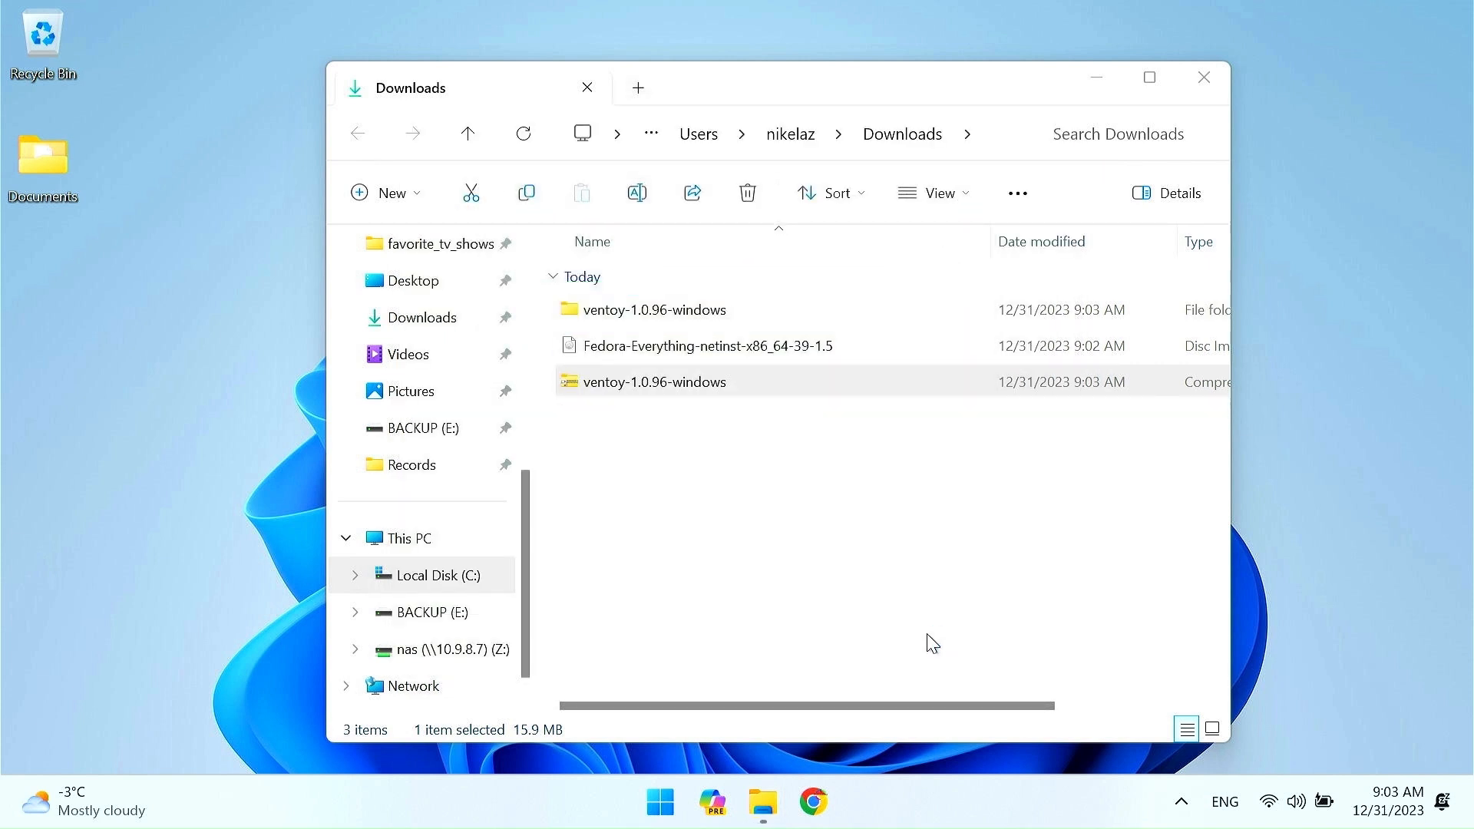
double_click(655, 308)
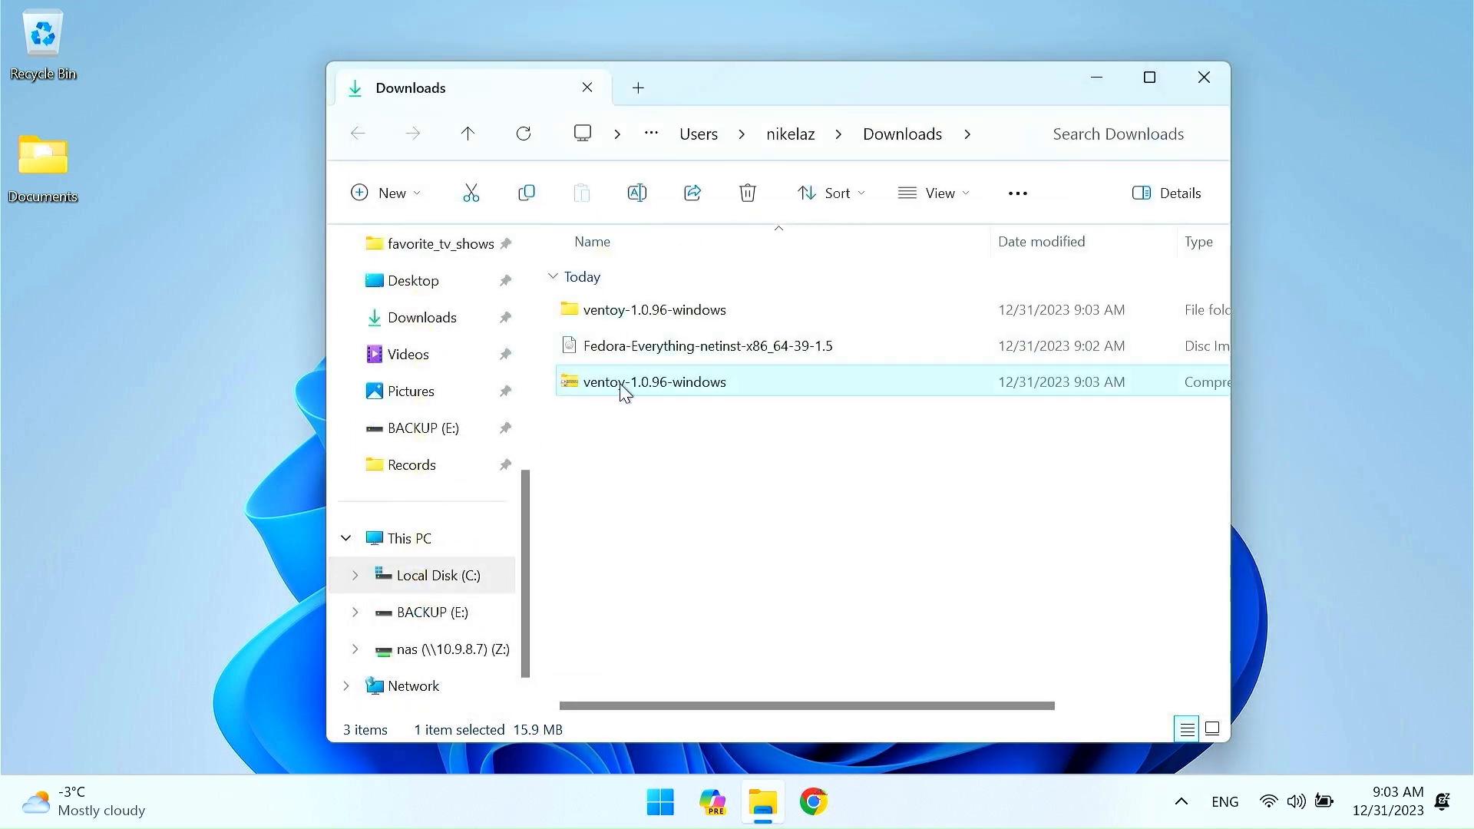
right_click(655, 382)
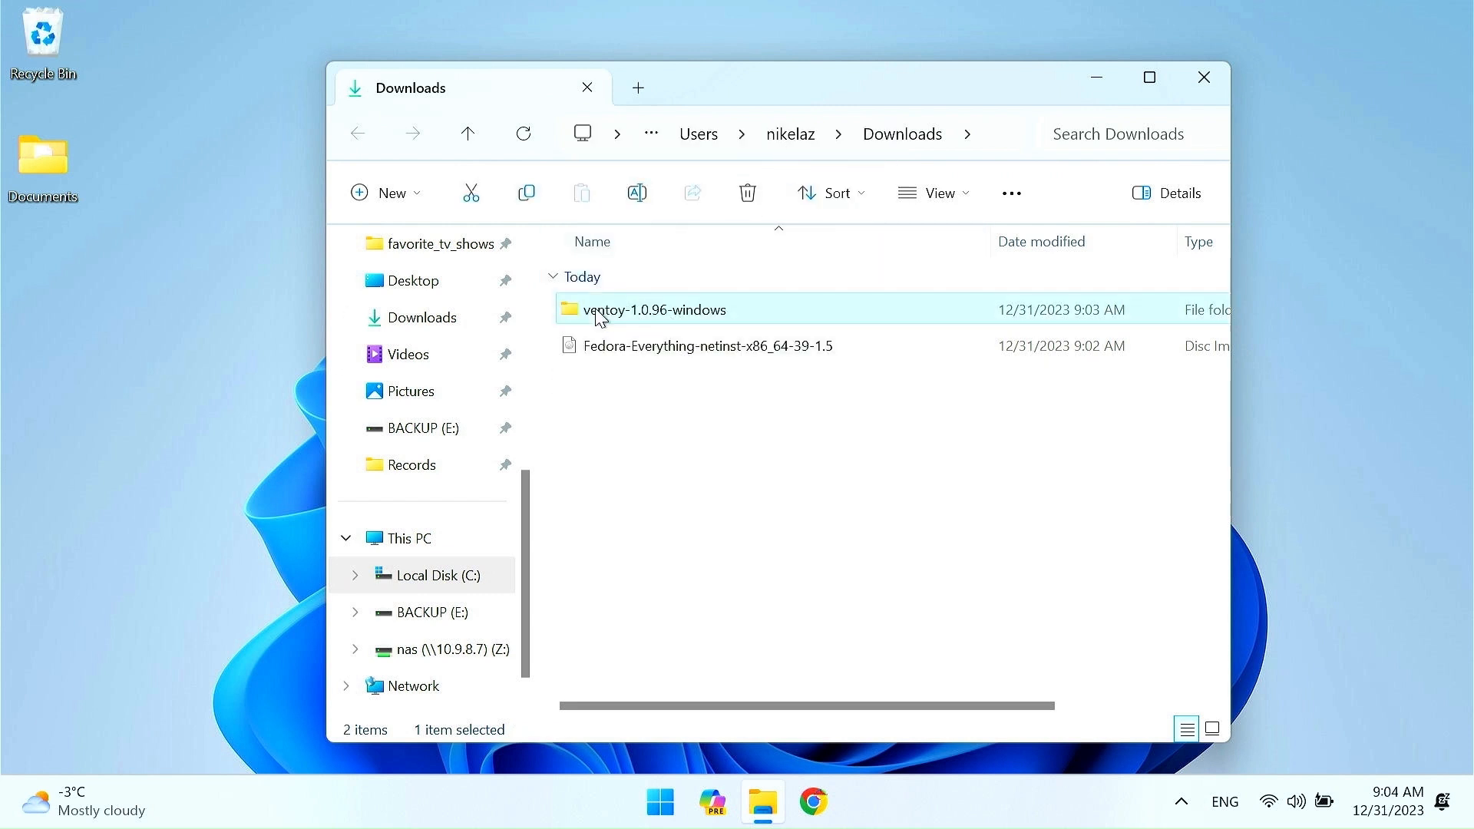
Launch Ventoy2Disk.exe from the extracted folder, allowing the UAC prompt.
double_click(654, 309)
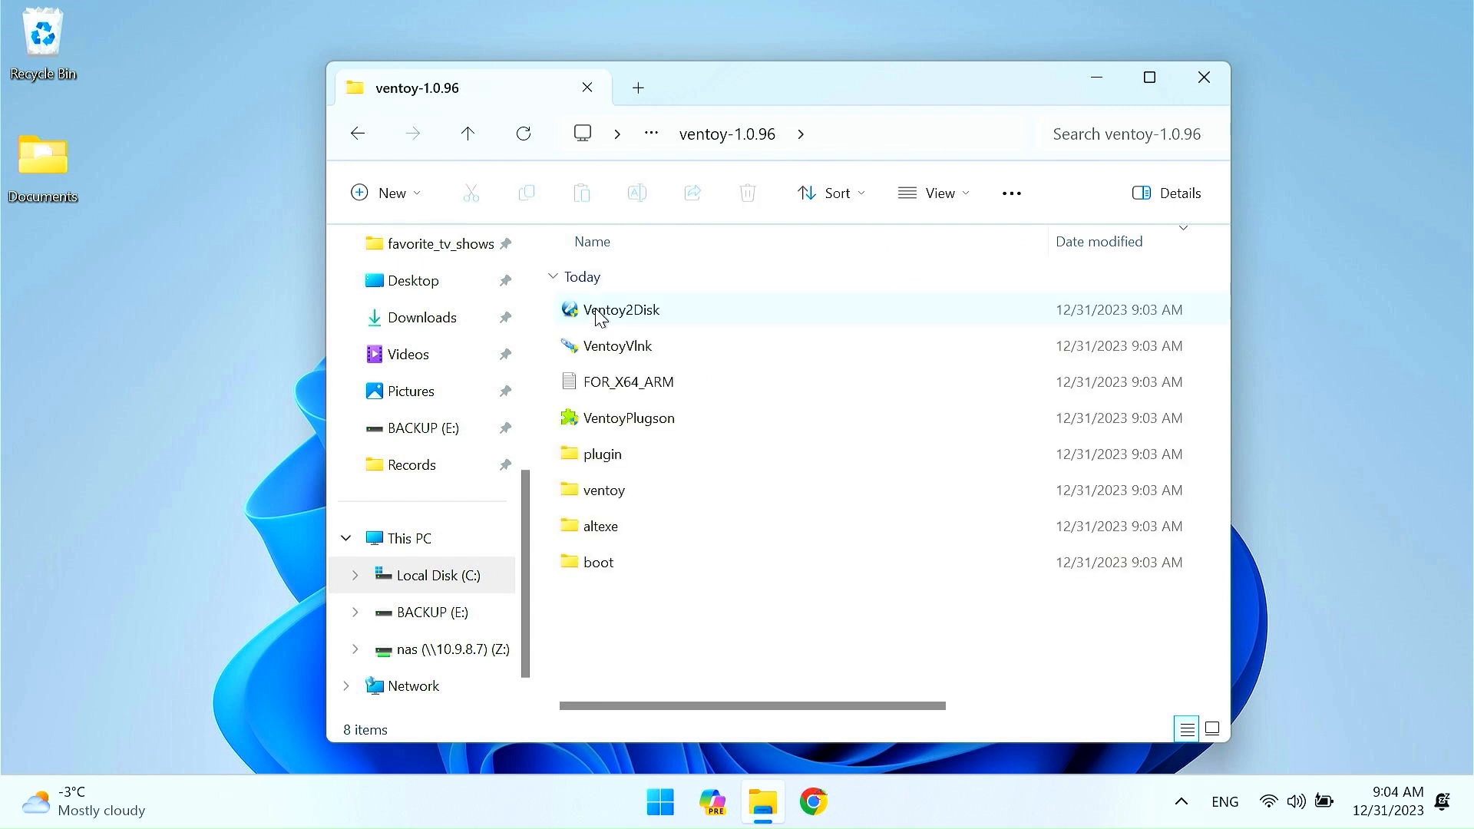
left_click(620, 308)
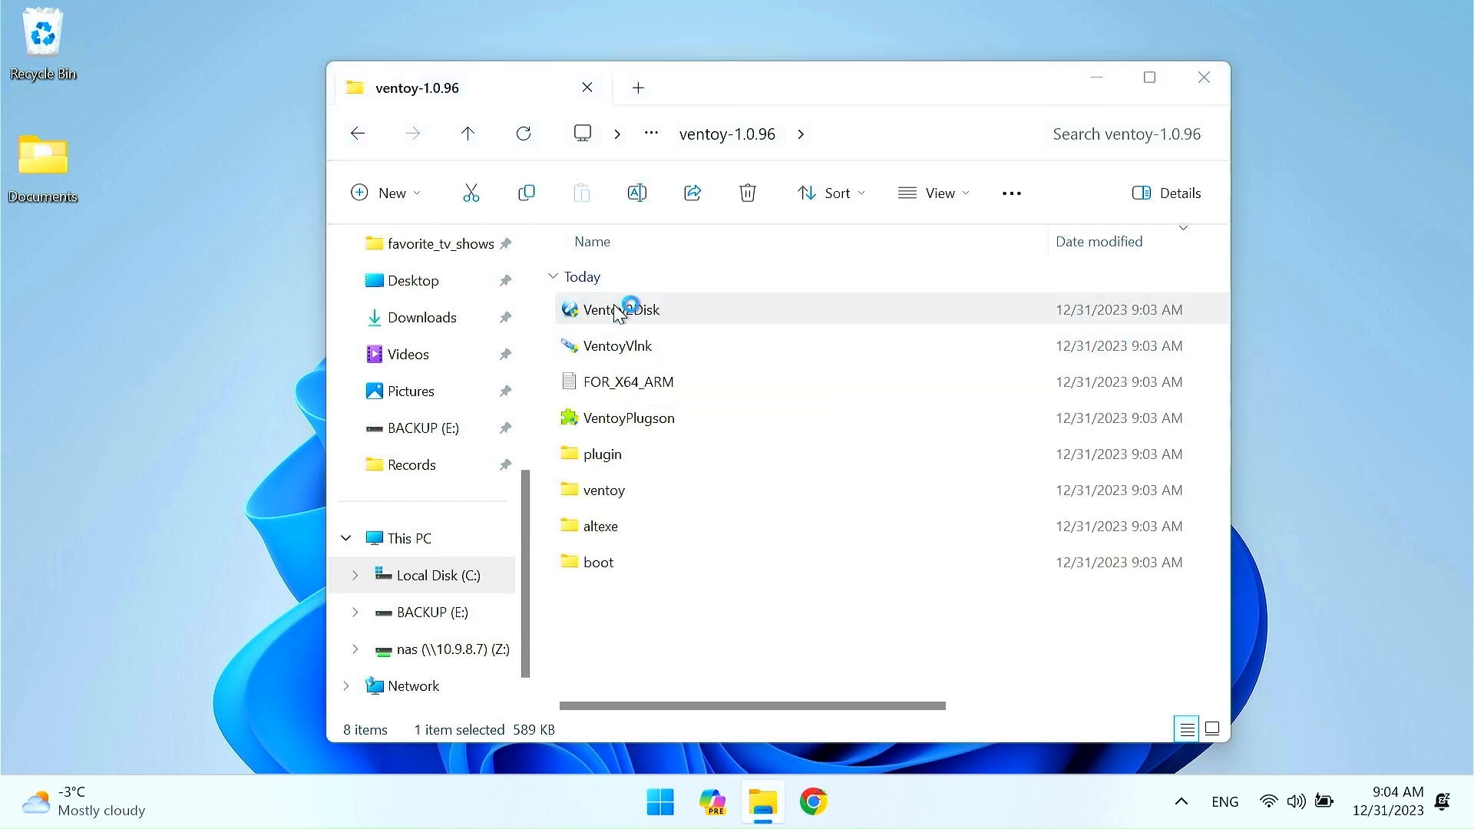
double_click(616, 309)
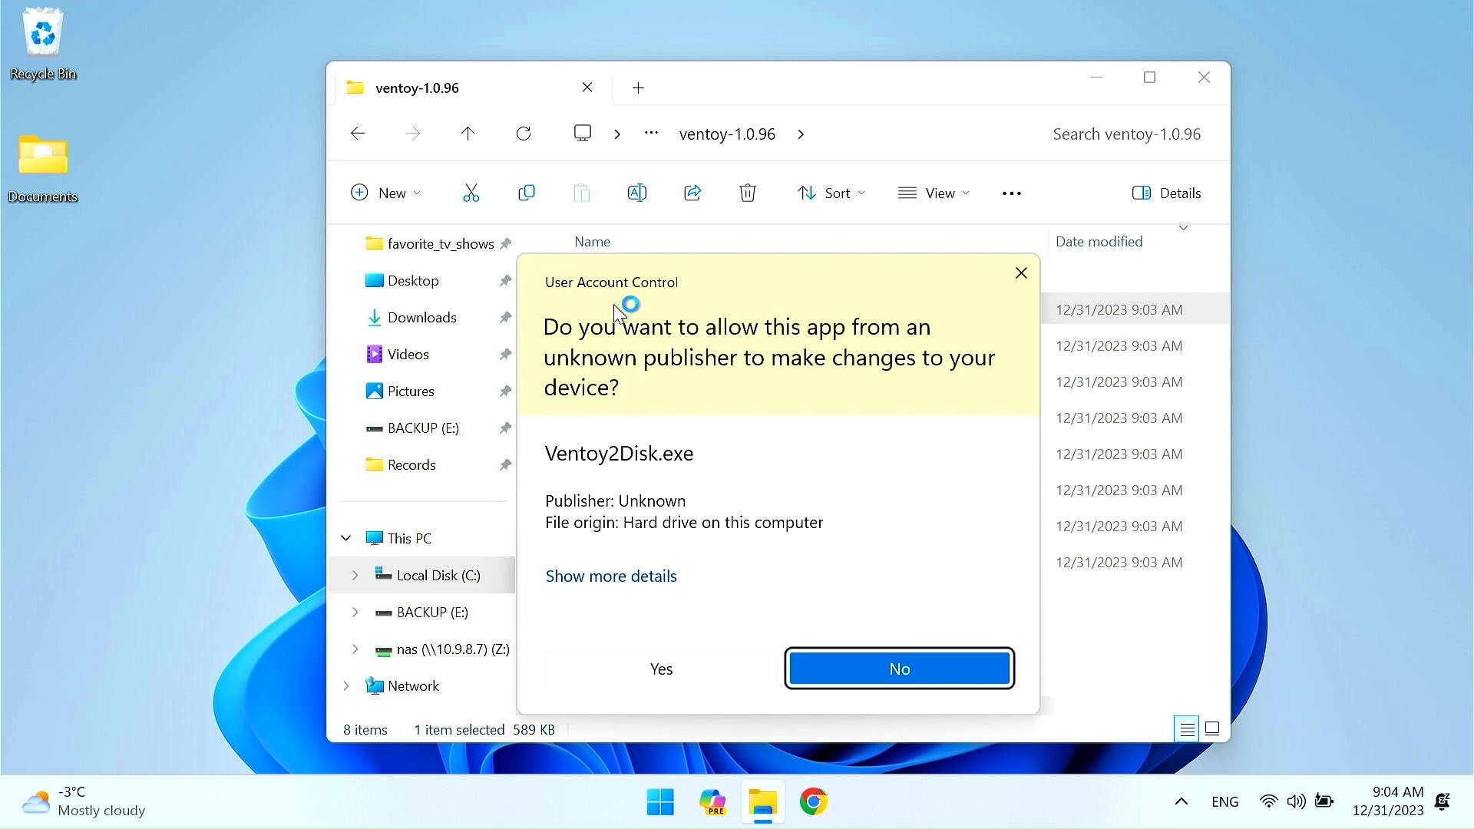
left_click(660, 668)
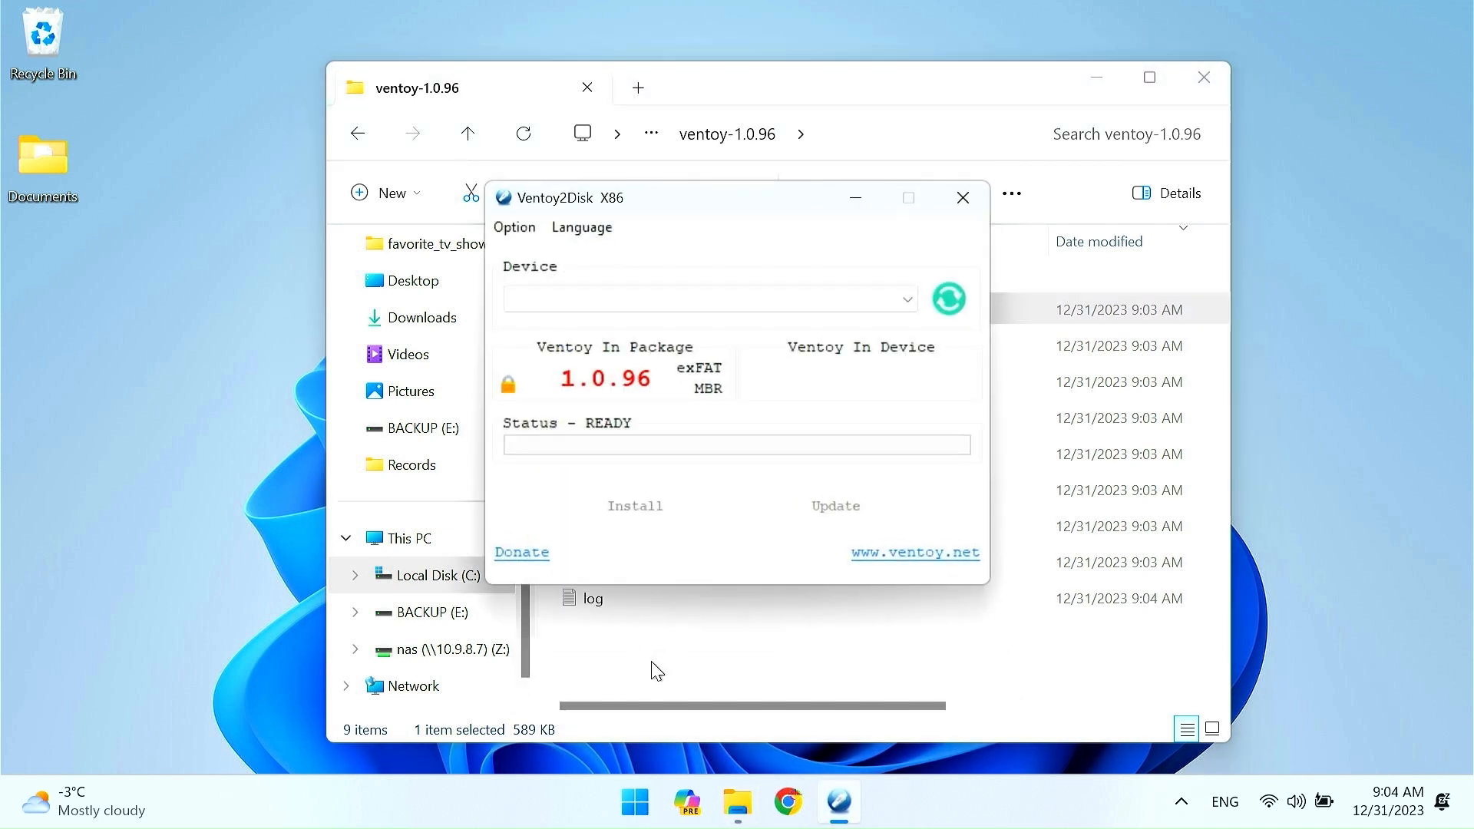
Refresh devices and install Ventoy onto the SanDisk USB, confirming the format and success messages.
left_click(705, 300)
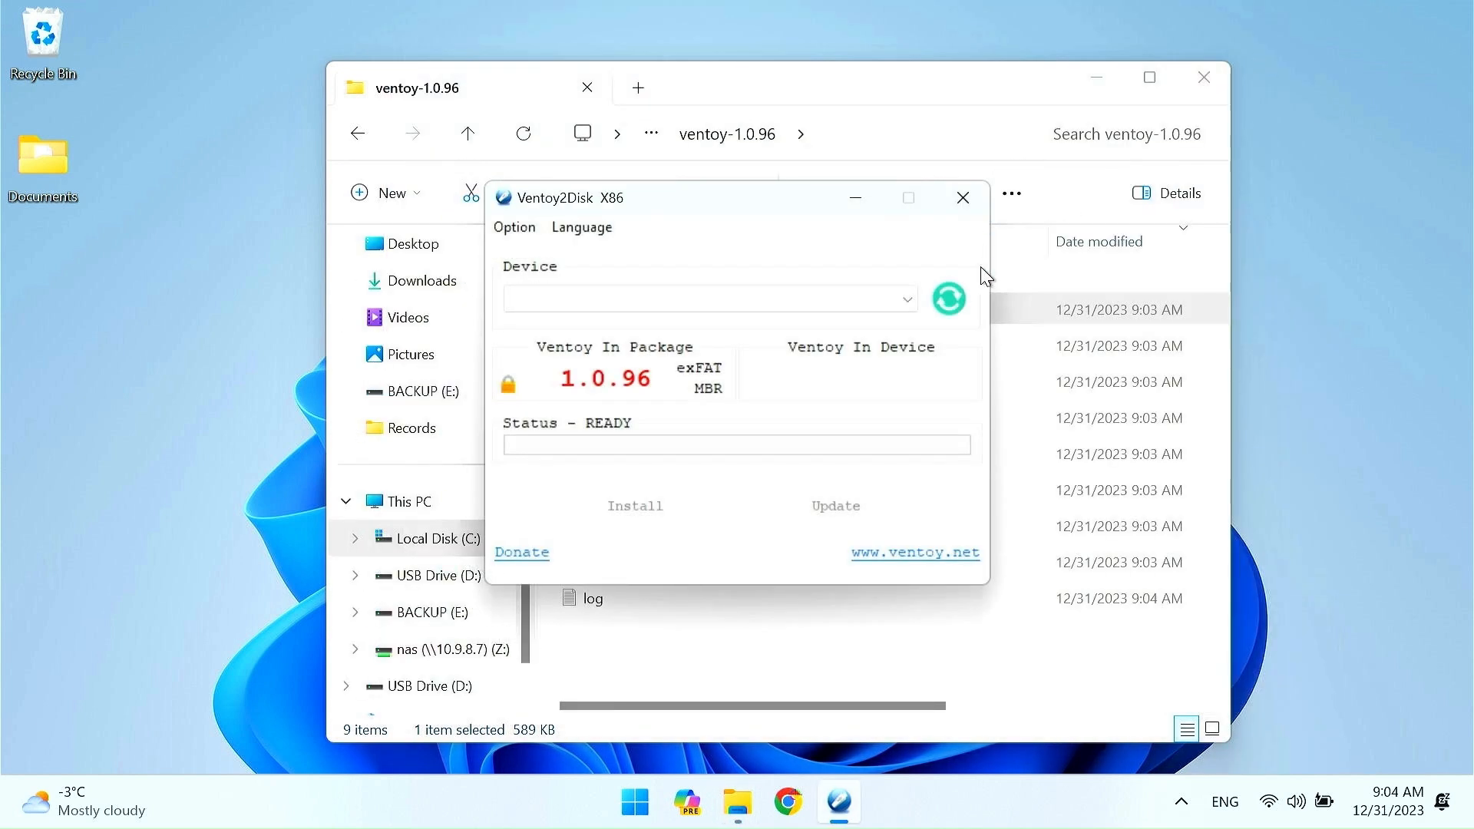
left_click(948, 300)
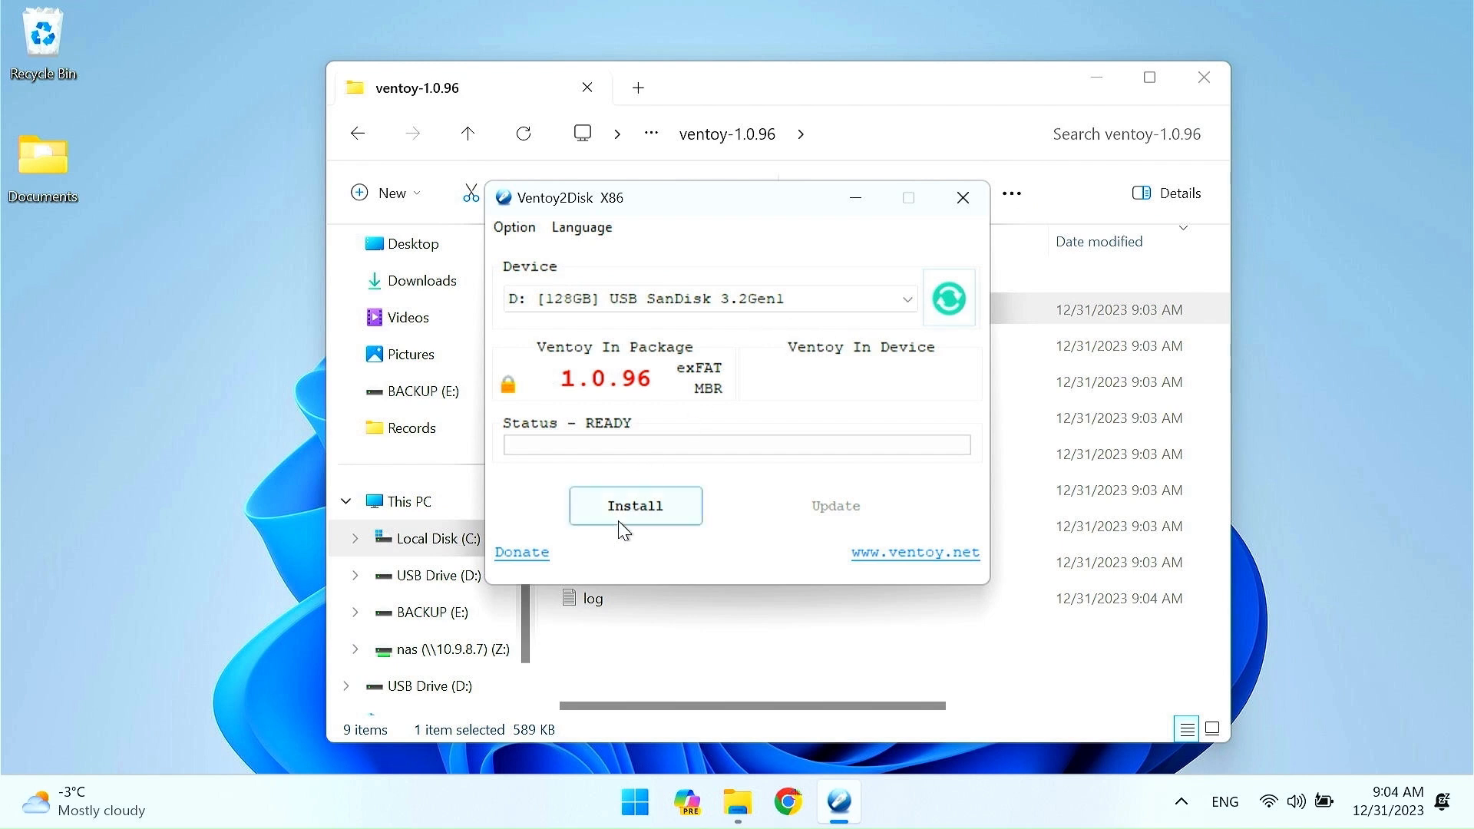
left_click(635, 505)
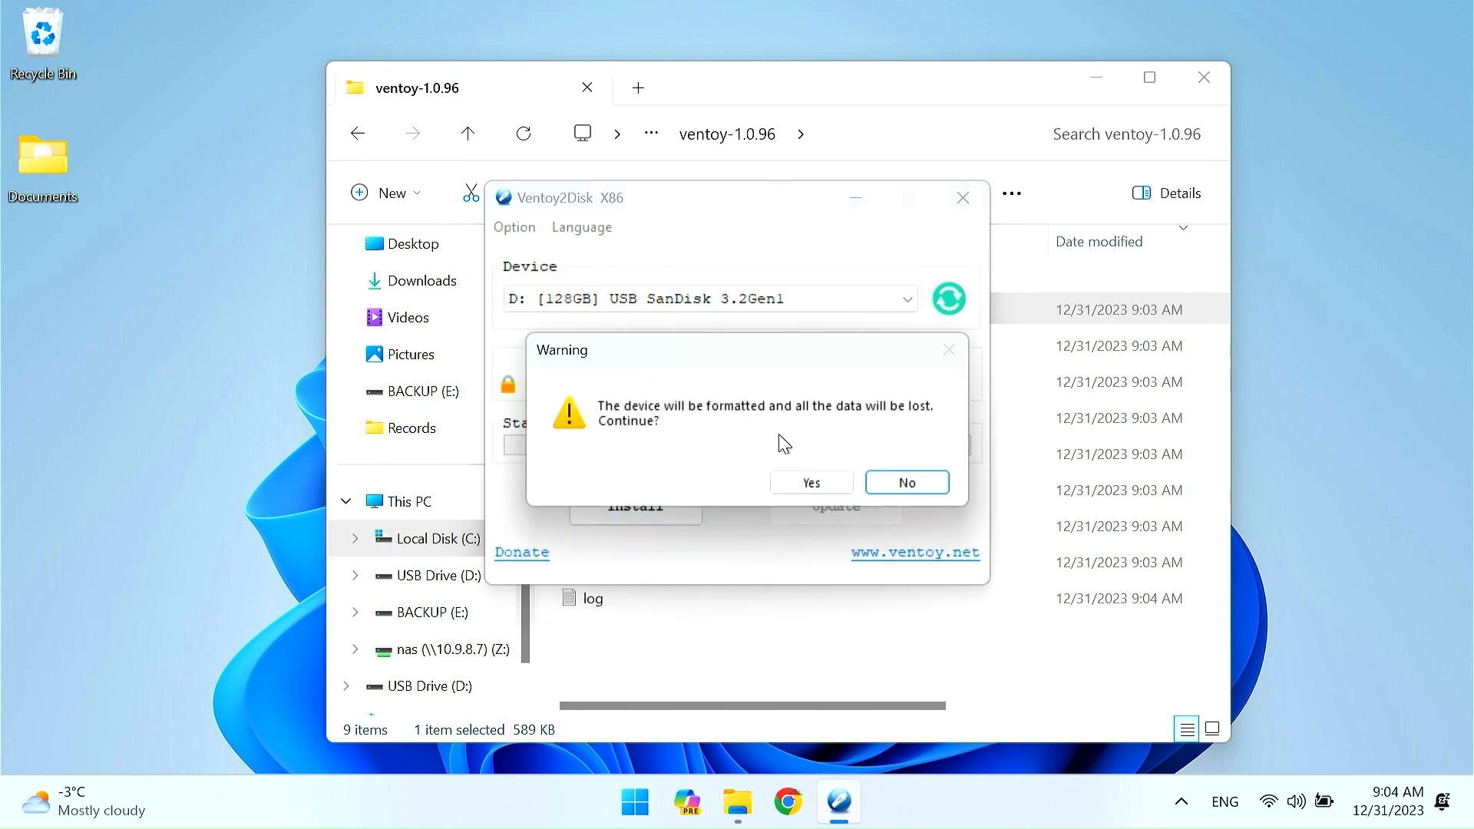
left_click(809, 482)
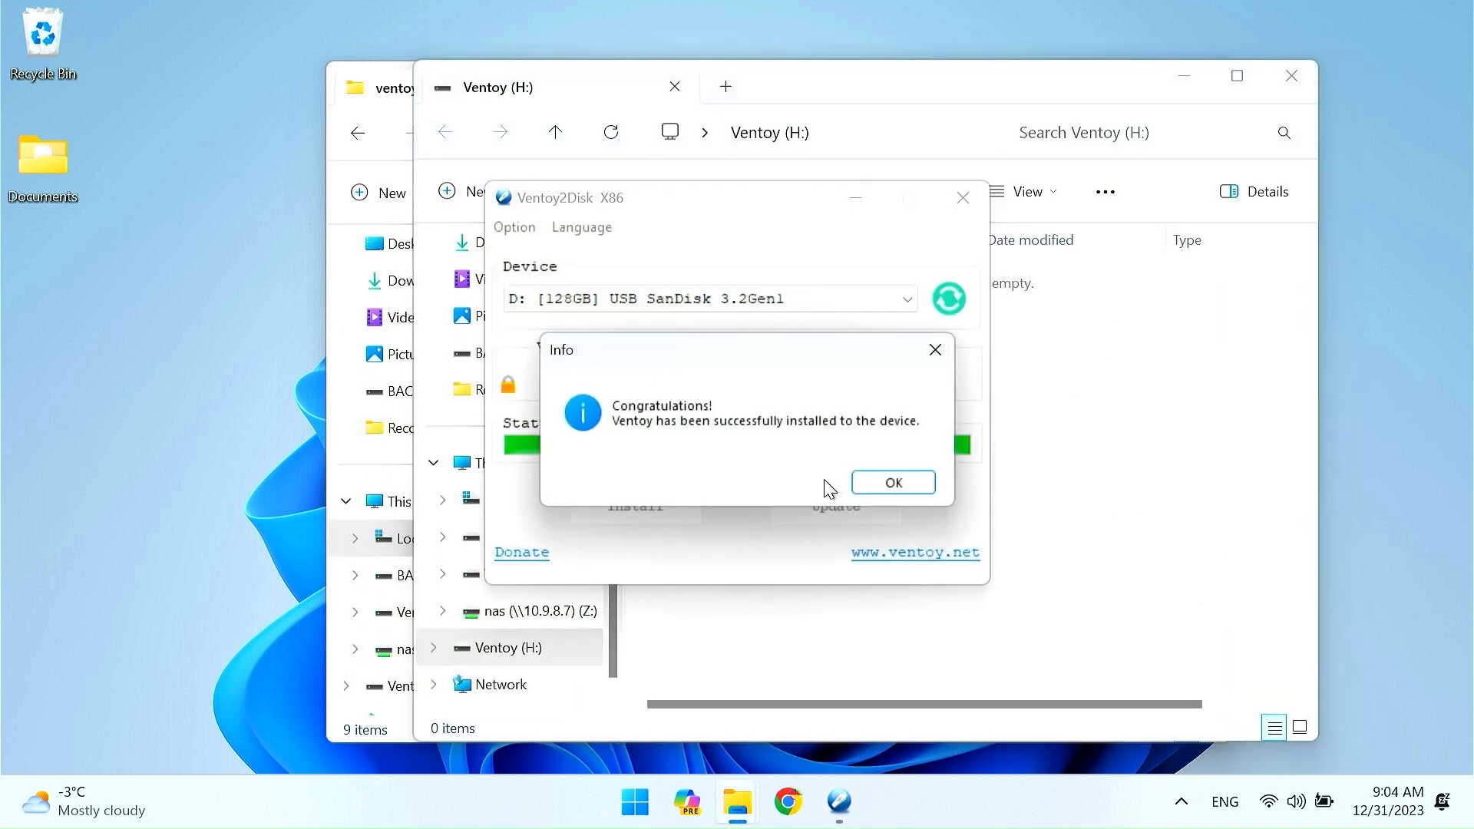
left_click(891, 482)
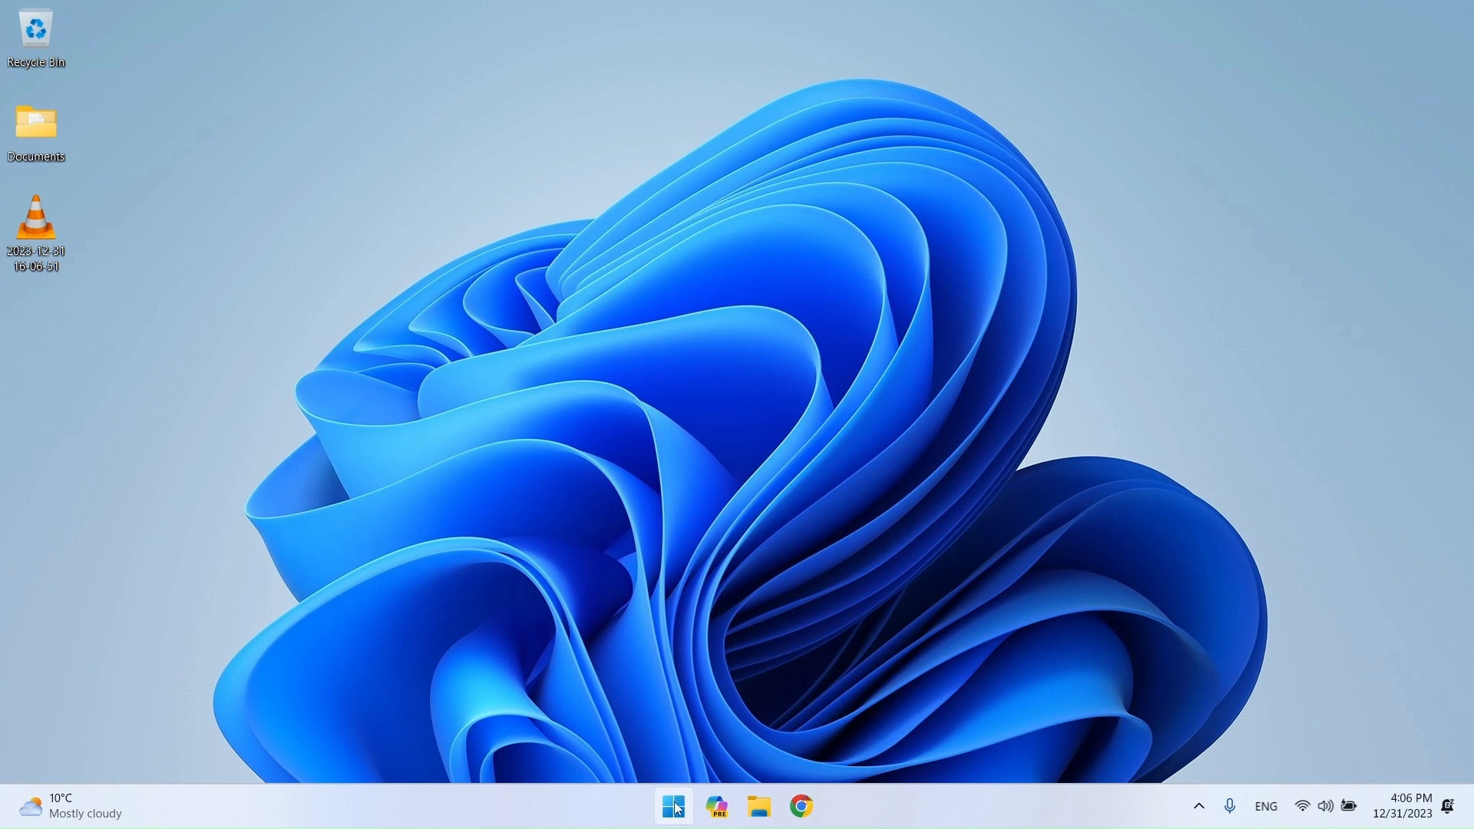
Launch Disk Management from the quick system tools menu and centre its window.
right_click(673, 807)
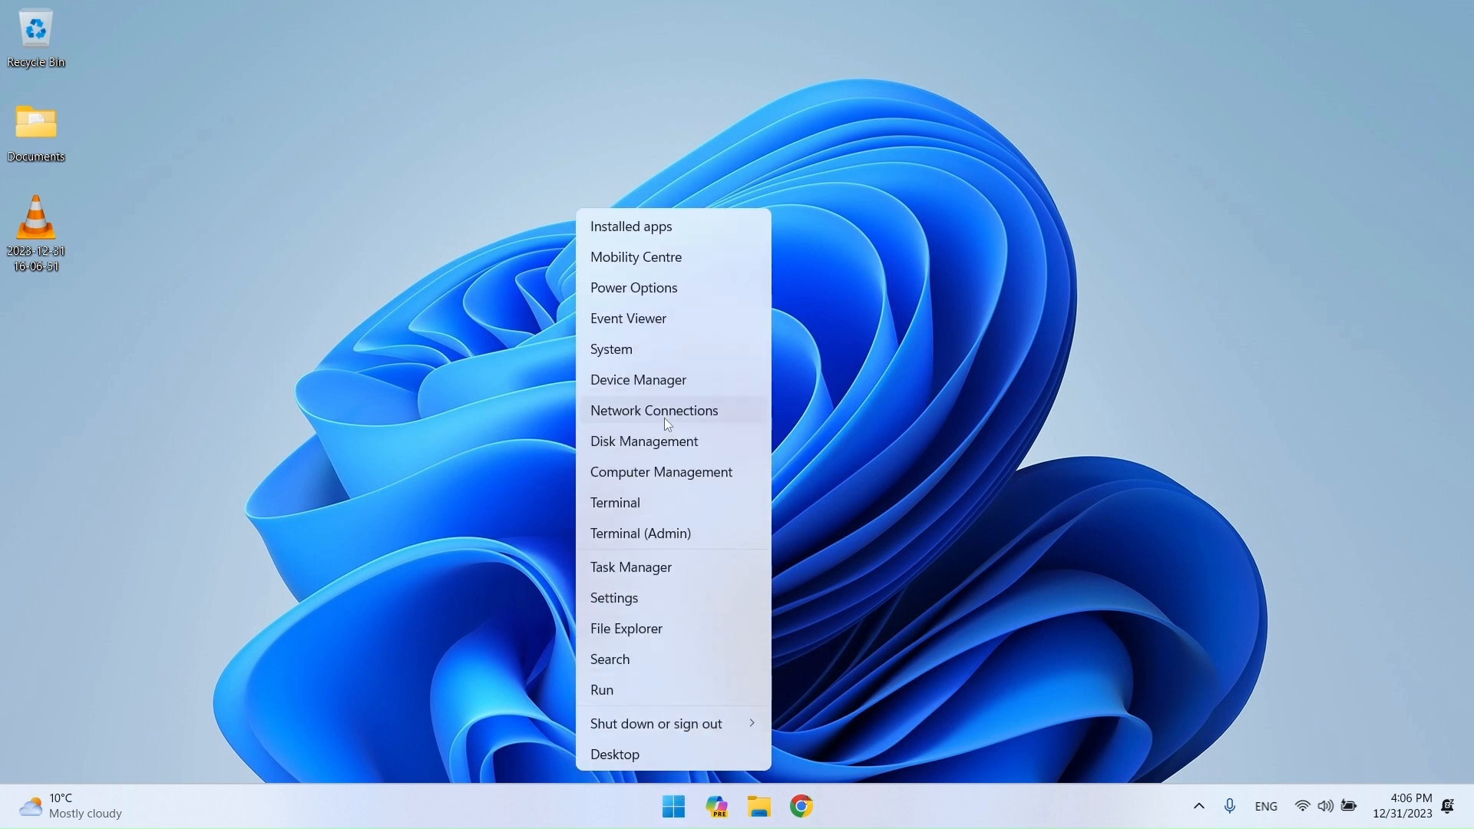
left_click(643, 441)
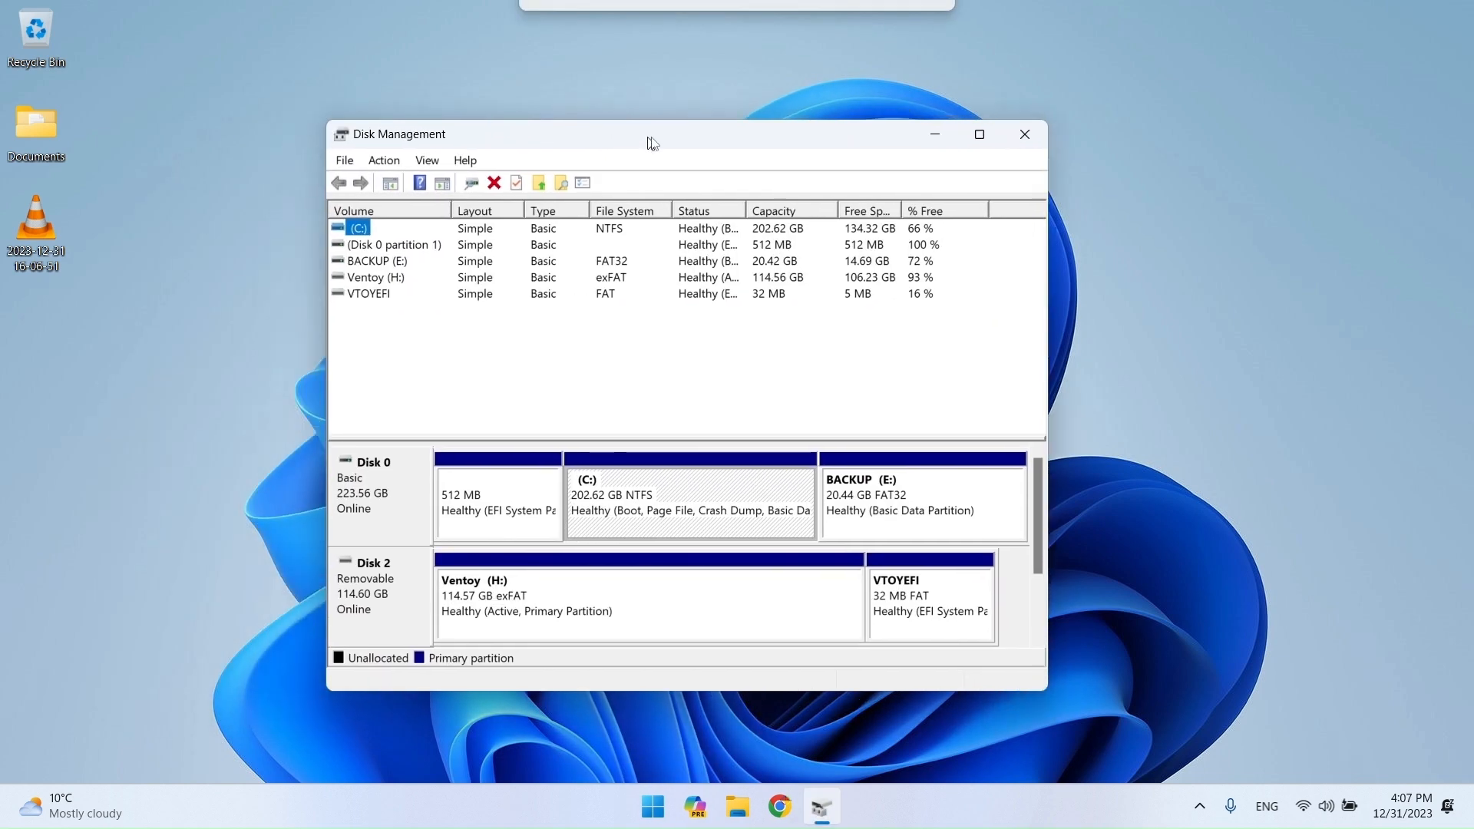
left_click_drag(652, 134, 738, 136)
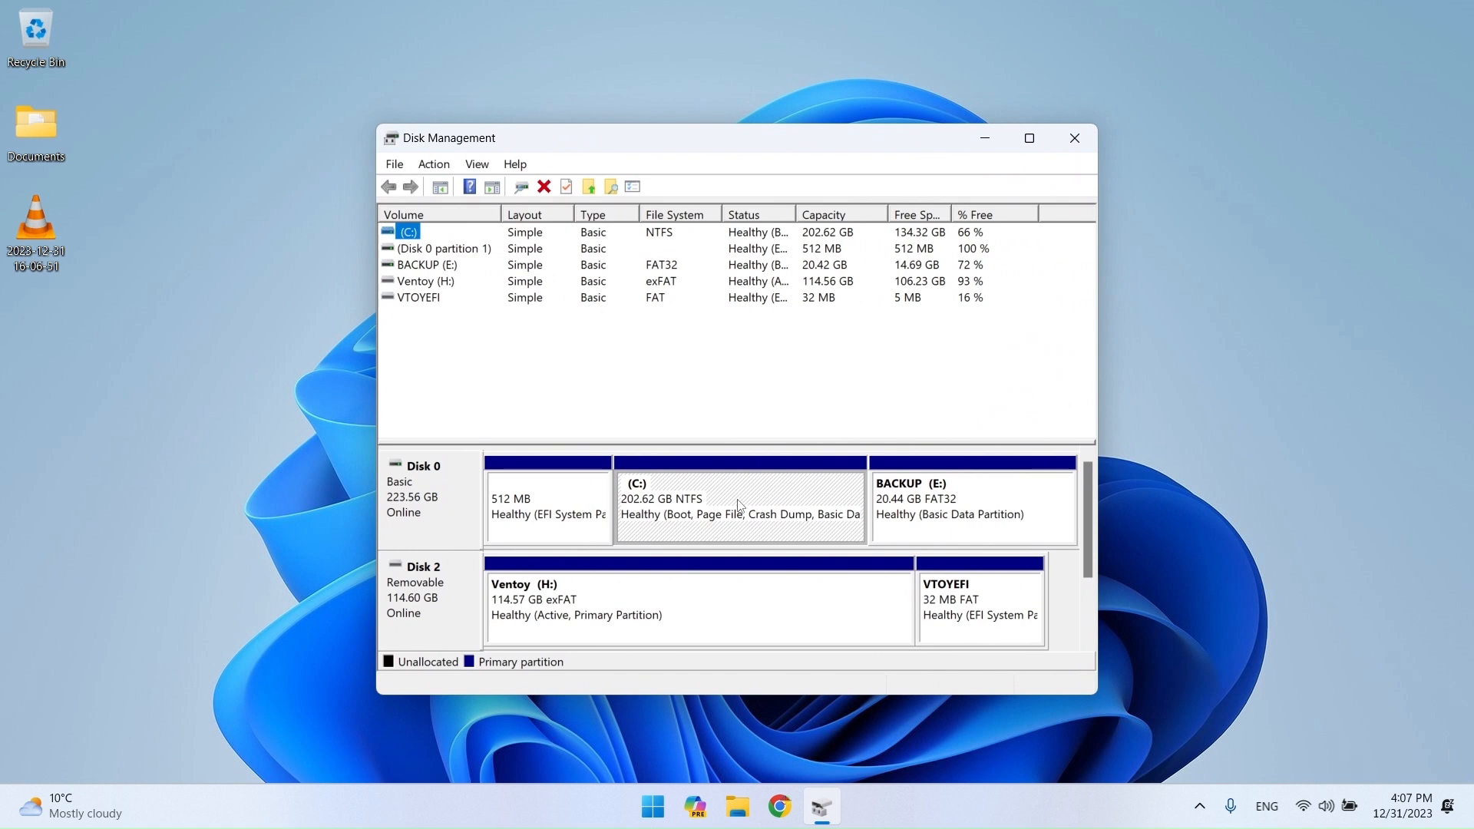
Shrink the C: partition by 20000 MB, leaving 19.53 GB unallocated on Disk 0.
right_click(740, 498)
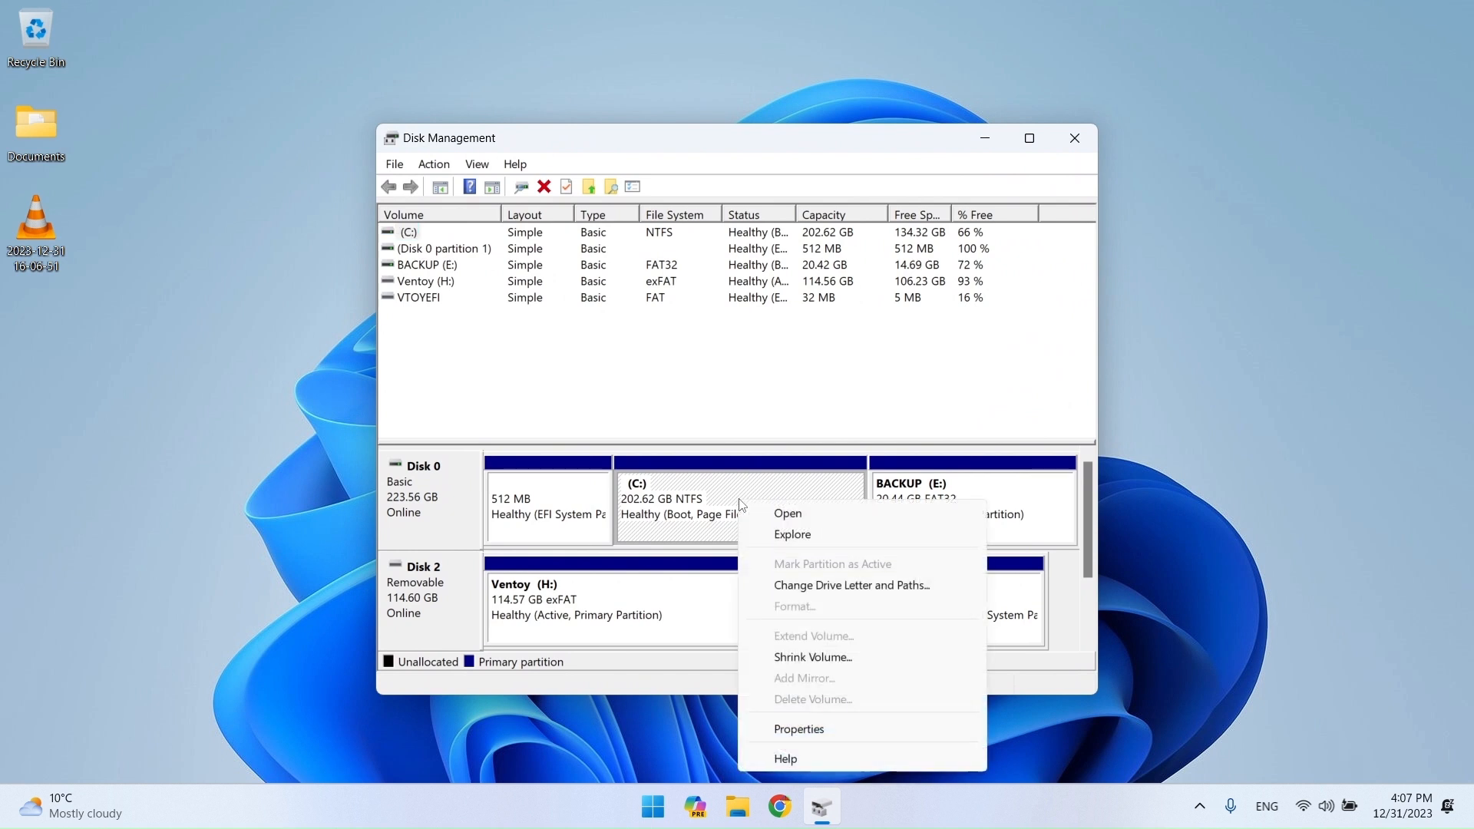
left_click(811, 657)
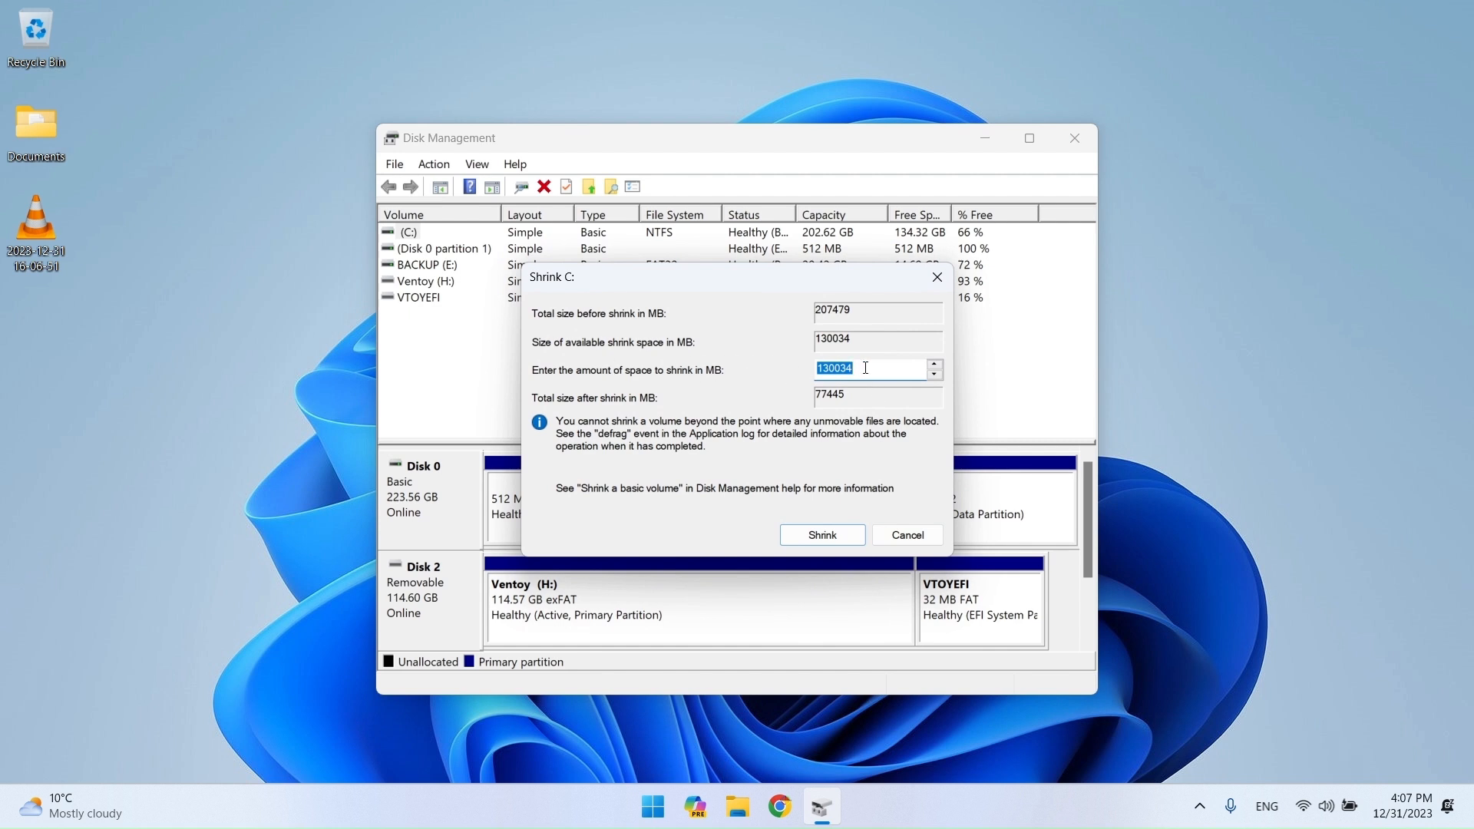
type("20000")
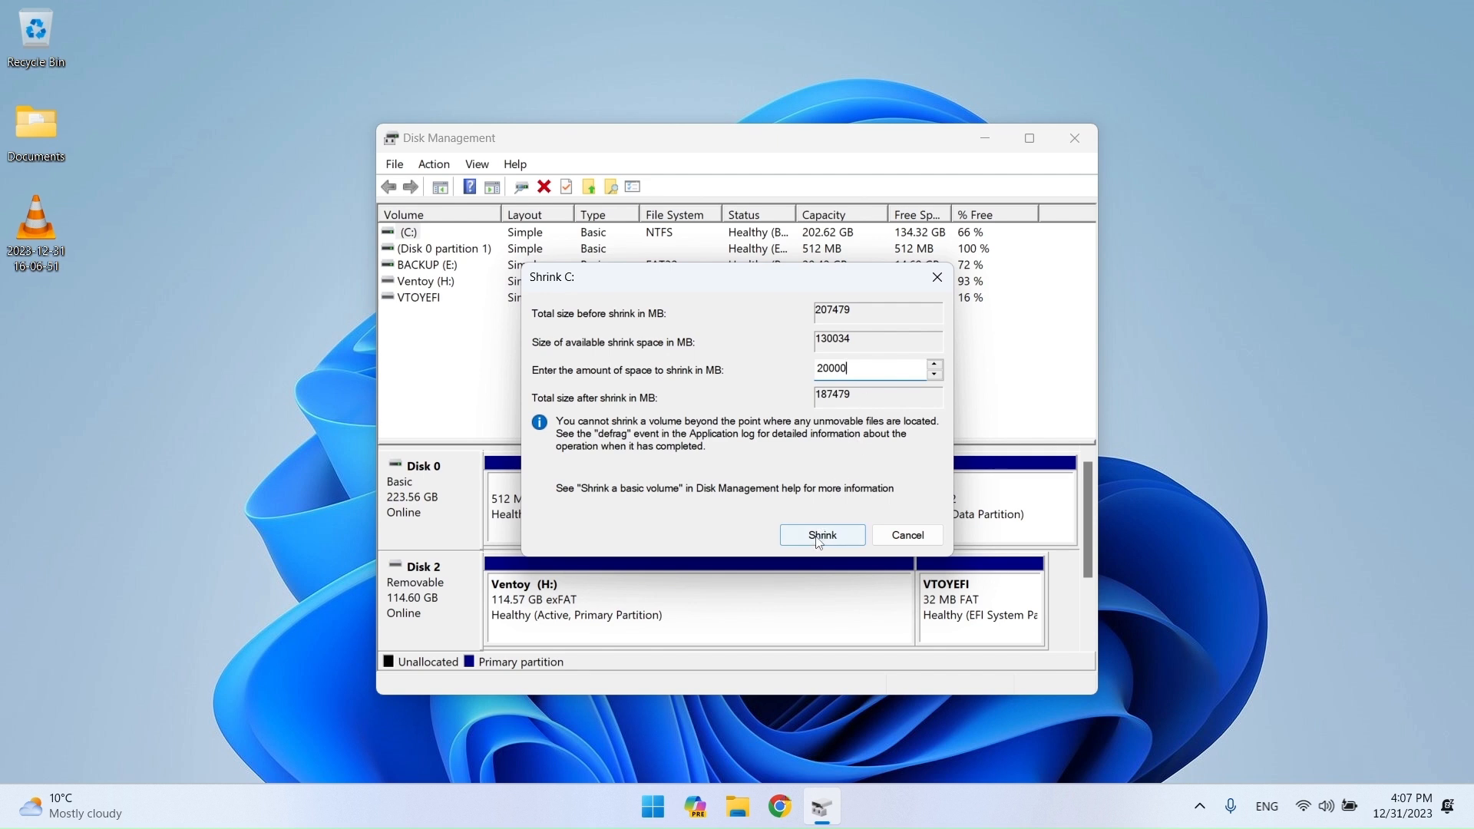
left_click(820, 535)
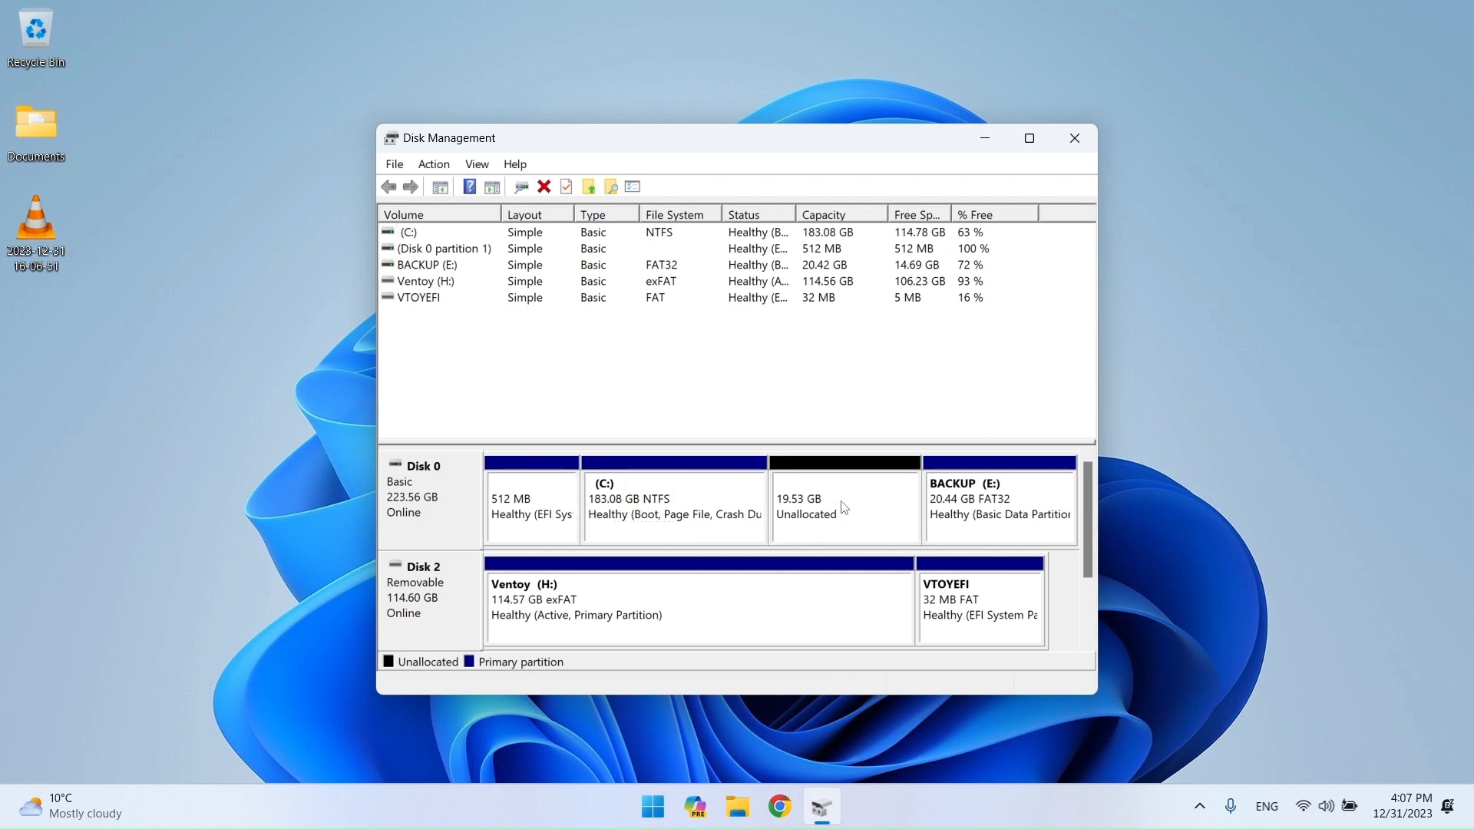
Create a maximum-size NTFS simple volume labelled 'Linux' (D:) in the unallocated space.
right_click(841, 504)
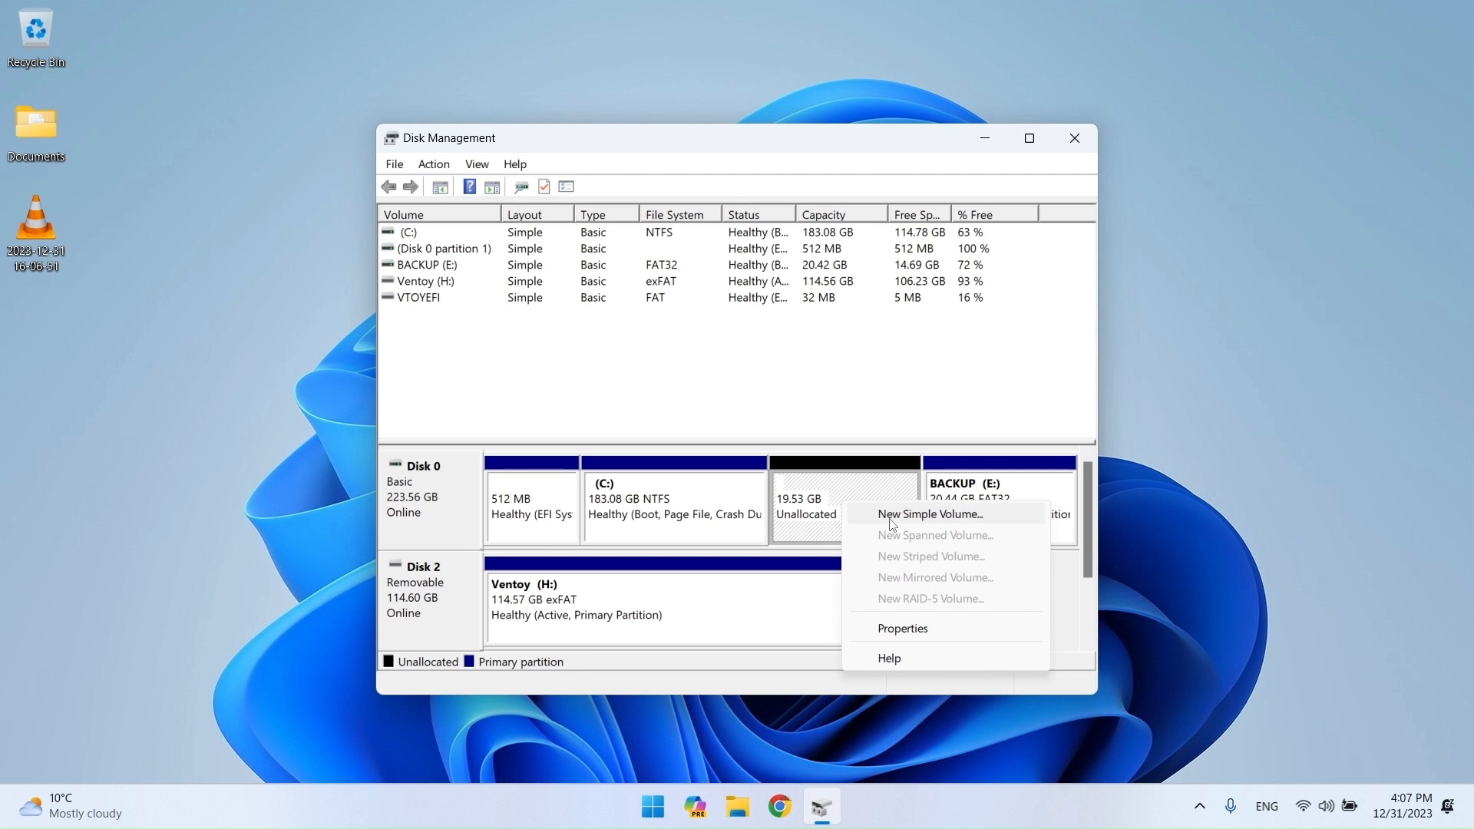
left_click(929, 514)
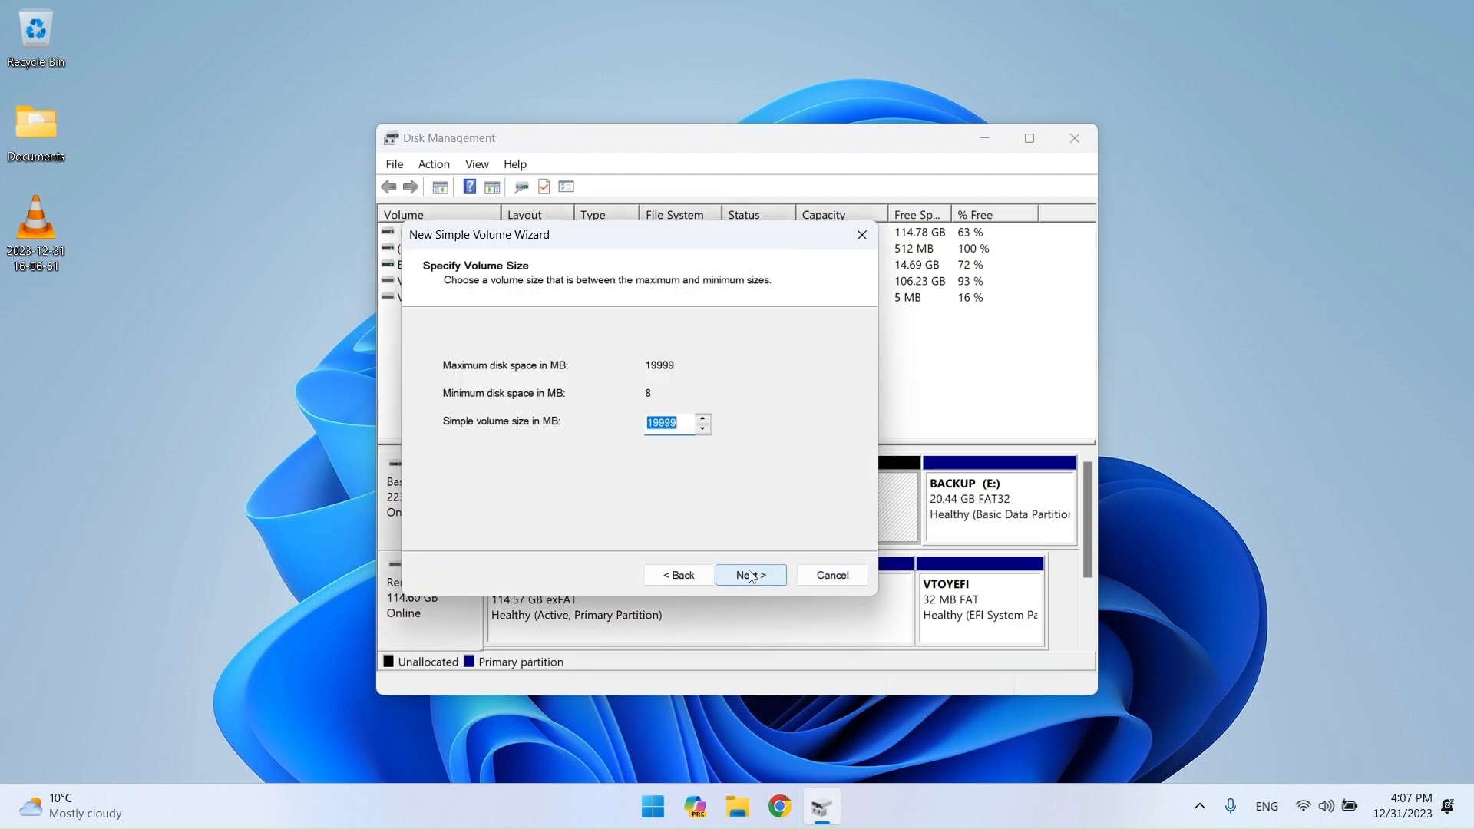
left_click(749, 575)
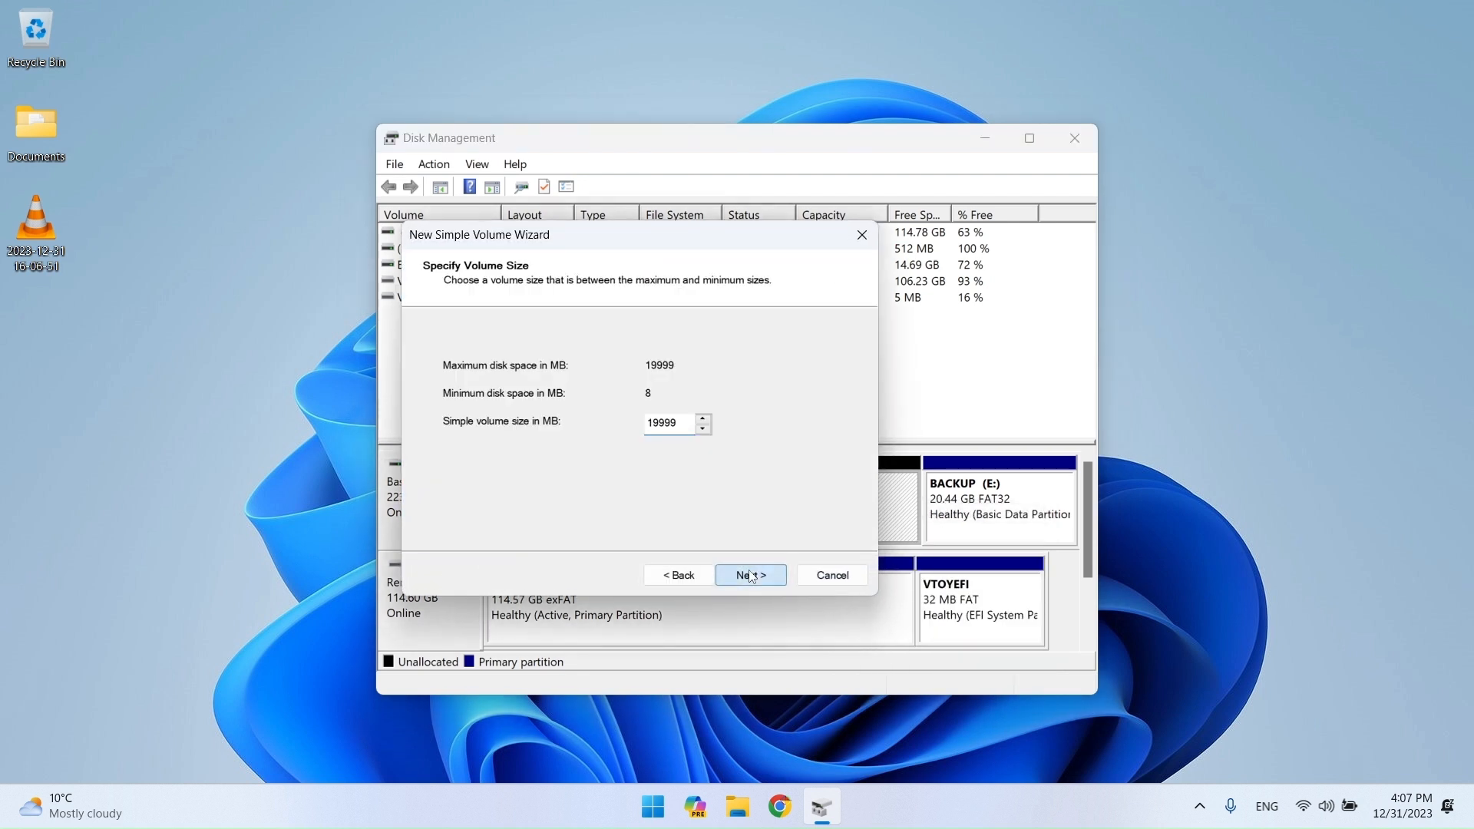
left_click(750, 574)
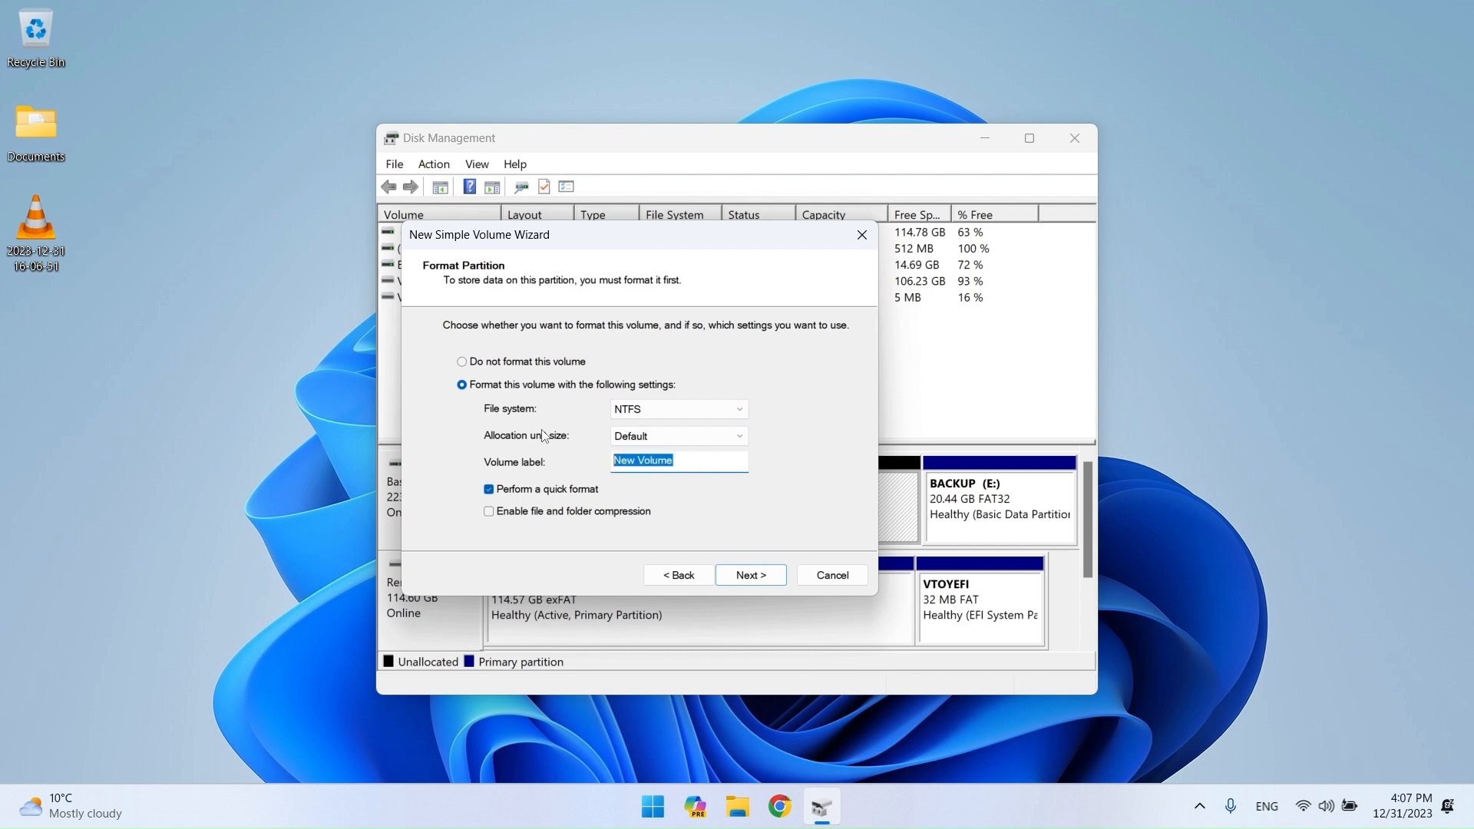
type("Linux")
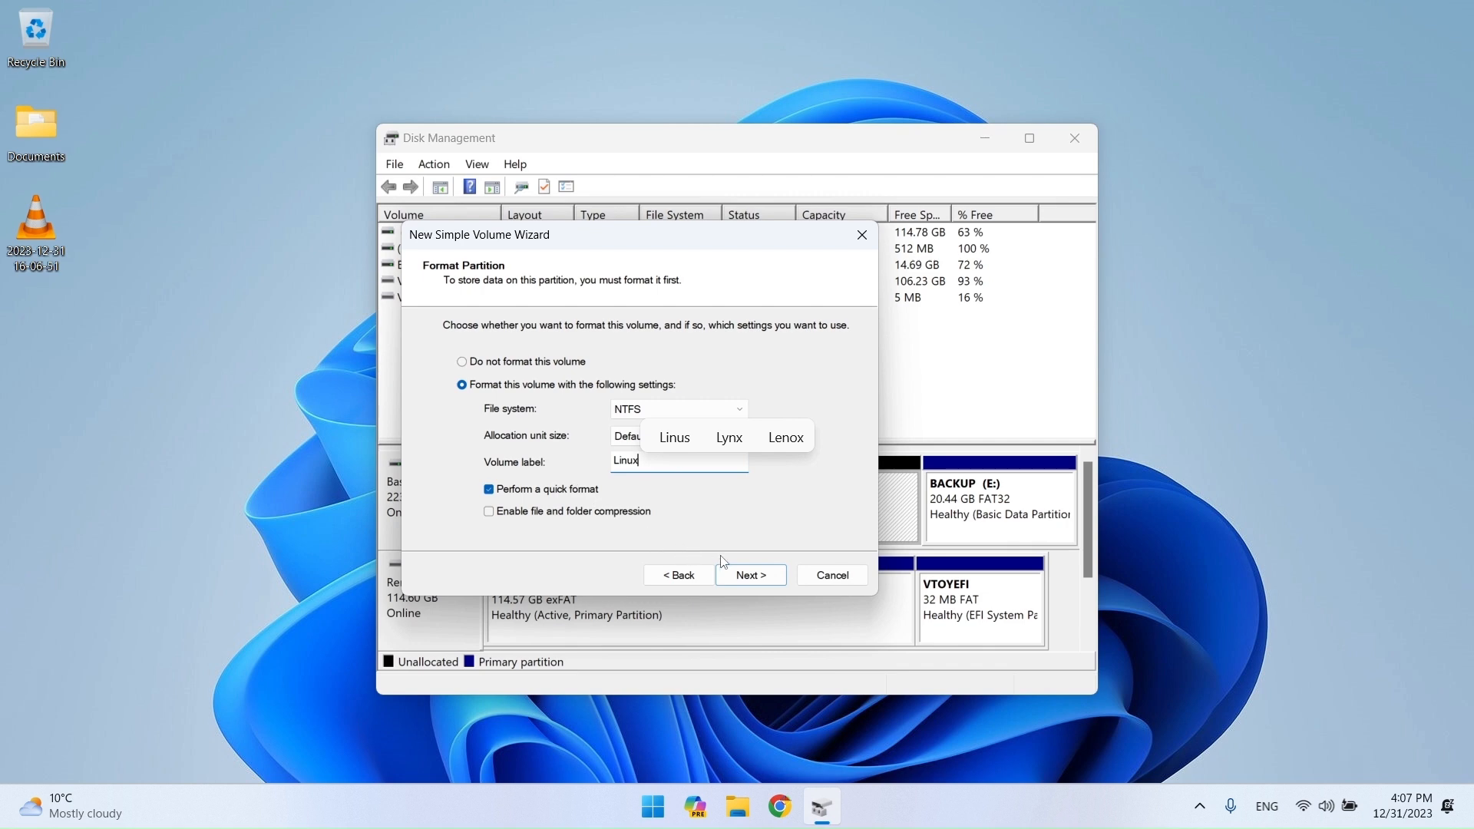
left_click(749, 574)
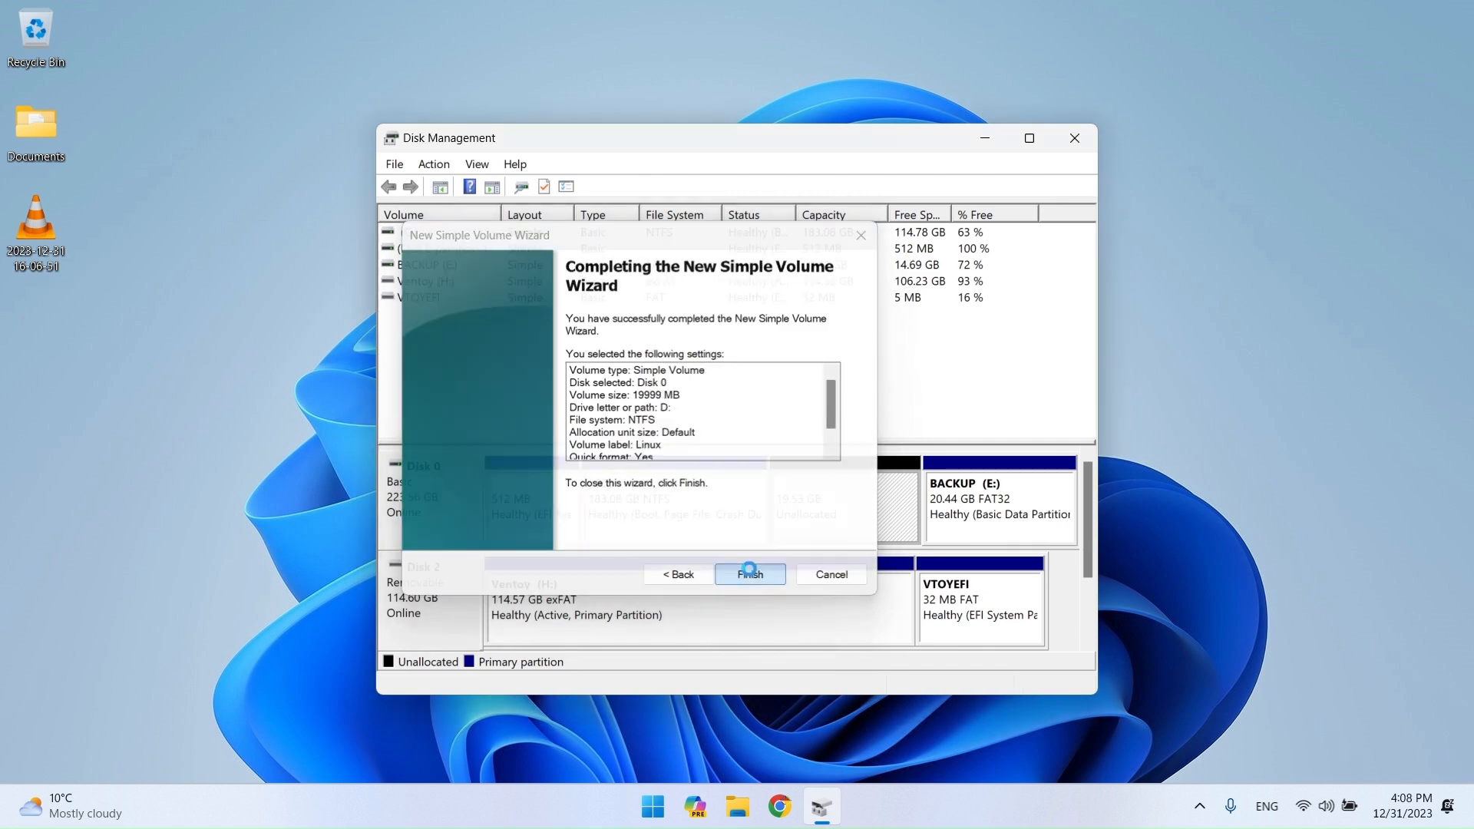
left_click(749, 574)
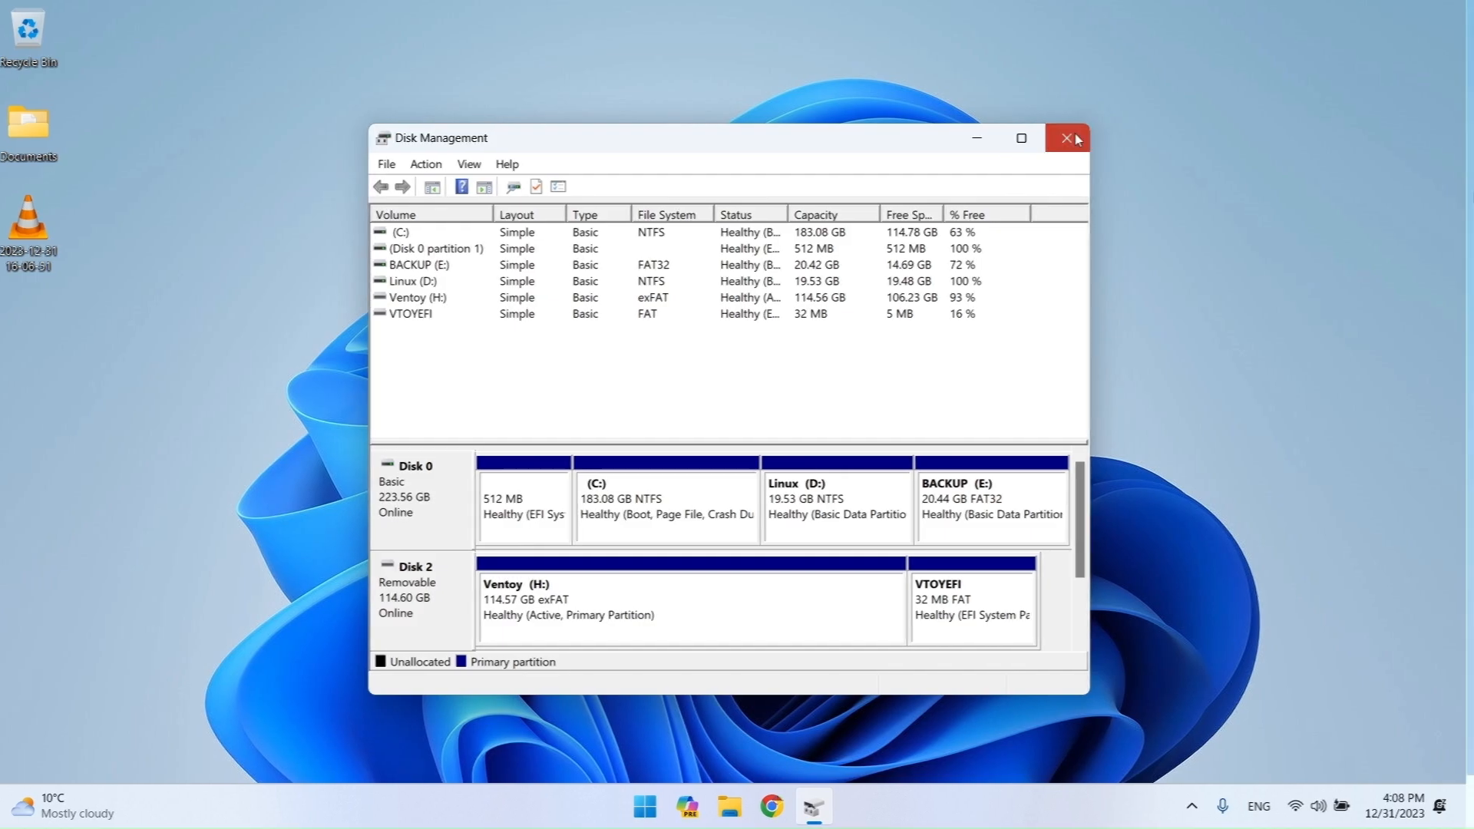
Close Disk Management, search Chrome for 'fedora' and reach the Download Fedora Workstation 39 page.
left_click(1066, 137)
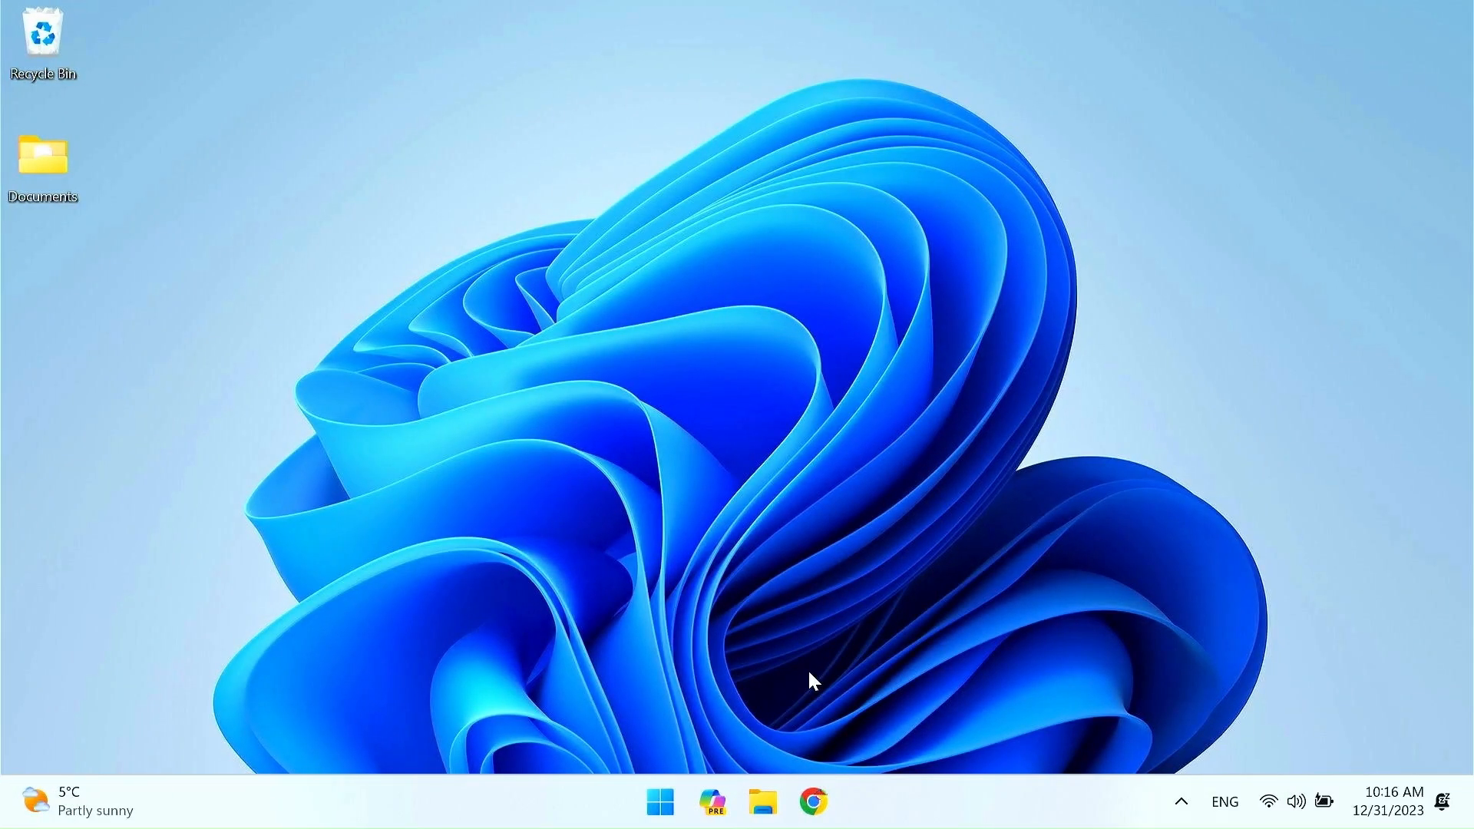
left_click(810, 801)
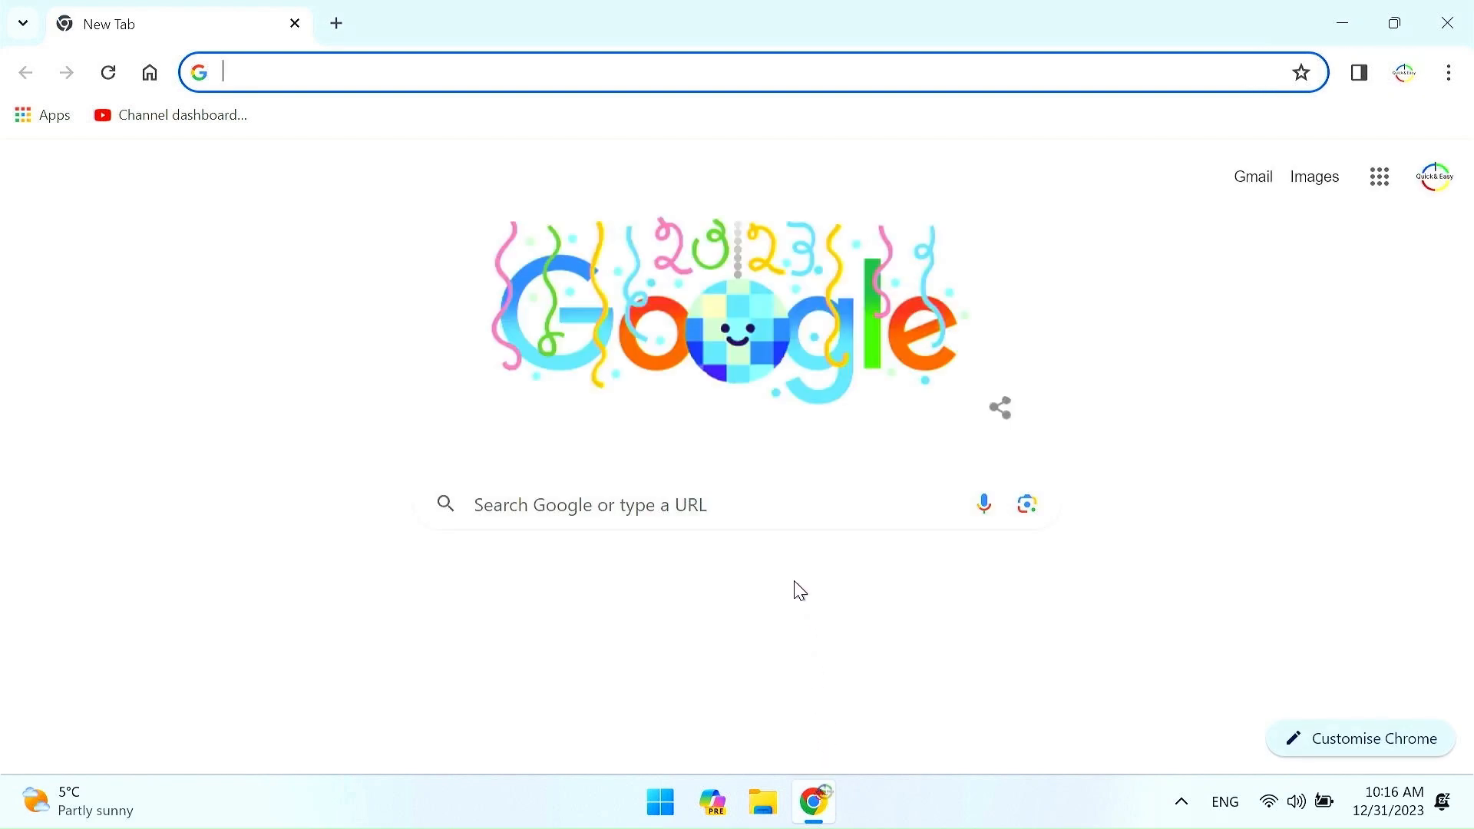
type("fedora live")
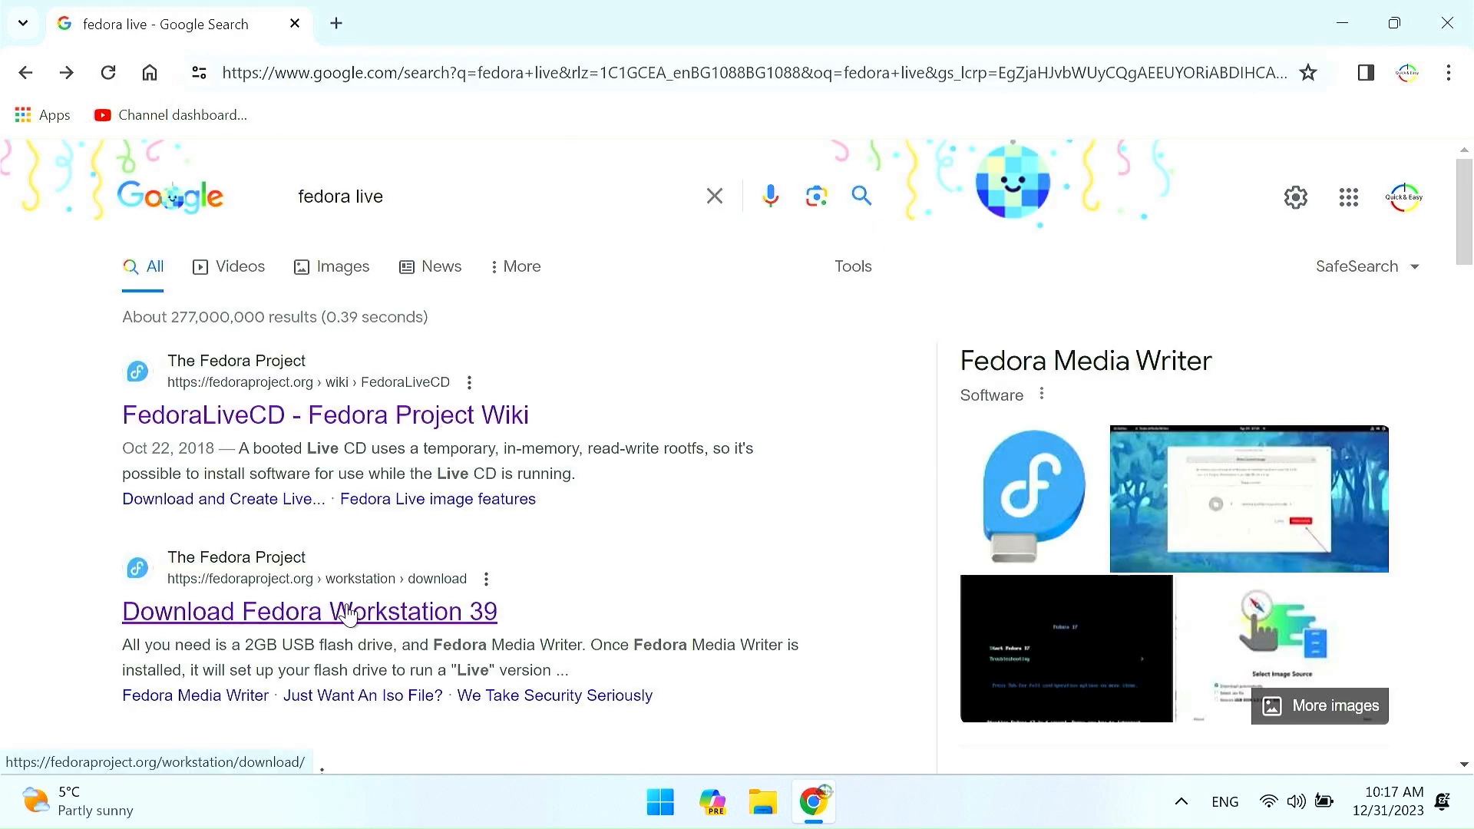
left_click(309, 611)
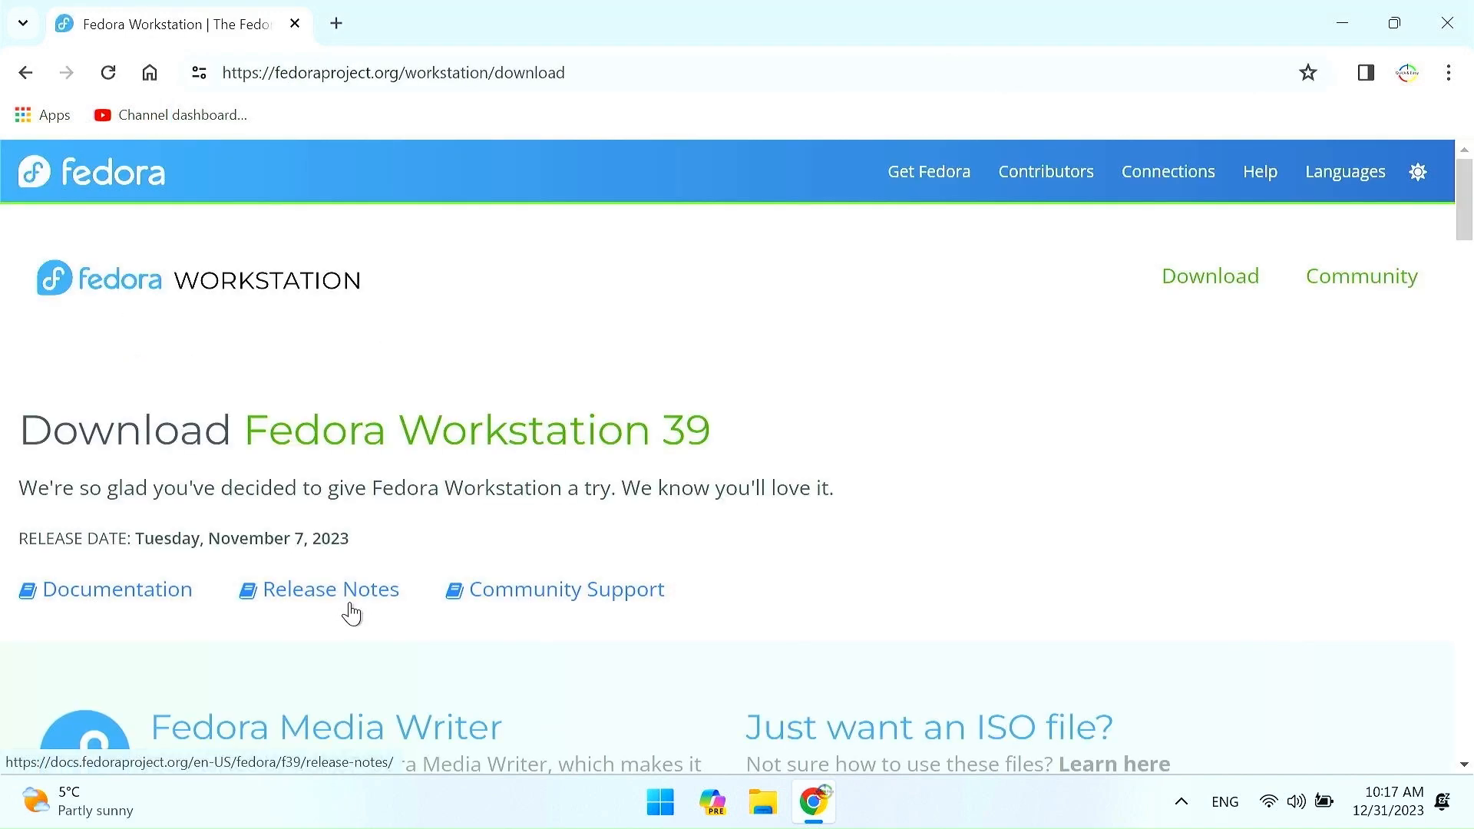
Download the Fedora Workstation 39 Live ISO for Intel and AMD x86_64 systems.
scroll("down", 3)
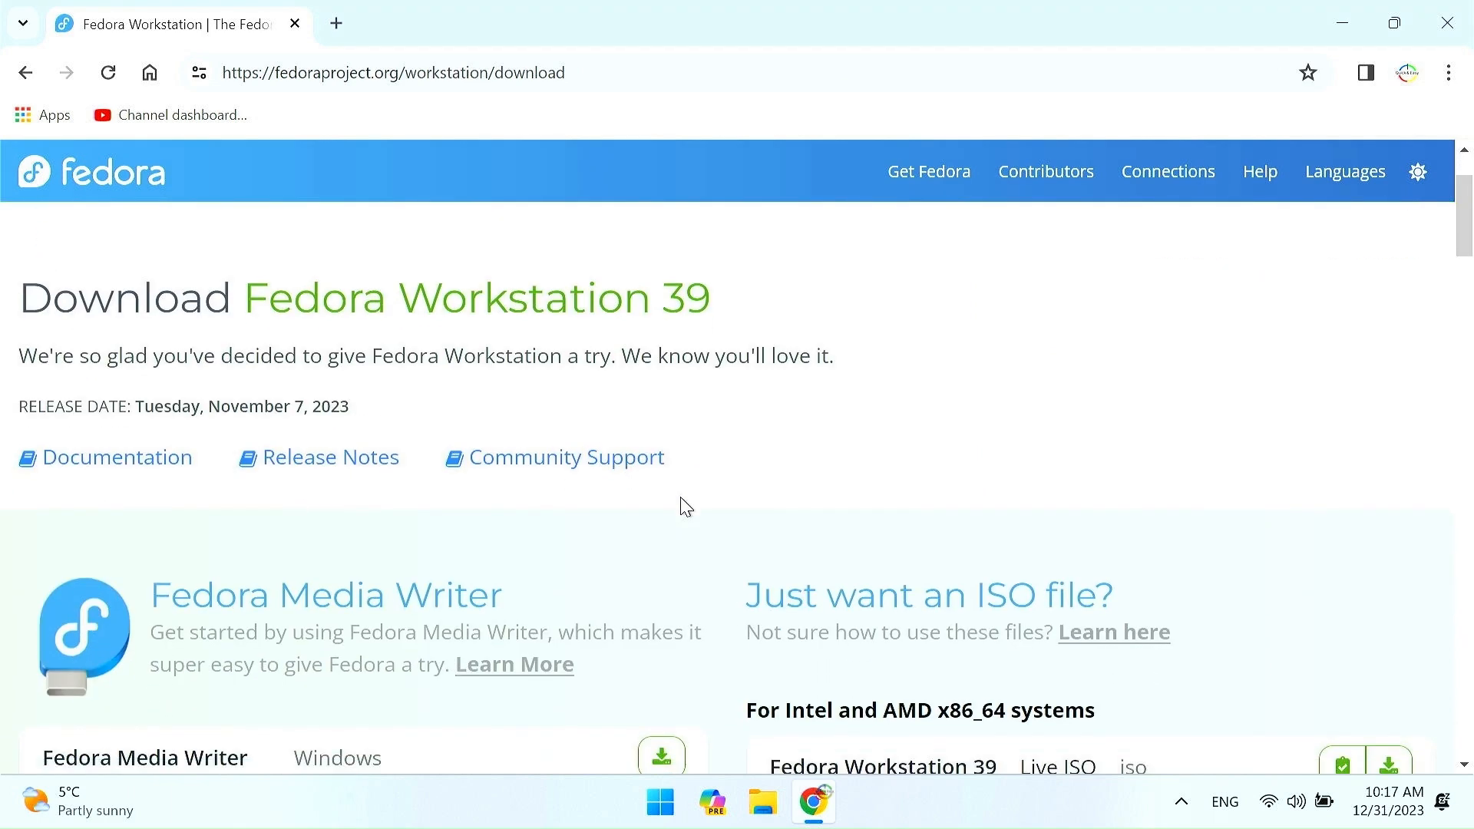
scroll("down", 3)
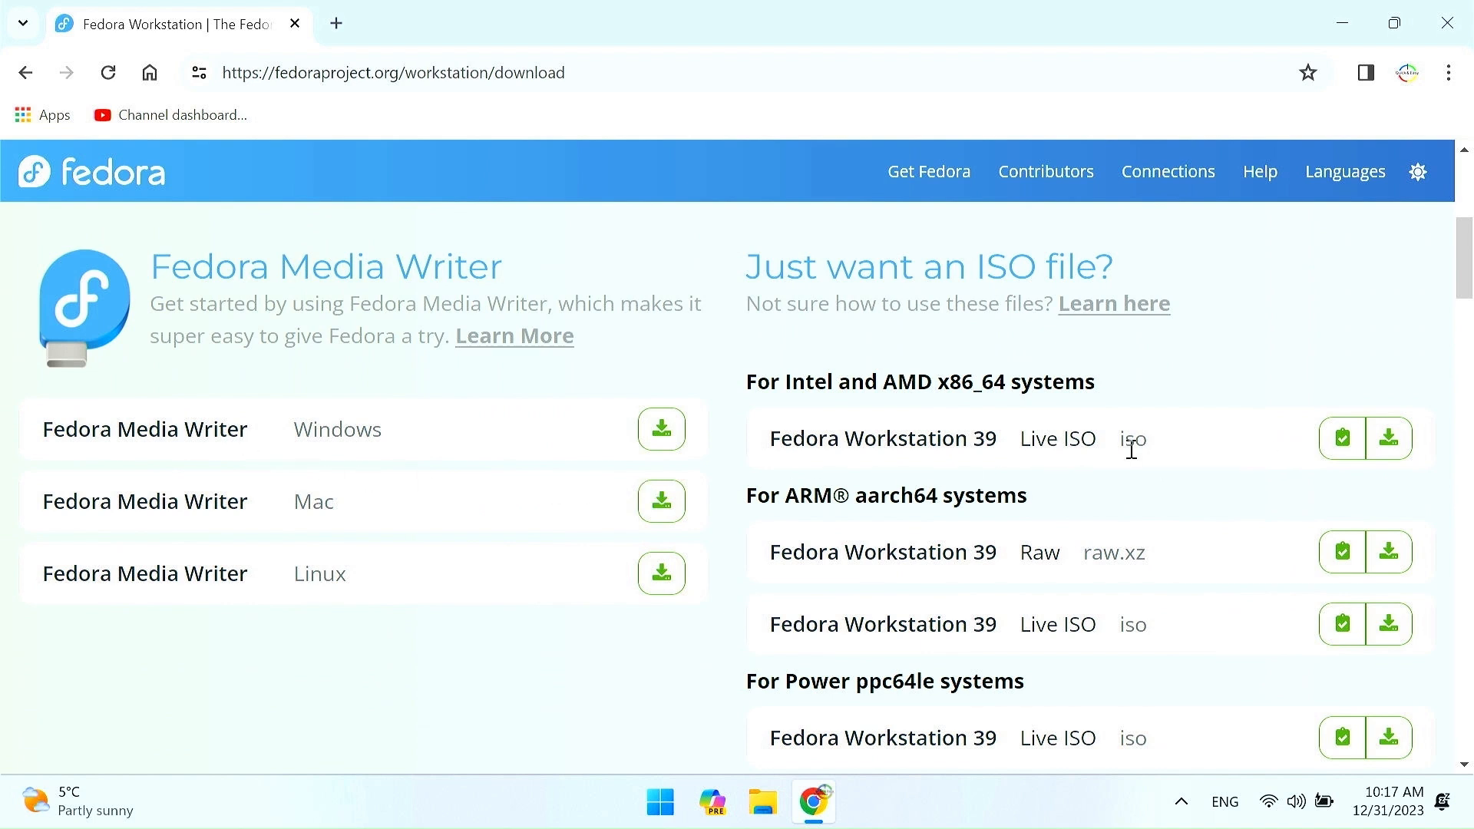
mouse_move(1285, 462)
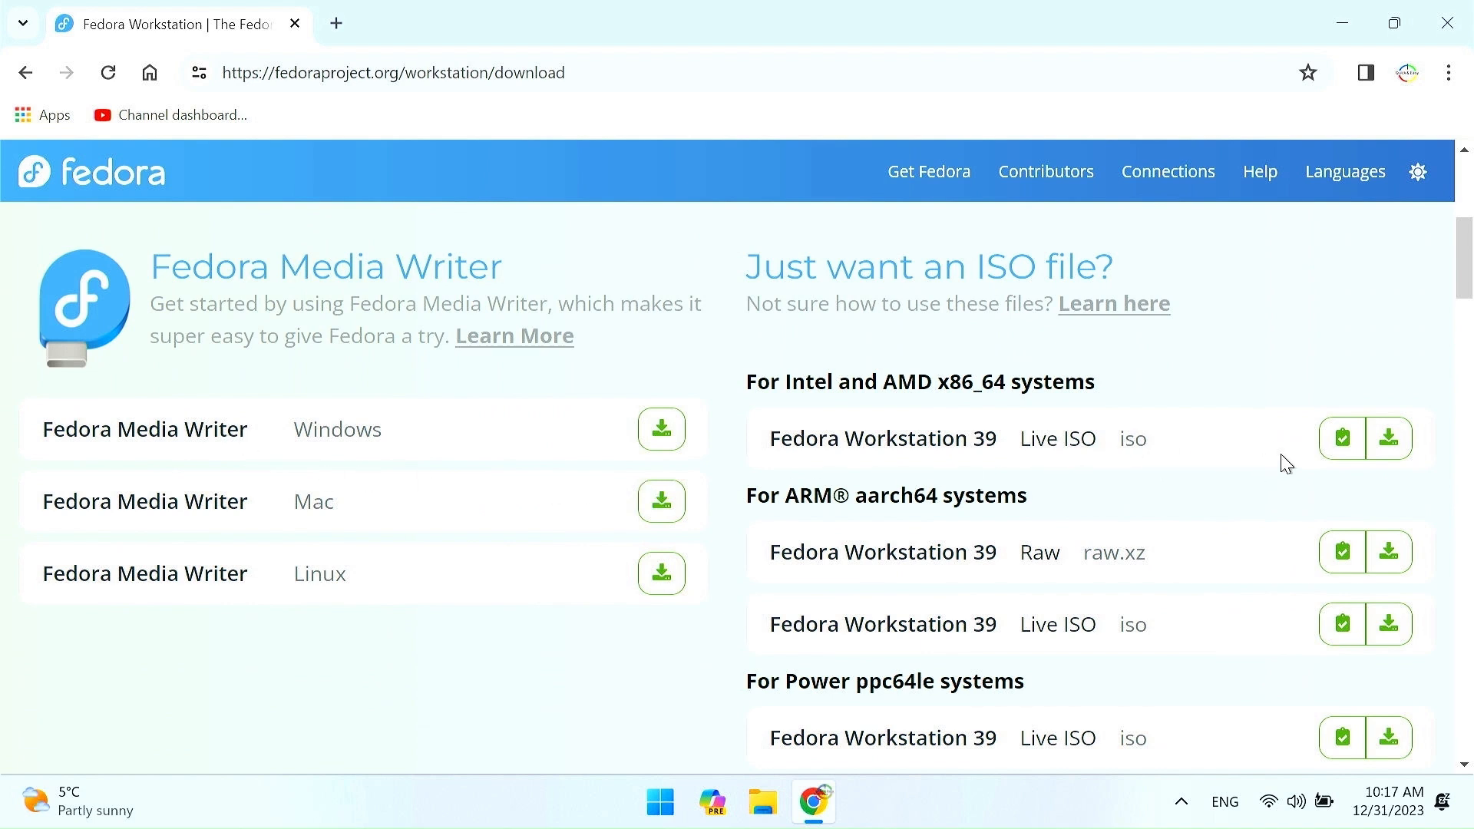
left_click(1388, 438)
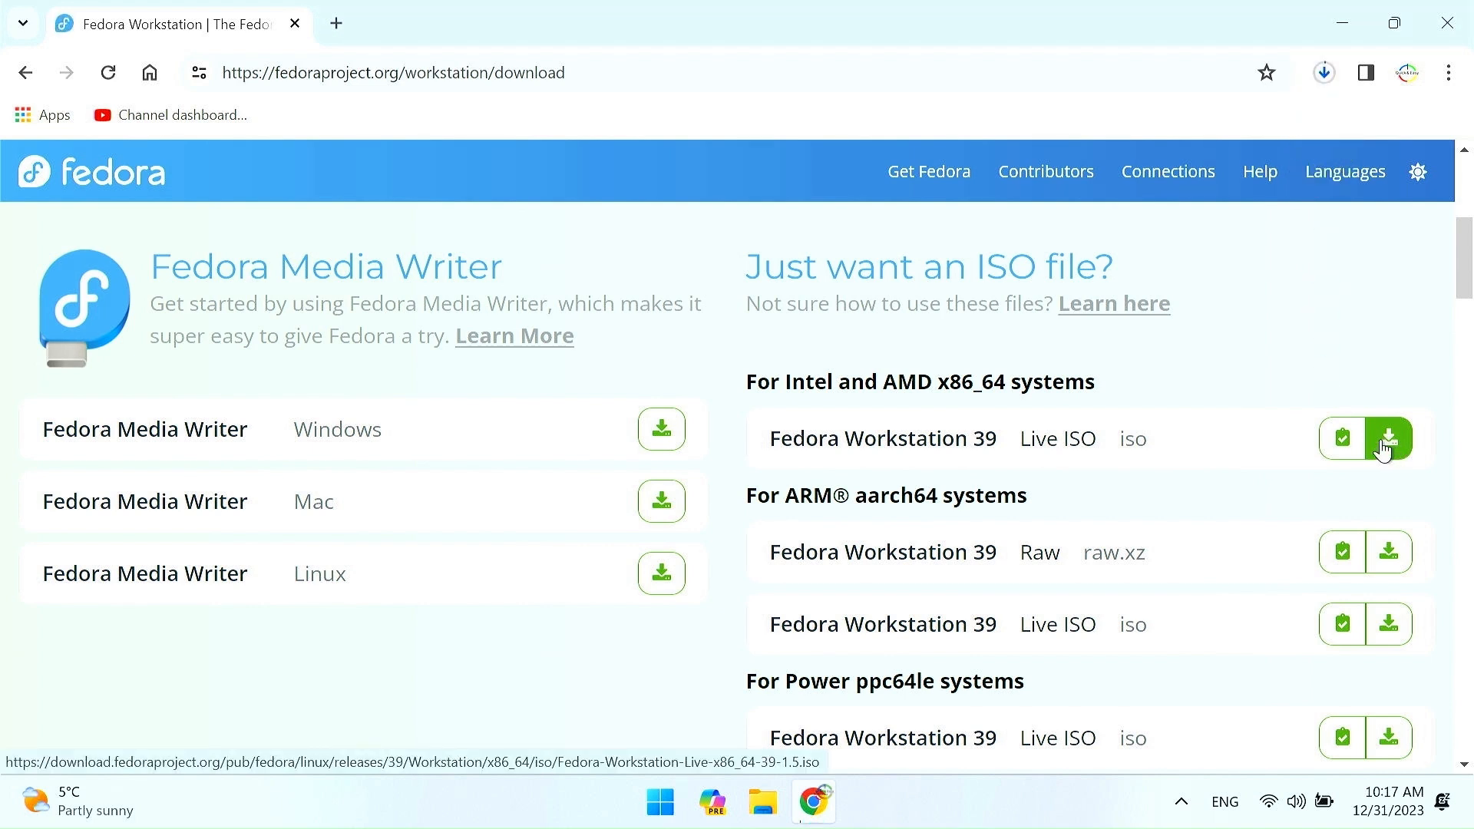
left_click(1390, 437)
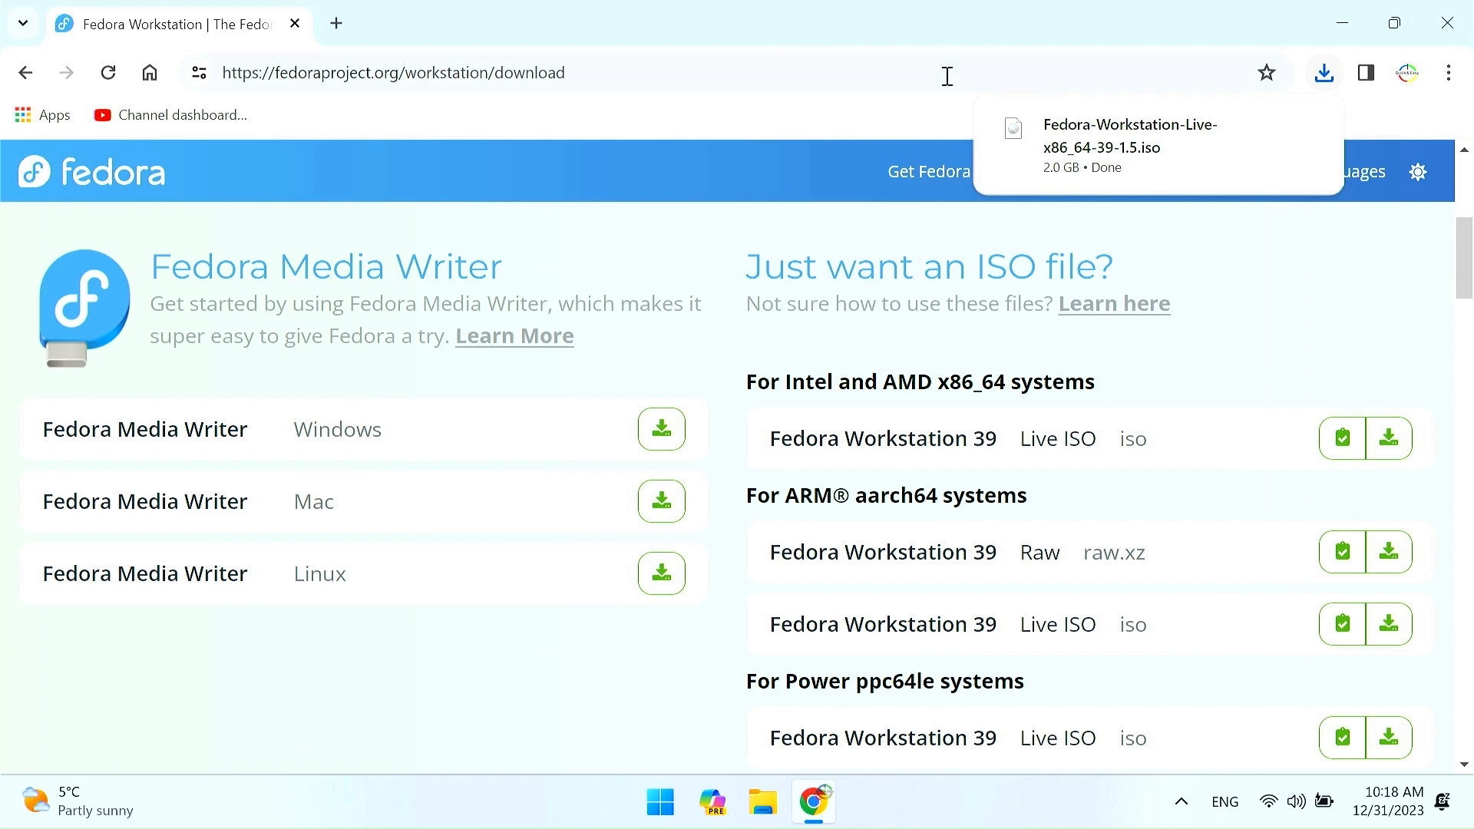
mouse_move(1262, 129)
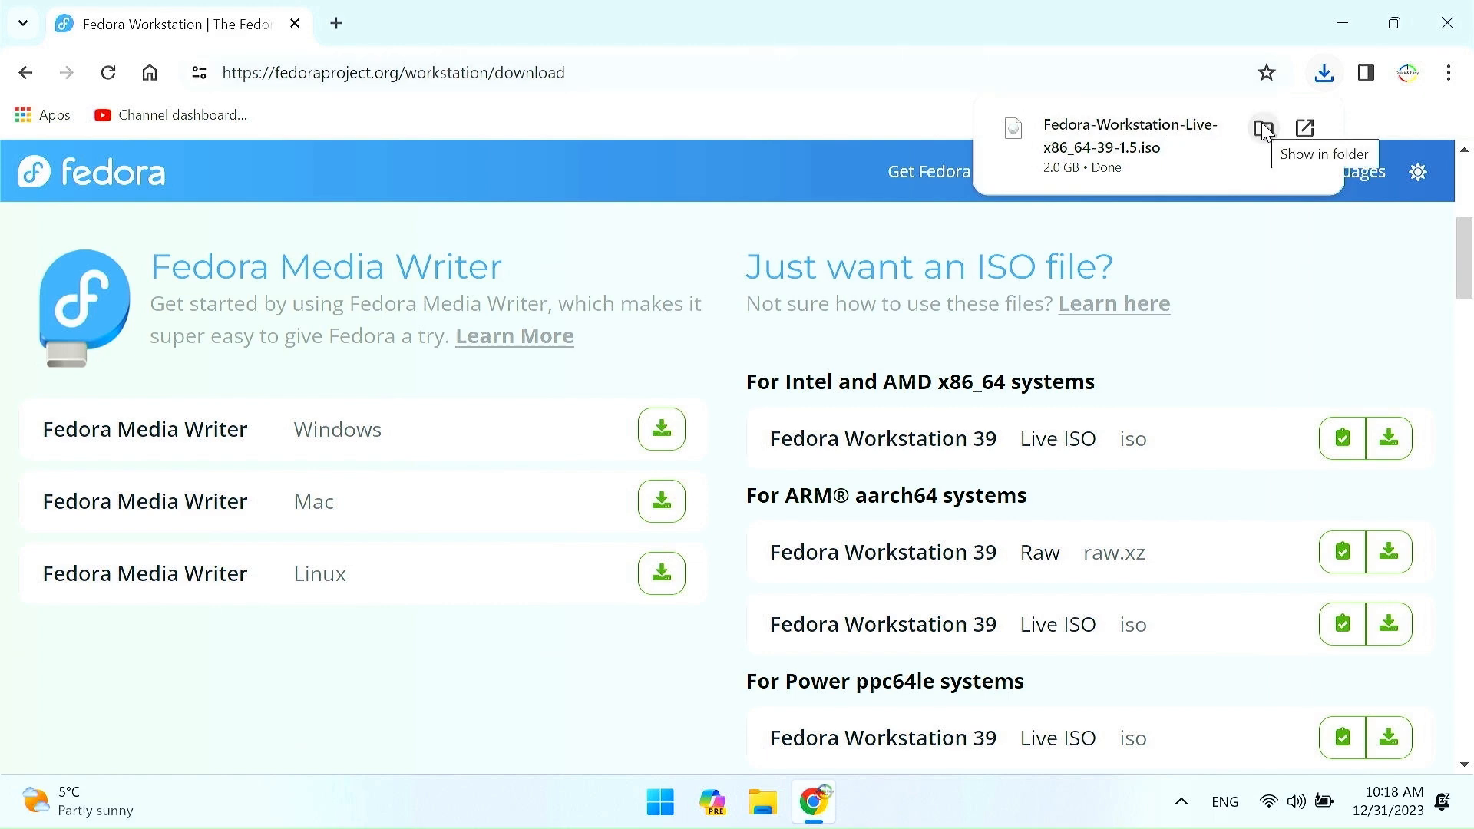
Paste the downloaded Fedora ISO onto the Ventoy (H:) drive from This PC.
left_click(1262, 129)
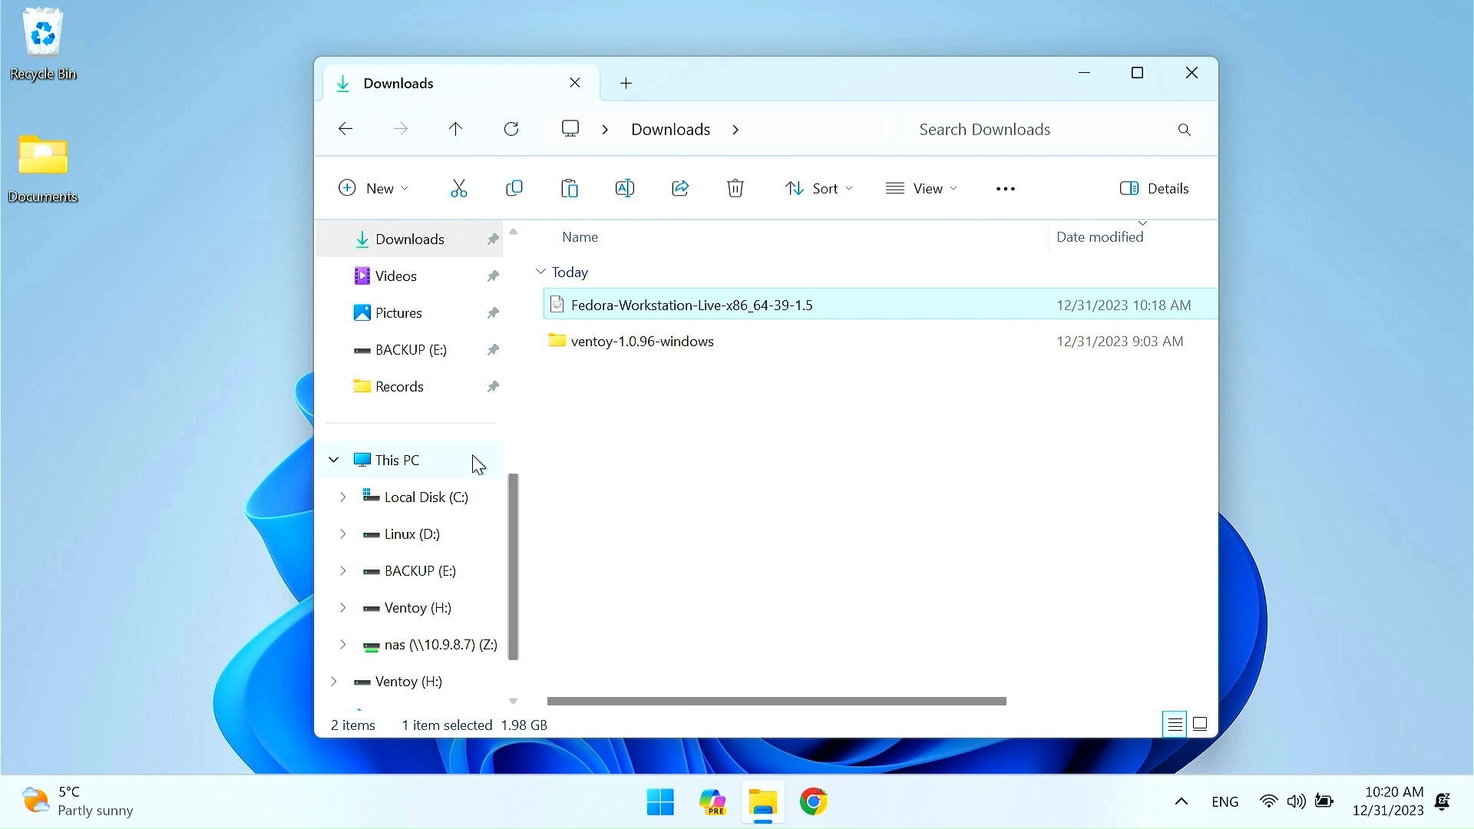
left_click(393, 460)
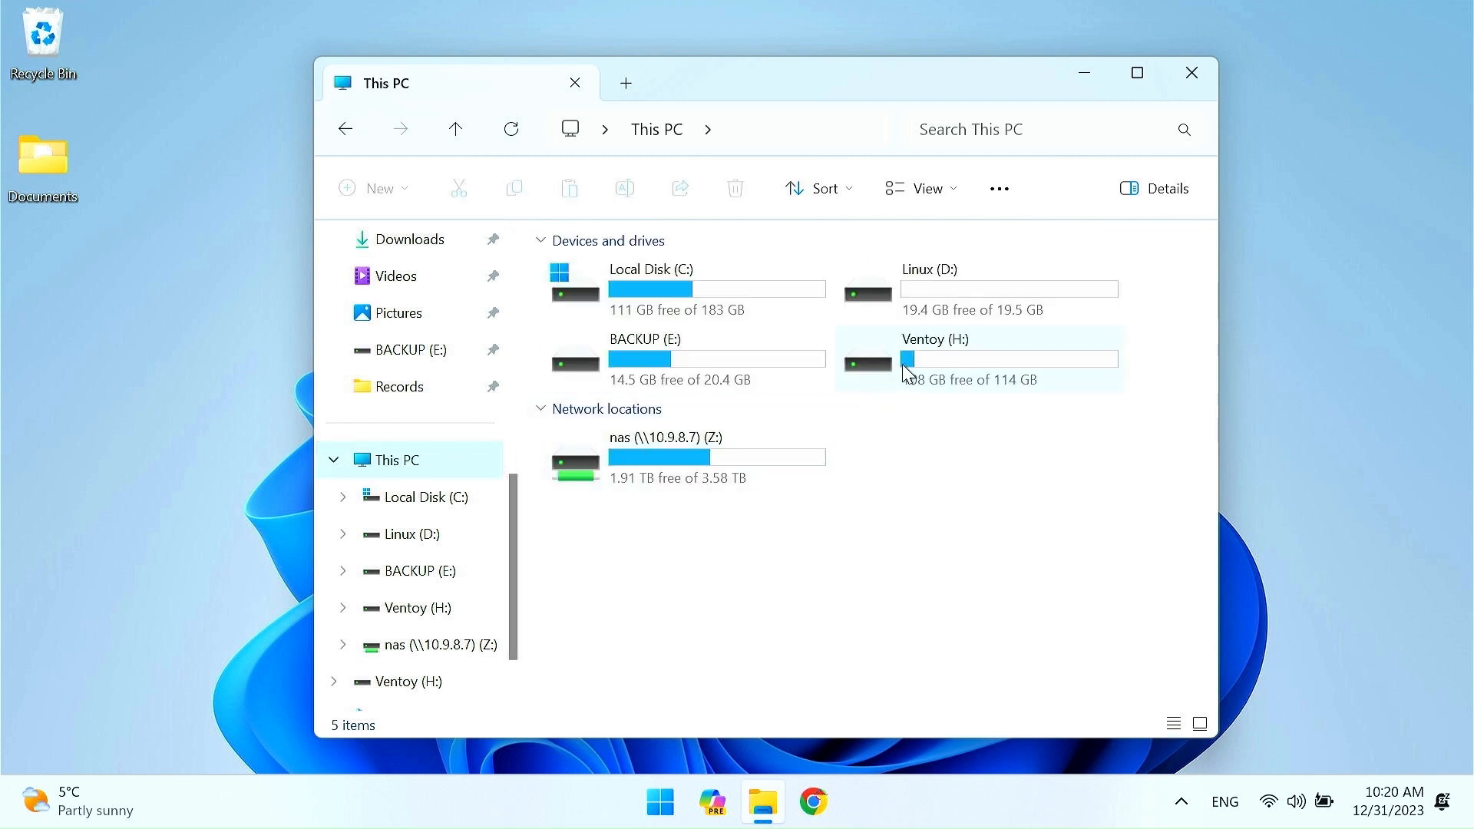
double_click(978, 359)
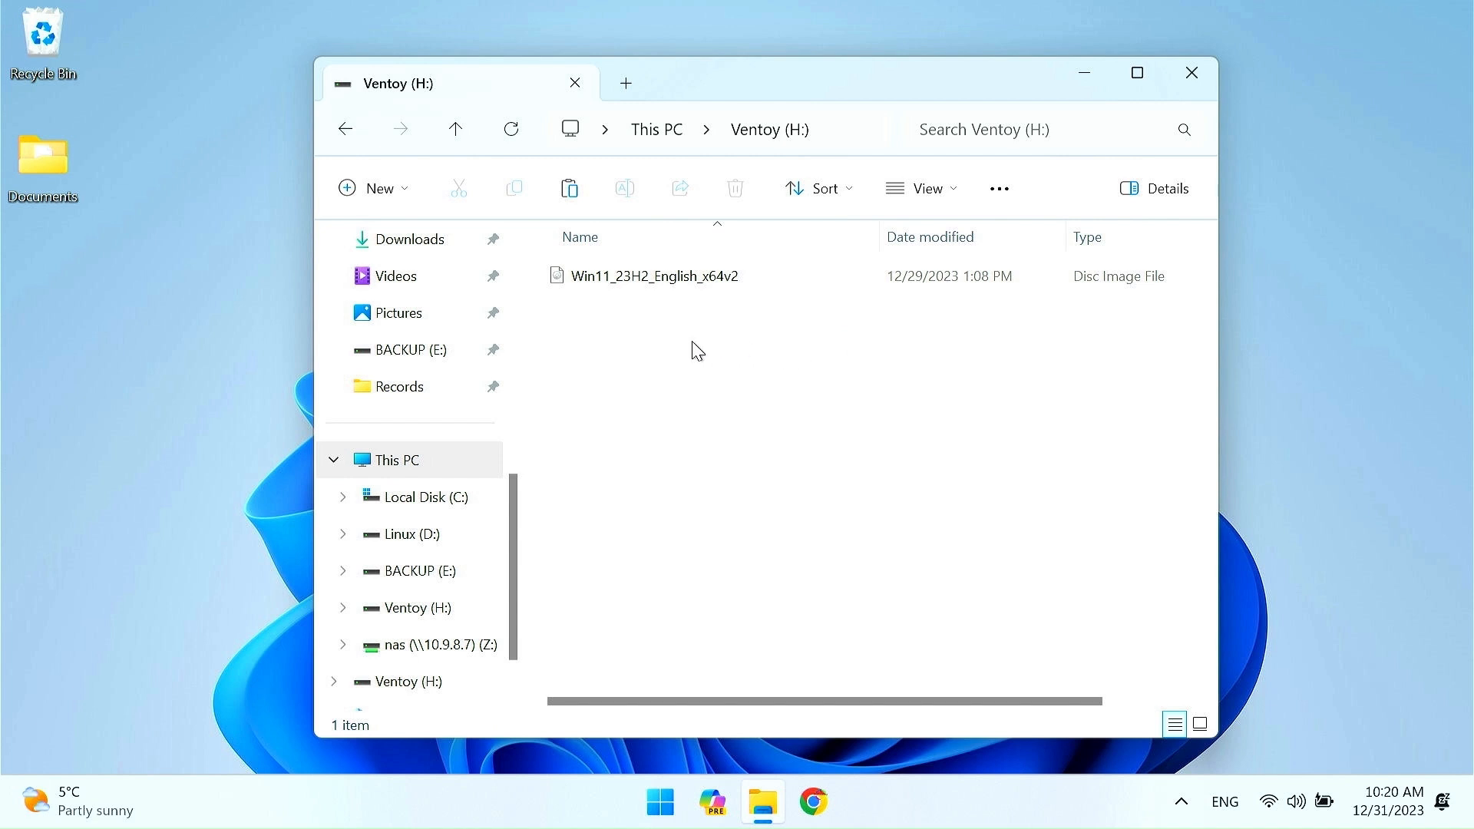
right_click(694, 350)
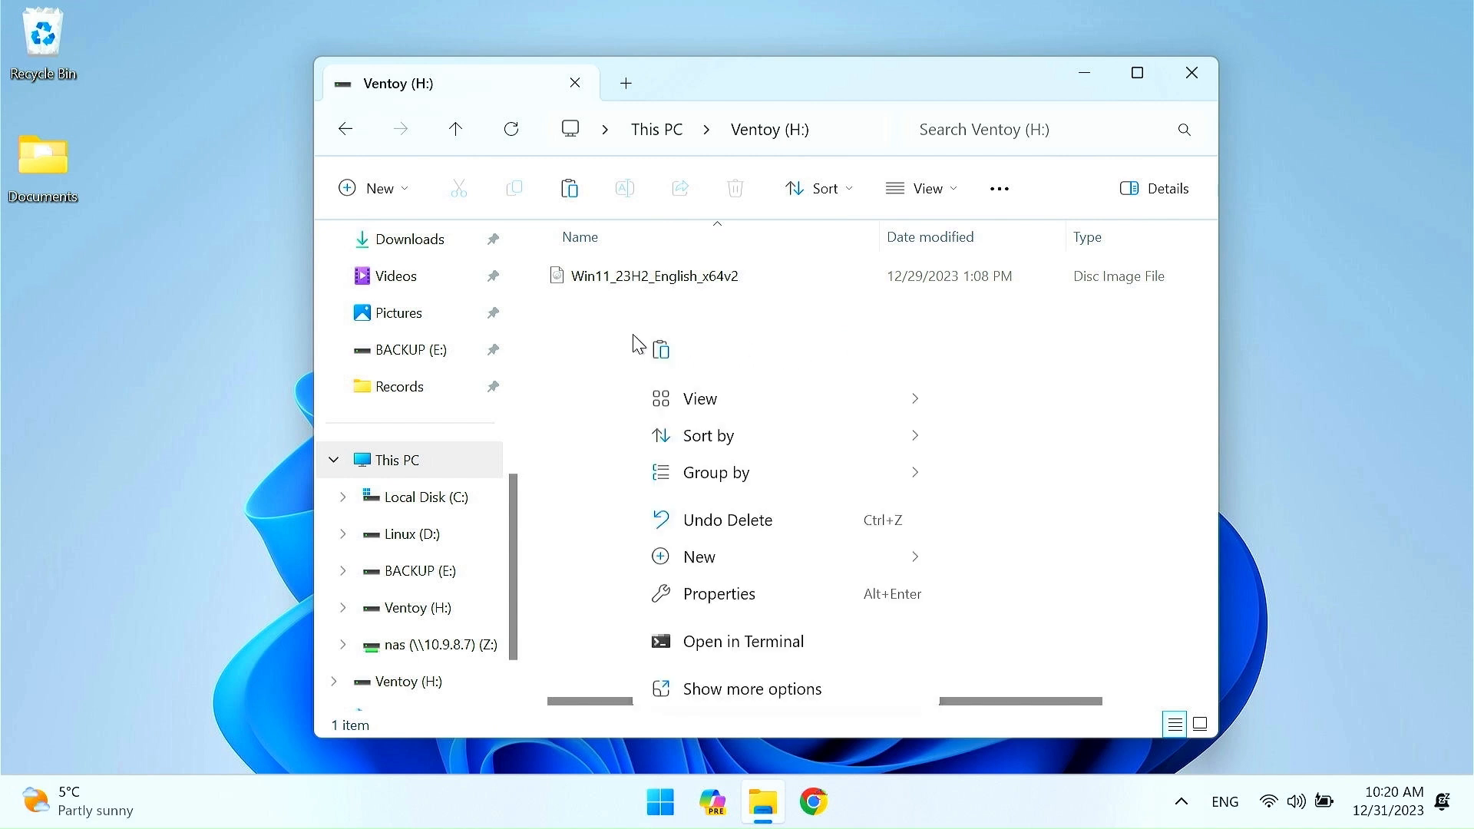
left_click(659, 362)
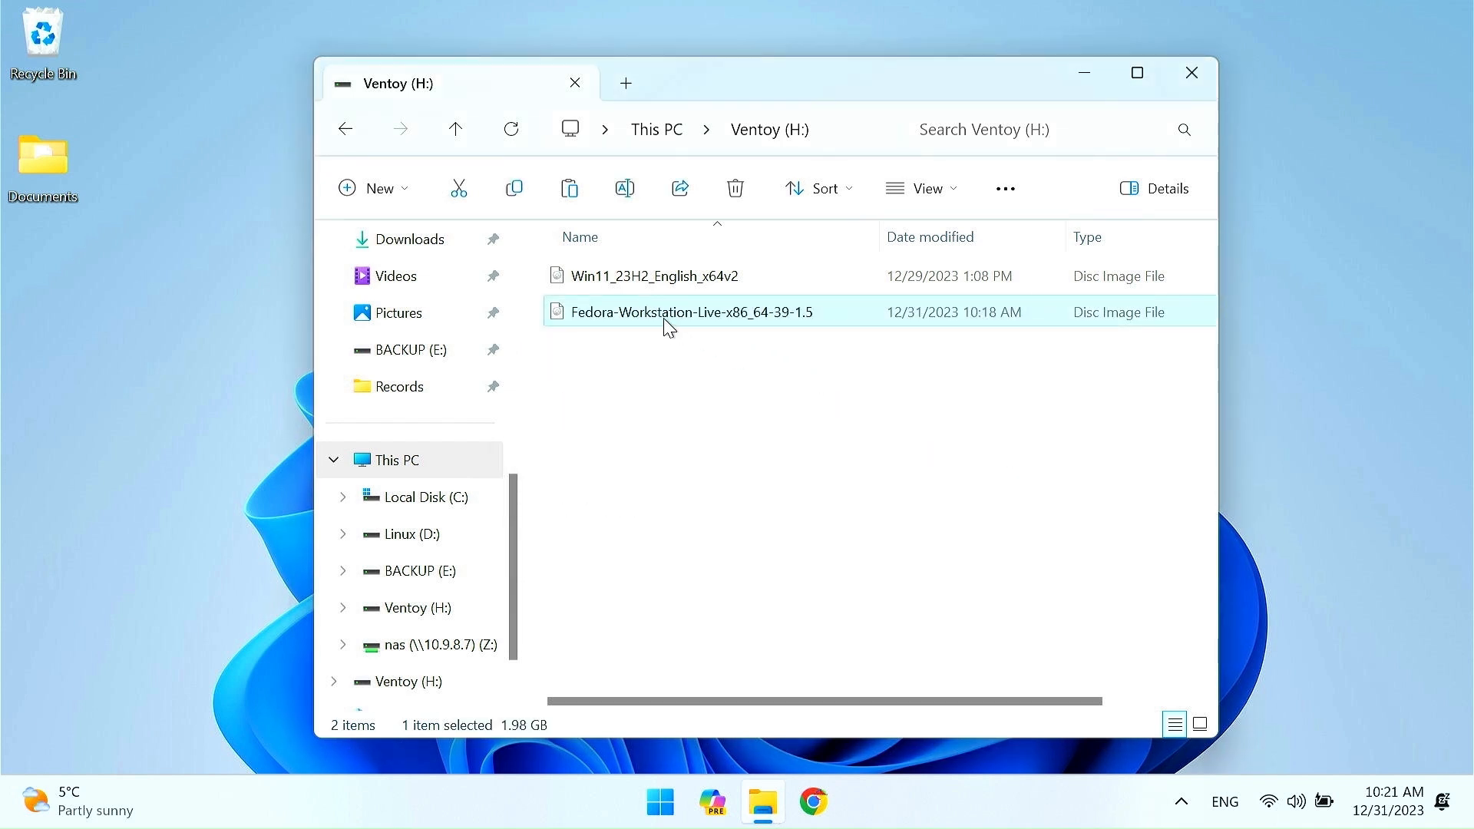
mouse_move(628, 320)
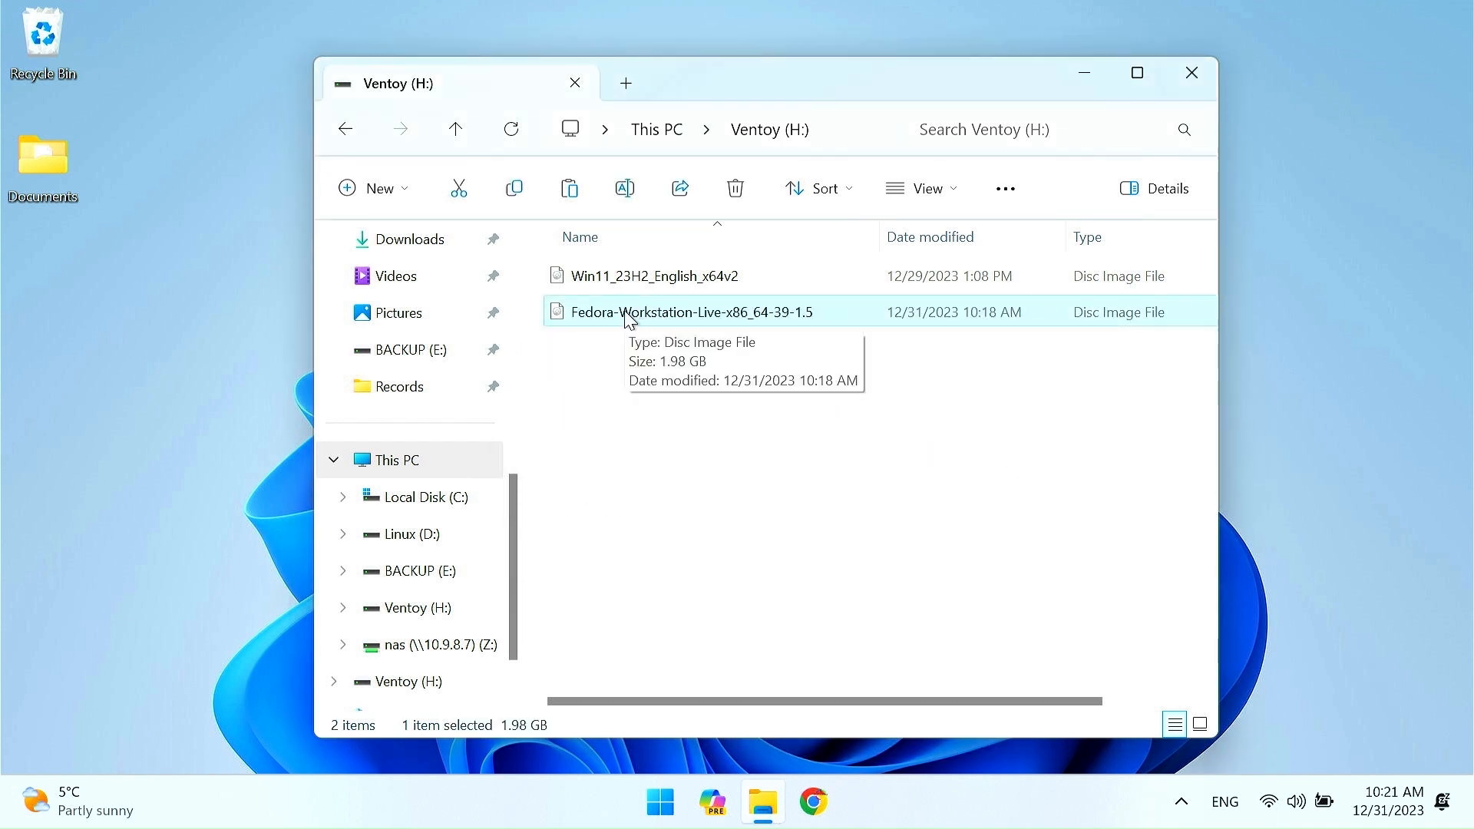
Eject the Ventoy drive from This PC and close File Explorer.
left_click(399, 459)
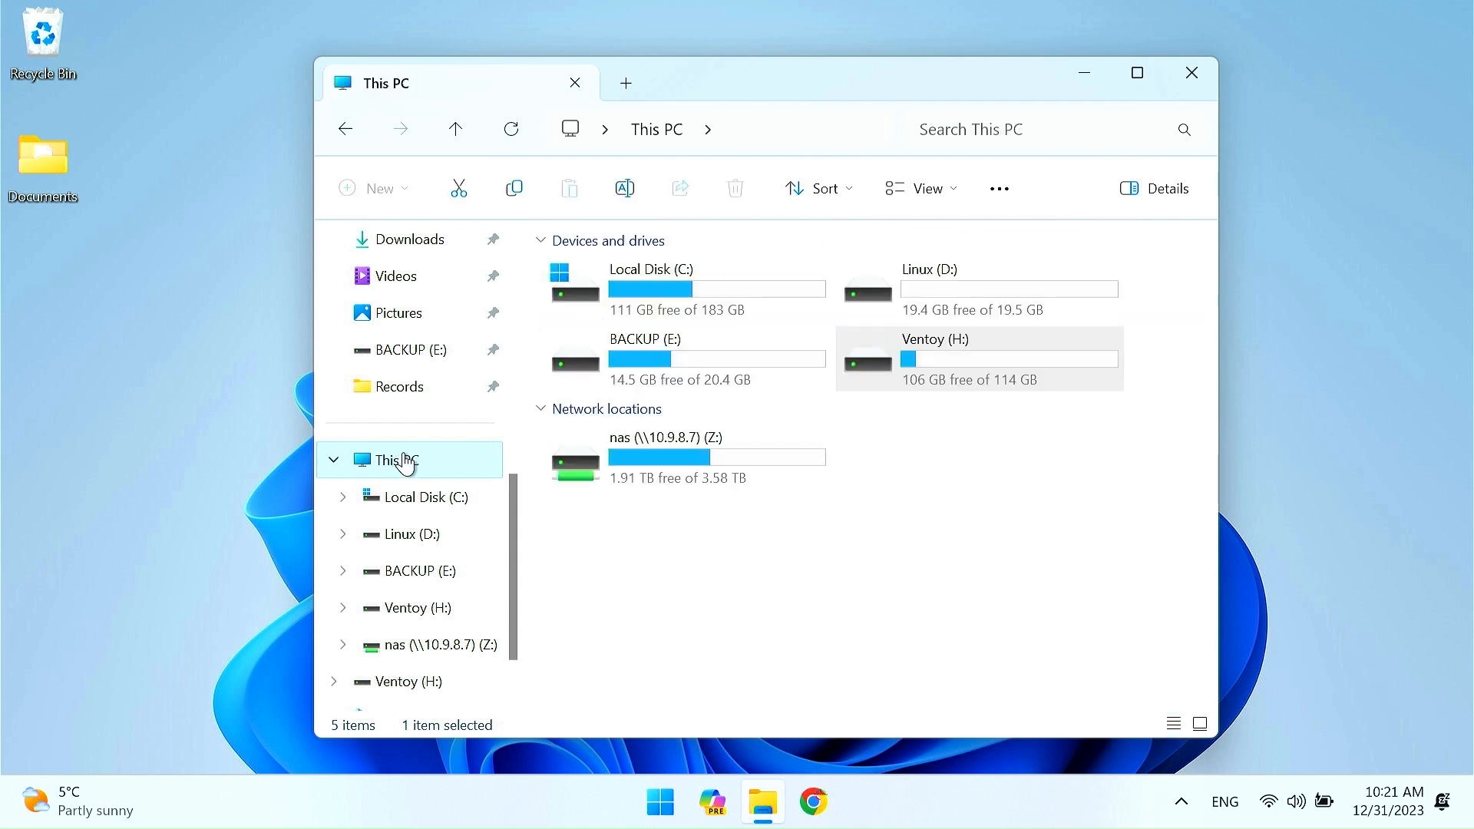
right_click(969, 358)
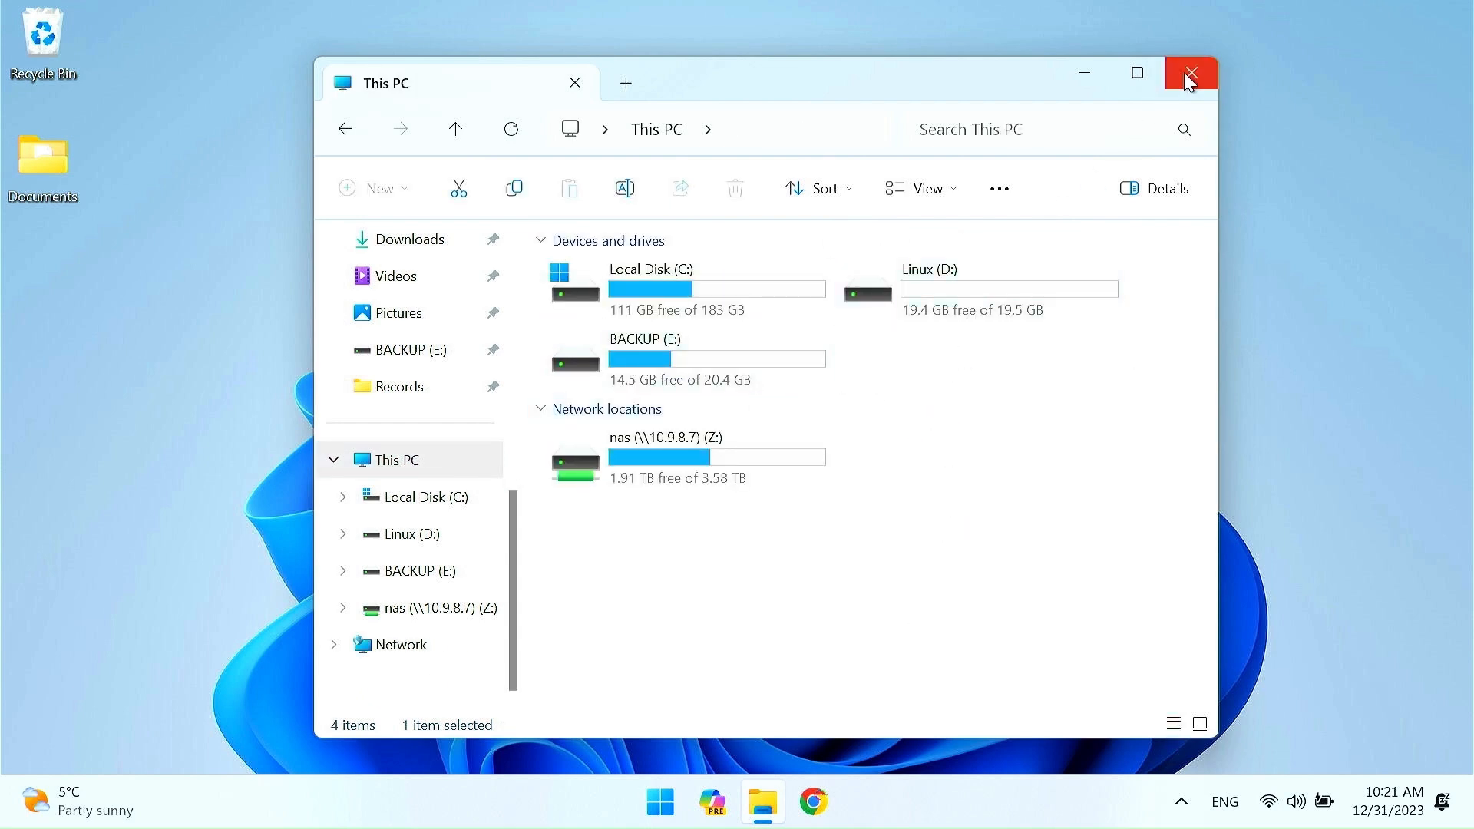
left_click(658, 801)
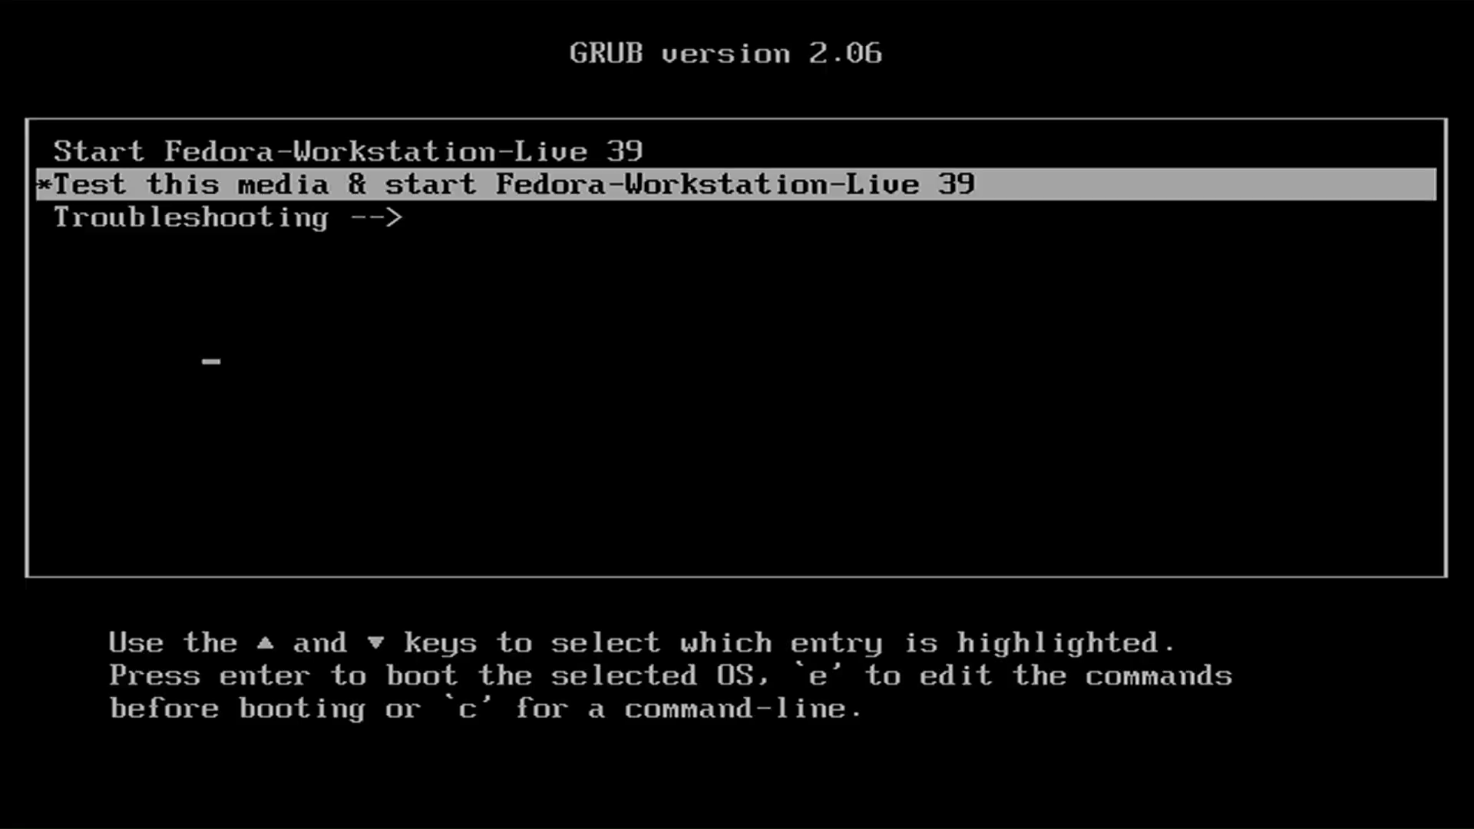
Boot the Fedora-Workstation-Live 39 GRUB entry and wait for the Welcome to Fedora screen.
key("Return")
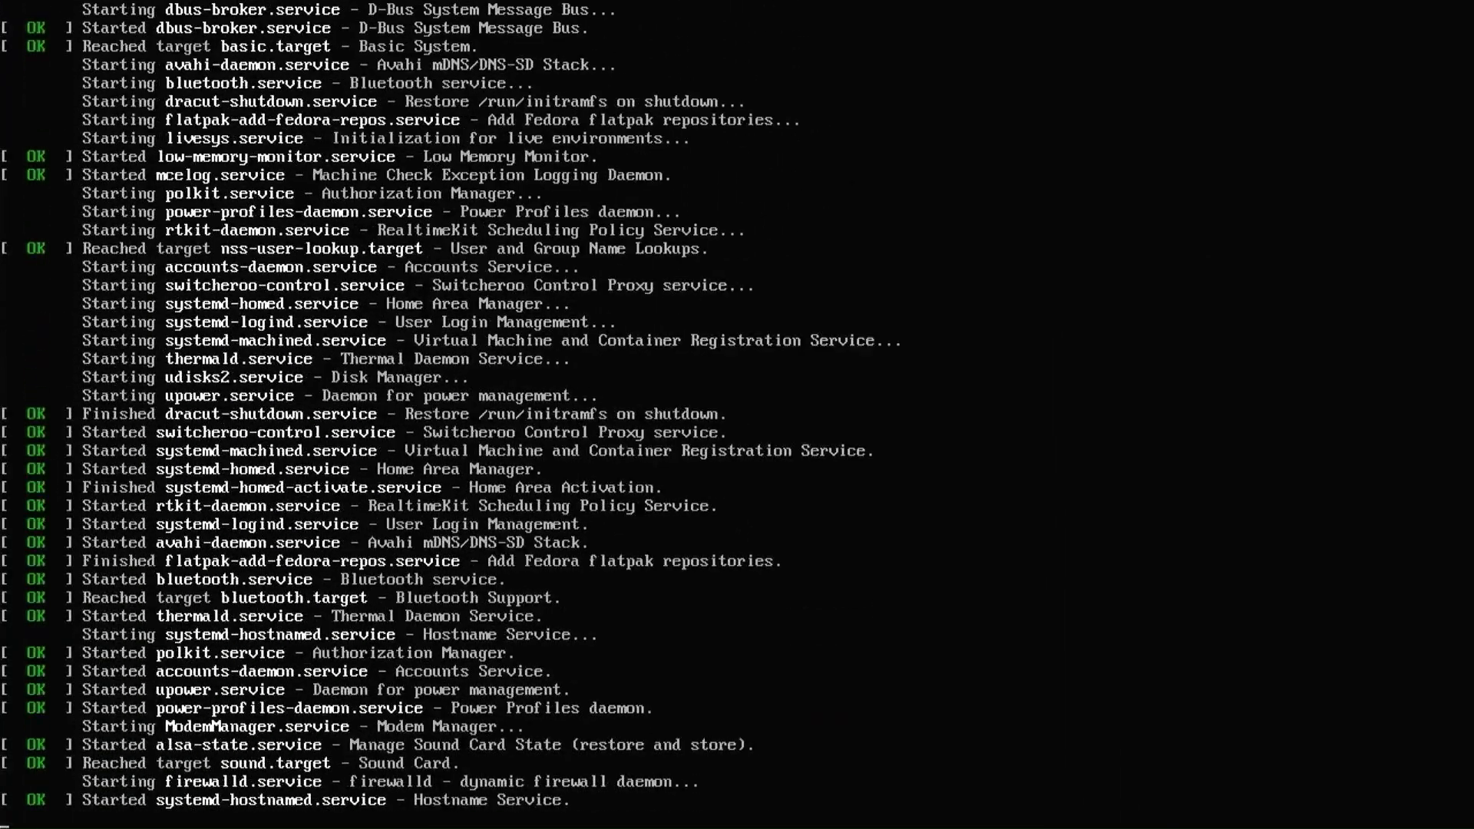
scroll("down", 3)
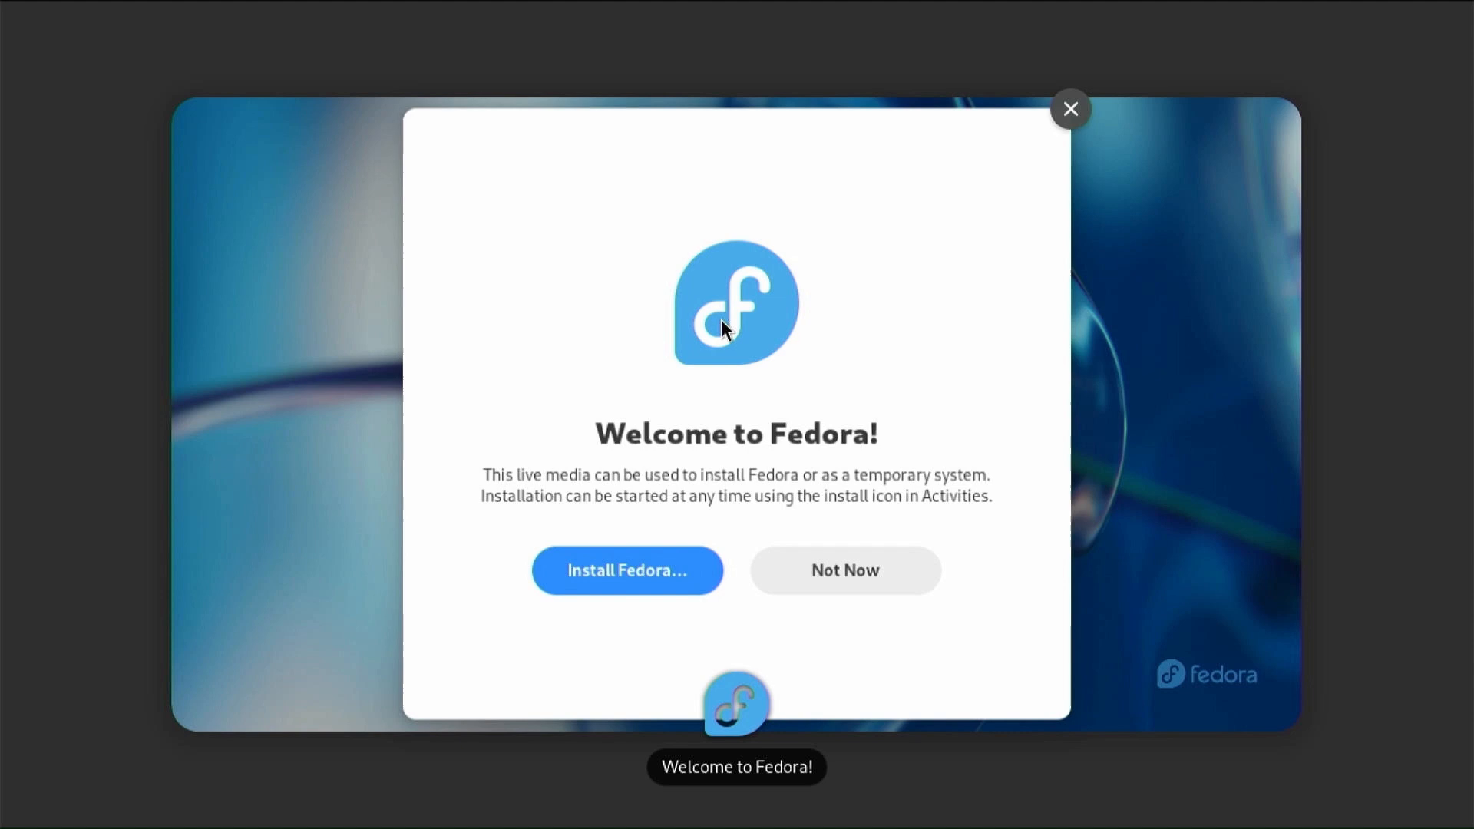
mouse_move(722, 487)
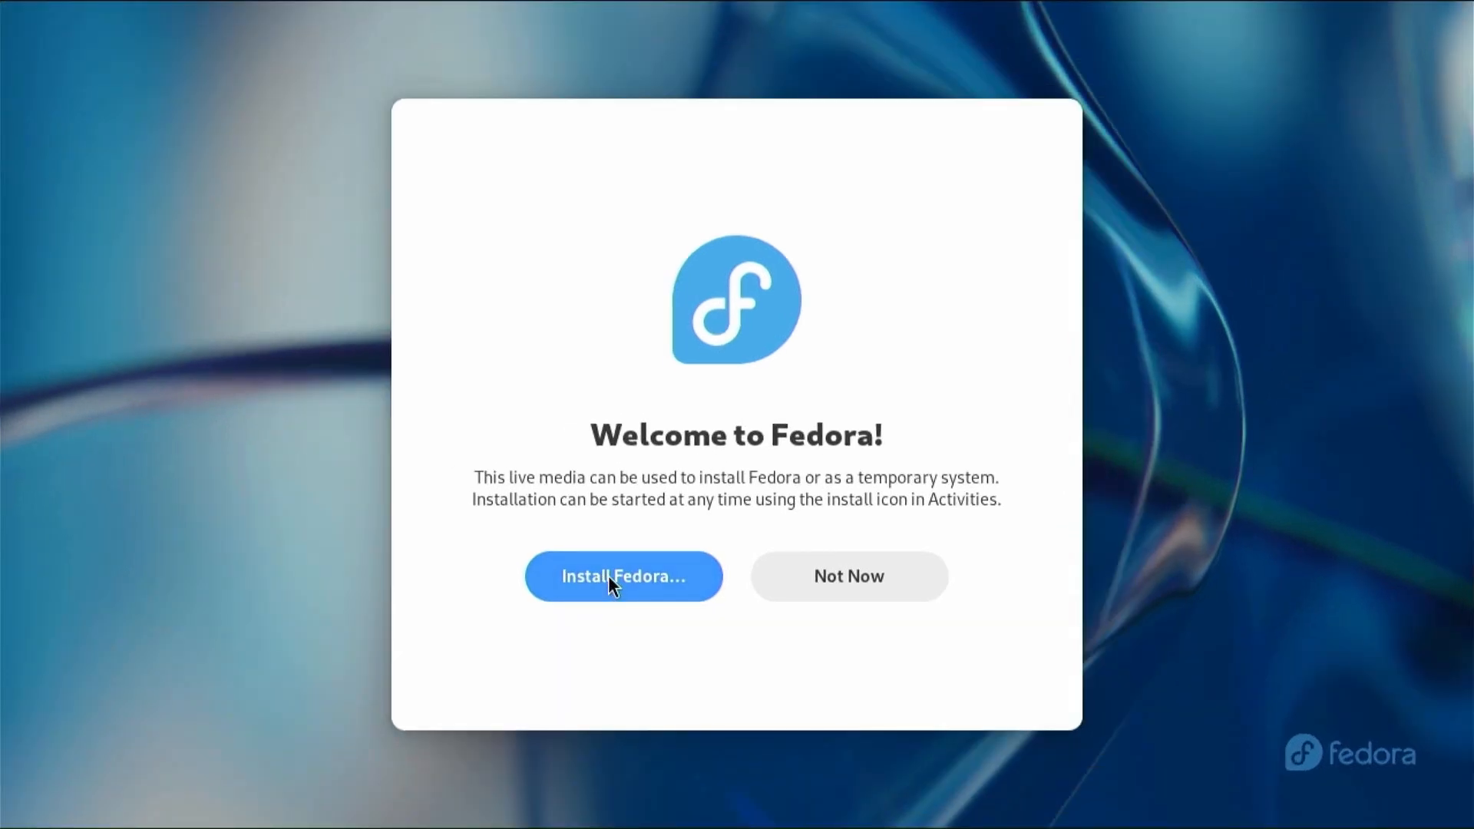
Choose Install Fedora… and continue with English (United States) to the Installation Summary.
left_click(624, 576)
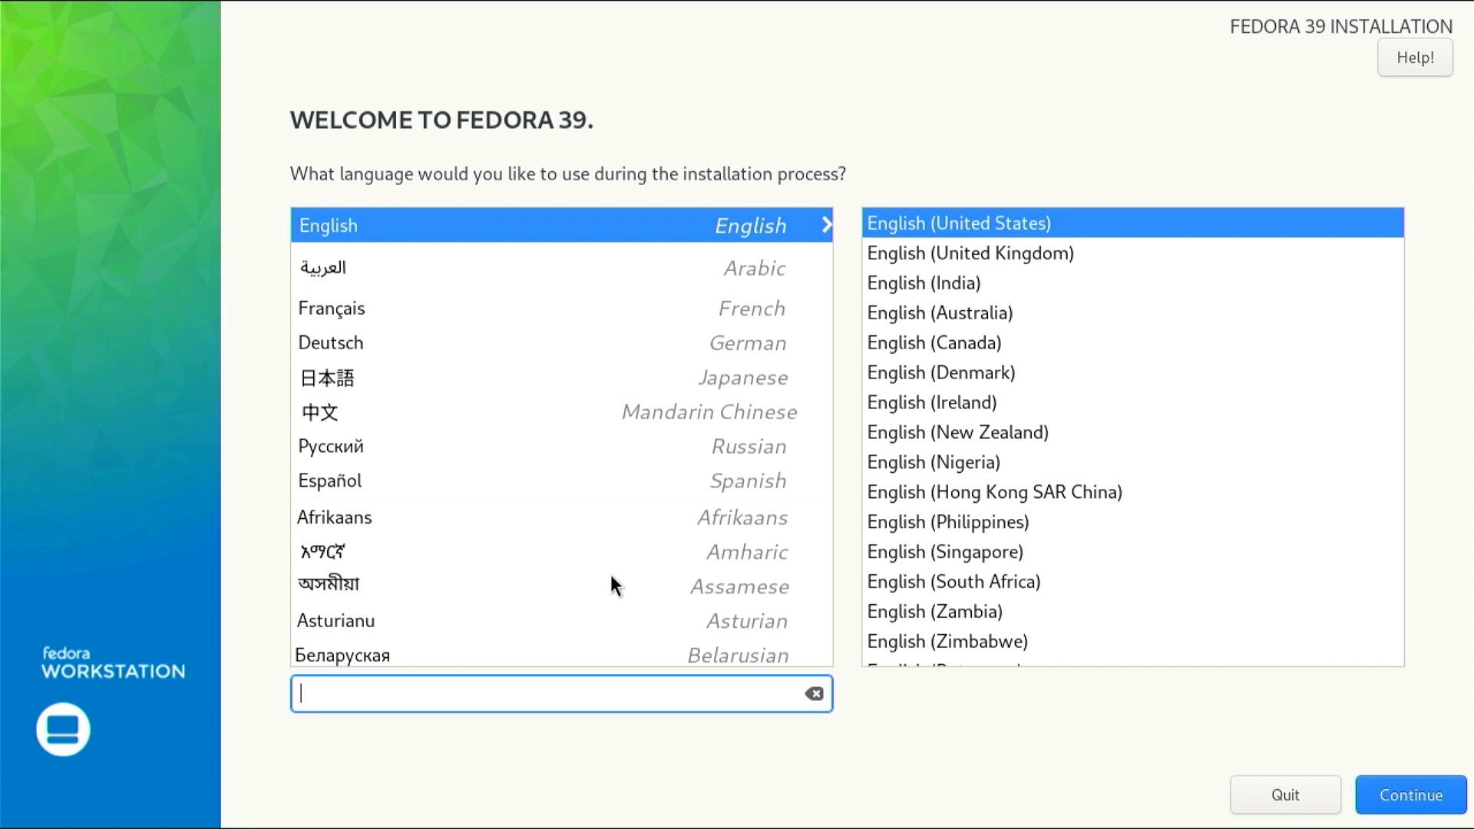
scroll("down", 3)
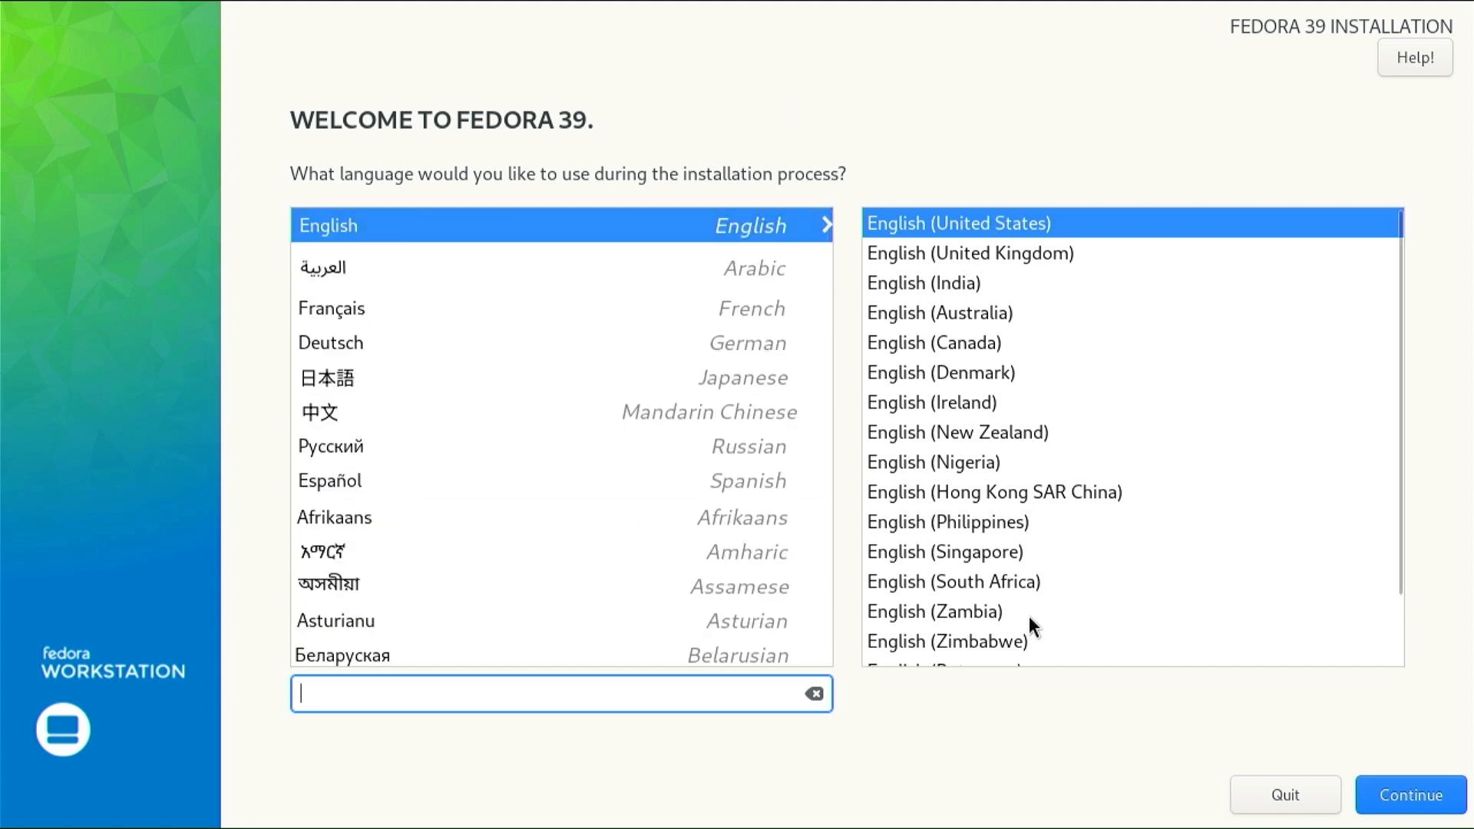
left_click(1409, 794)
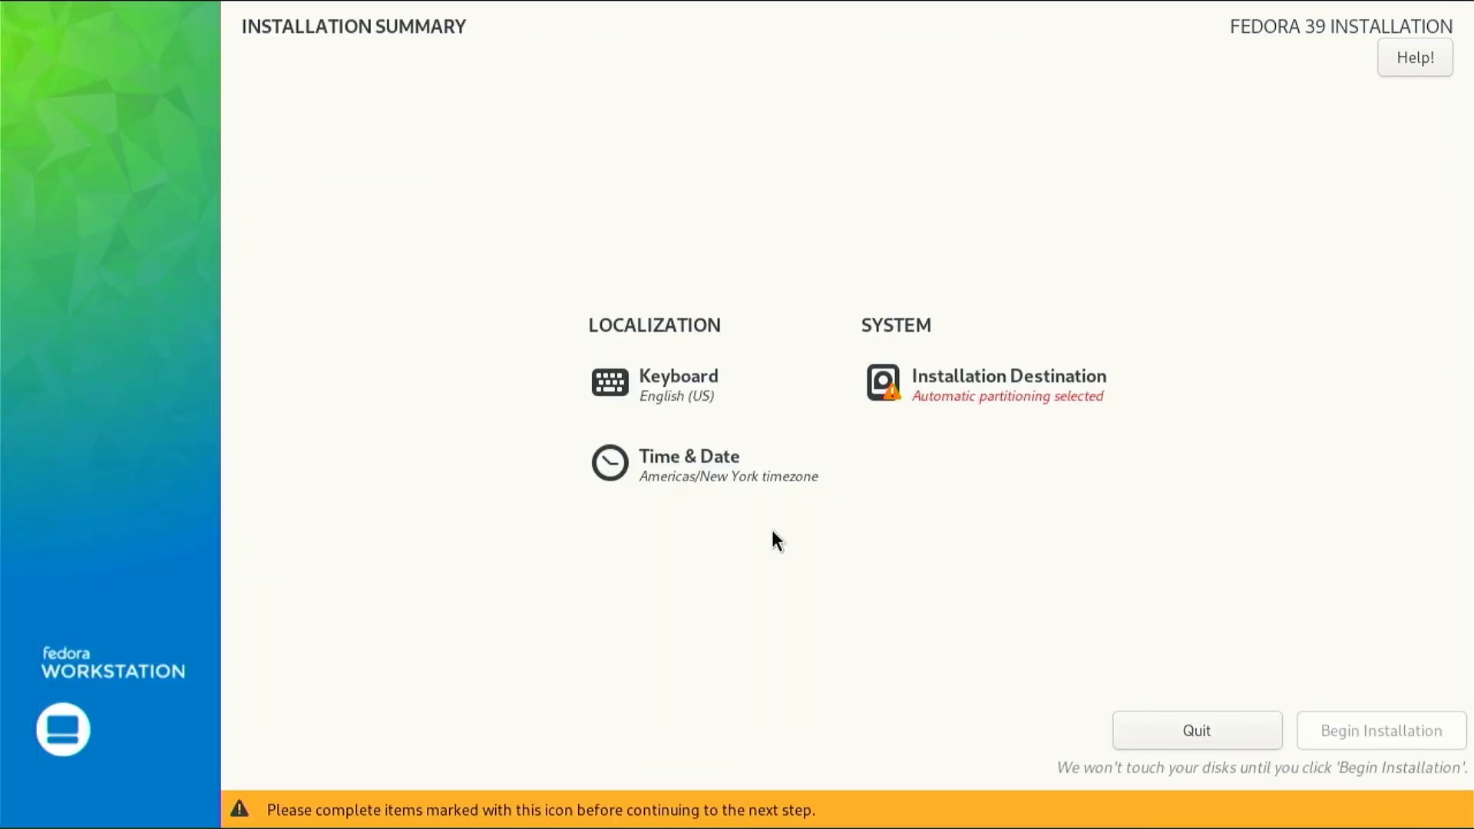
mouse_move(766, 543)
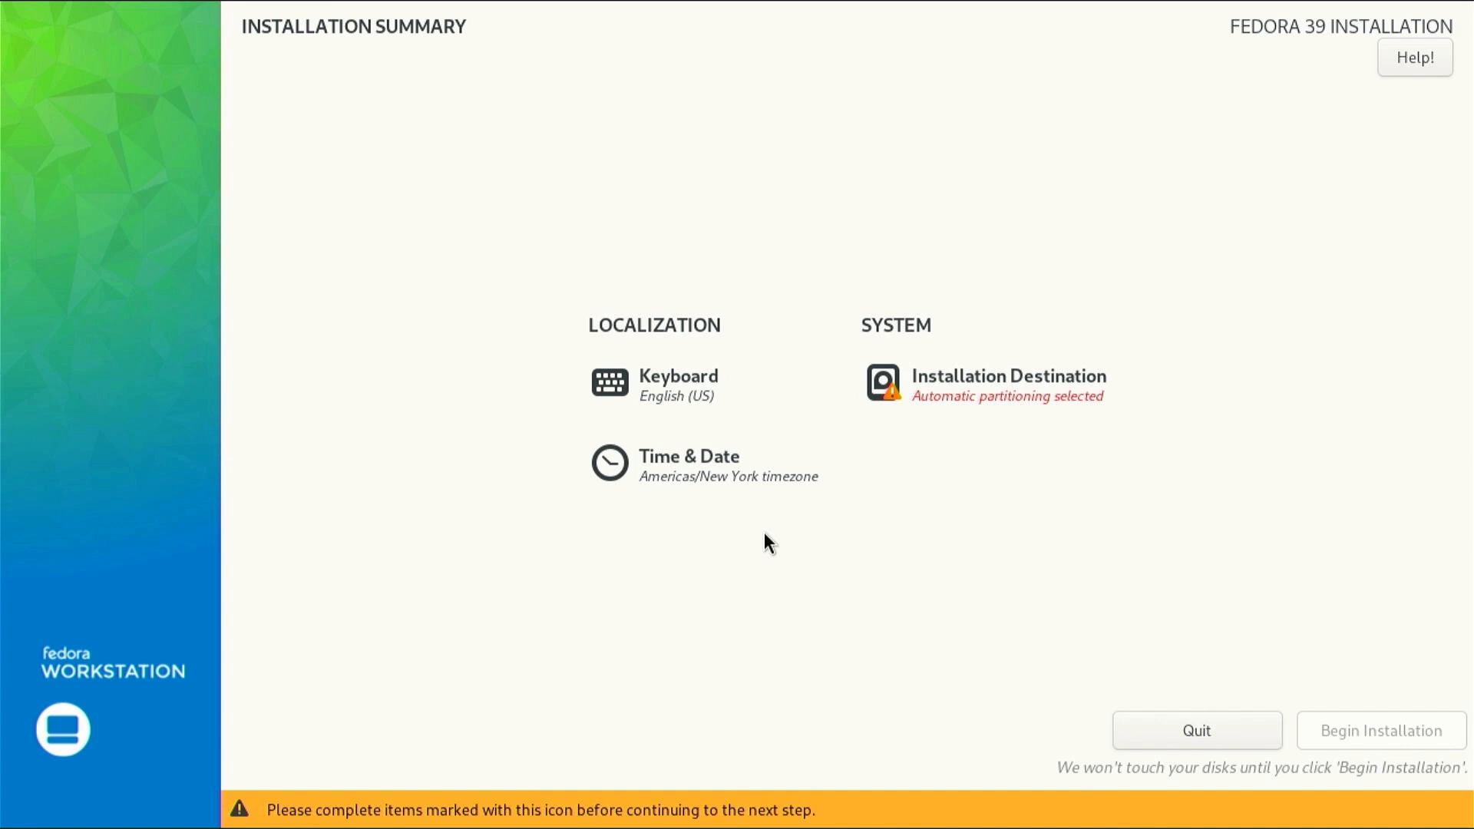
Confirm the ATA Kingston disk as Installation Destination with automatic partitioning, revealing the low-space notice.
left_click(1007, 384)
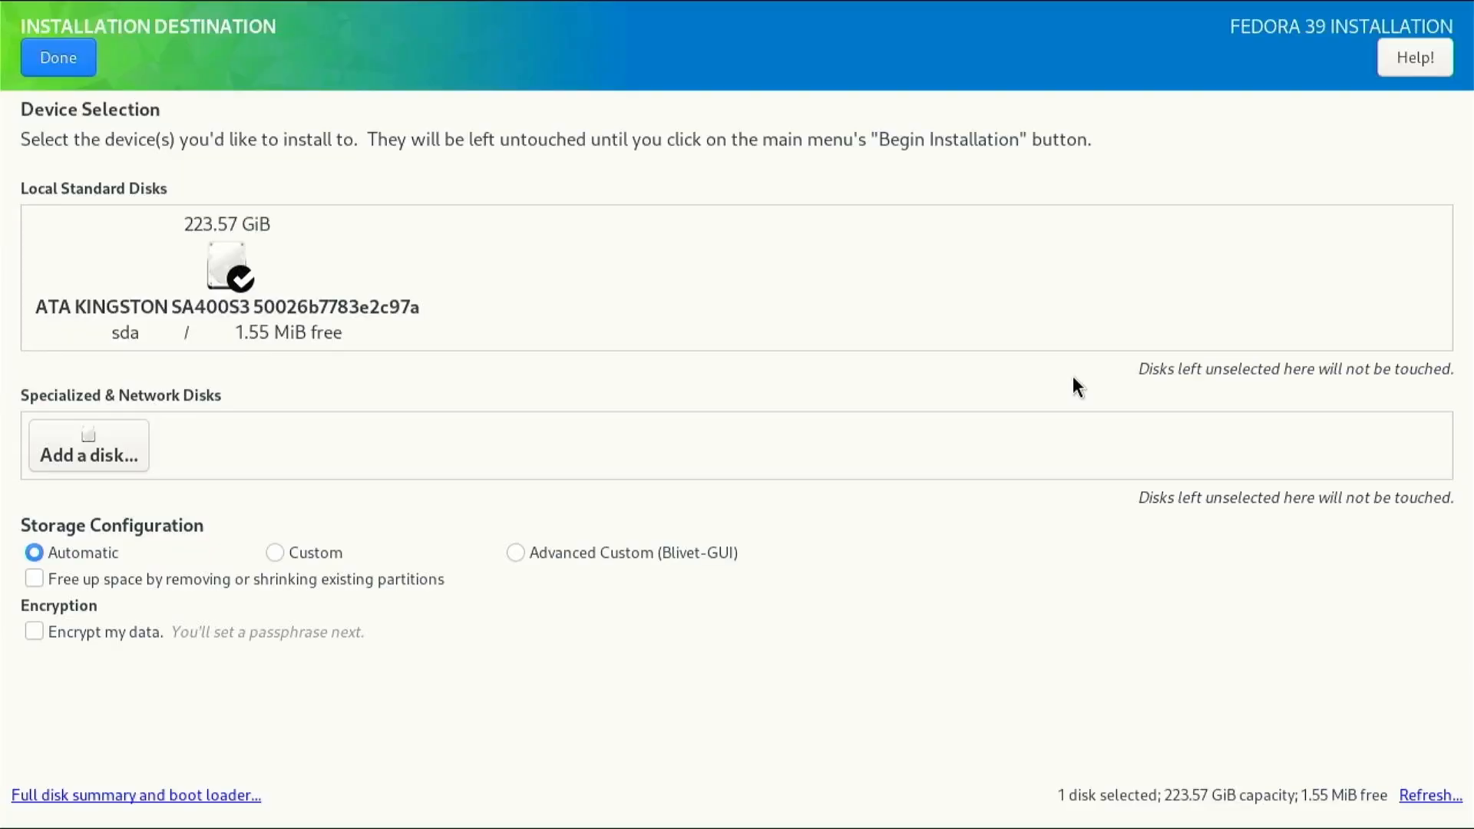
mouse_move(280, 335)
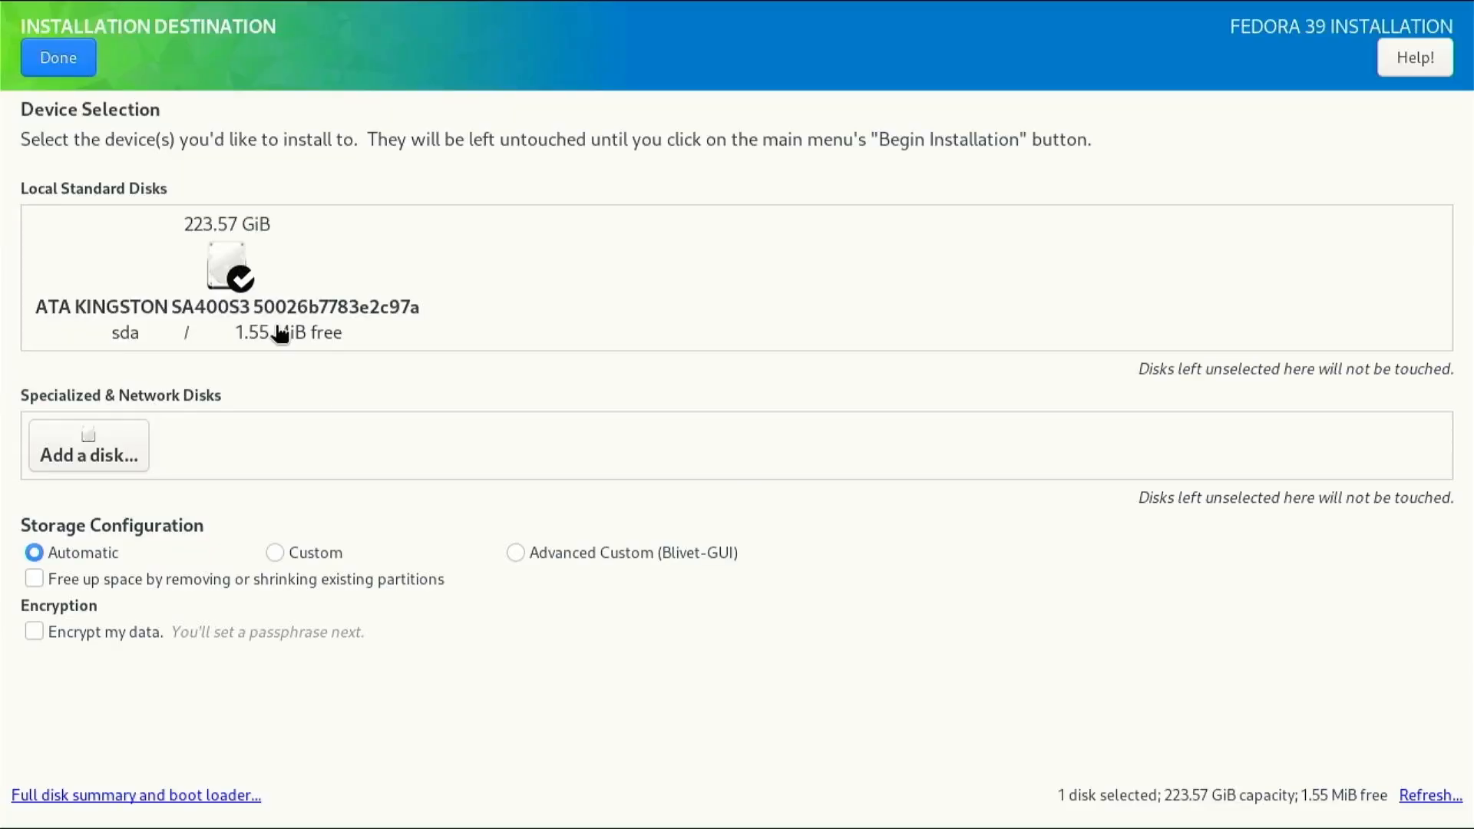
mouse_move(177, 388)
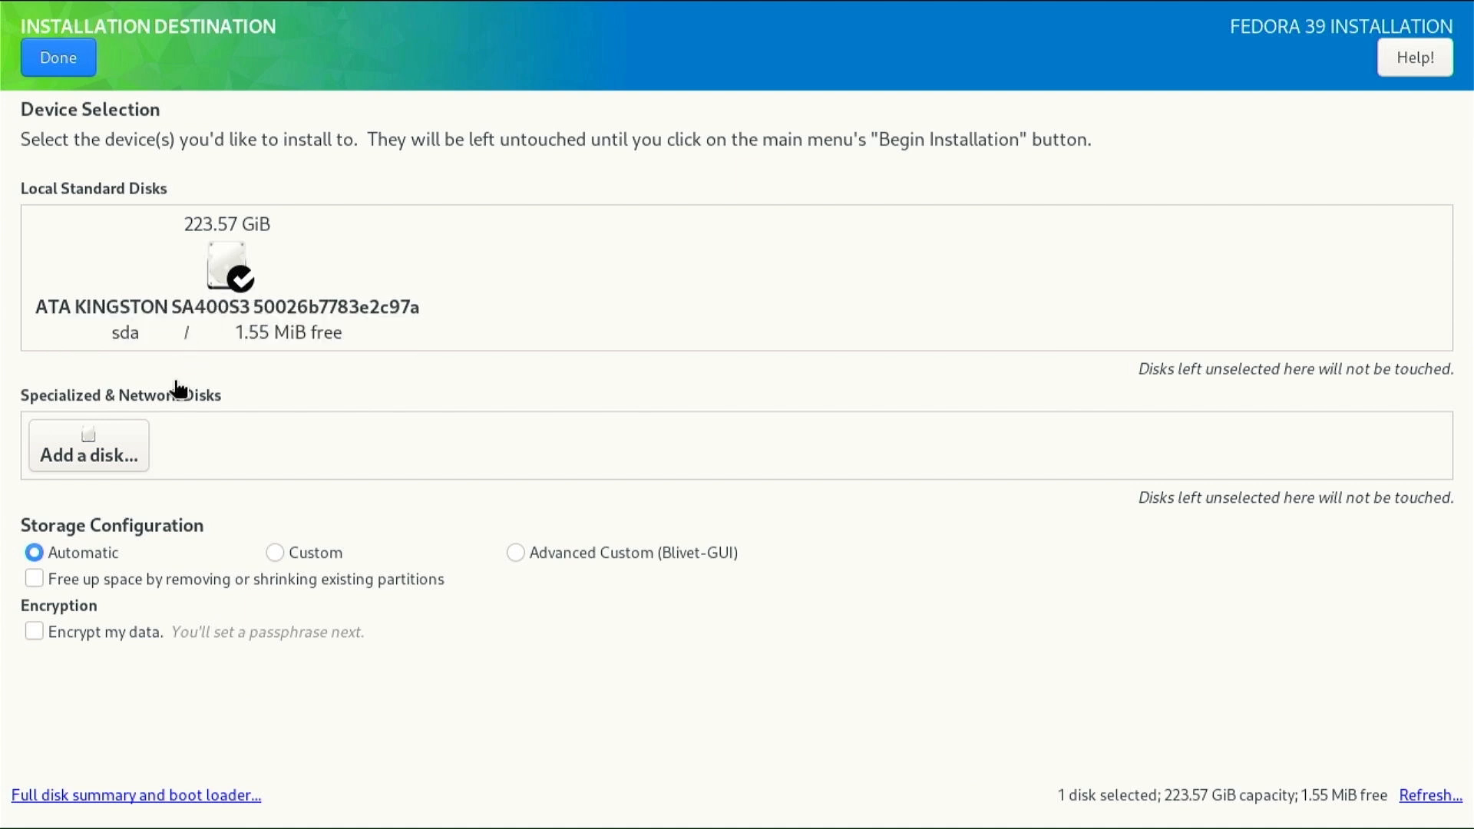
mouse_move(479, 551)
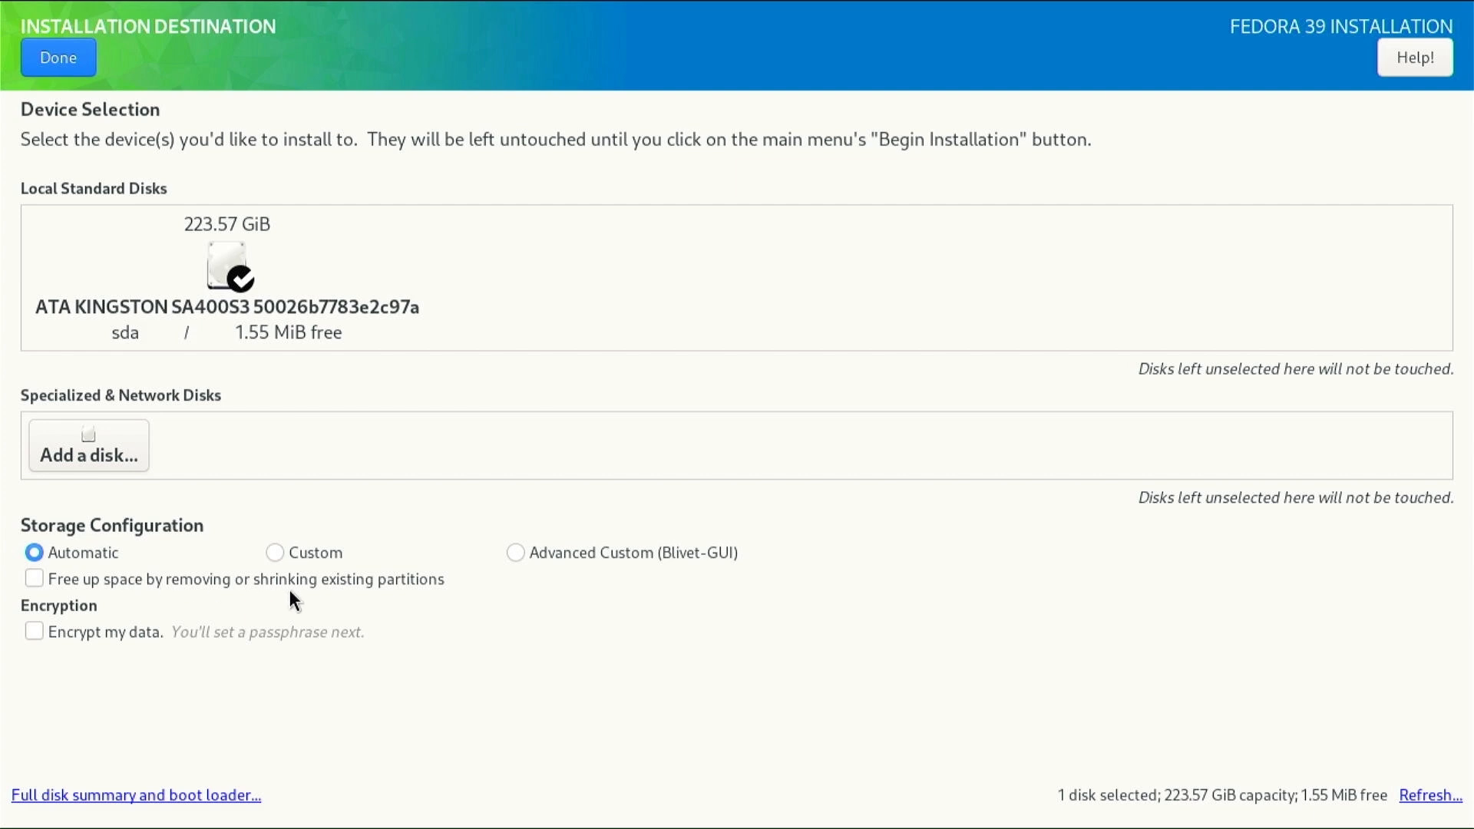
left_click(57, 57)
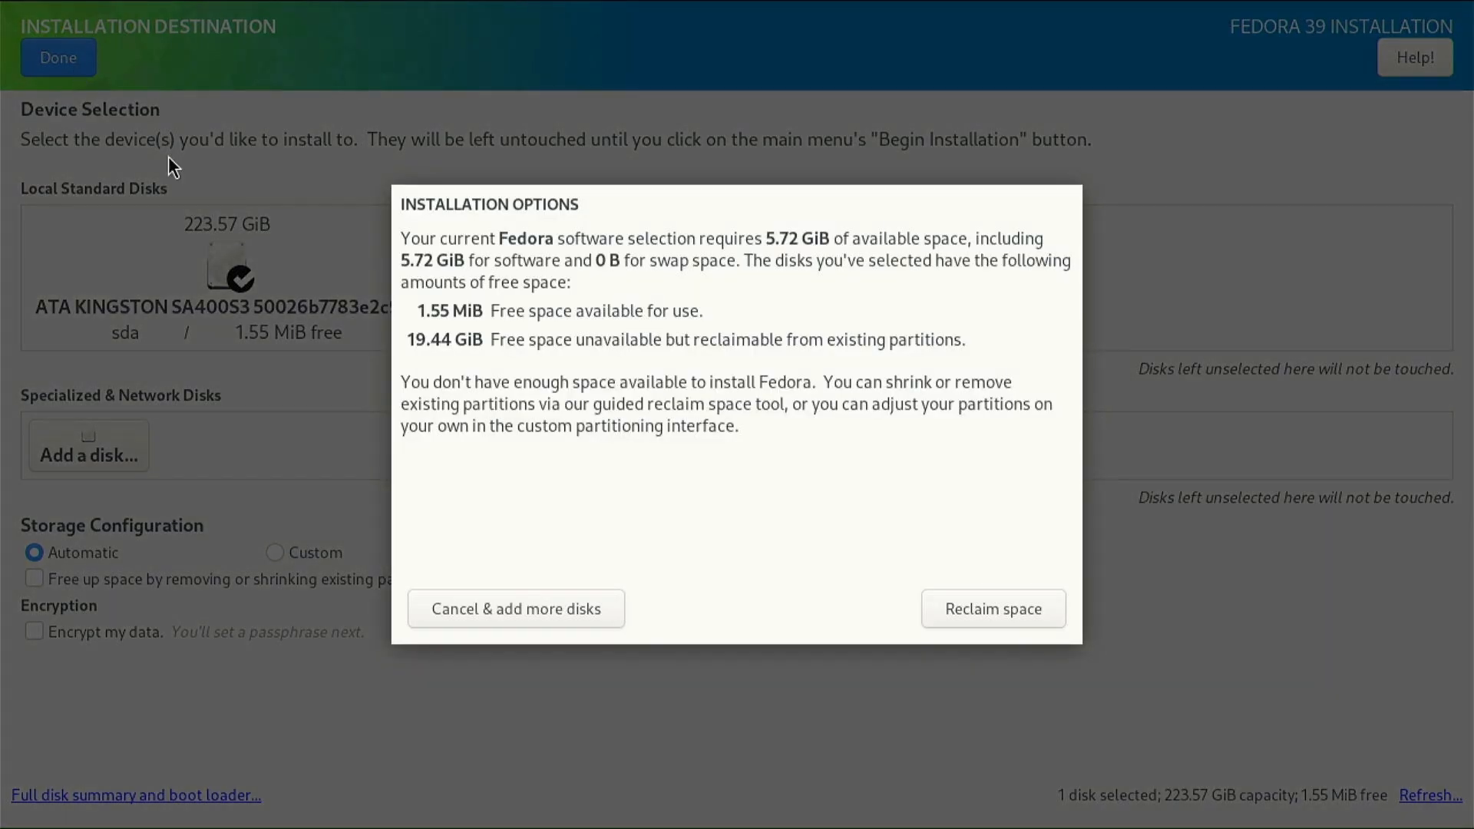
Reclaim space by deleting the 19.5 GiB Linux ntfs partition sda4 and return to the summary.
left_click(992, 608)
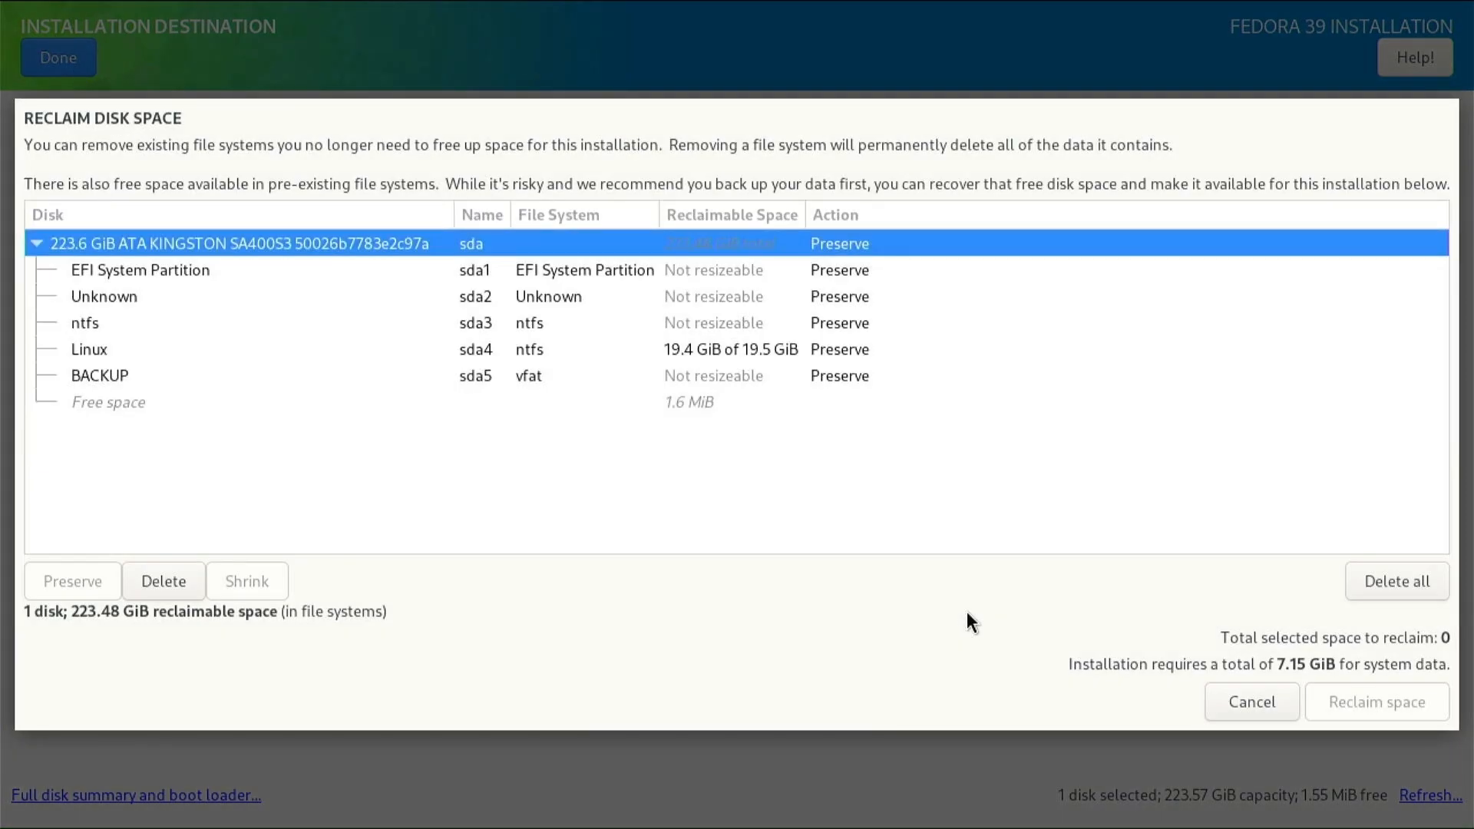
left_click(89, 348)
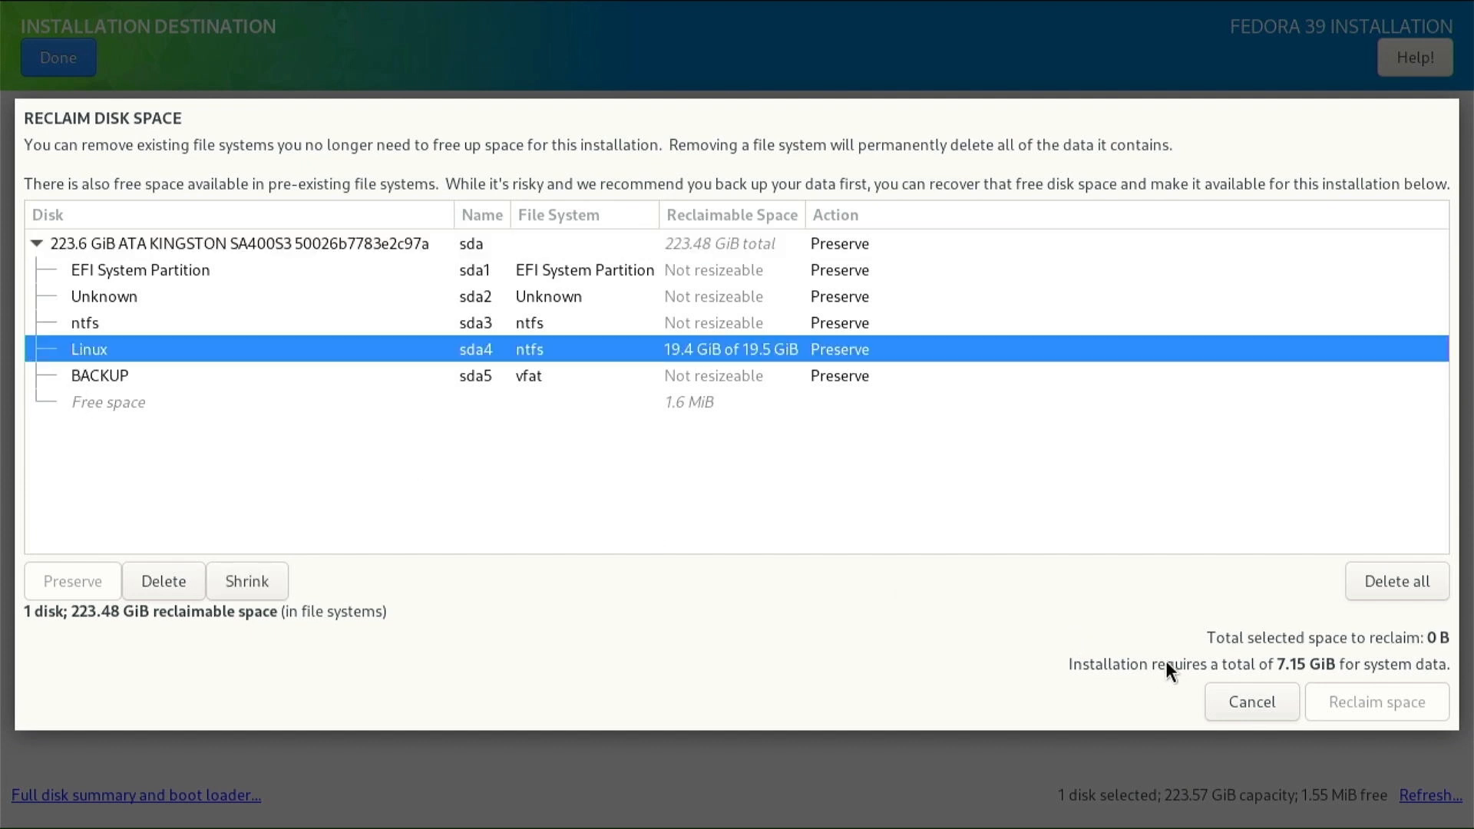
mouse_move(1178, 677)
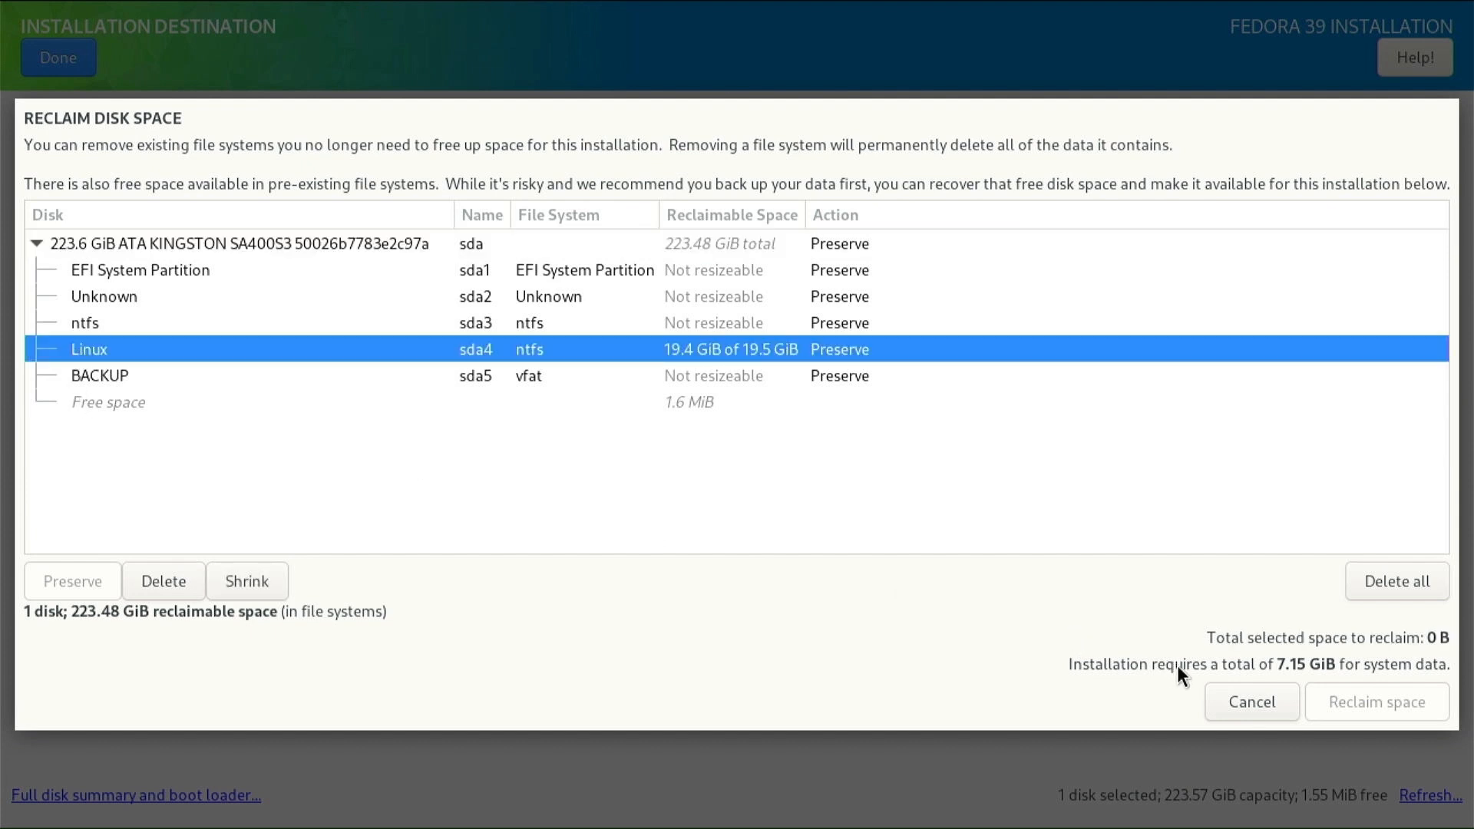
left_click(163, 581)
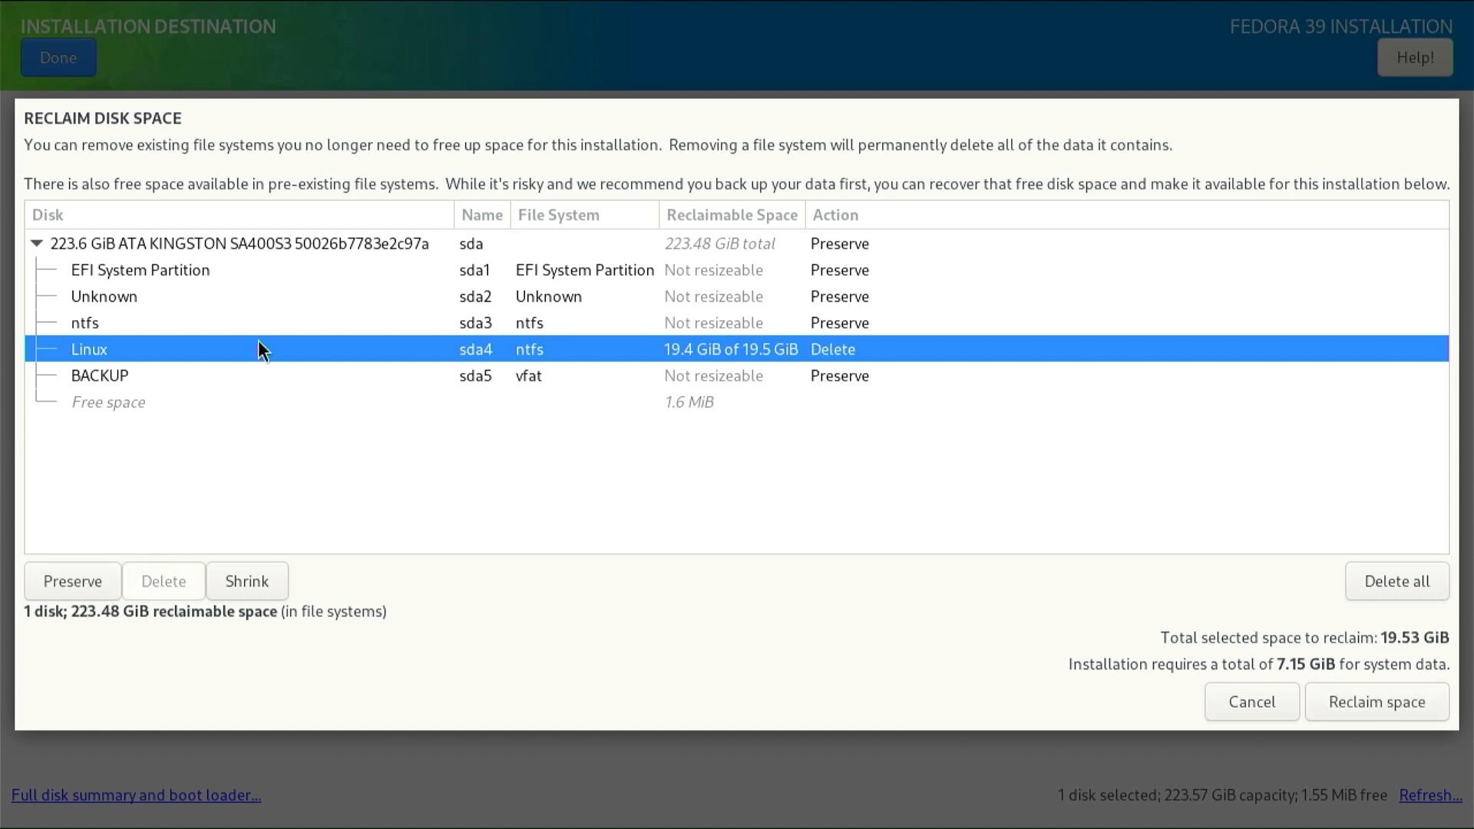
left_click(1376, 701)
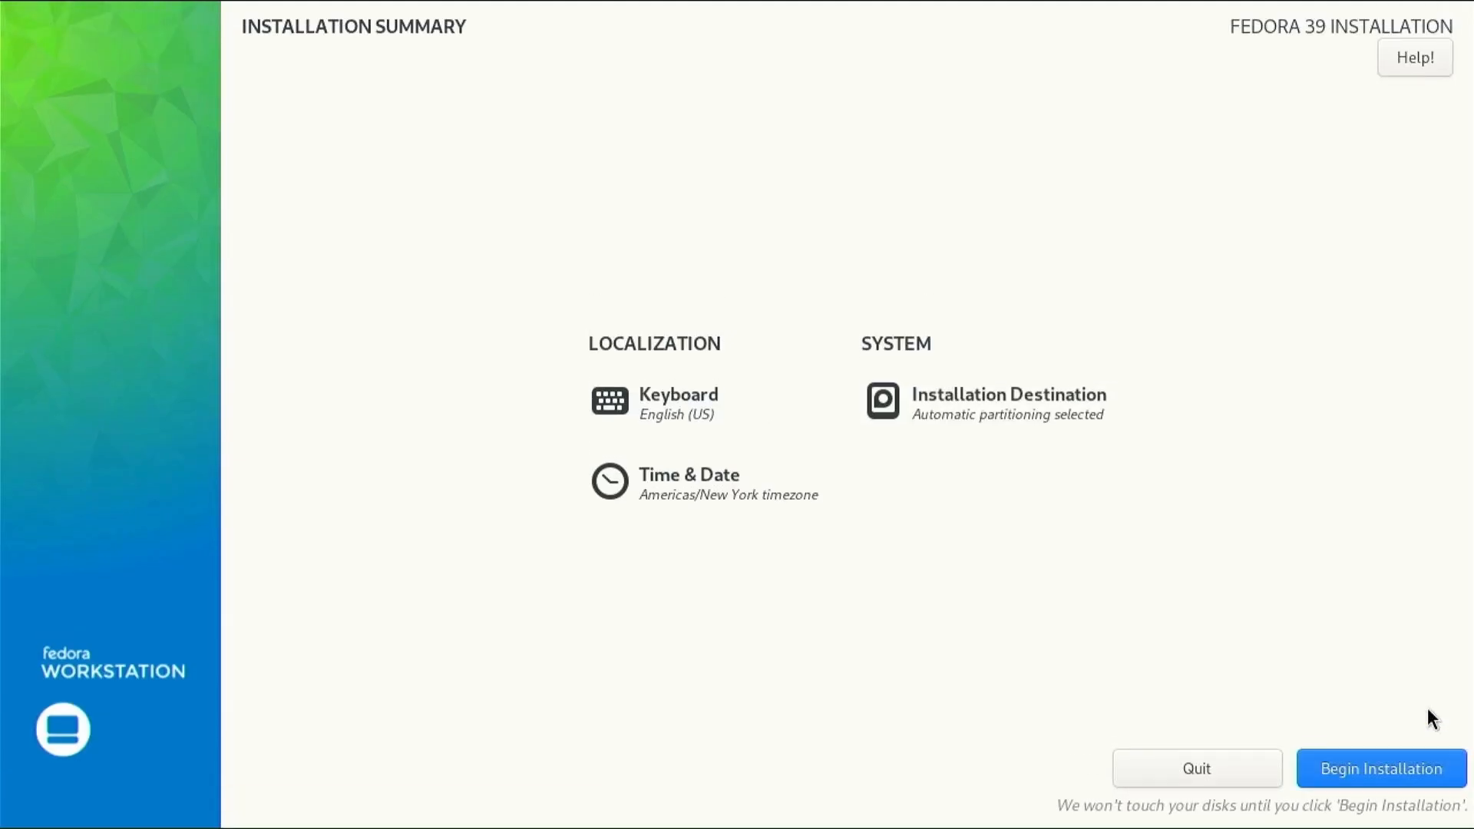
mouse_move(1042, 538)
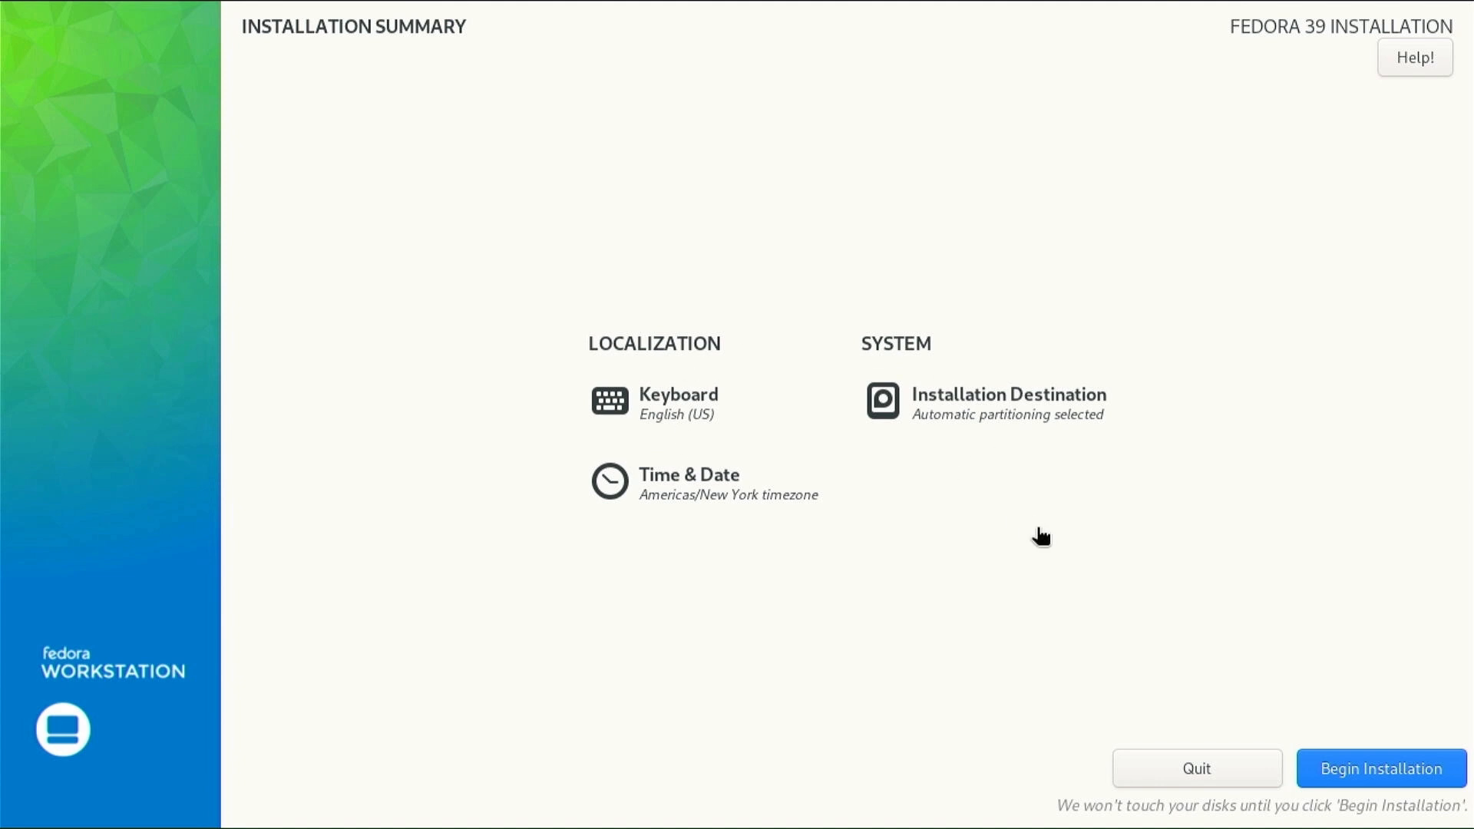
Begin the Fedora installation and finish it once the progress reports Complete!
left_click(1380, 768)
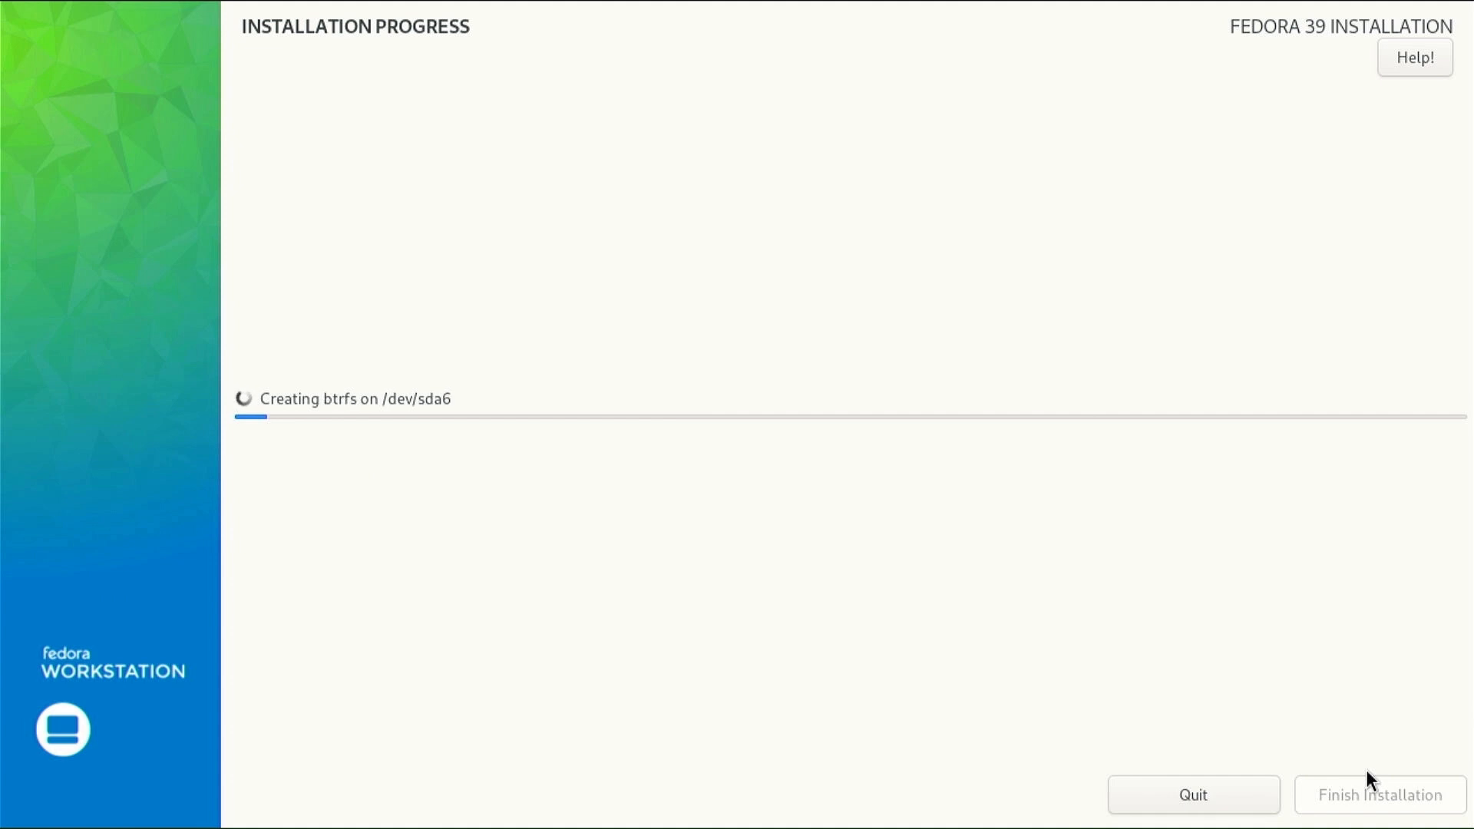
mouse_move(731, 538)
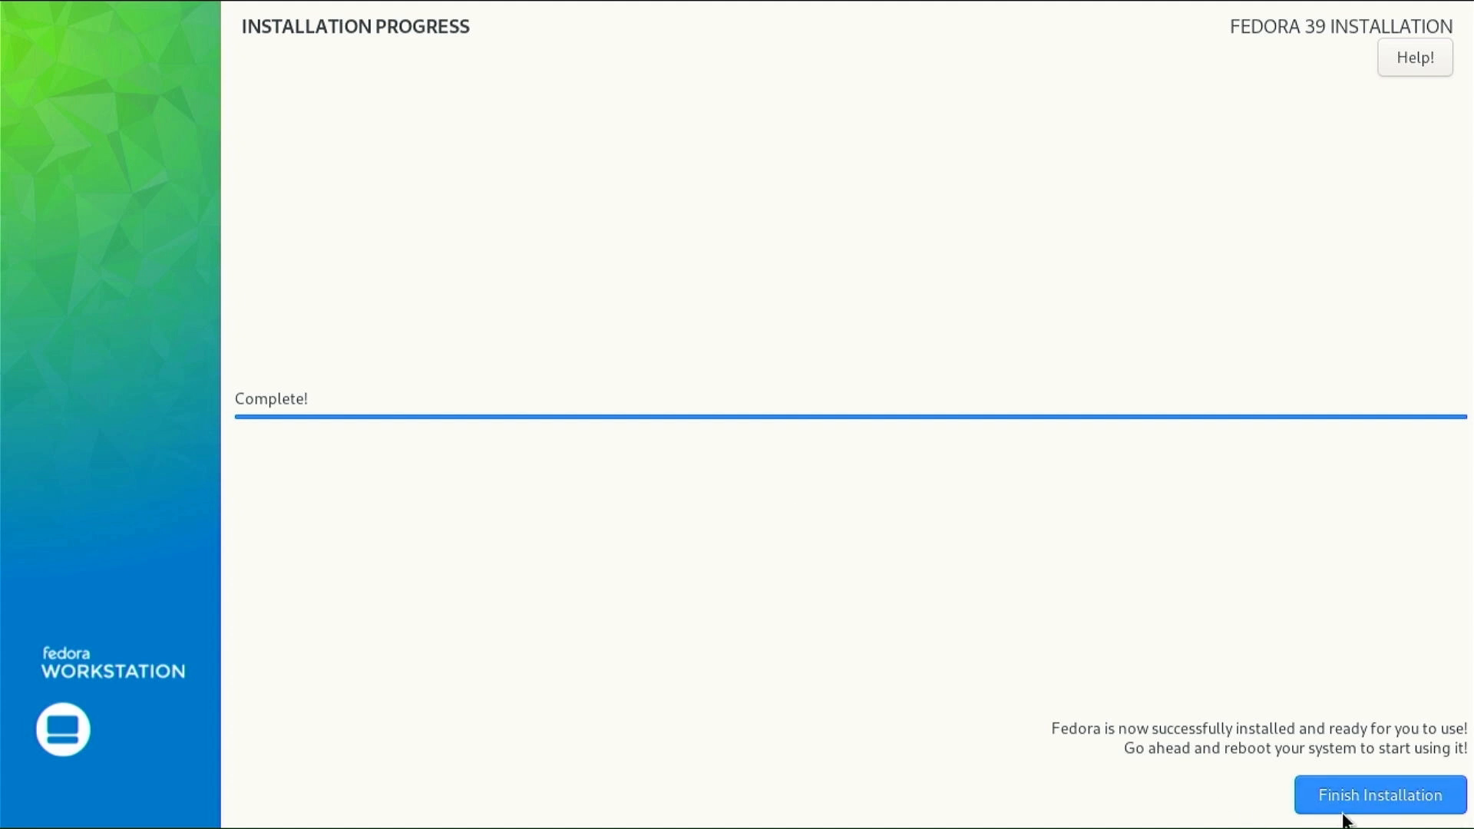
left_click(1379, 794)
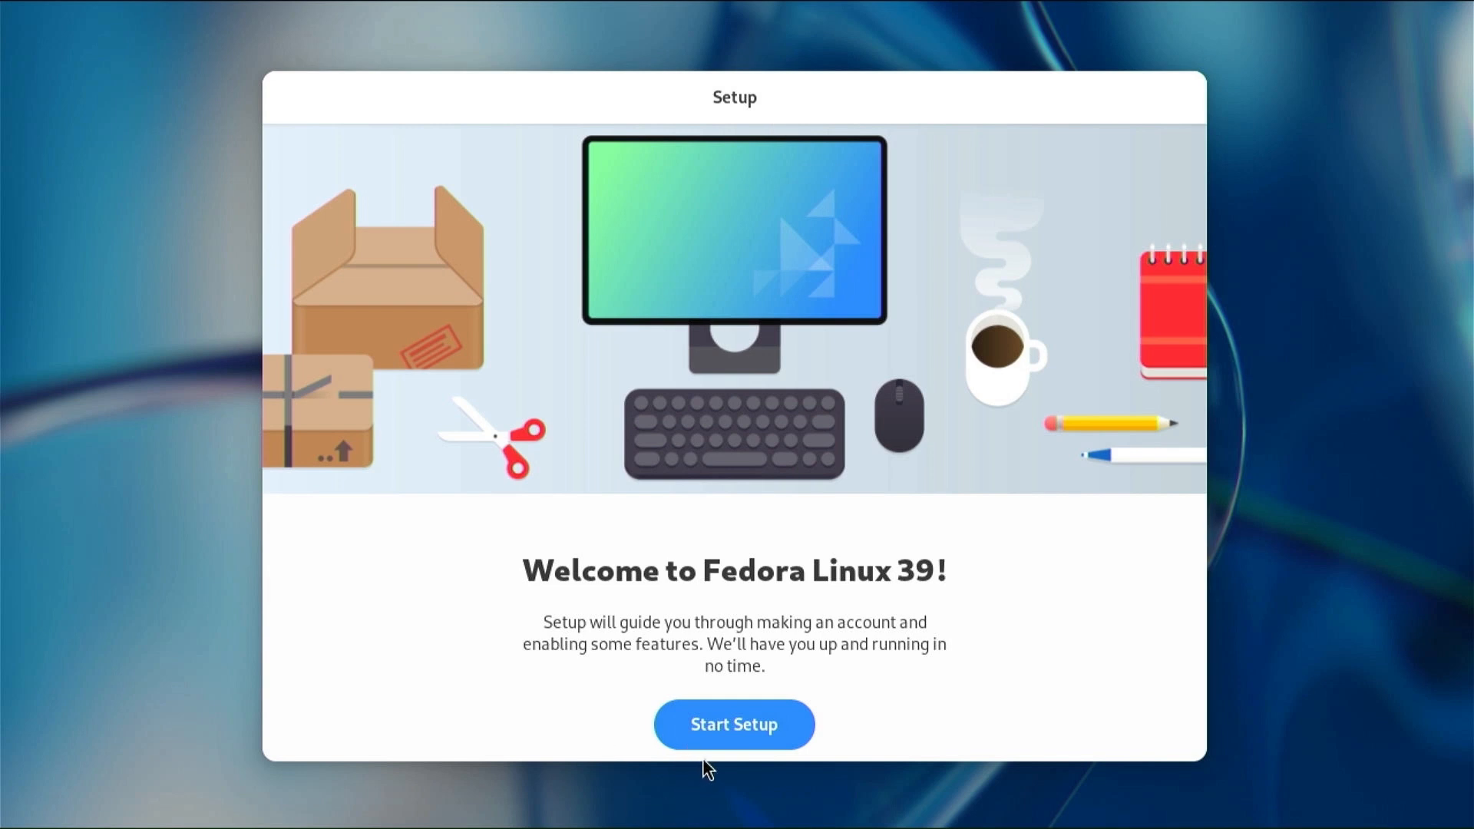
mouse_move(734, 743)
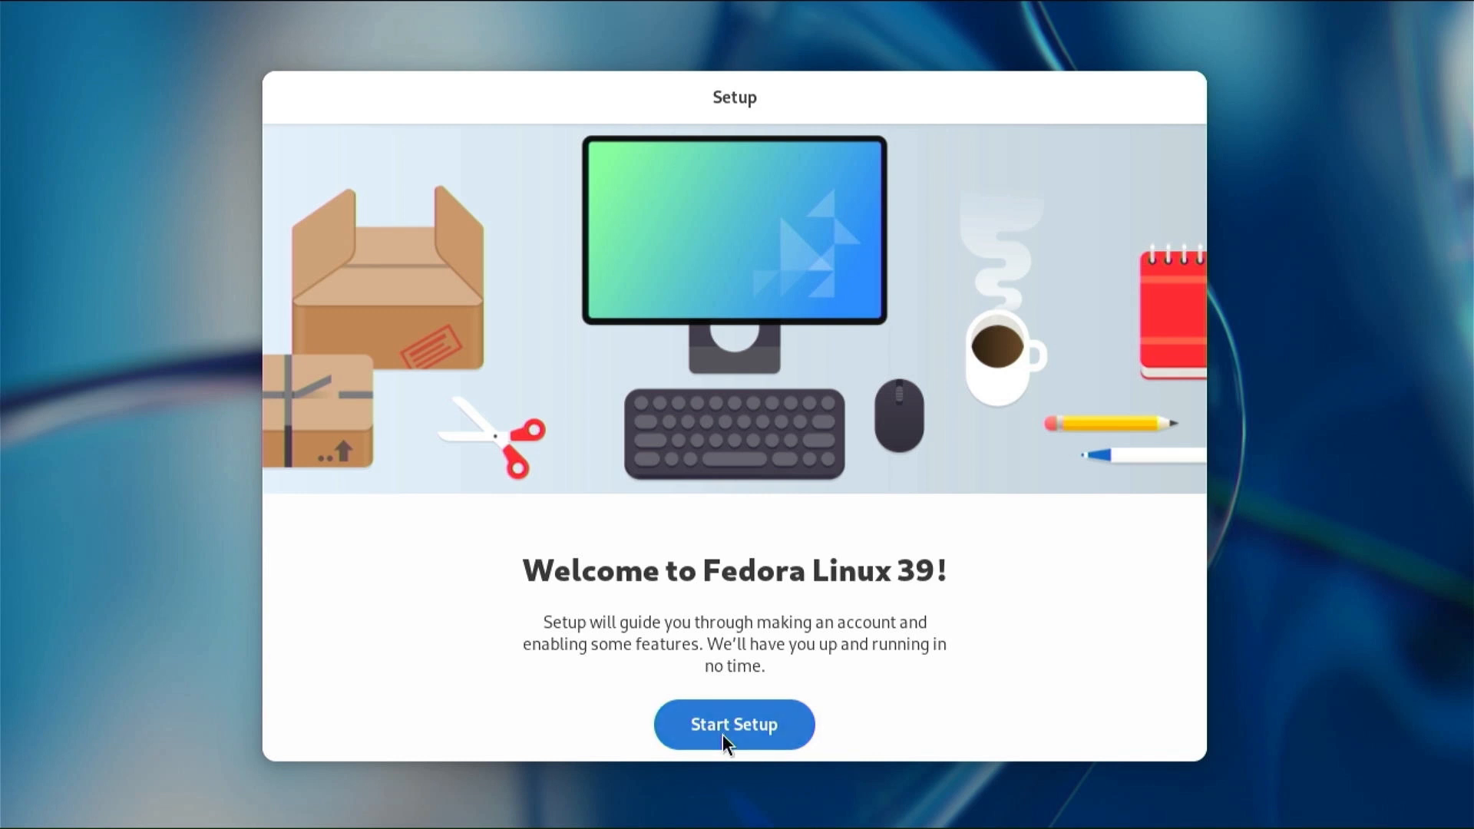
Start first-boot setup and connect to the secured Wi-Fi network with its password.
left_click(734, 723)
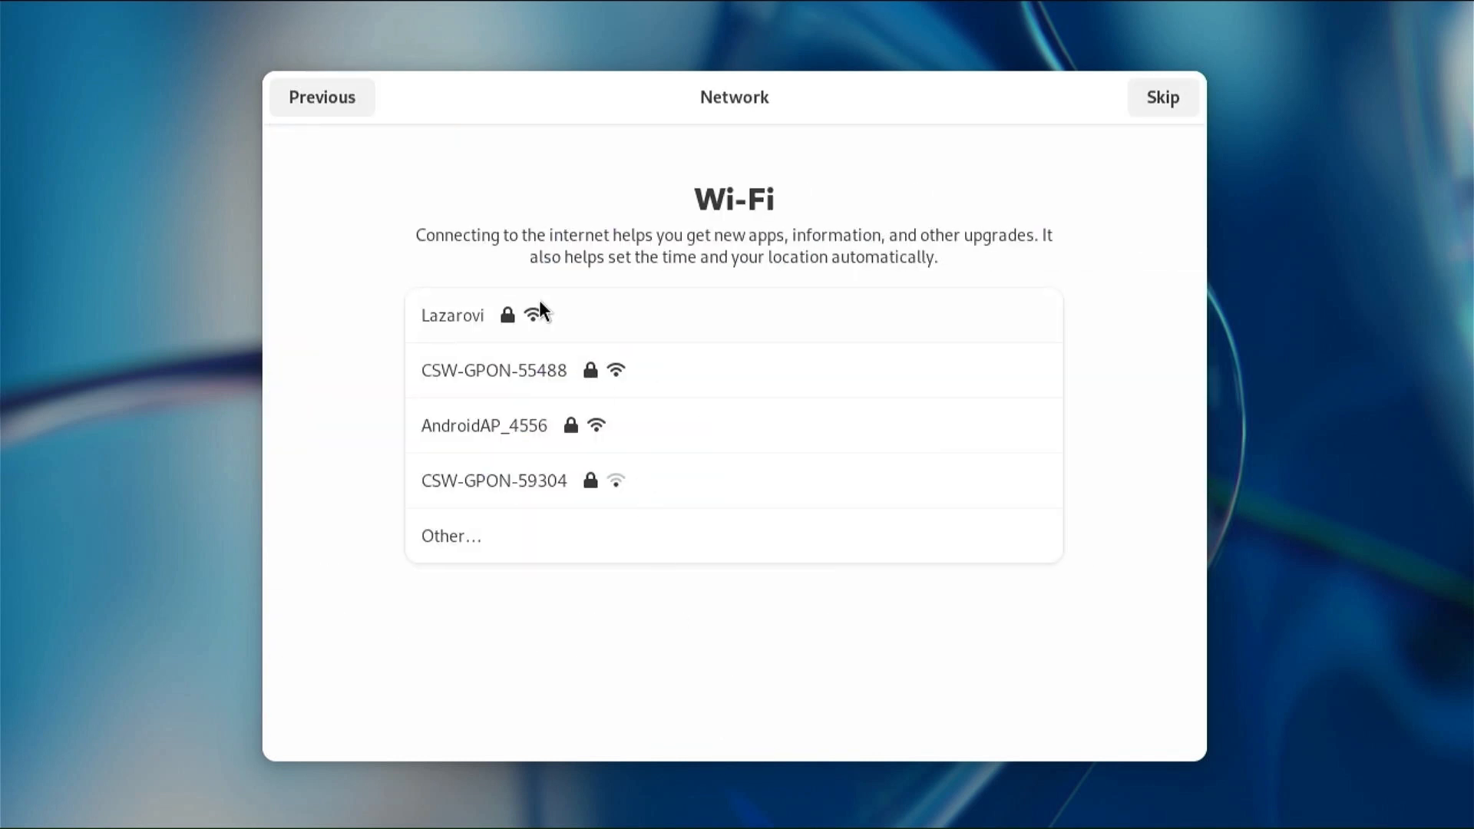
left_click(453, 315)
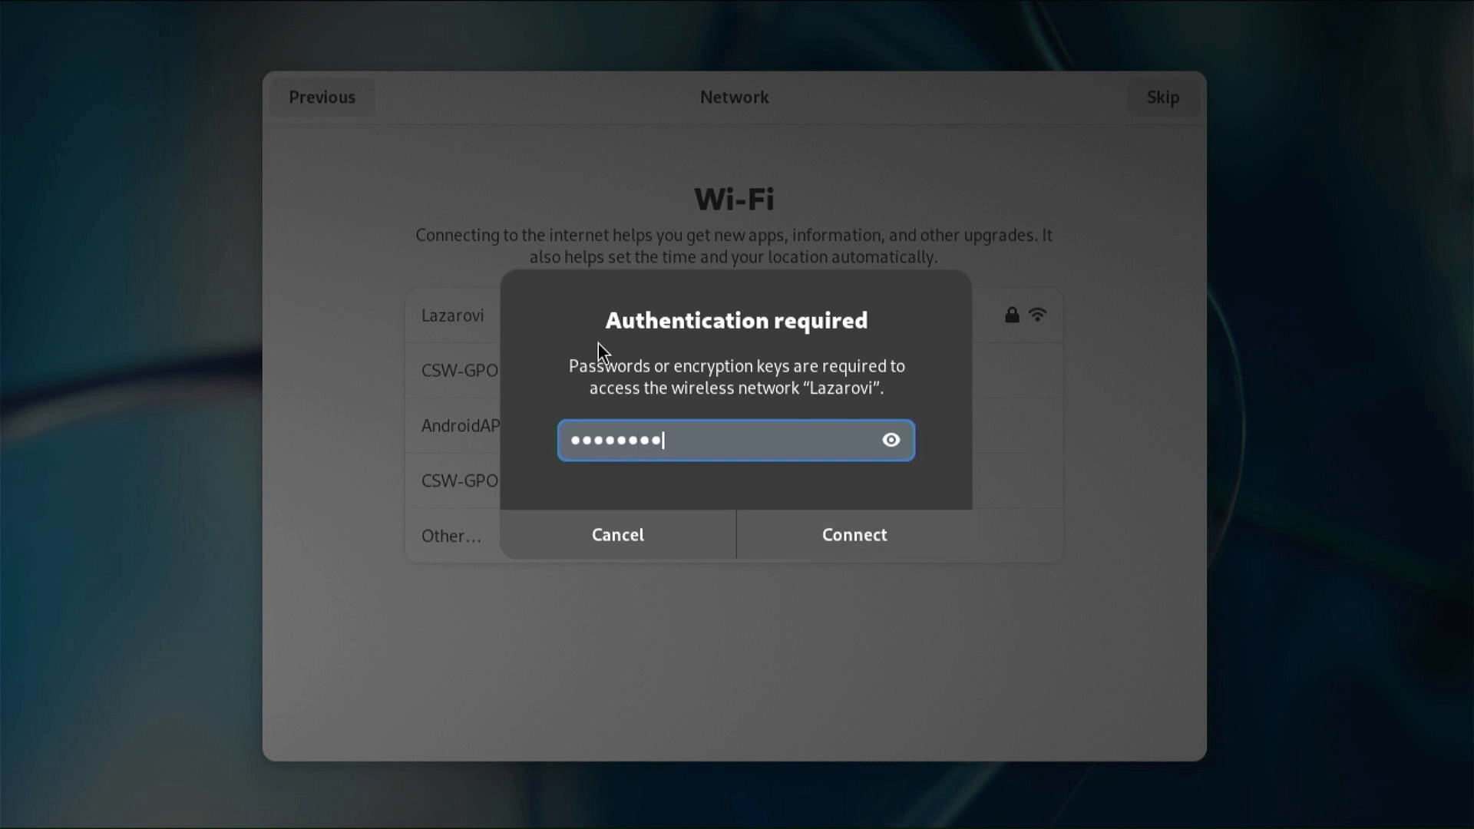
left_click(852, 535)
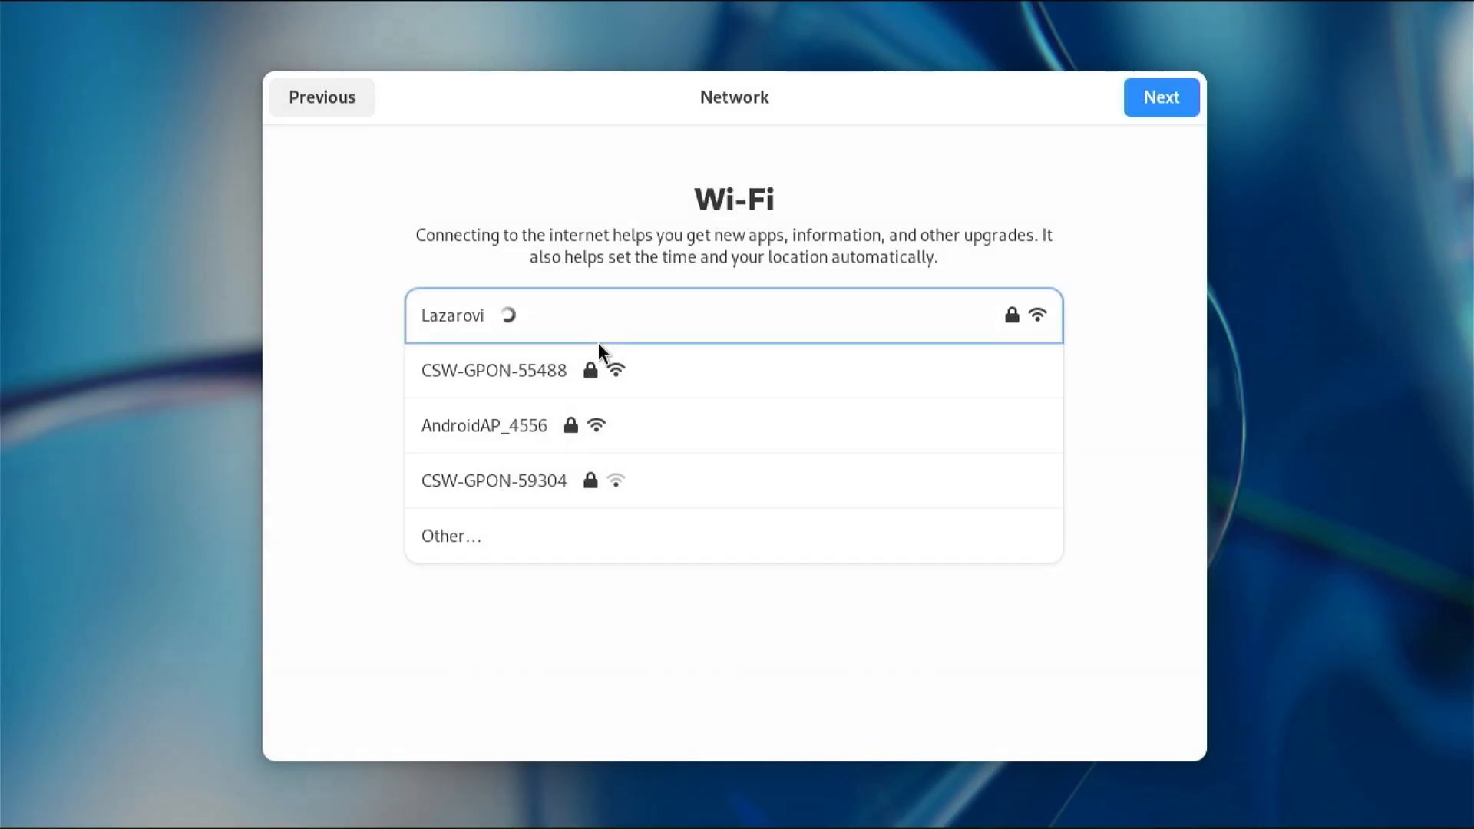
left_click(1161, 97)
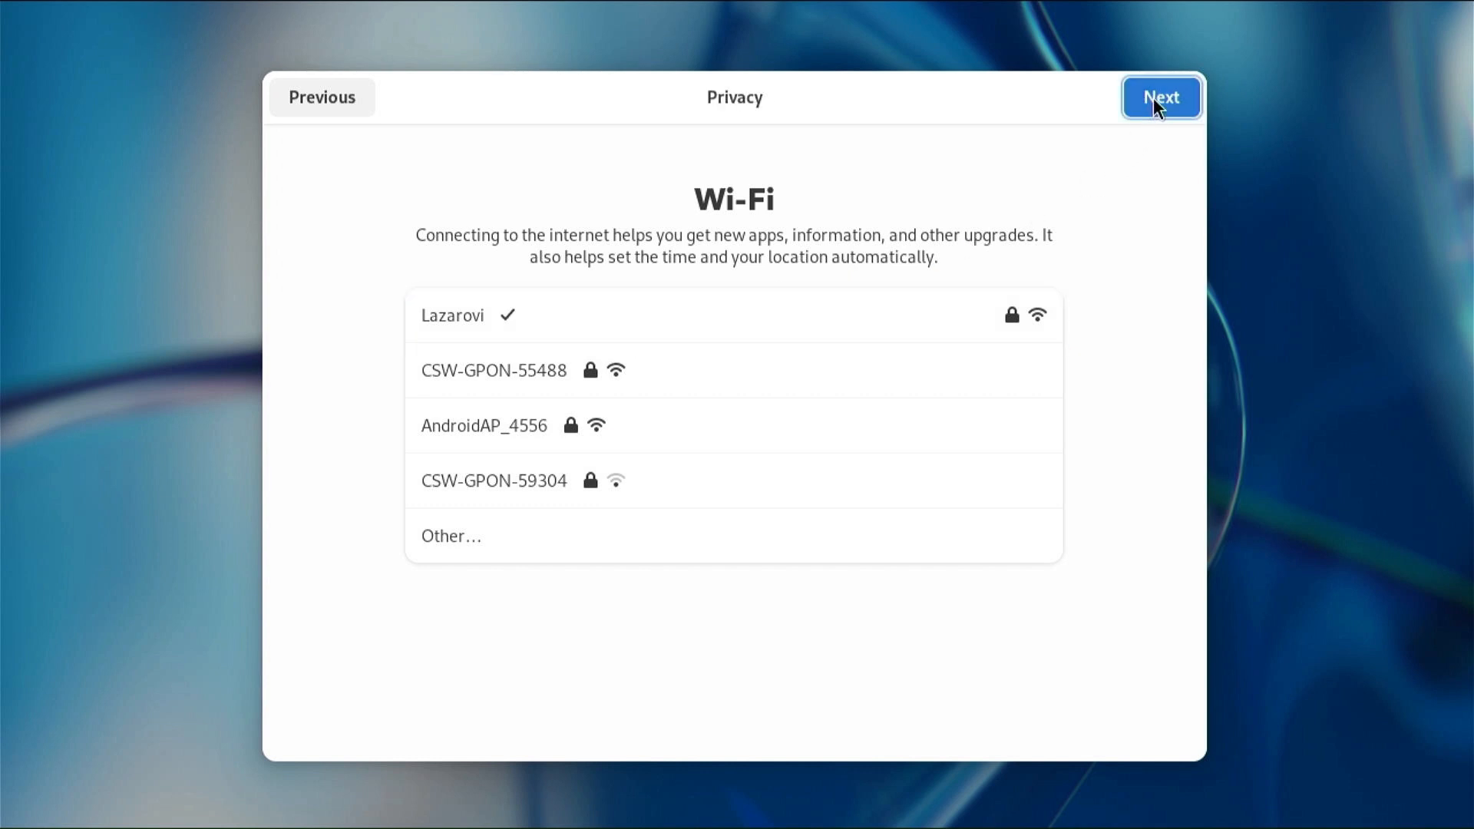
Keep the privacy defaults and enable third-party repositories, reaching Online Accounts.
left_click(1160, 97)
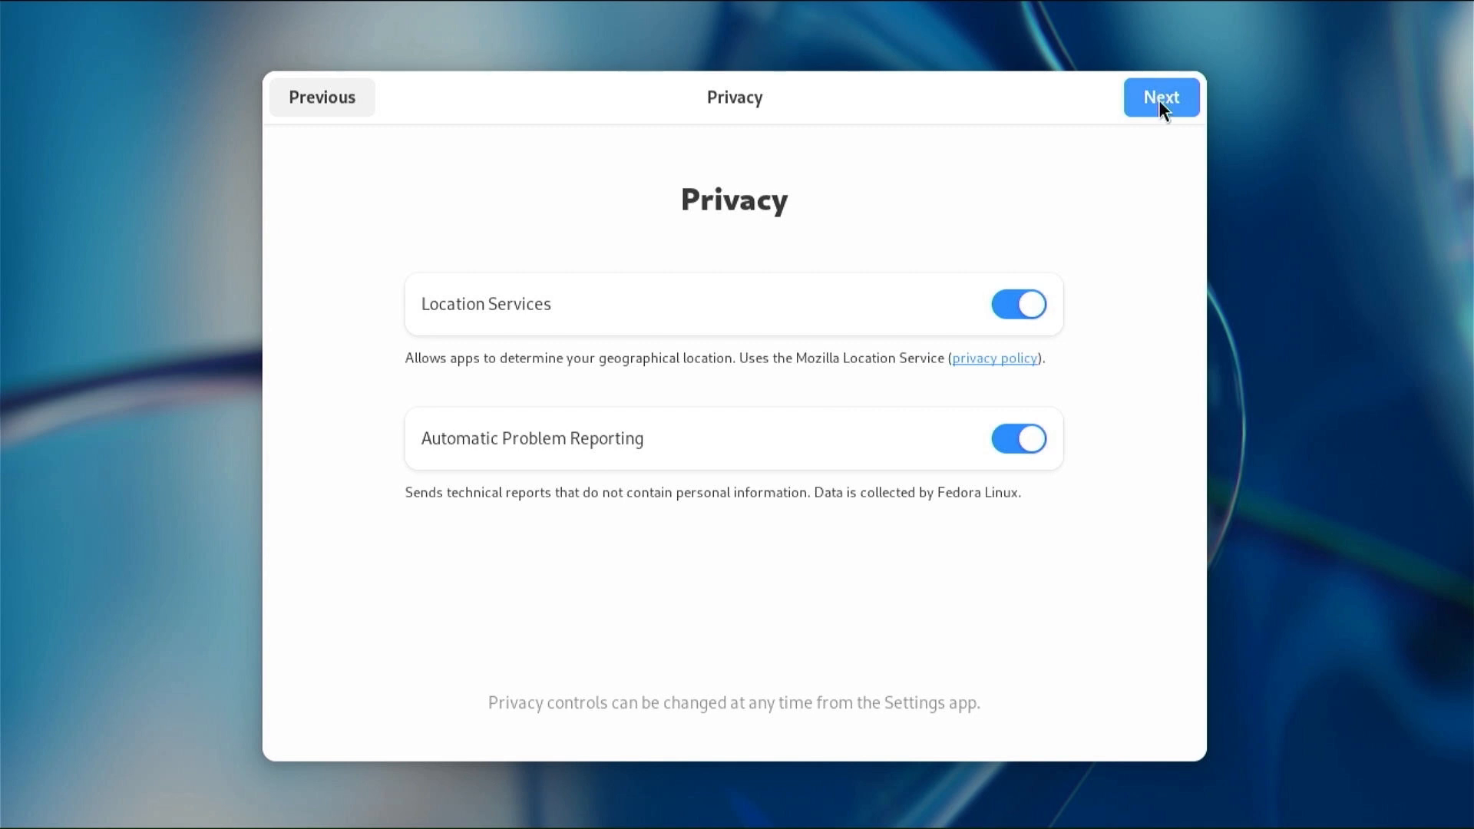
left_click(1161, 97)
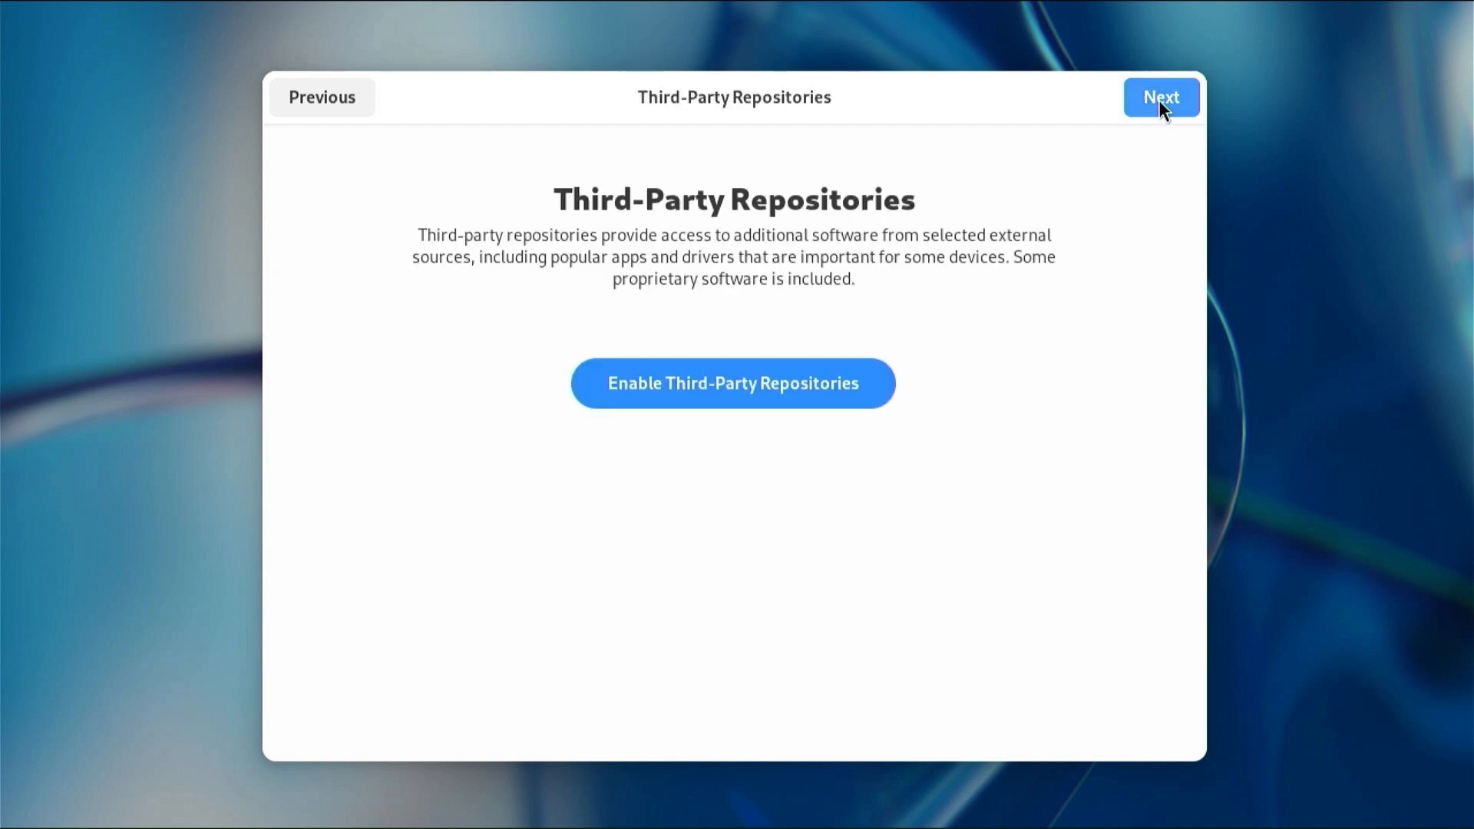
left_click(733, 382)
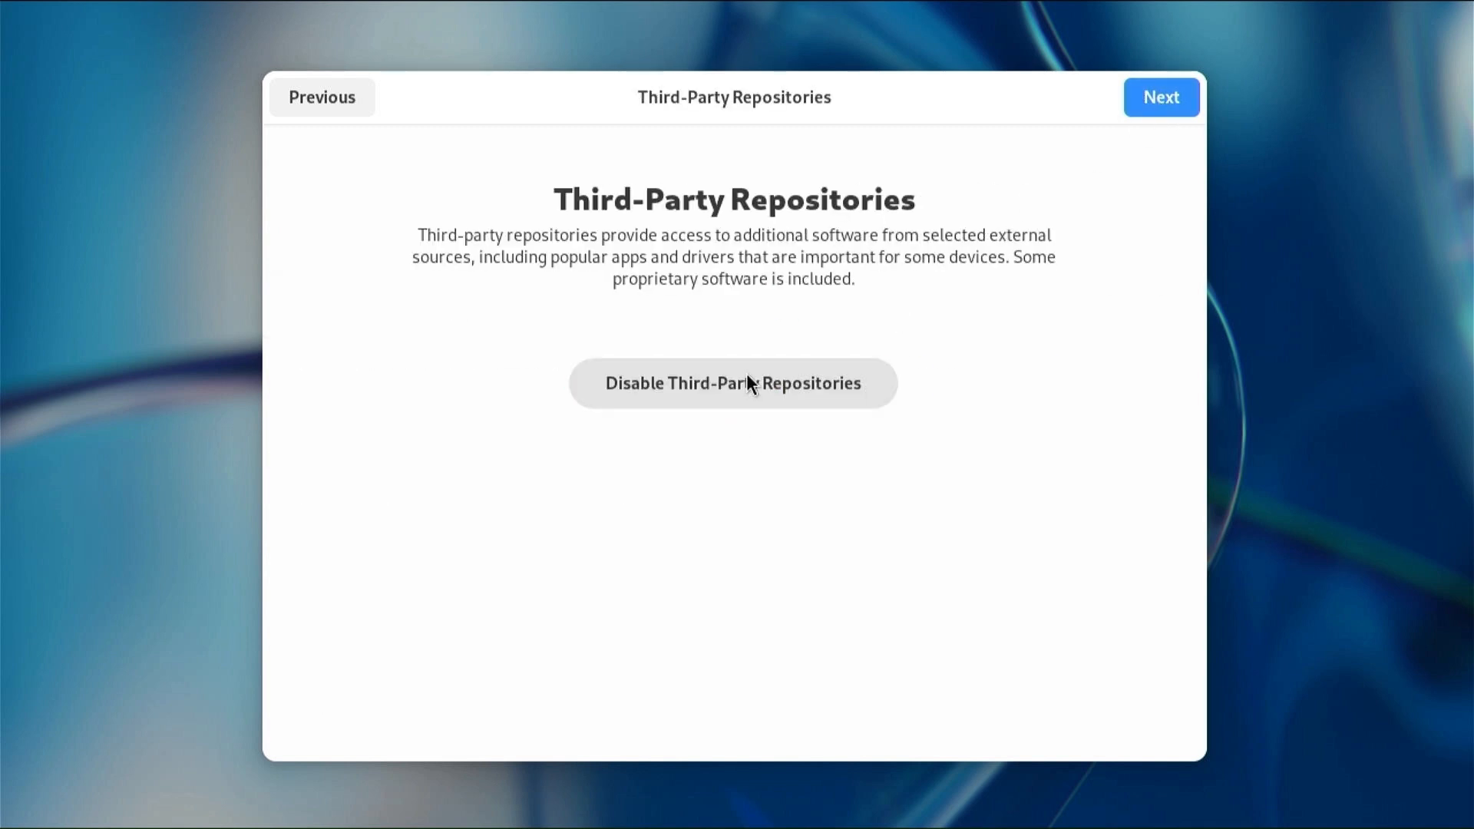
left_click(1161, 96)
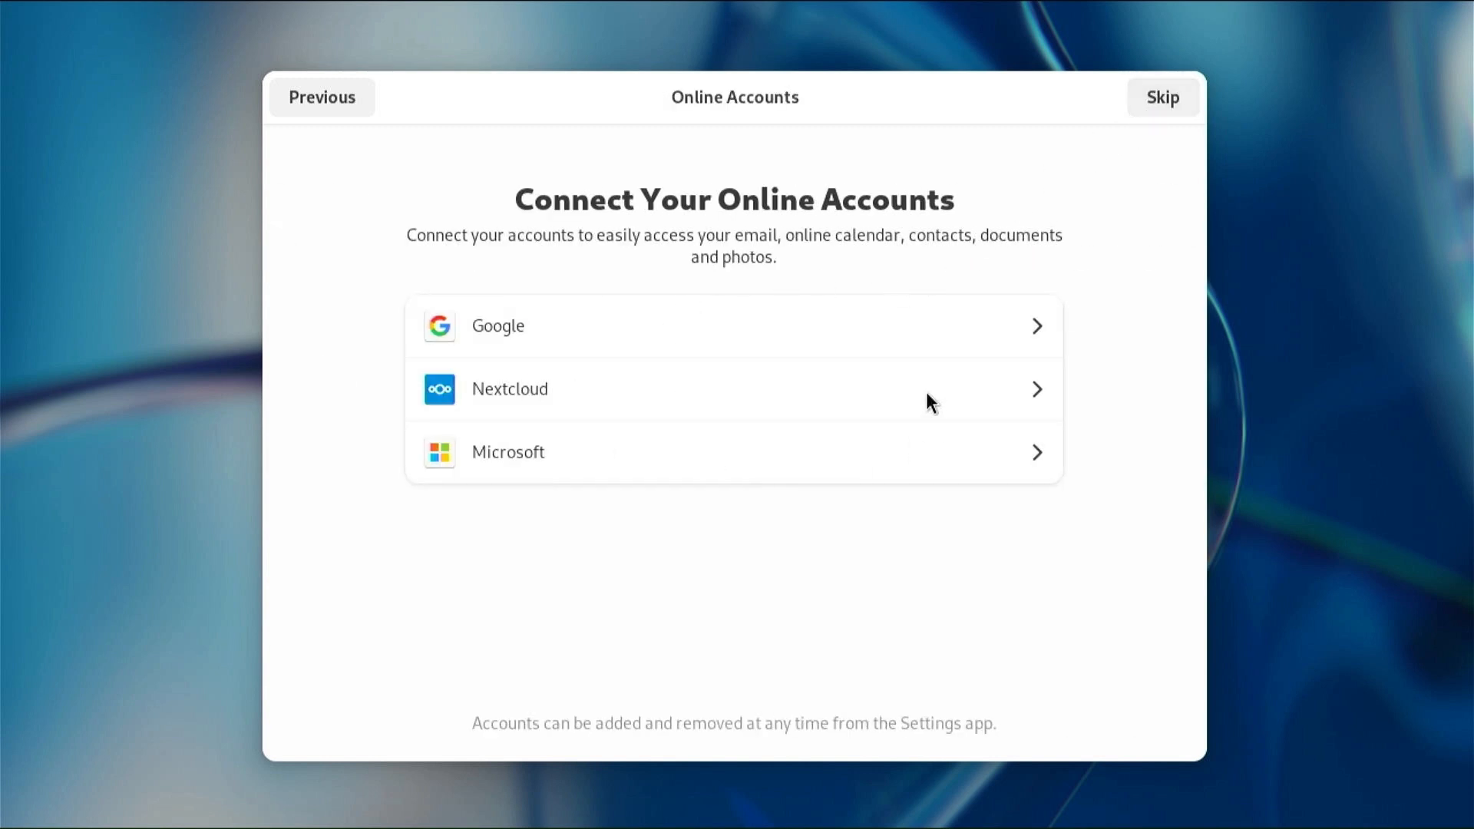
Skip online accounts and create the user with full name 'Quick and Easy Tools'.
left_click(1163, 97)
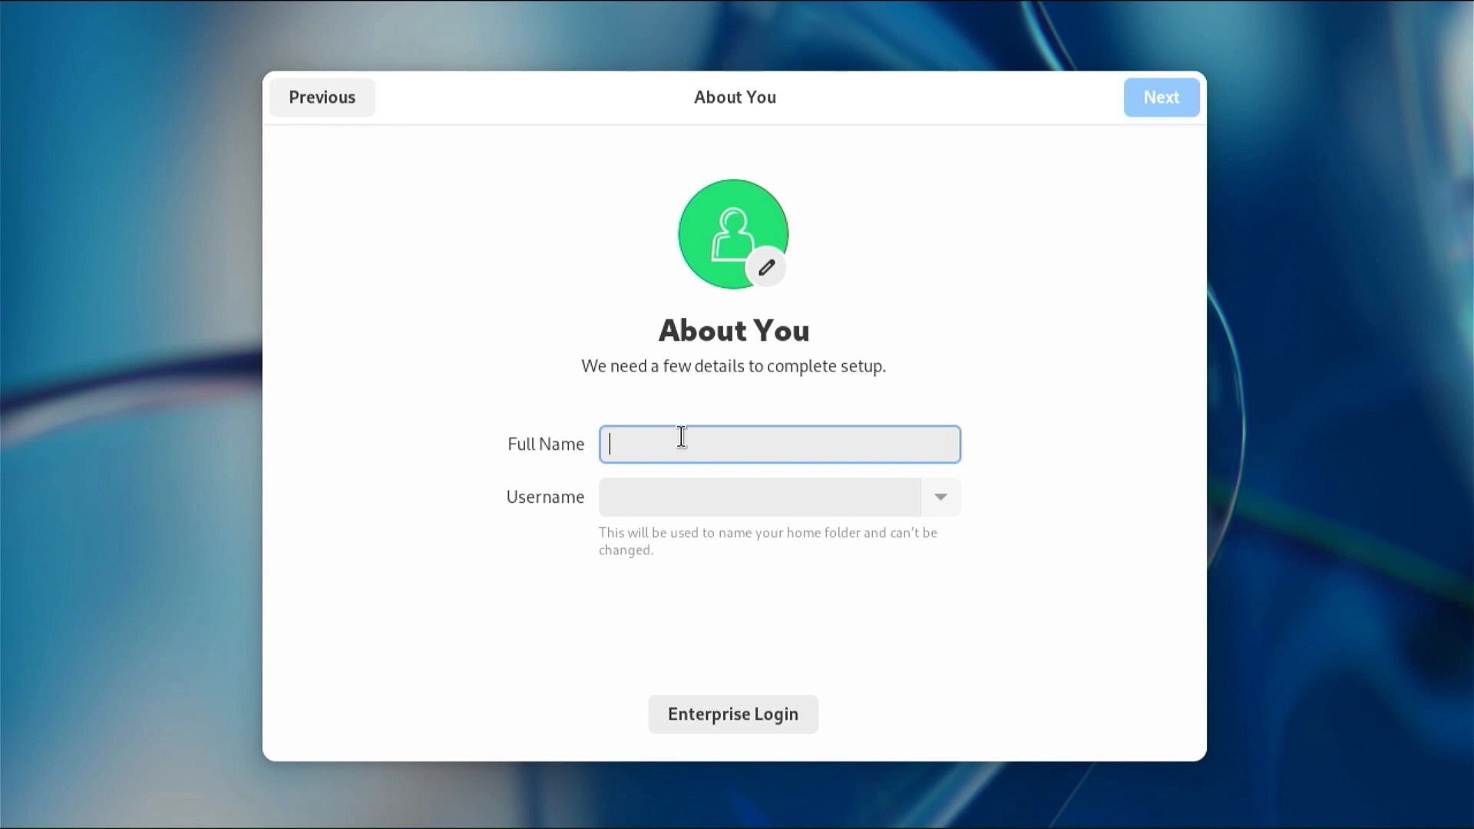
mouse_move(739, 367)
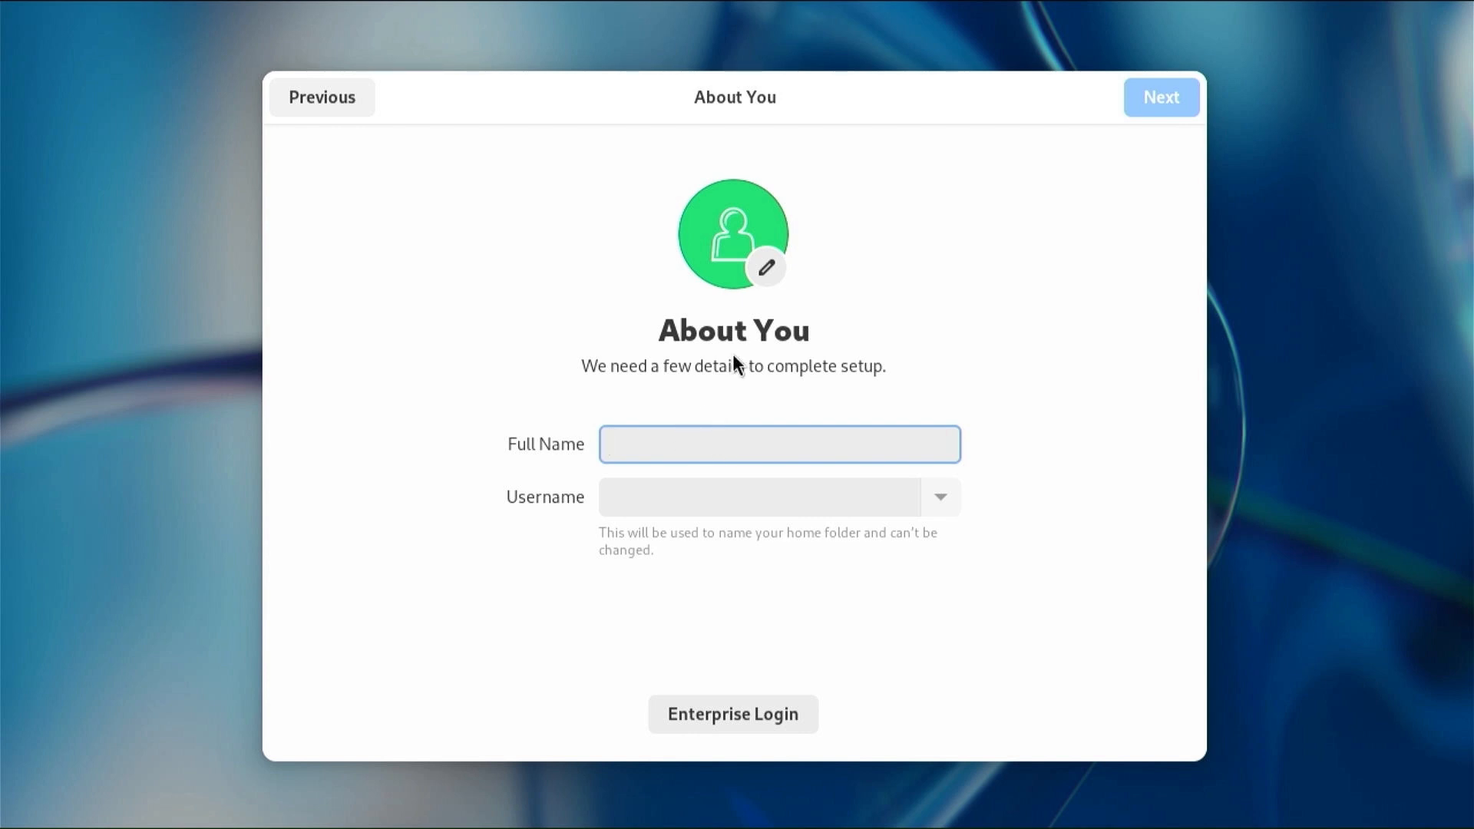
type("Quick and Easy Tools")
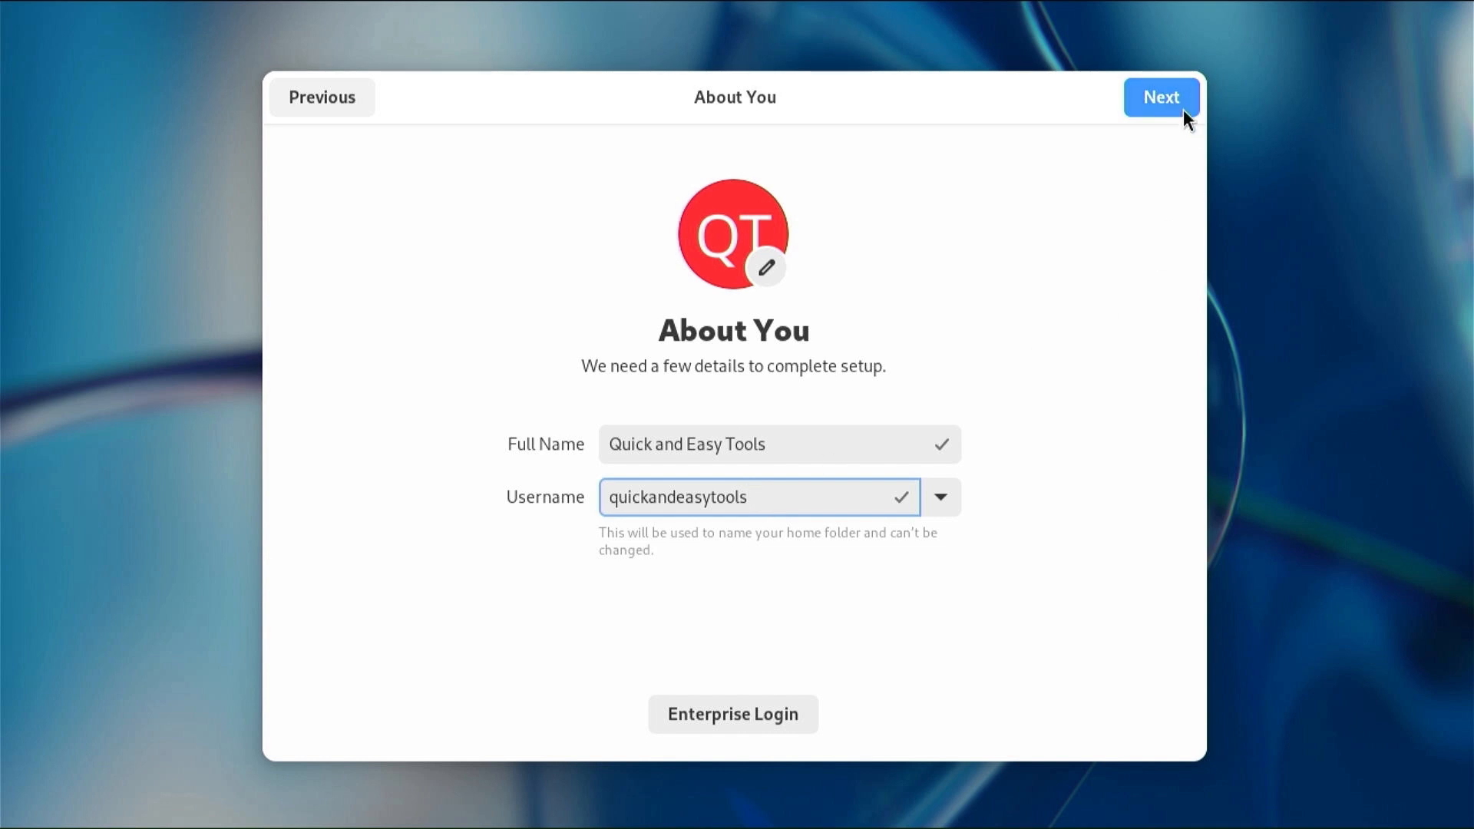
left_click(1161, 97)
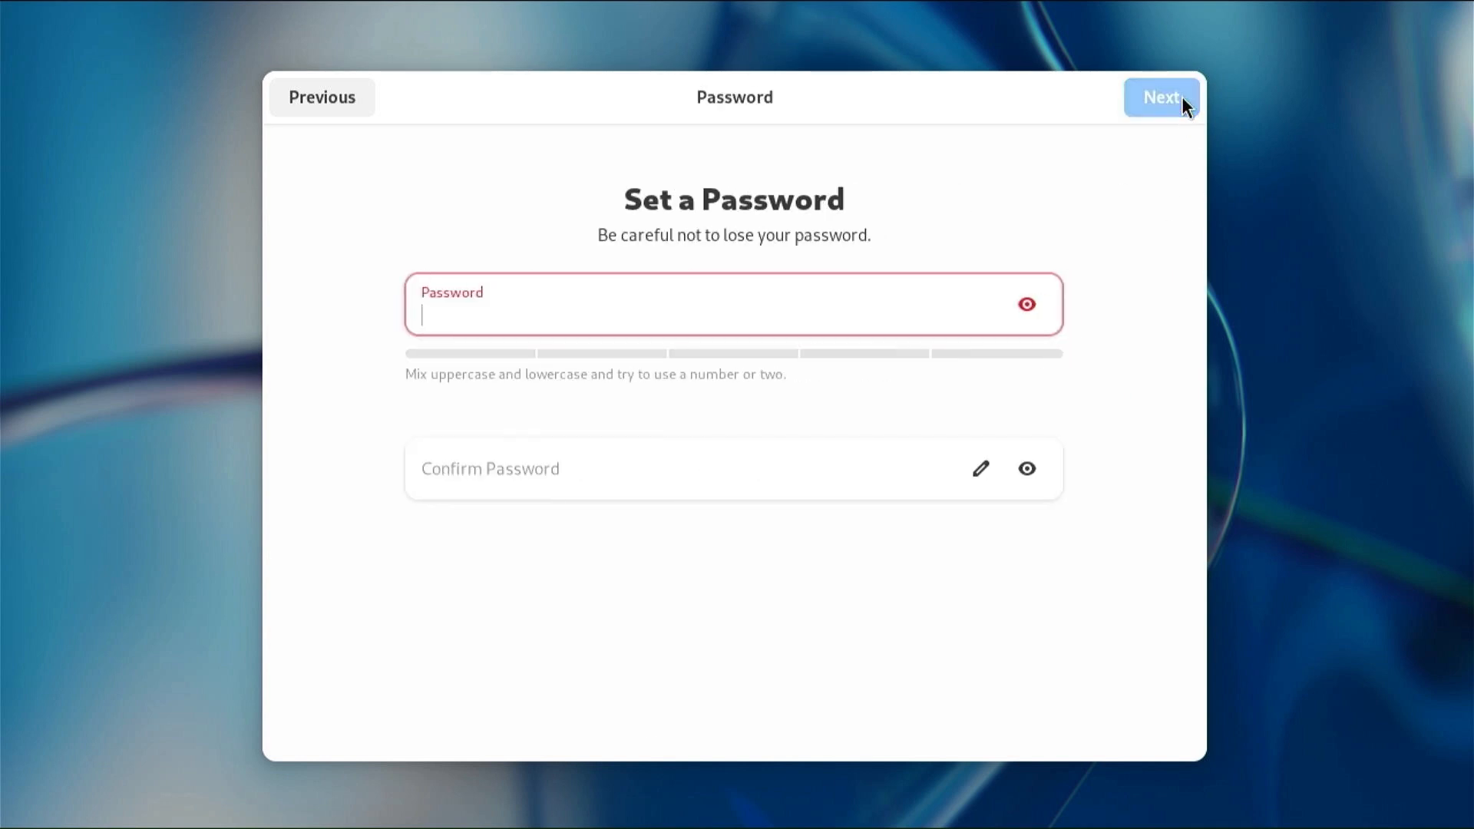
Set and confirm the account password, completing Fedora setup.
type("****")
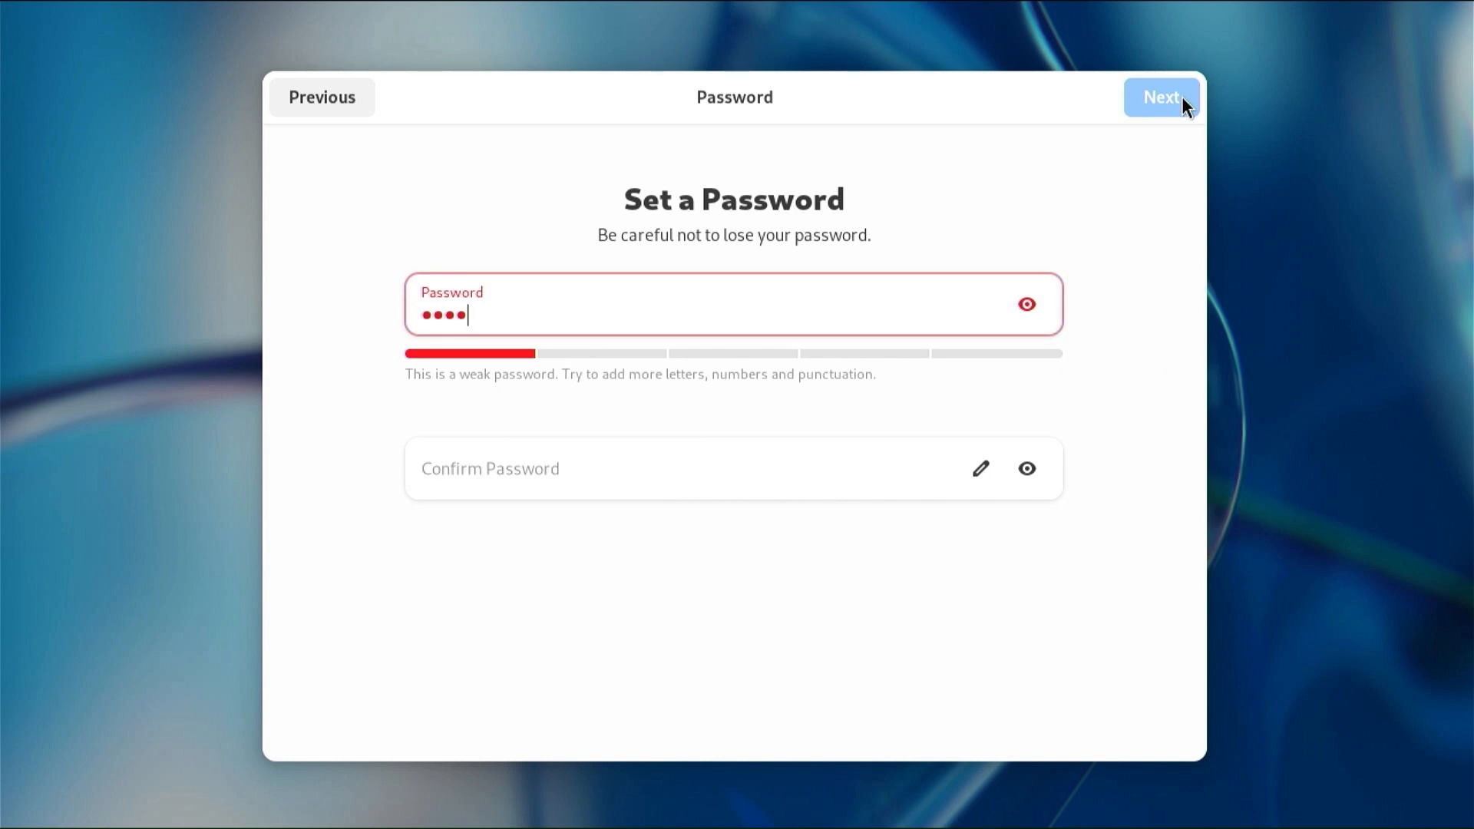
left_click(734, 468)
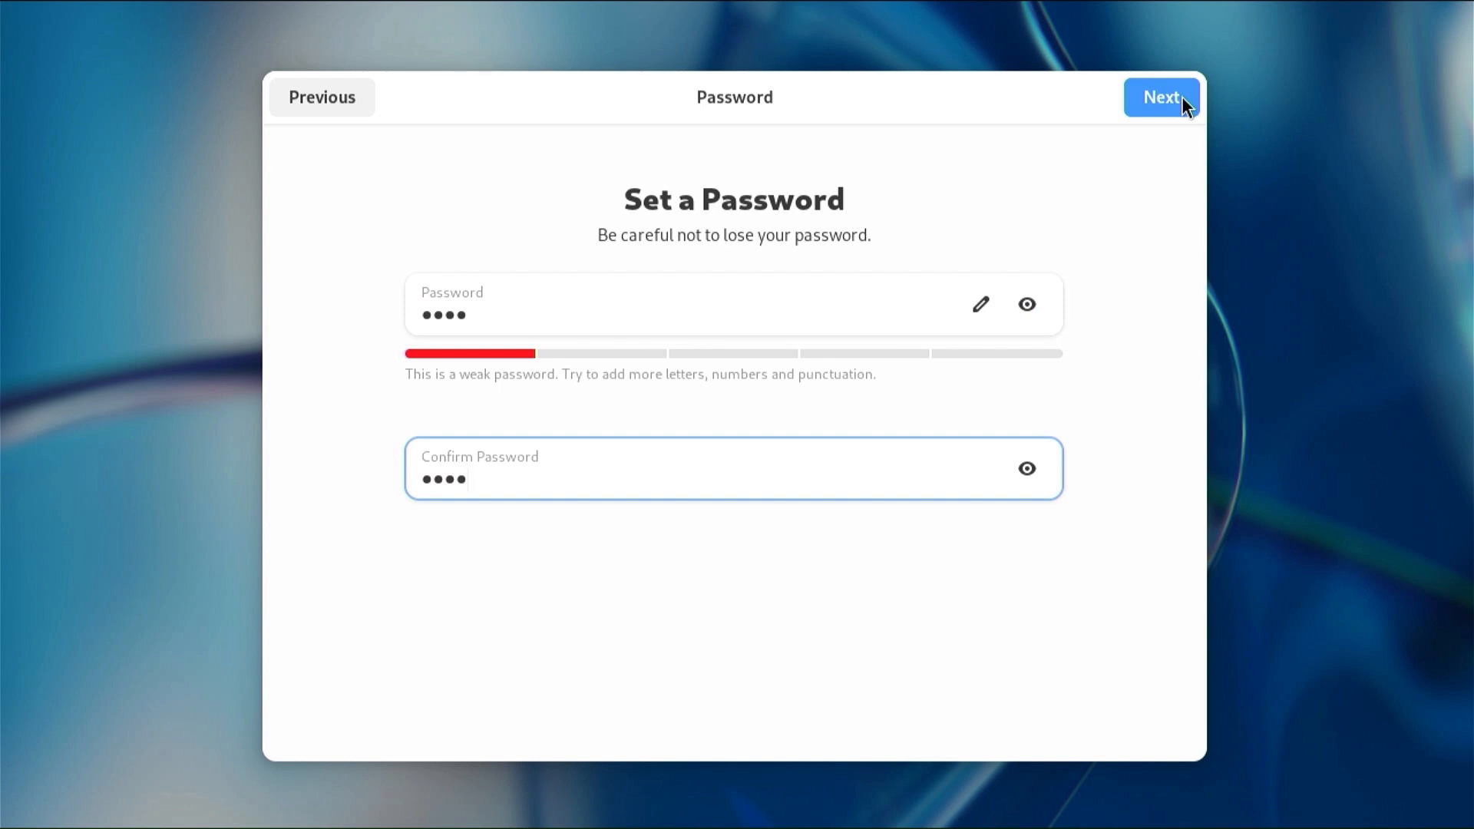
left_click(1161, 97)
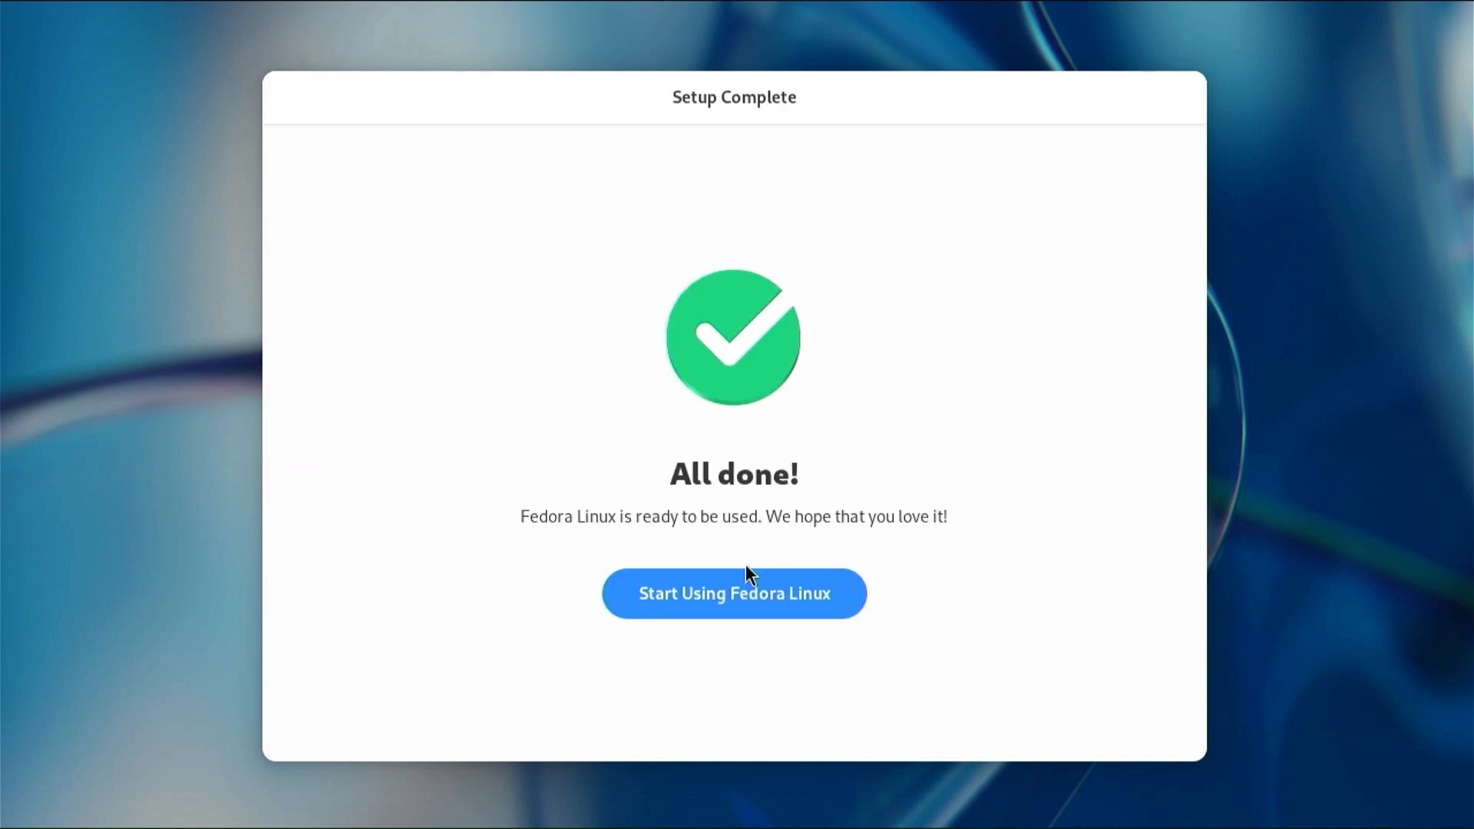
Start using Fedora, page the GNOME Tour to its last page and close it.
left_click(734, 593)
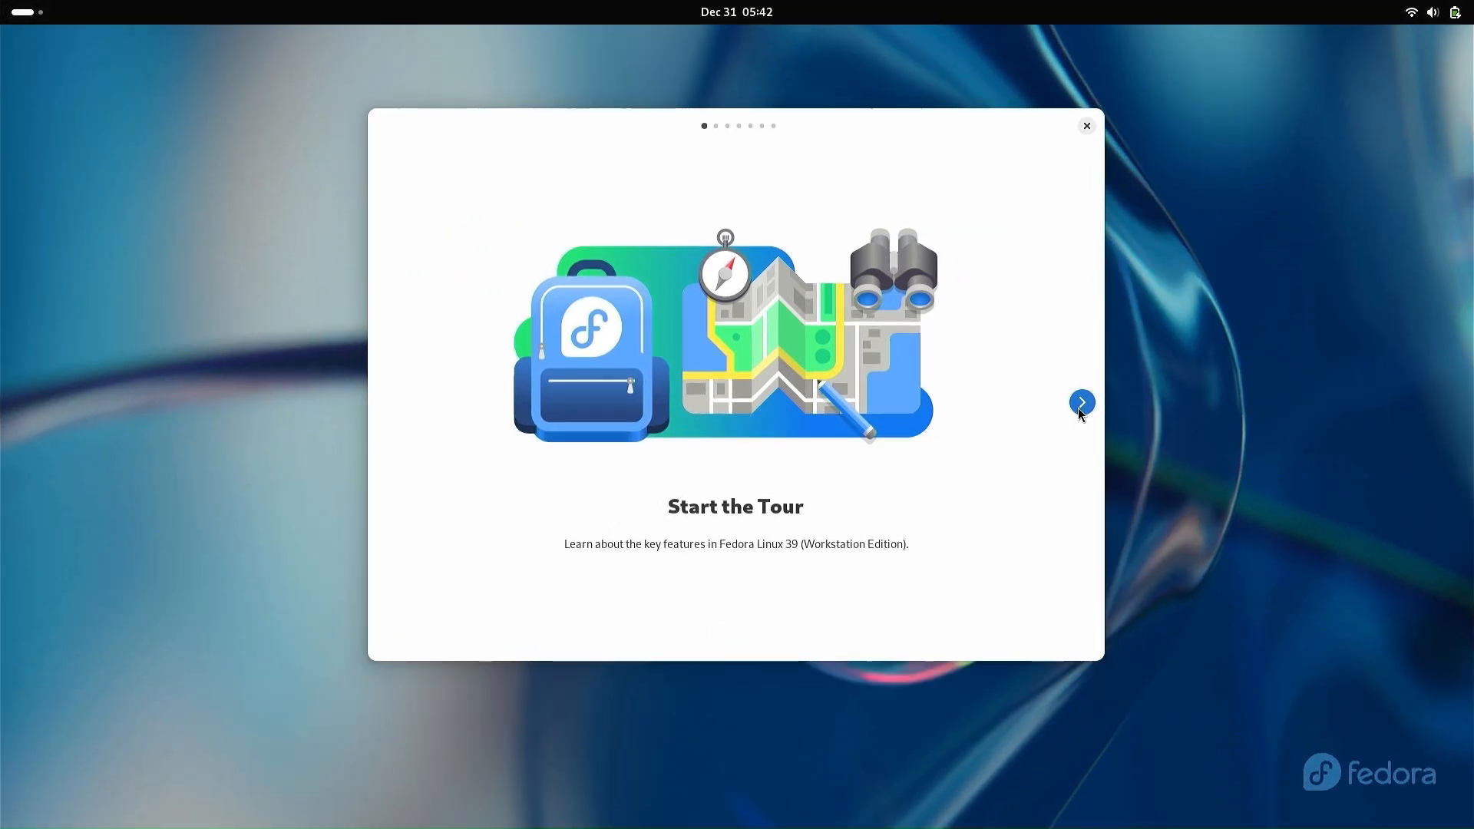
left_click(1081, 401)
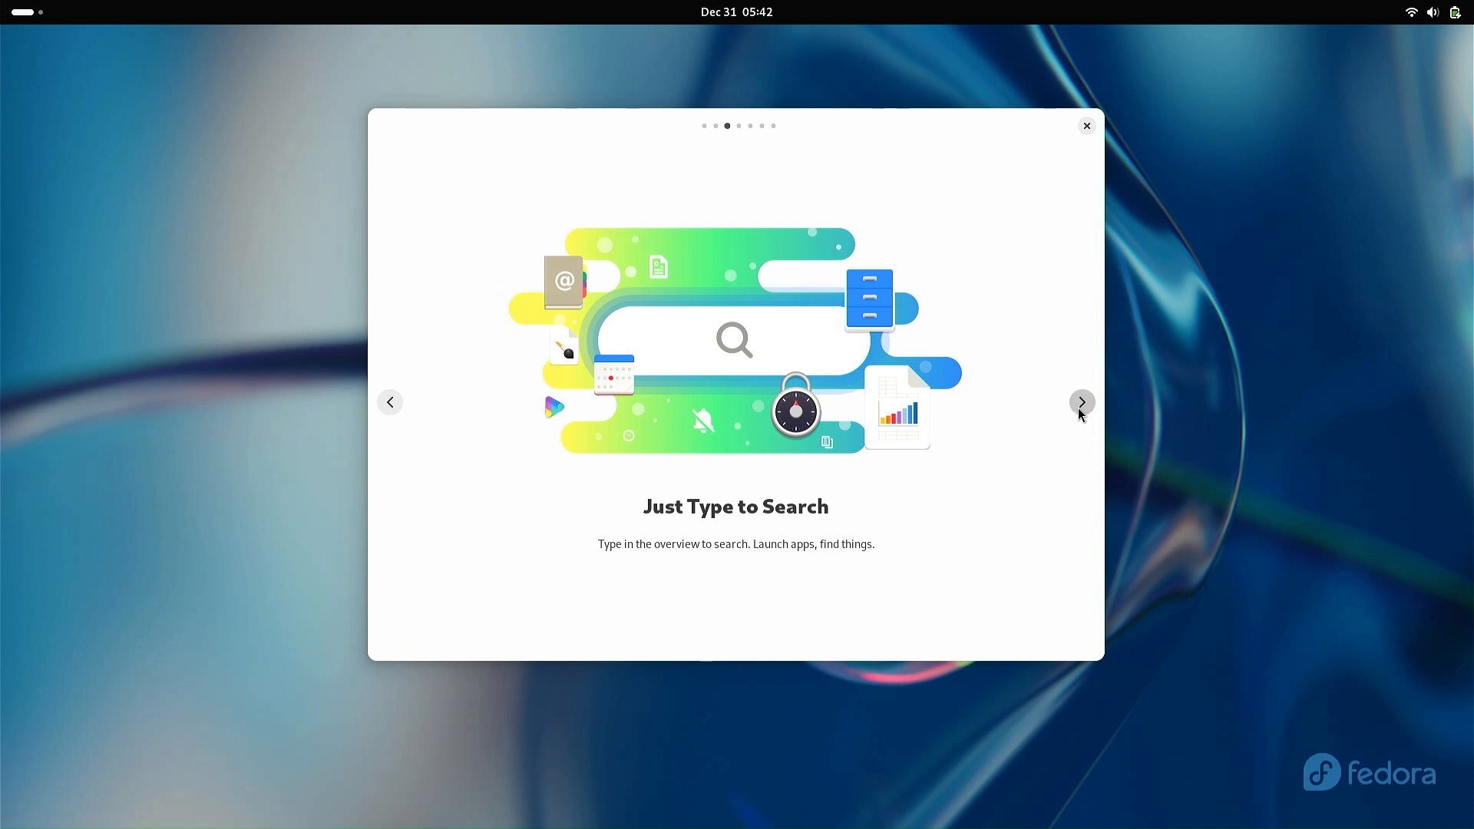
left_click(1080, 400)
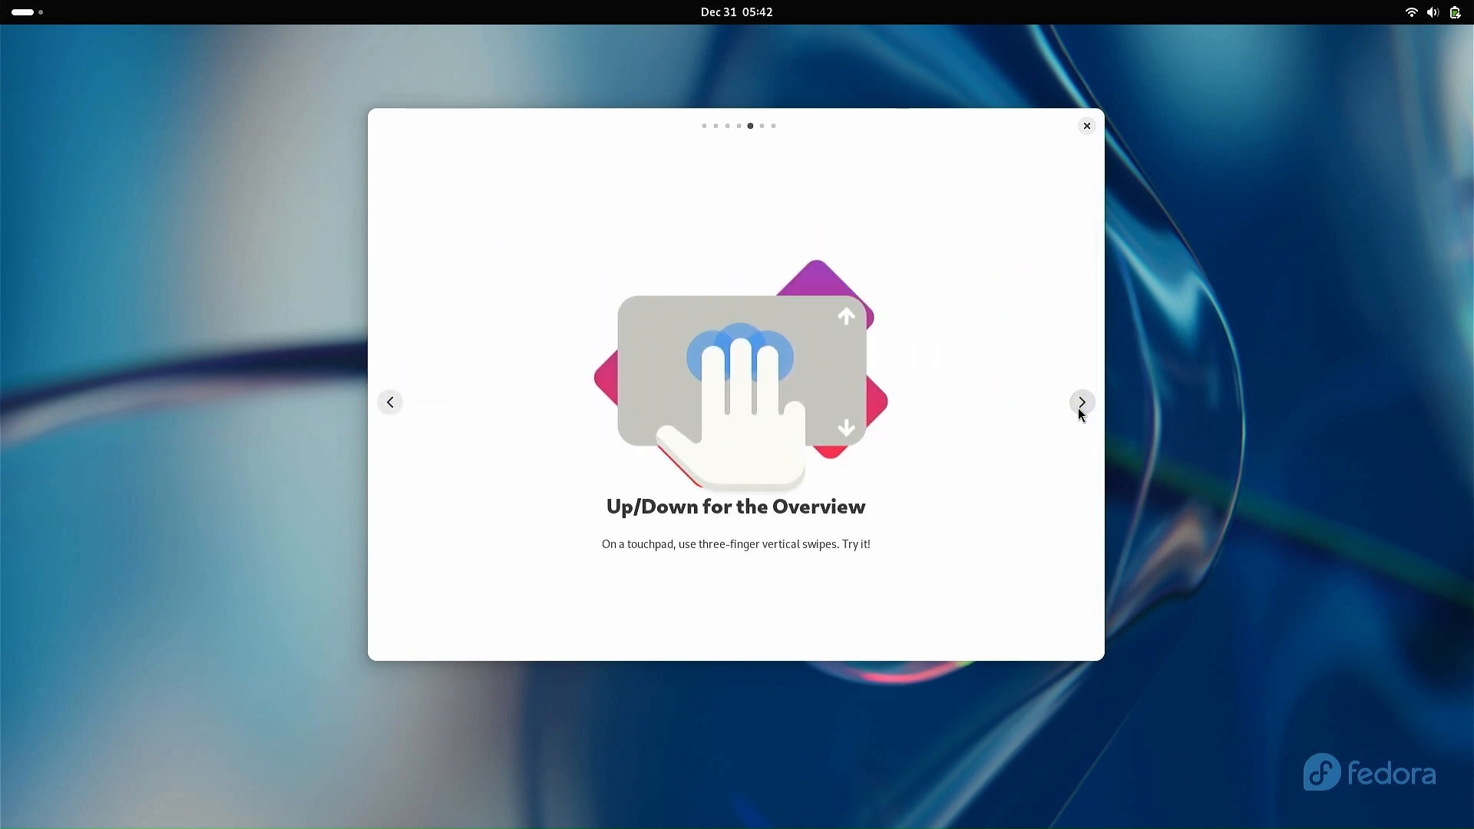
left_click(1081, 401)
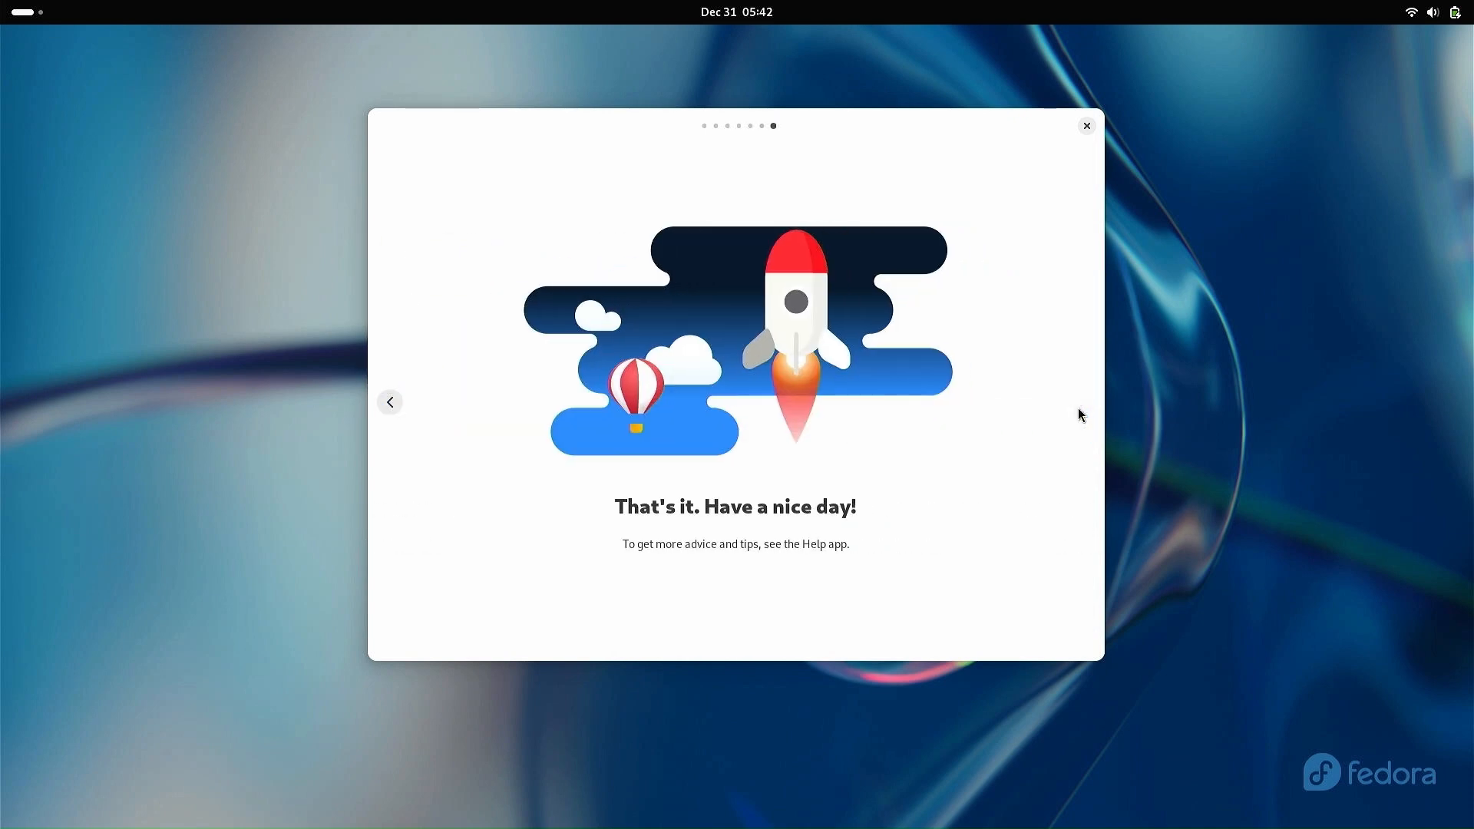
mouse_move(1087, 287)
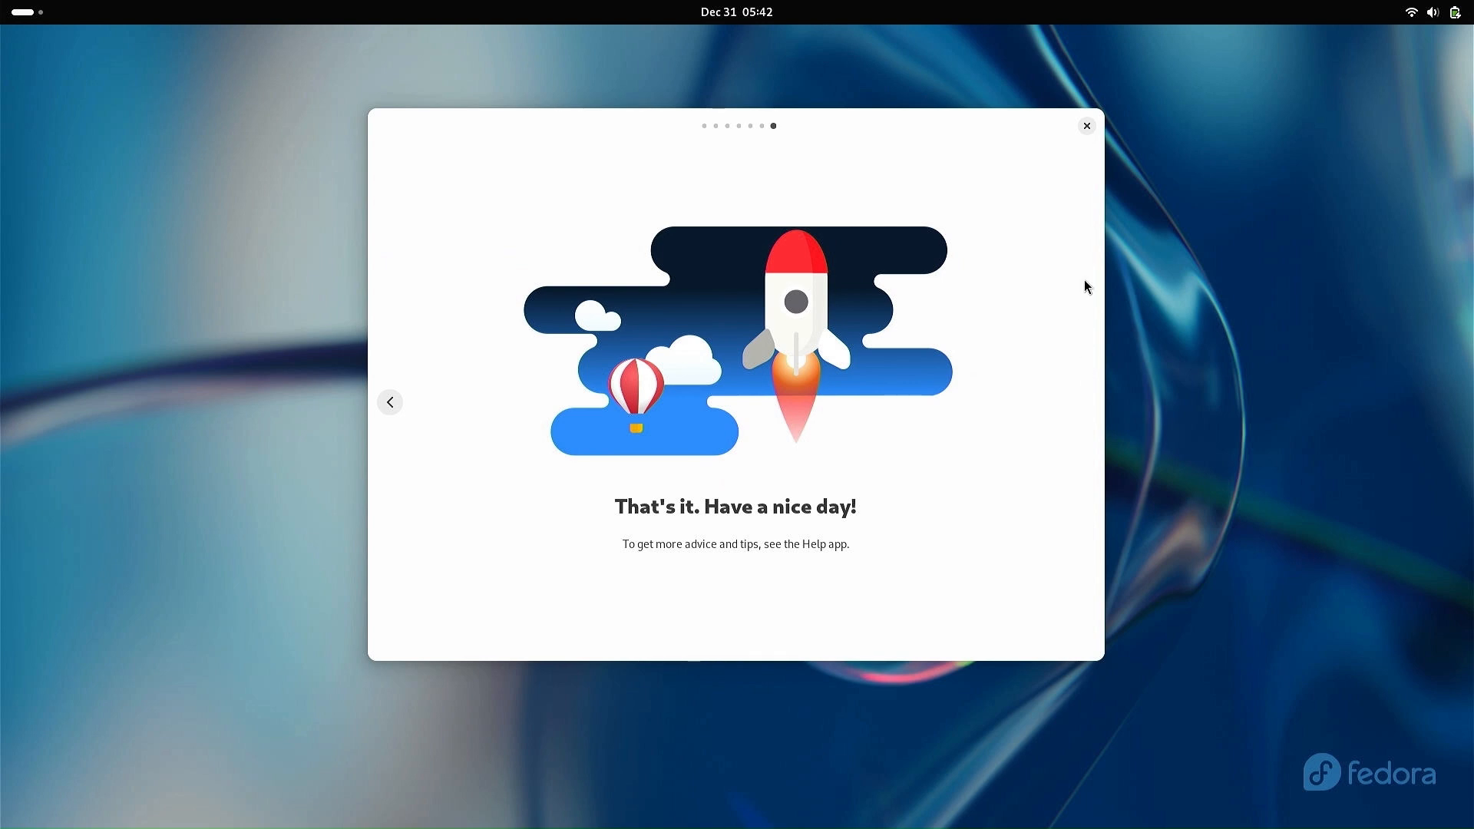
left_click(1085, 124)
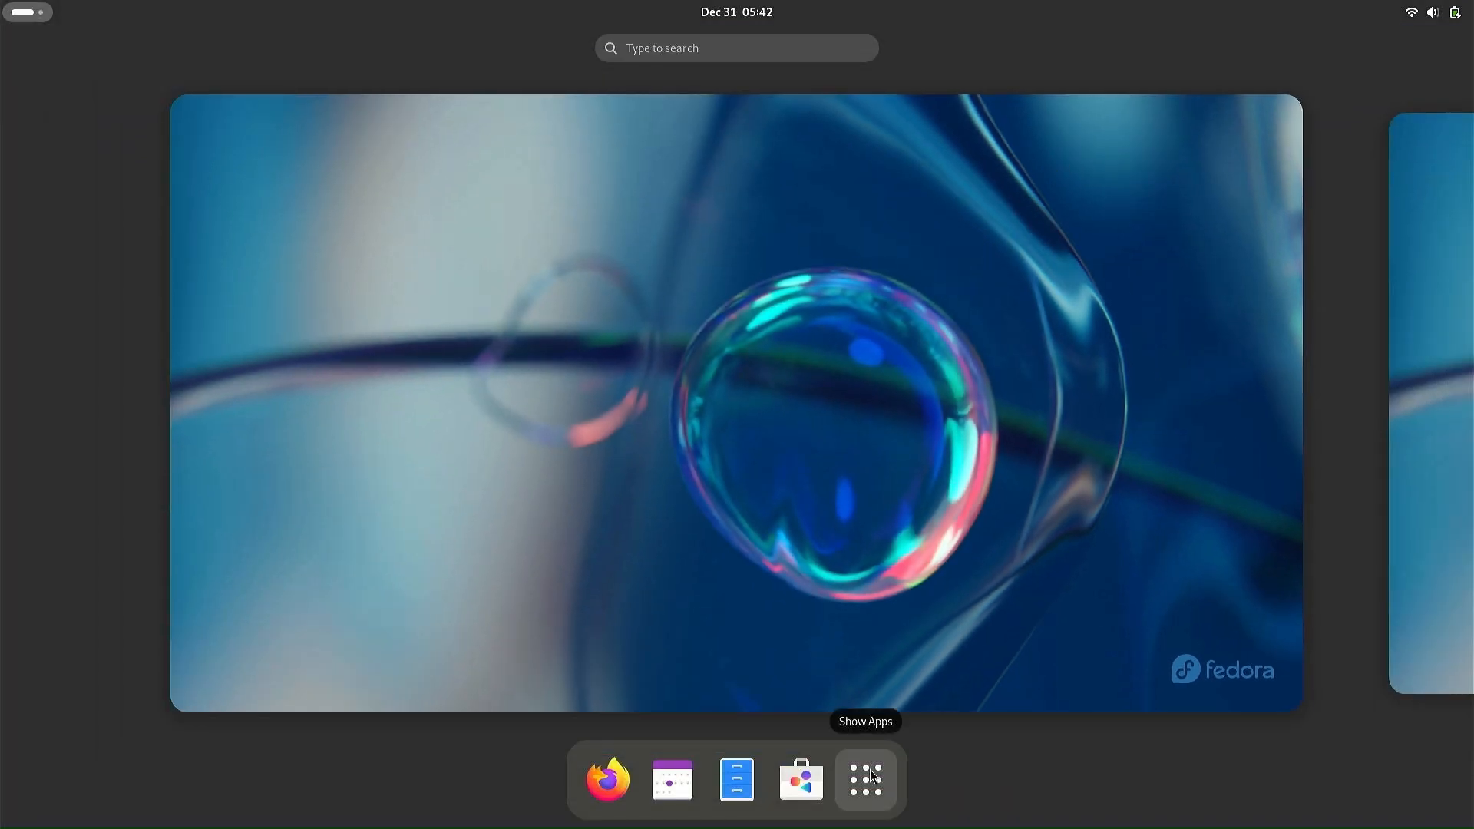
Launch Settings from the app grid, glance at Bluetooth, and go to the Appearance page.
left_click(865, 780)
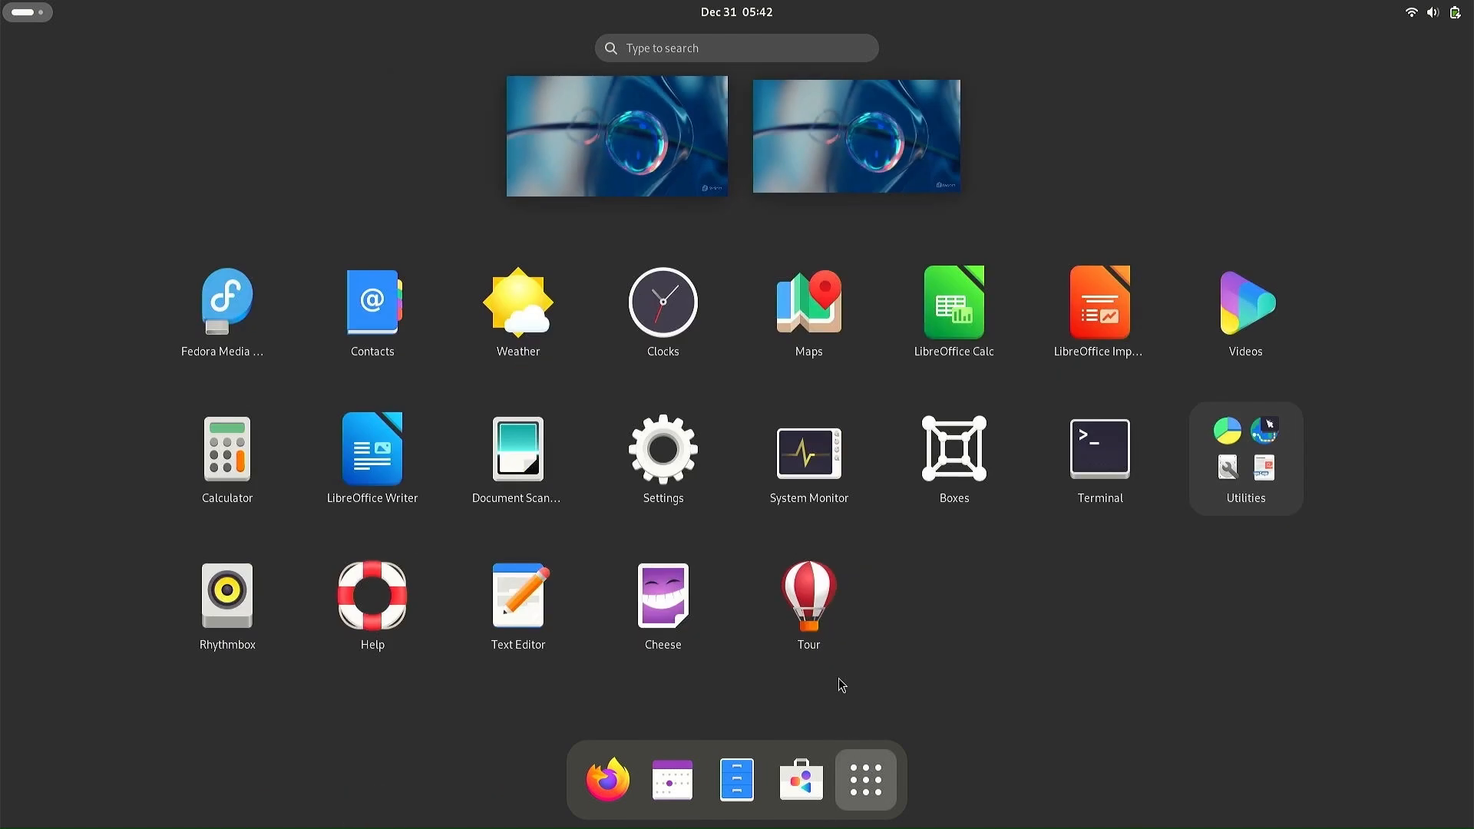
left_click(662, 448)
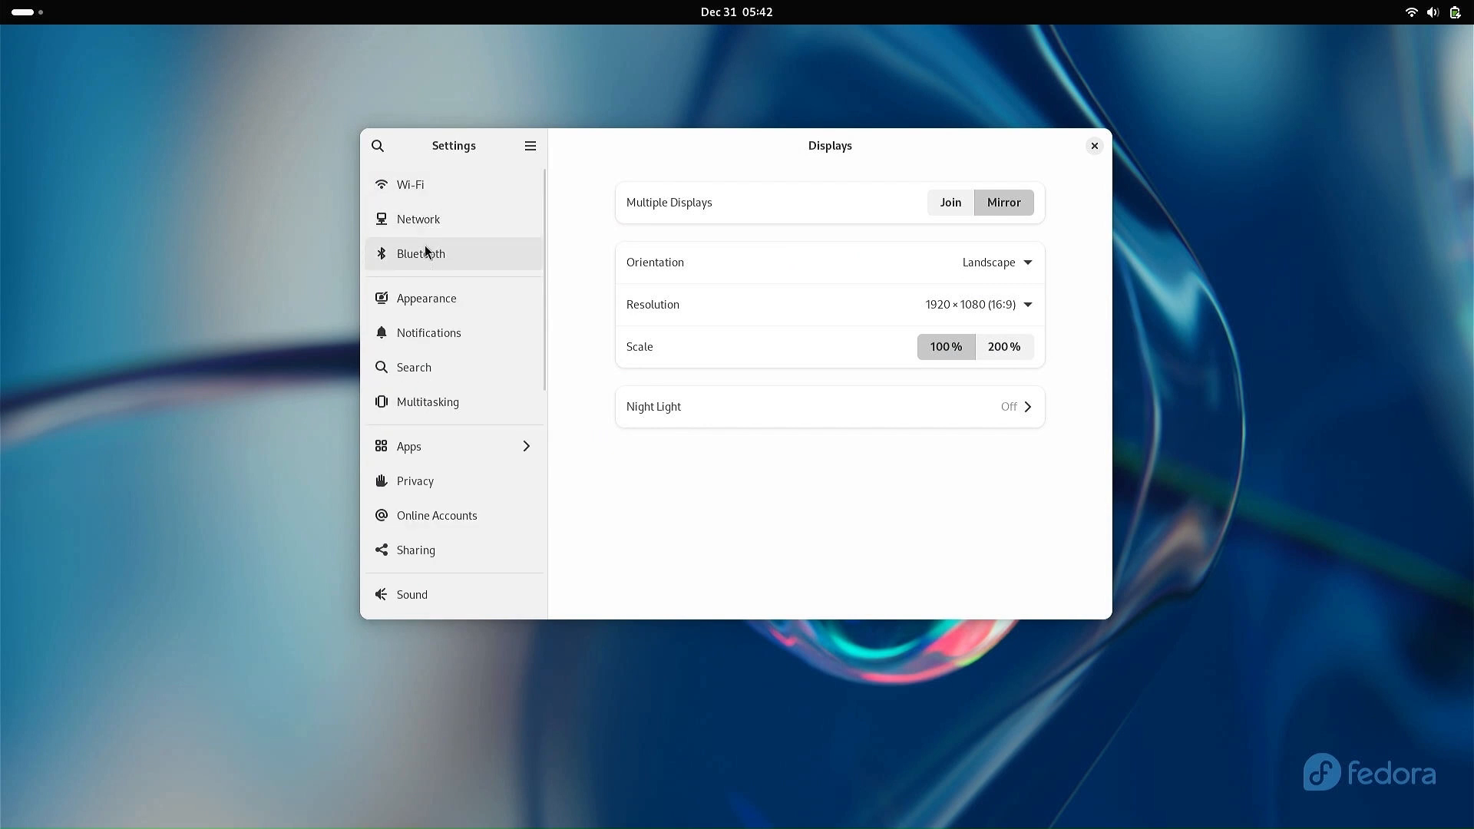
left_click(421, 254)
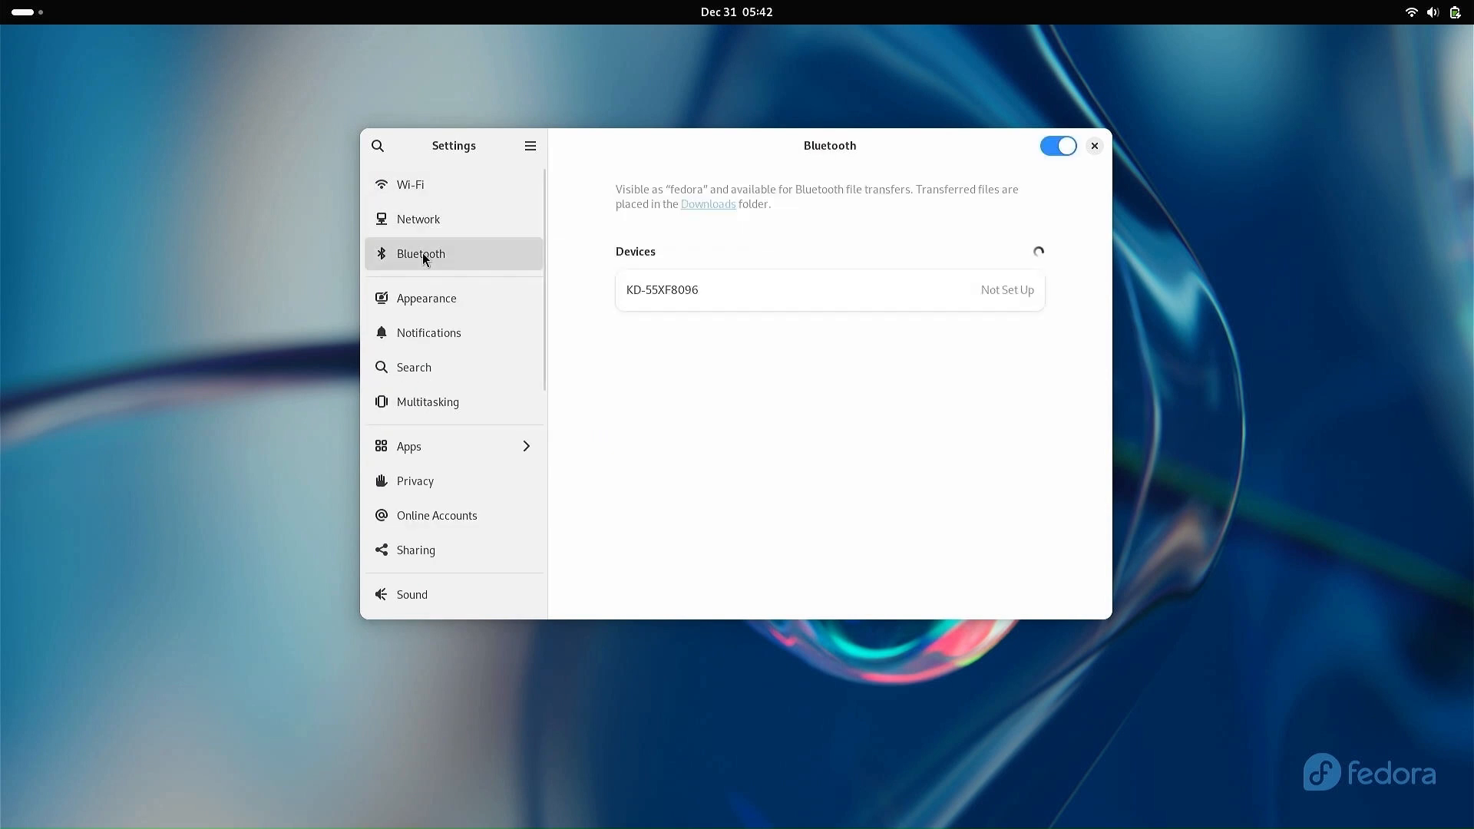
mouse_move(631, 341)
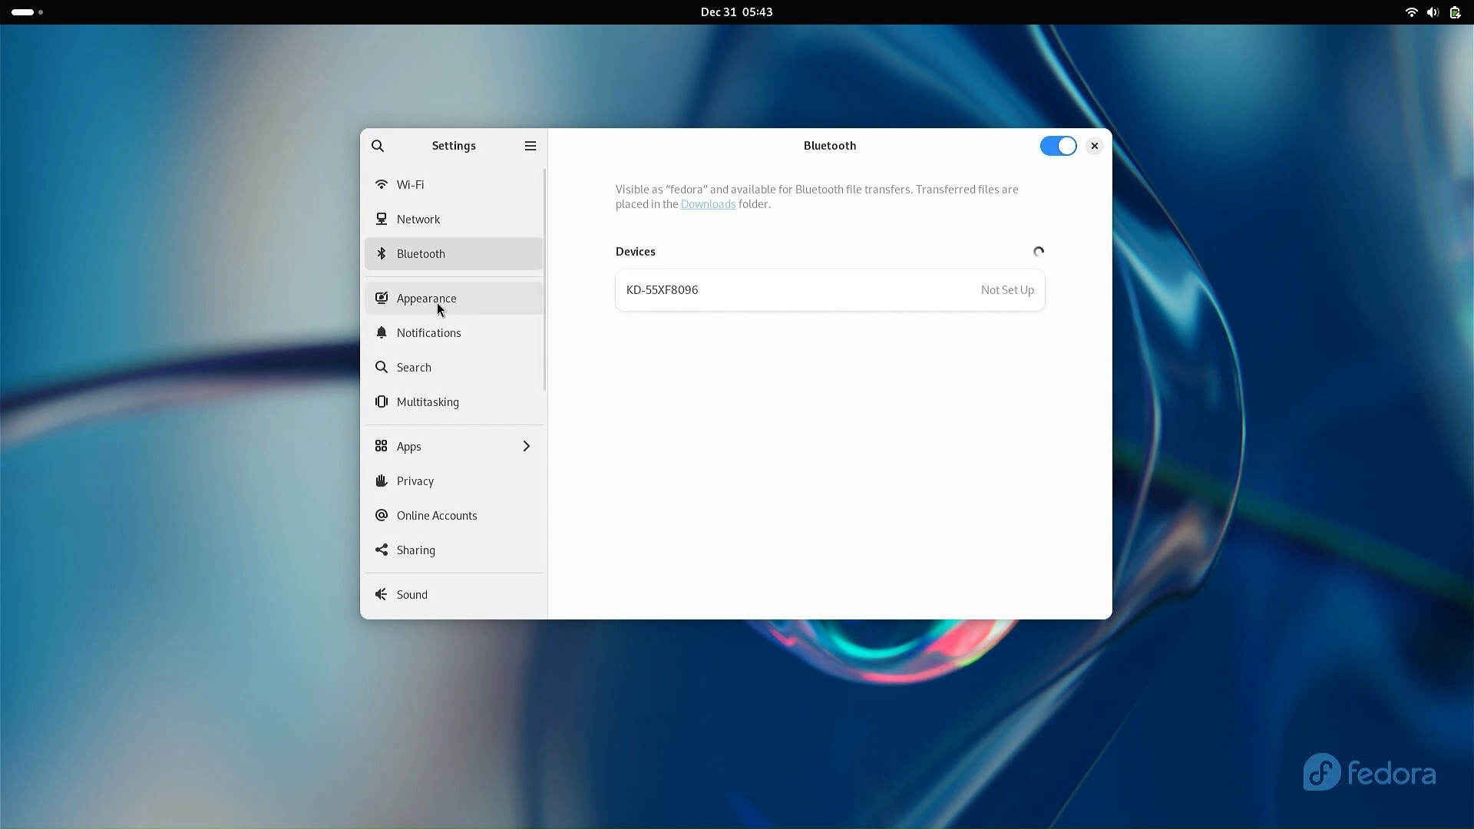
left_click(425, 298)
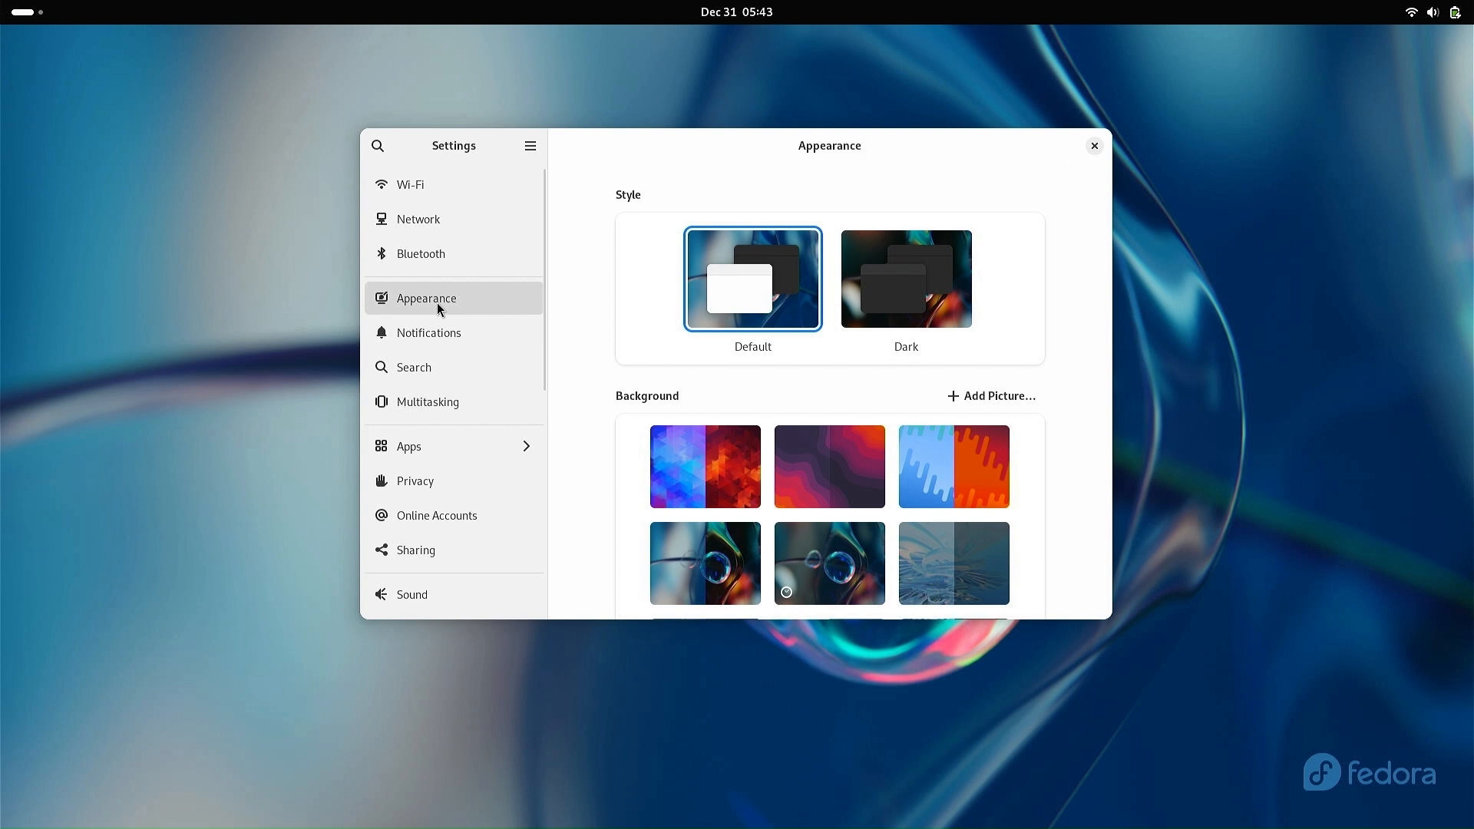
mouse_move(776, 551)
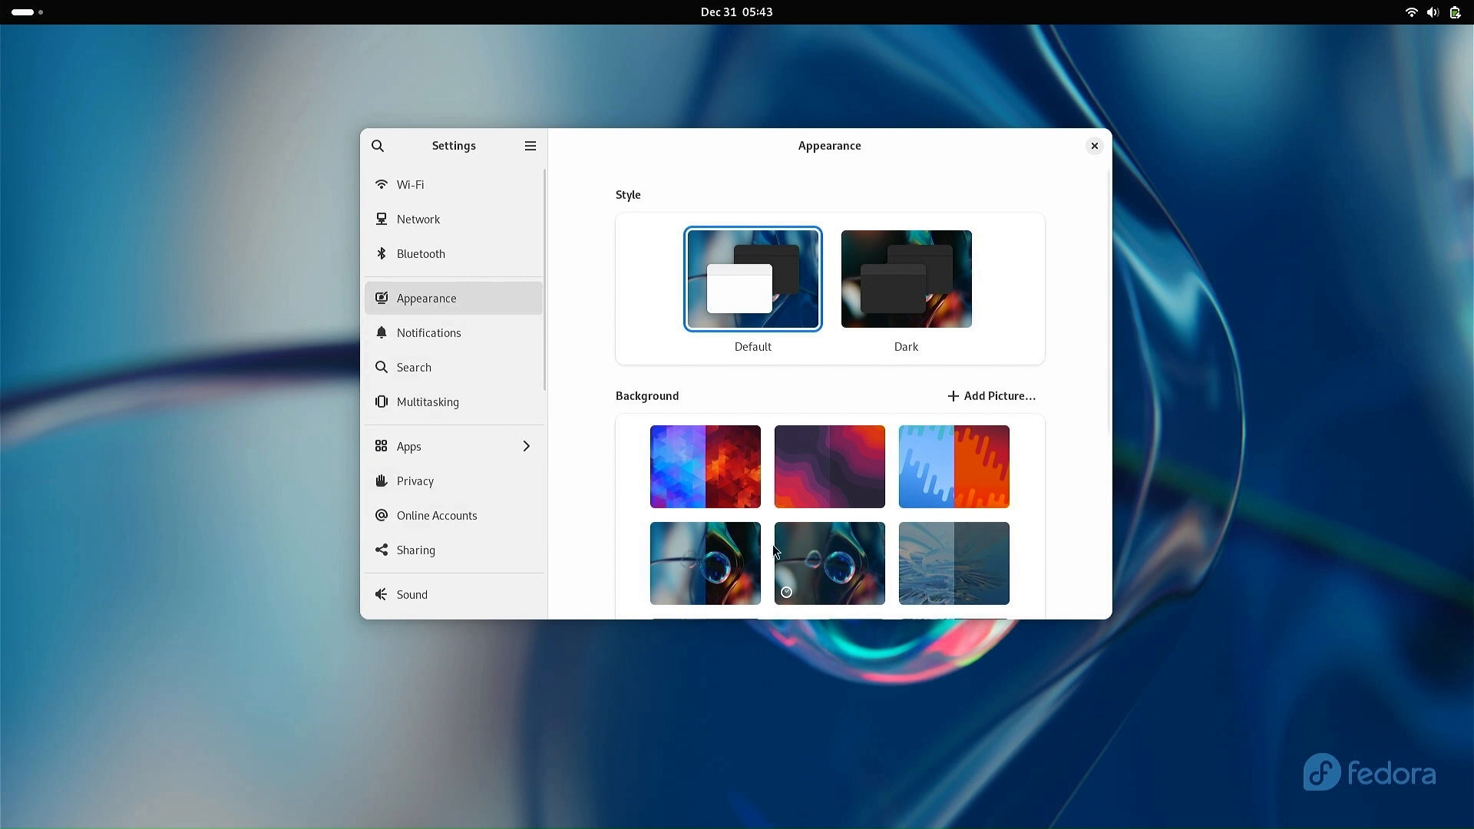
Set the purple abstract wallpaper as the desktop background.
scroll("down", 3)
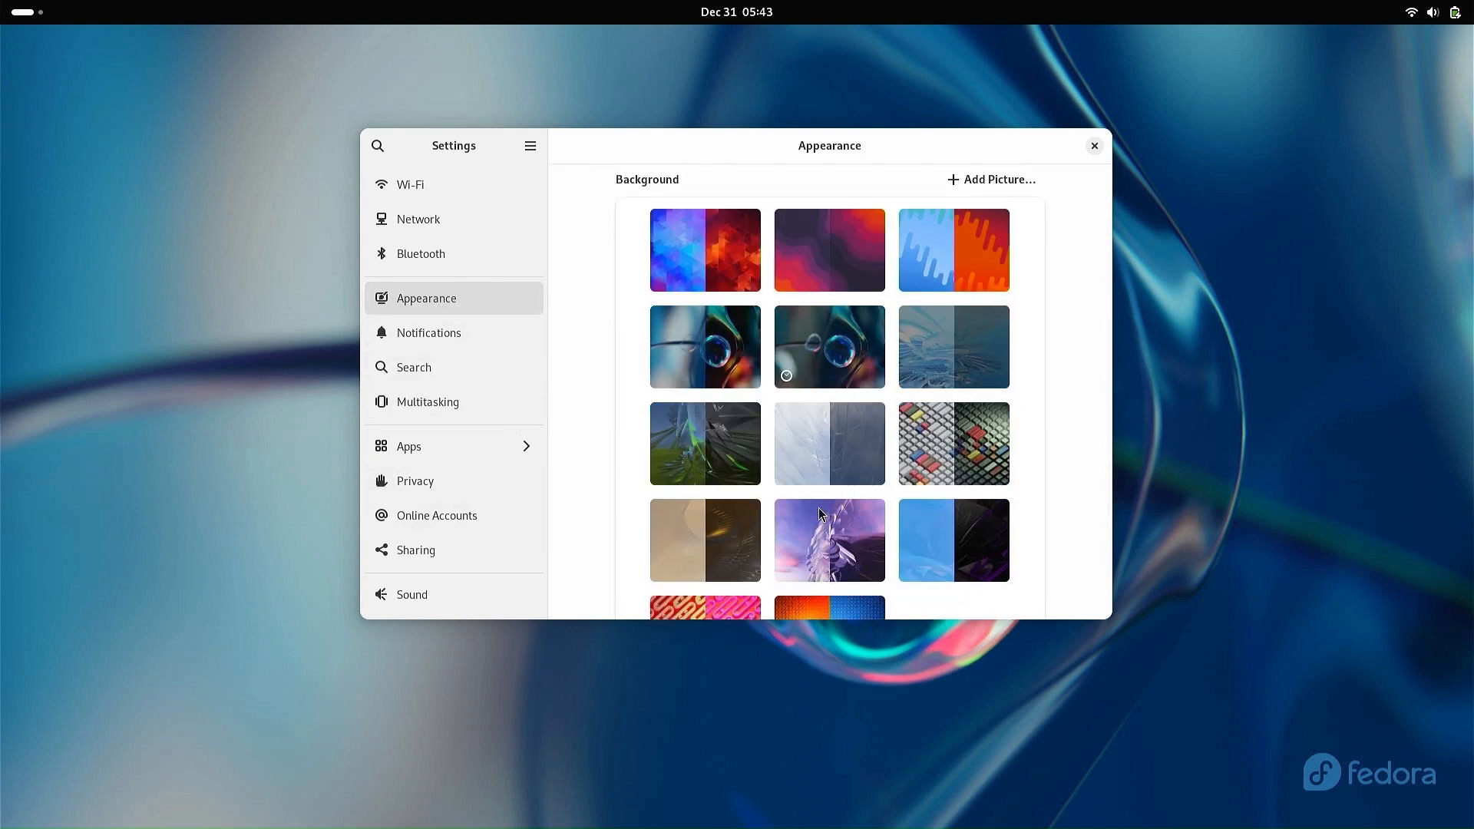
left_click(827, 539)
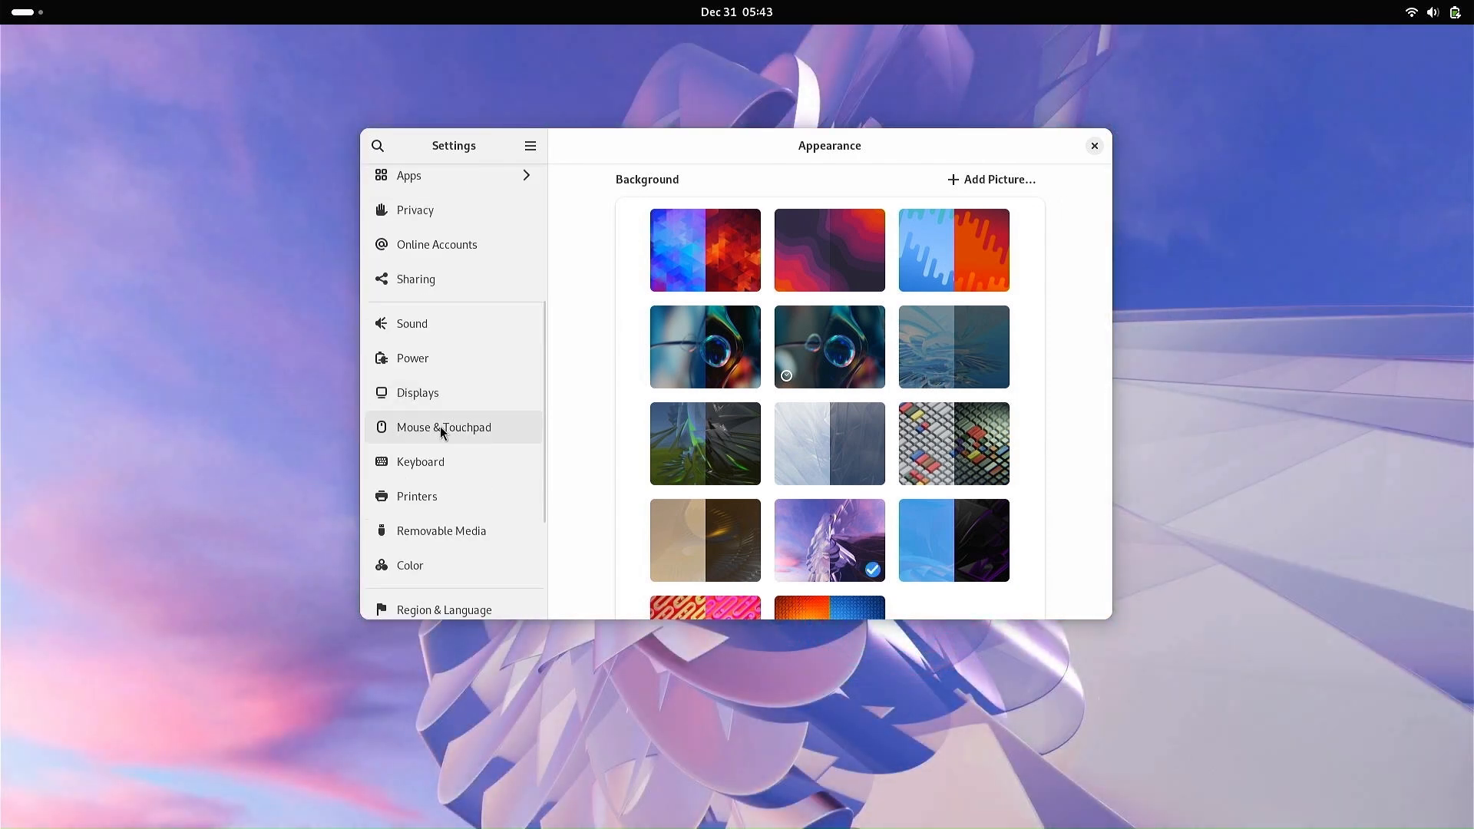
Review the Displays settings list.
left_click(417, 391)
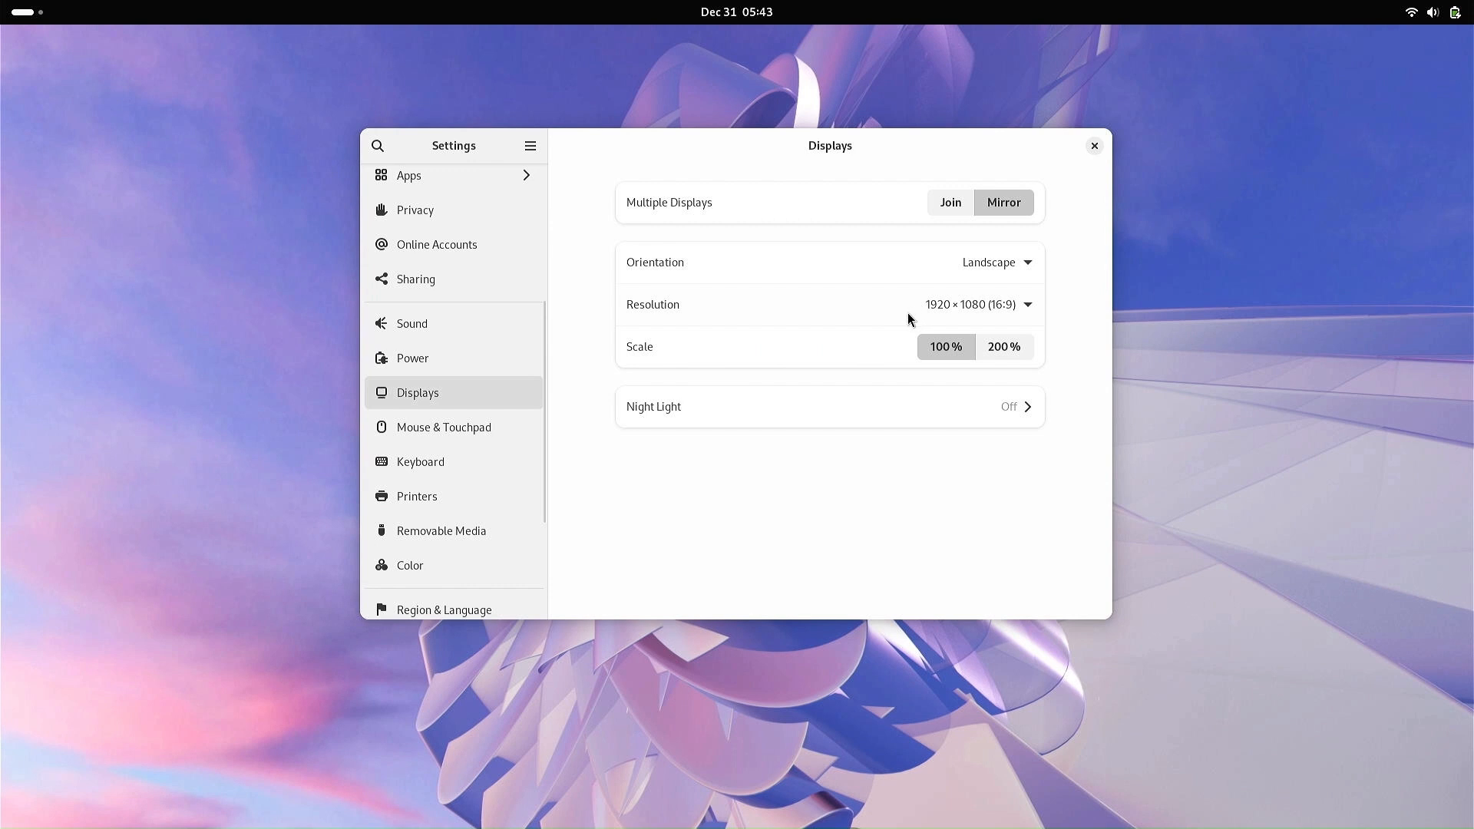
mouse_move(1024, 318)
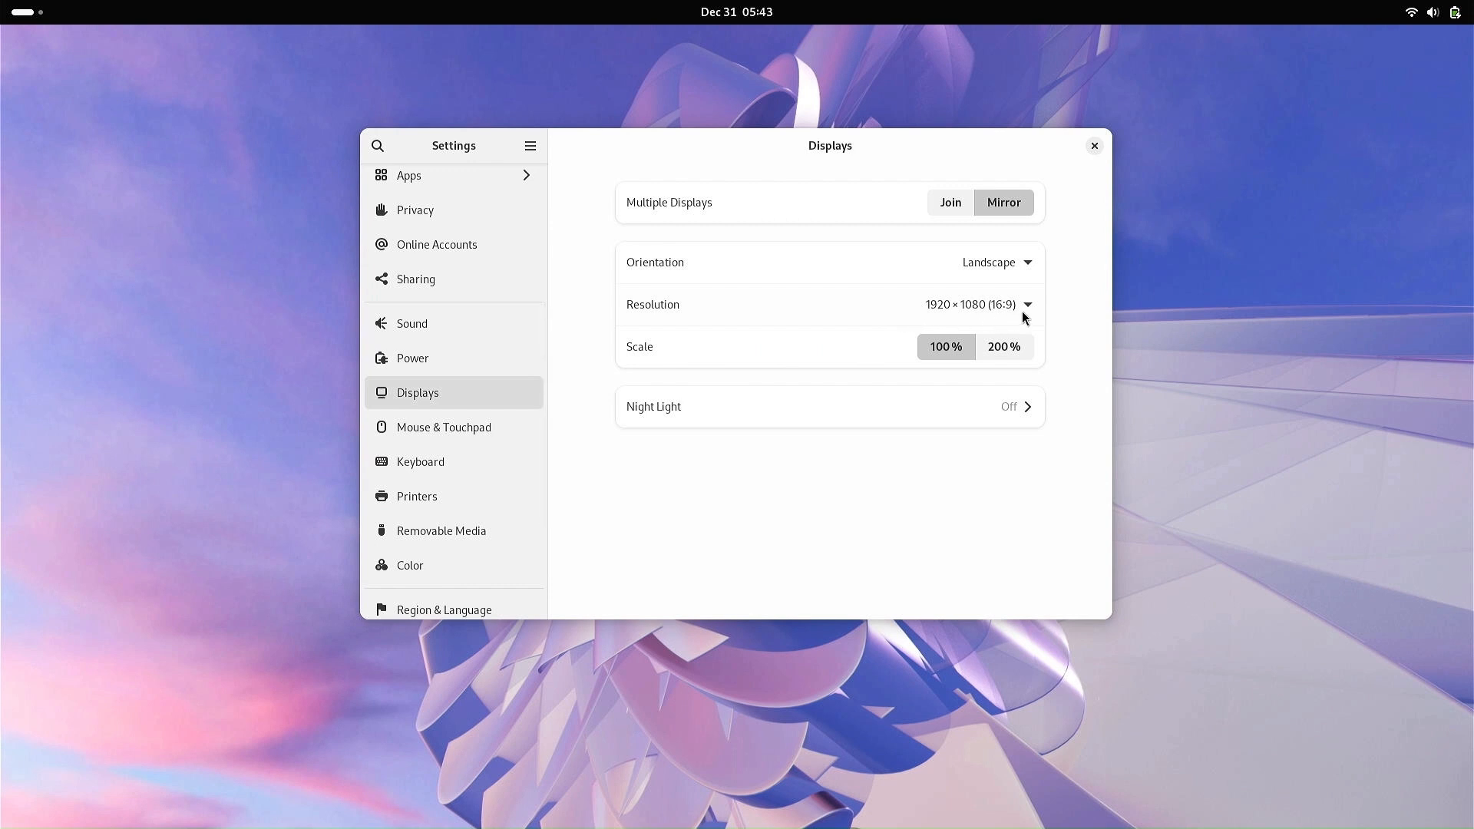
left_click(1026, 304)
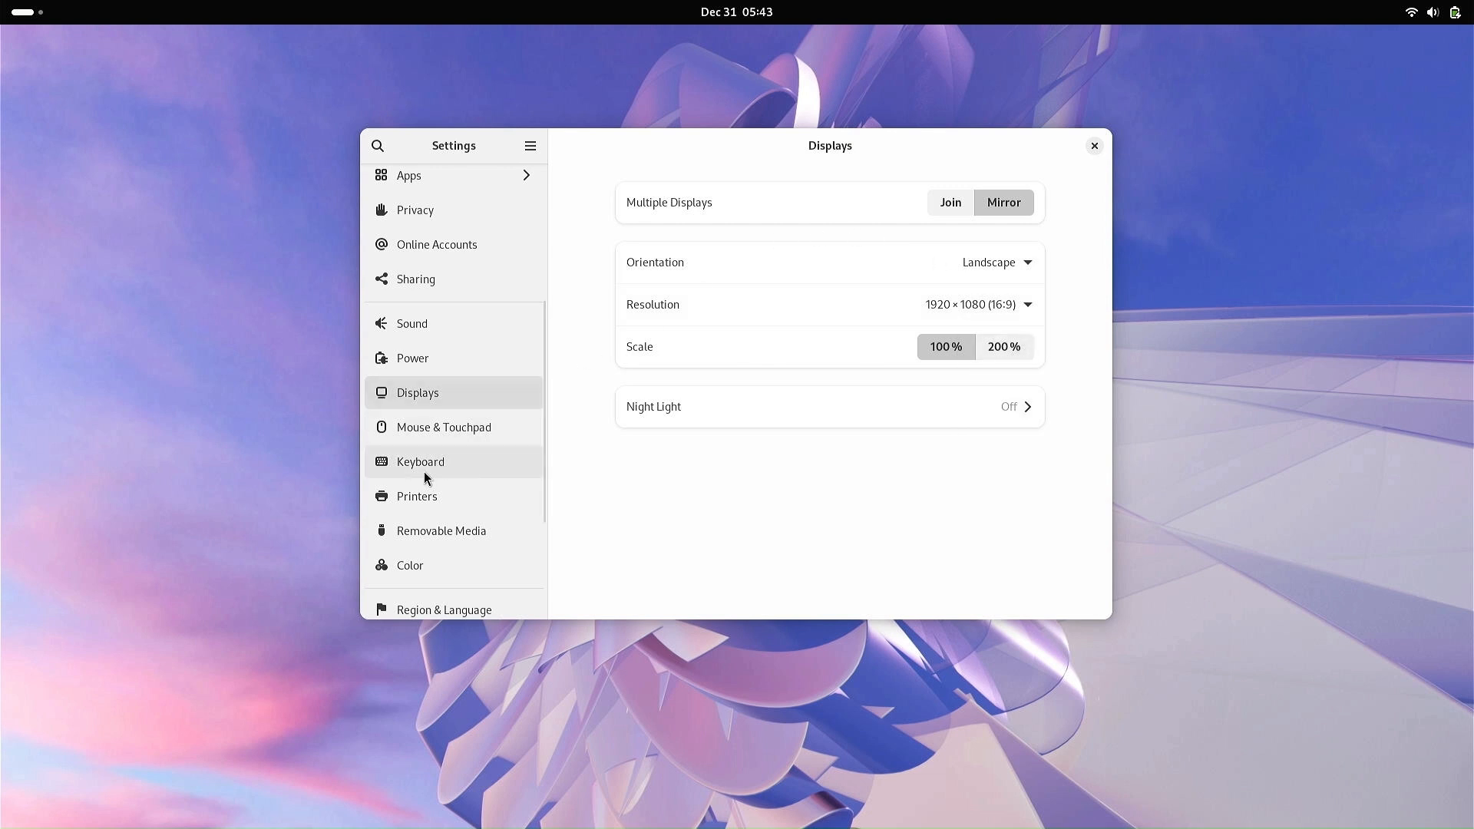
scroll("down", 3)
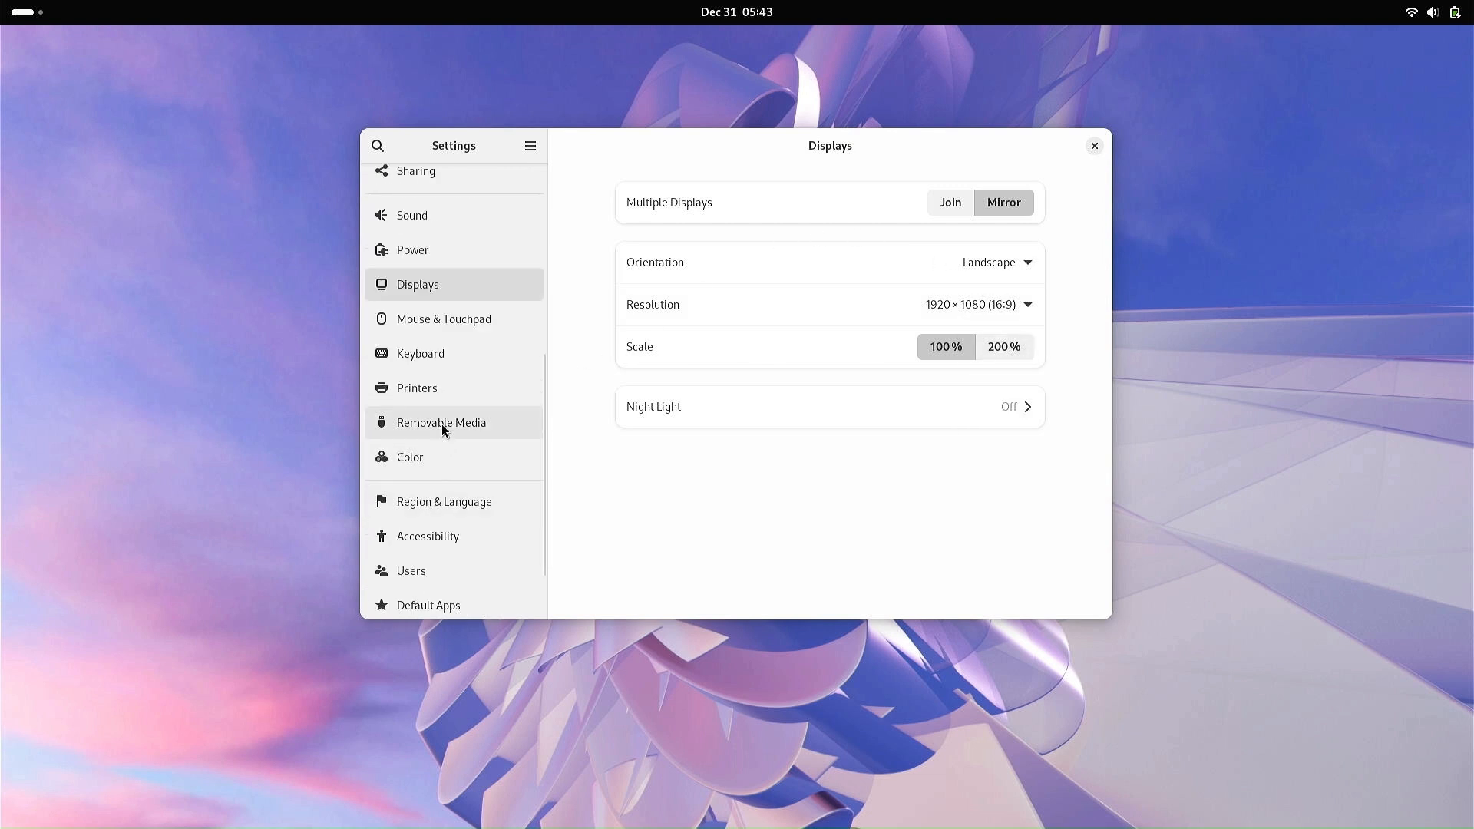
scroll("down", 3)
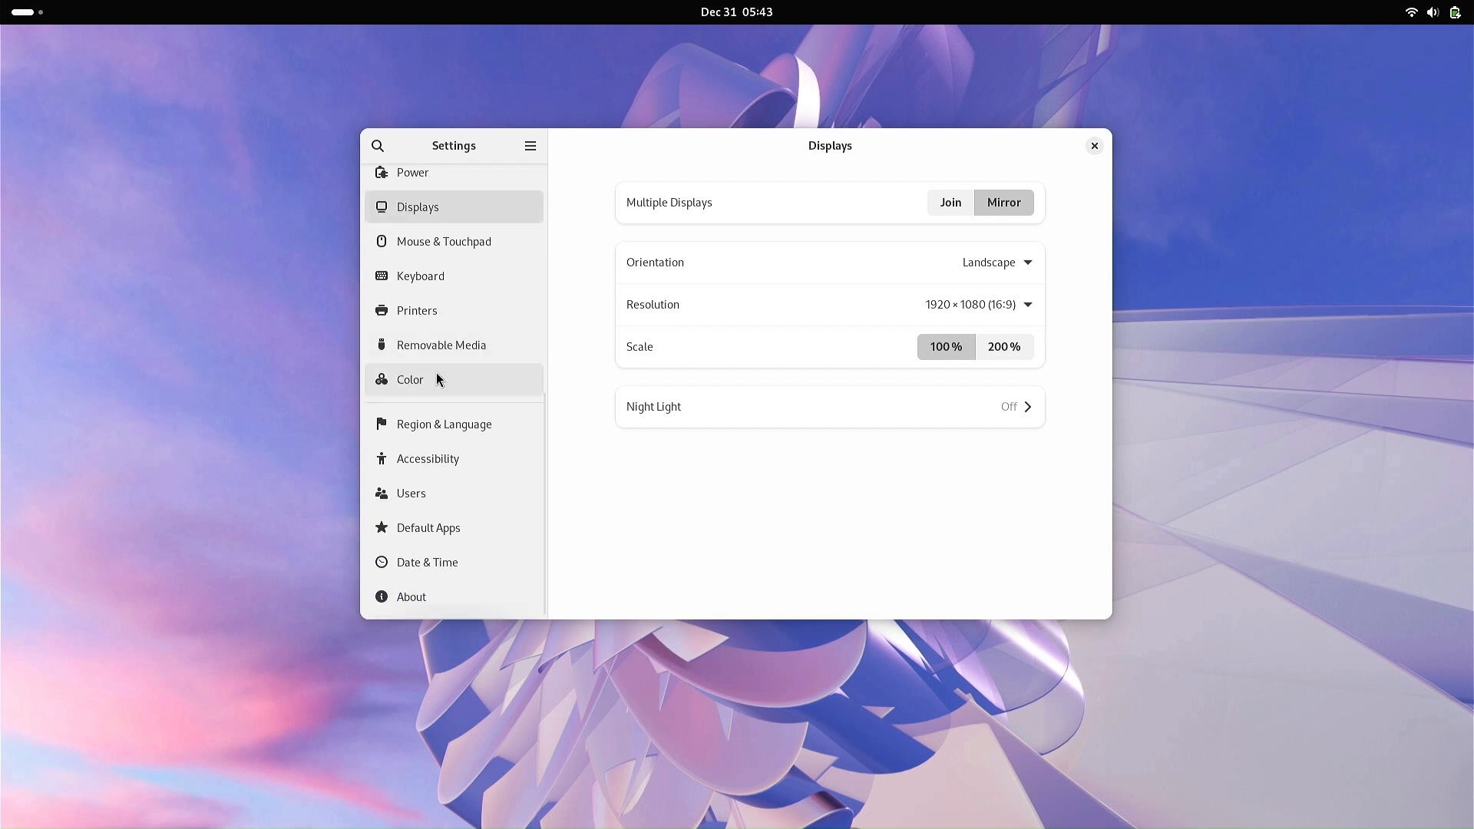
left_click(411, 596)
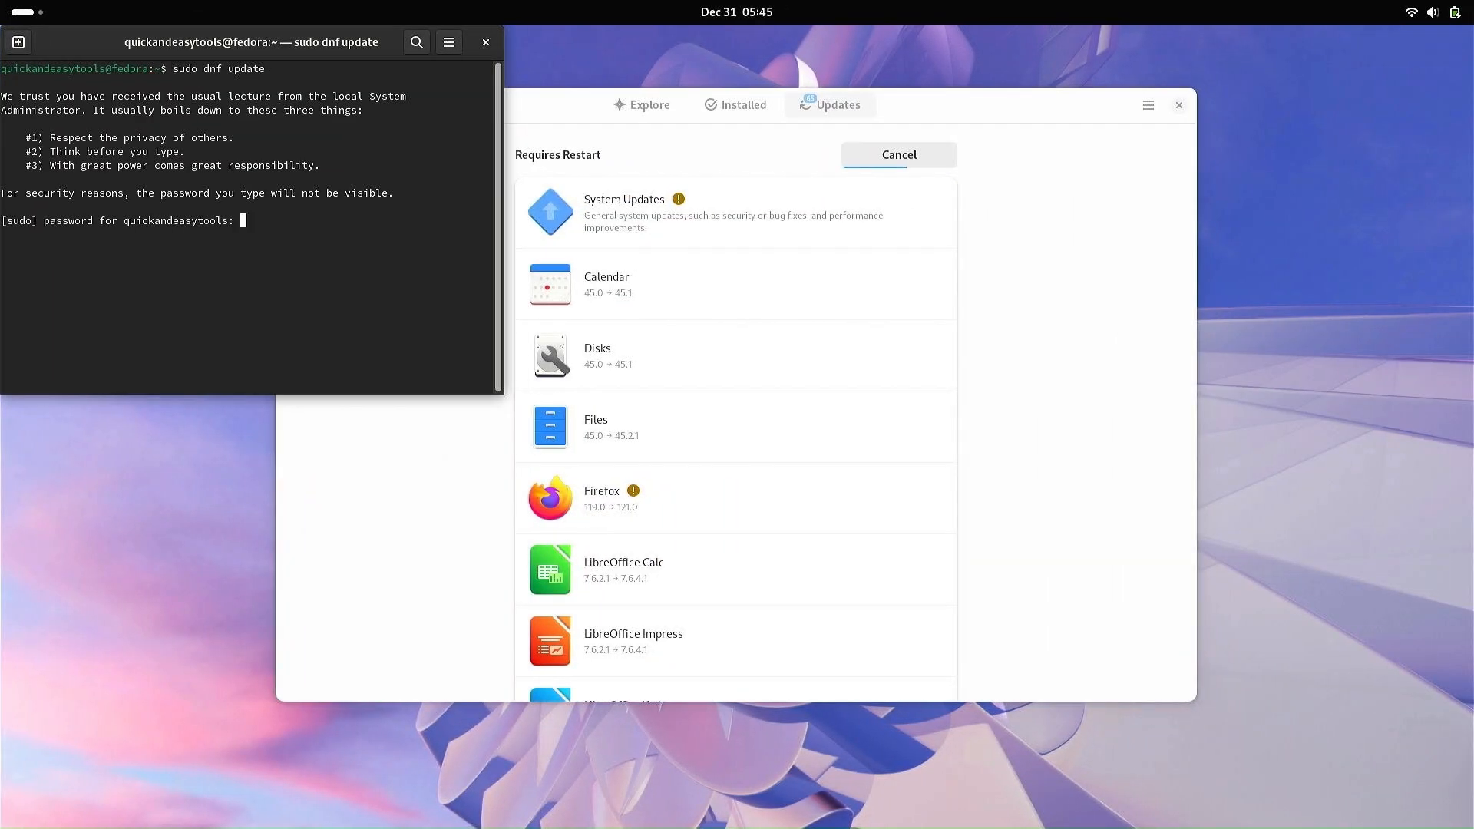
Run sudo dnf update to completion, exit the terminal and close the up-to-date GNOME Software.
key("Return")
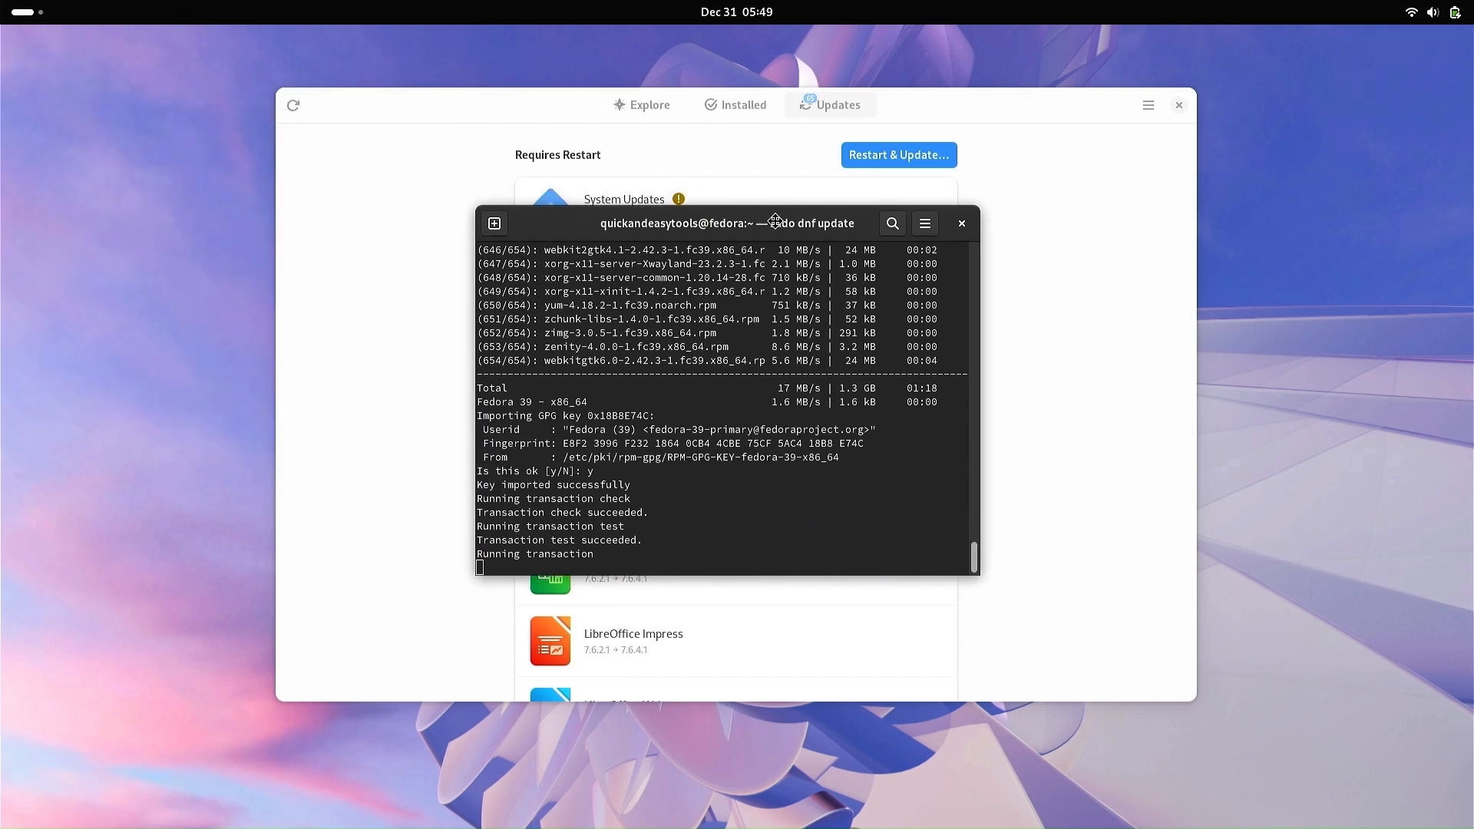
left_click_drag(723, 223, 743, 233)
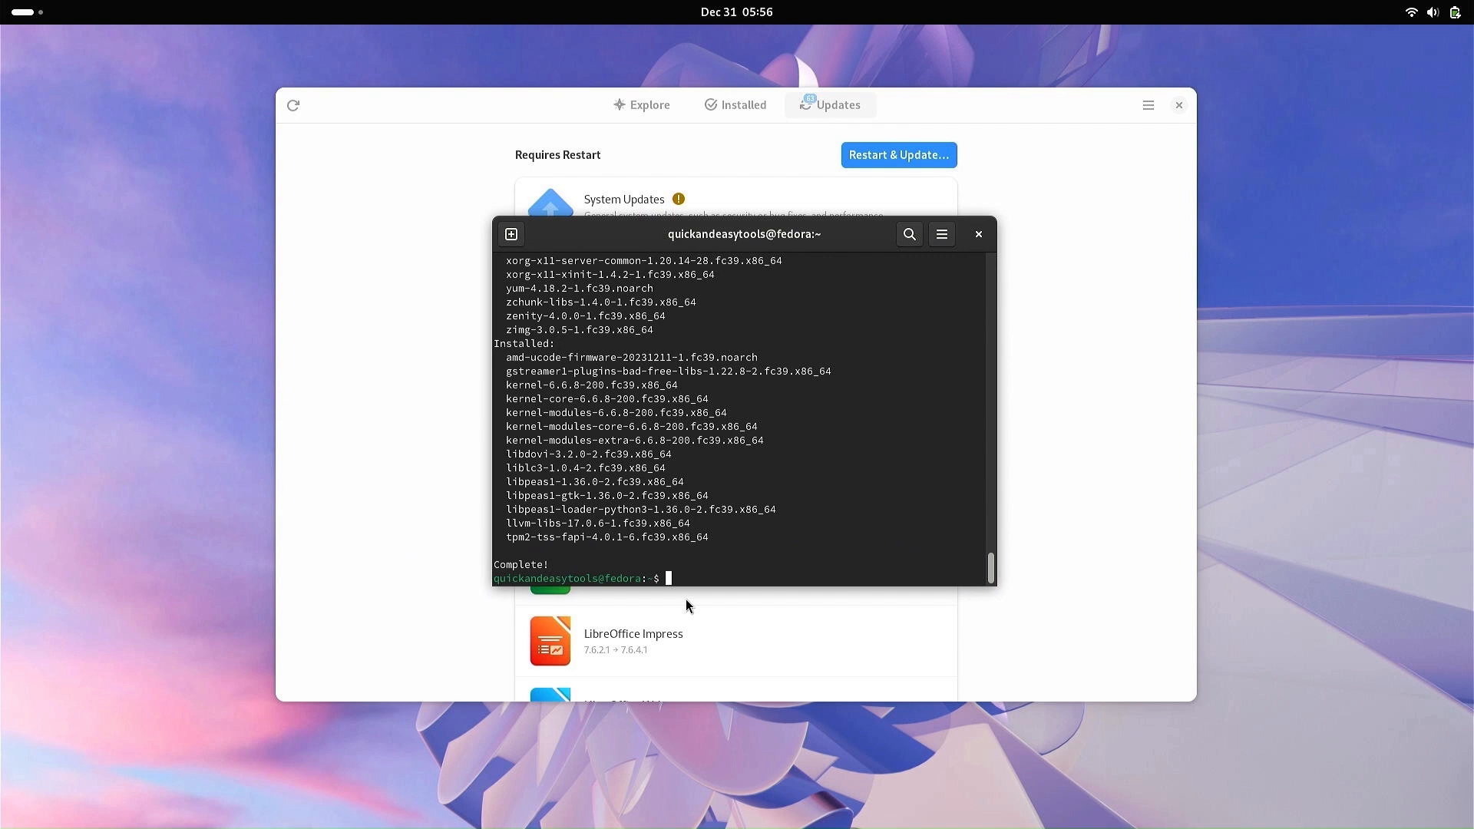
type("exit")
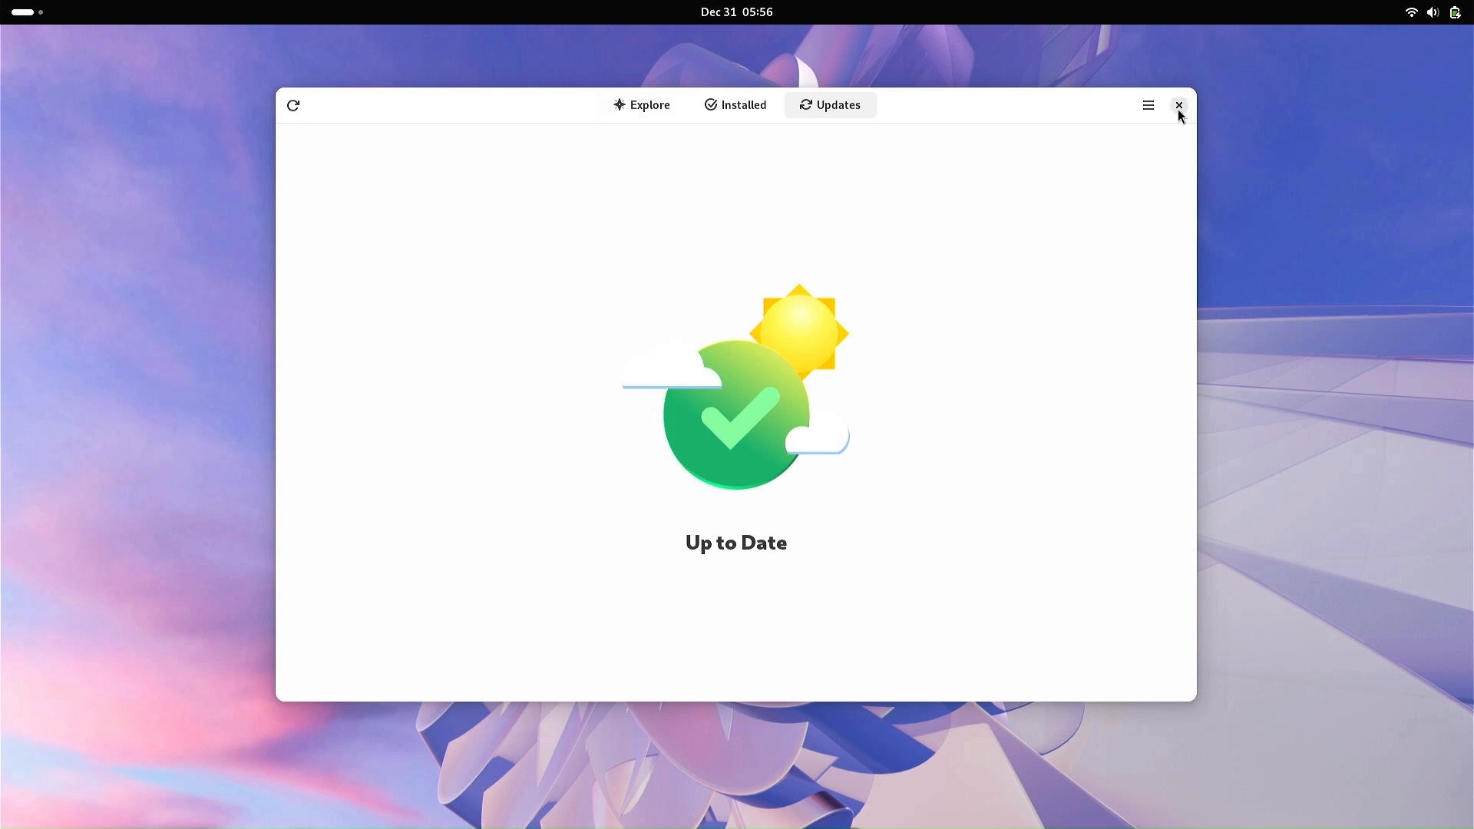
left_click(1179, 104)
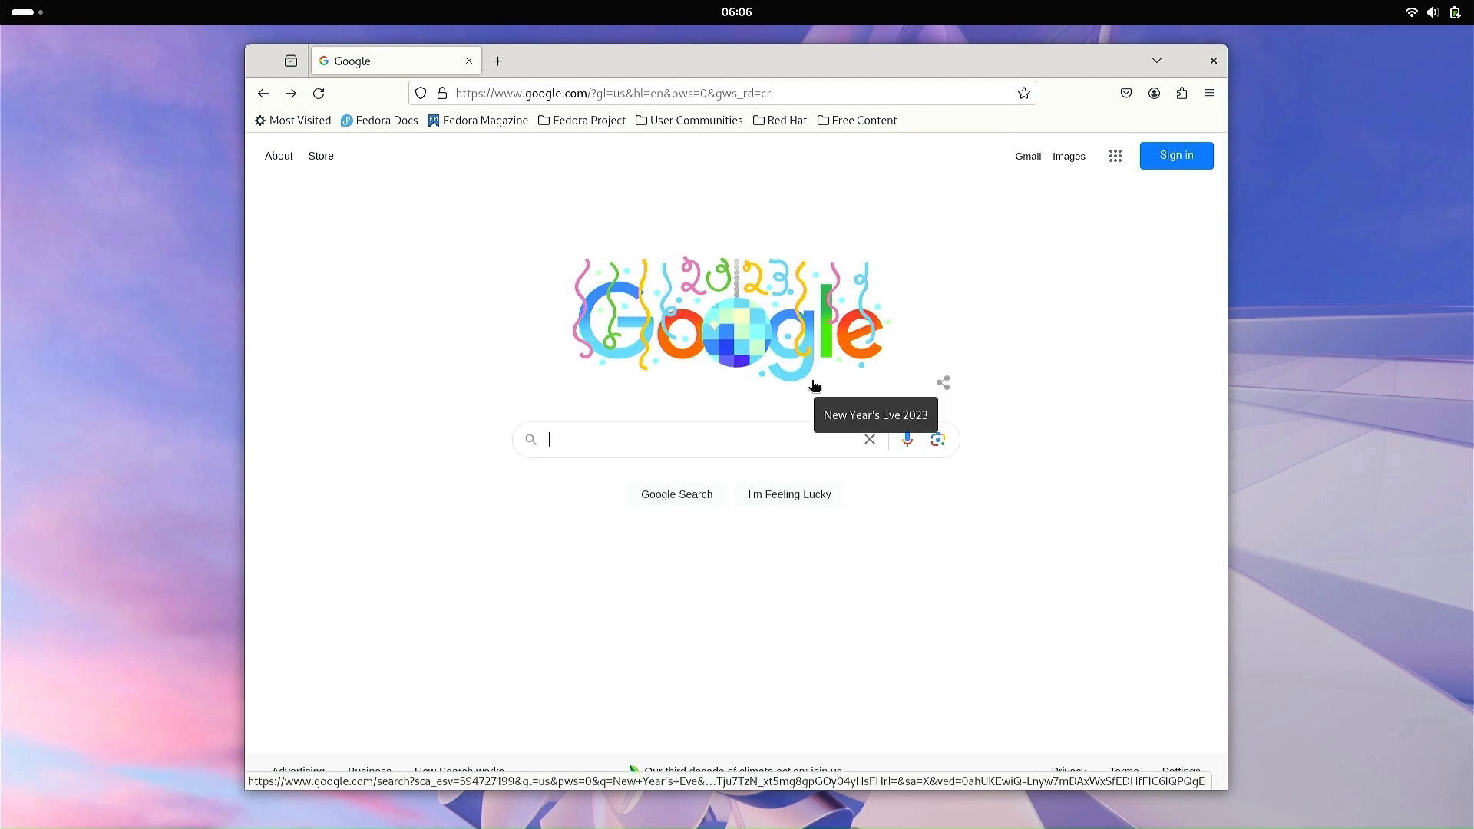
Search Google for 'dash to dock'.
type("dash to dock")
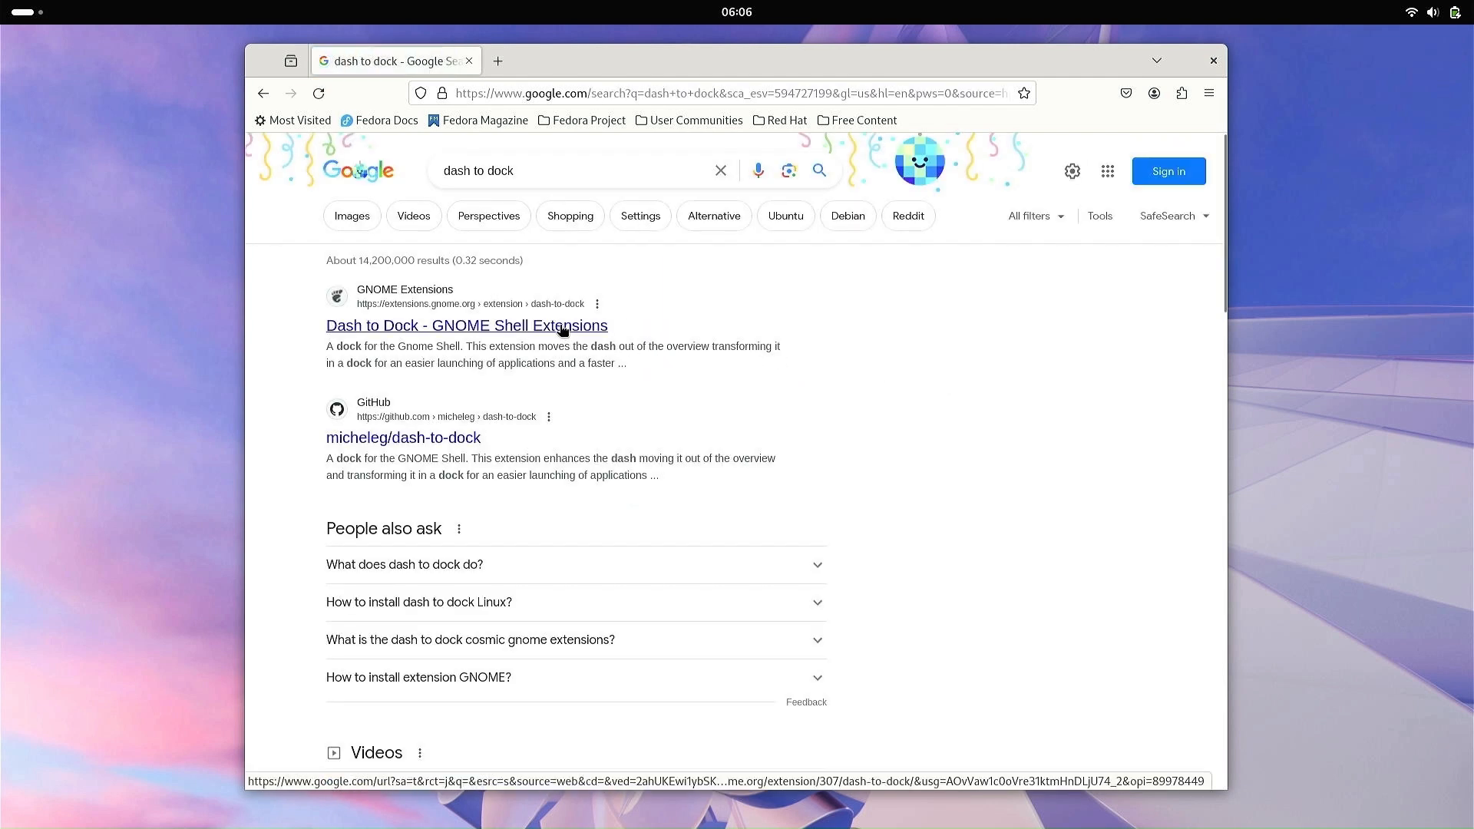
Open the 'Dash to Dock - GNOME Shell Extensions' result to reach the extension's page.
left_click(467, 325)
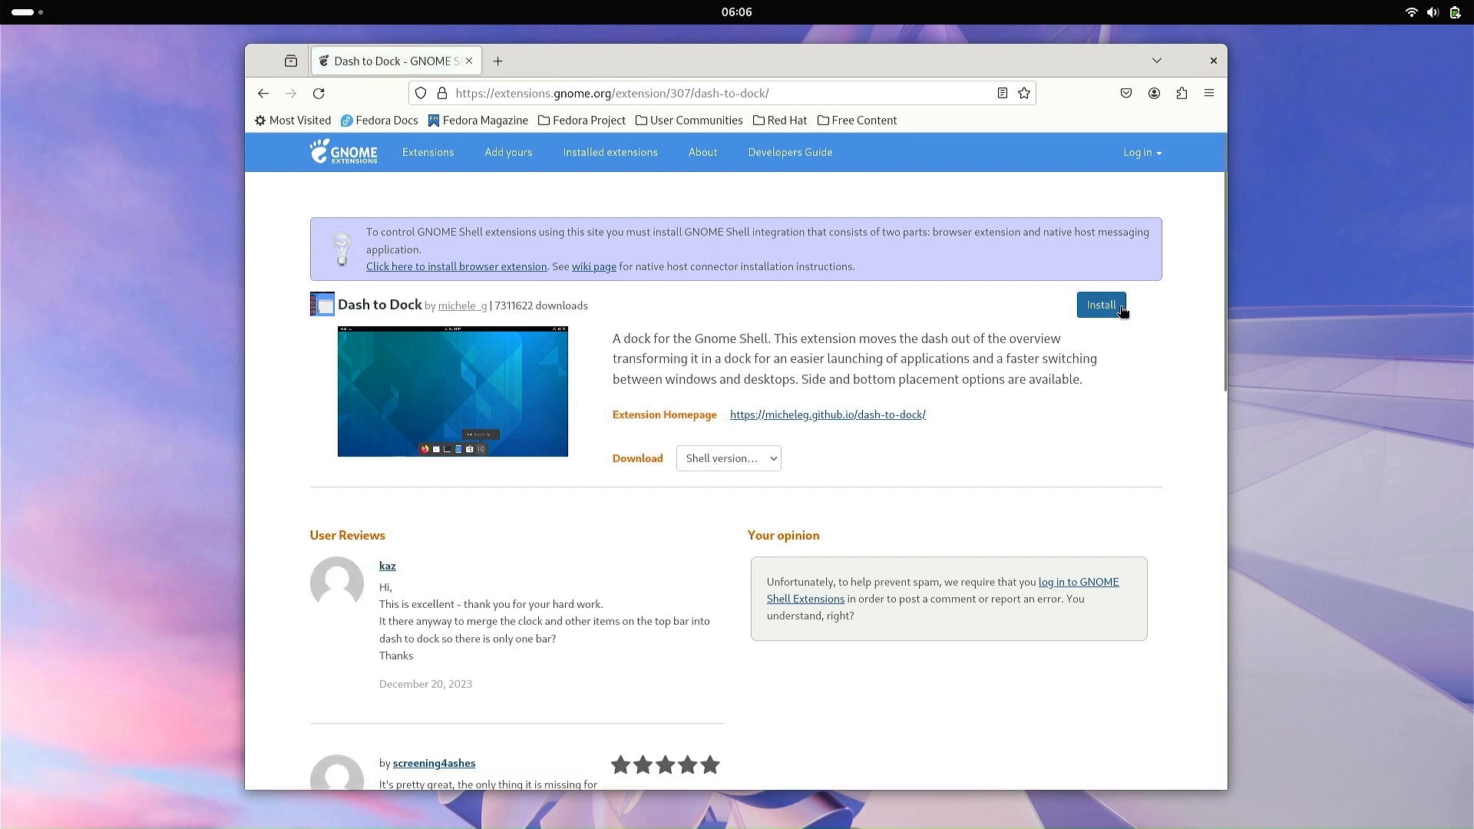
Install Dash to Dock, allowing the site to open the extensions connector and confirming the install.
left_click(1099, 304)
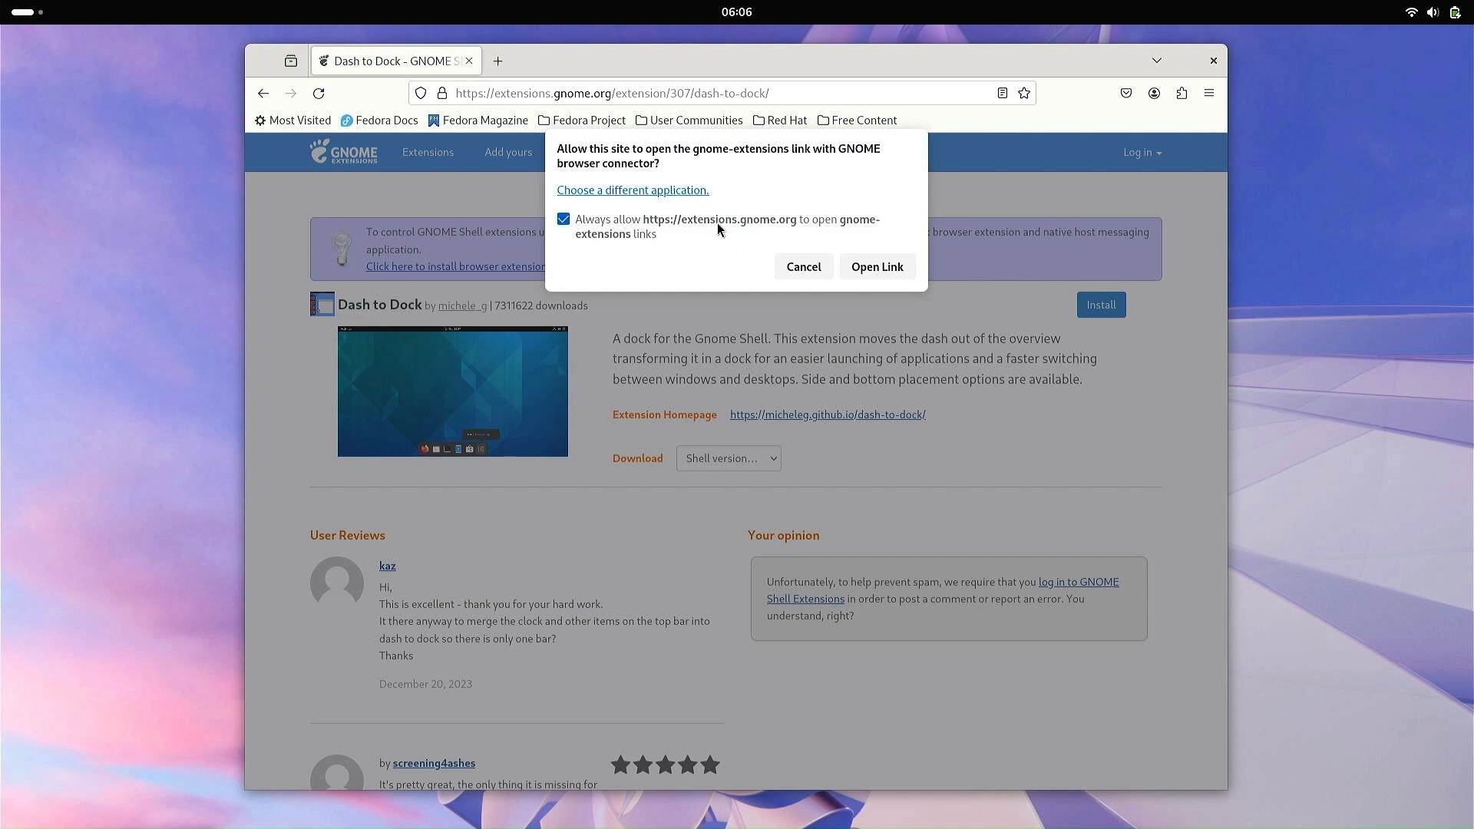
left_click(876, 265)
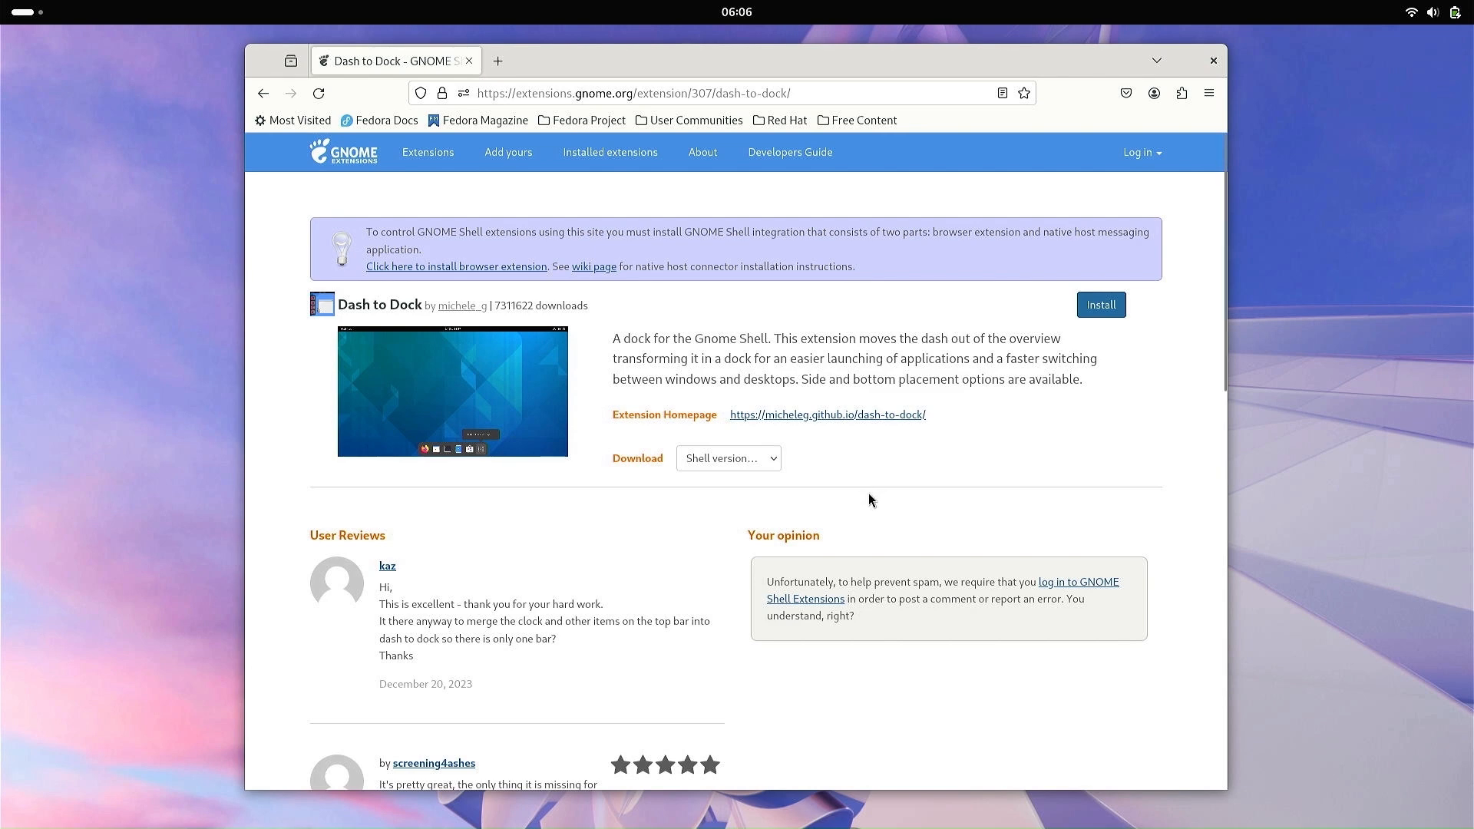
key("Super")
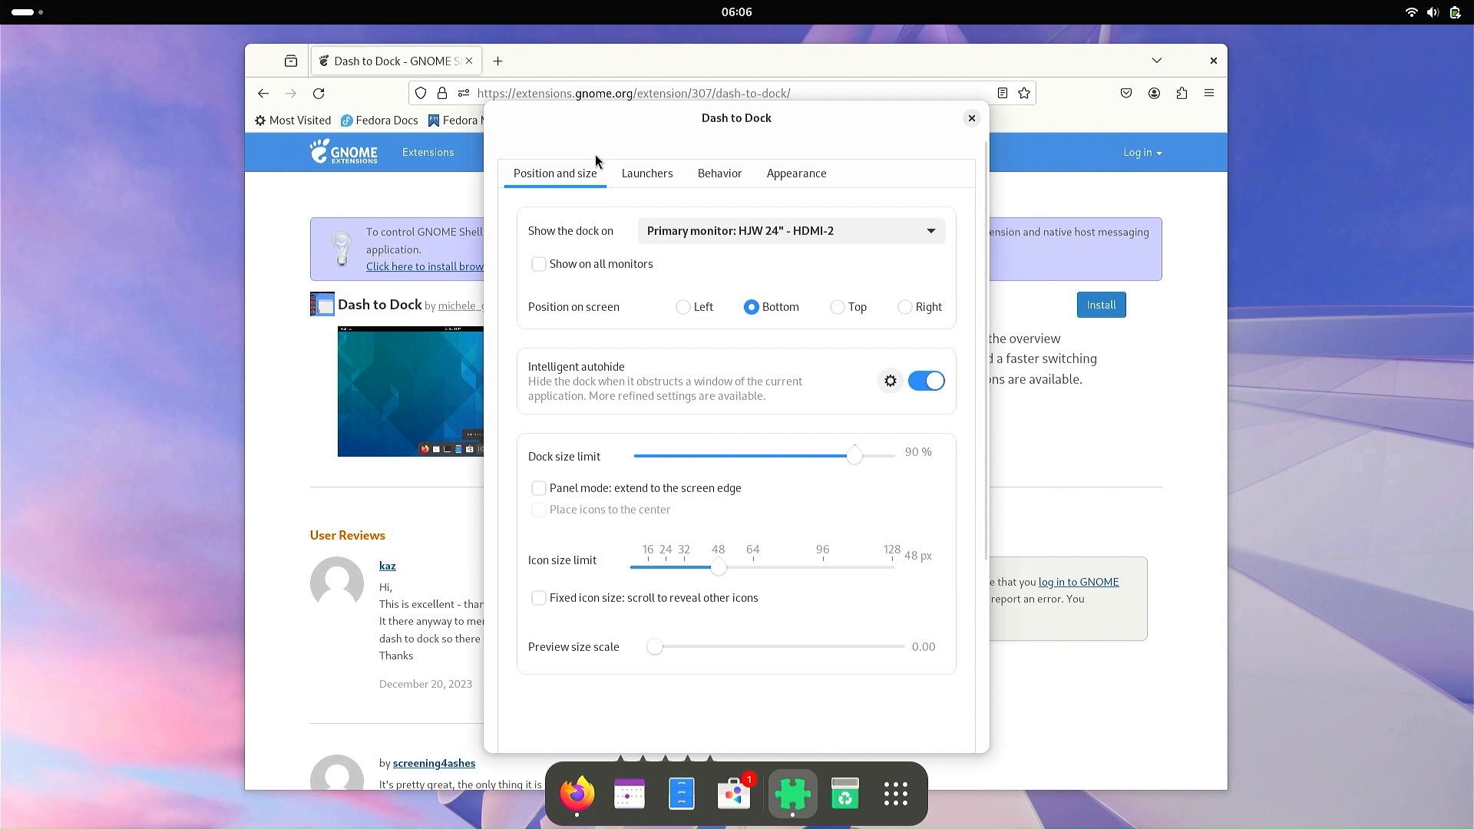
Turn off intelligent autohide and look through the Launchers and Behavior settings.
left_click(926, 380)
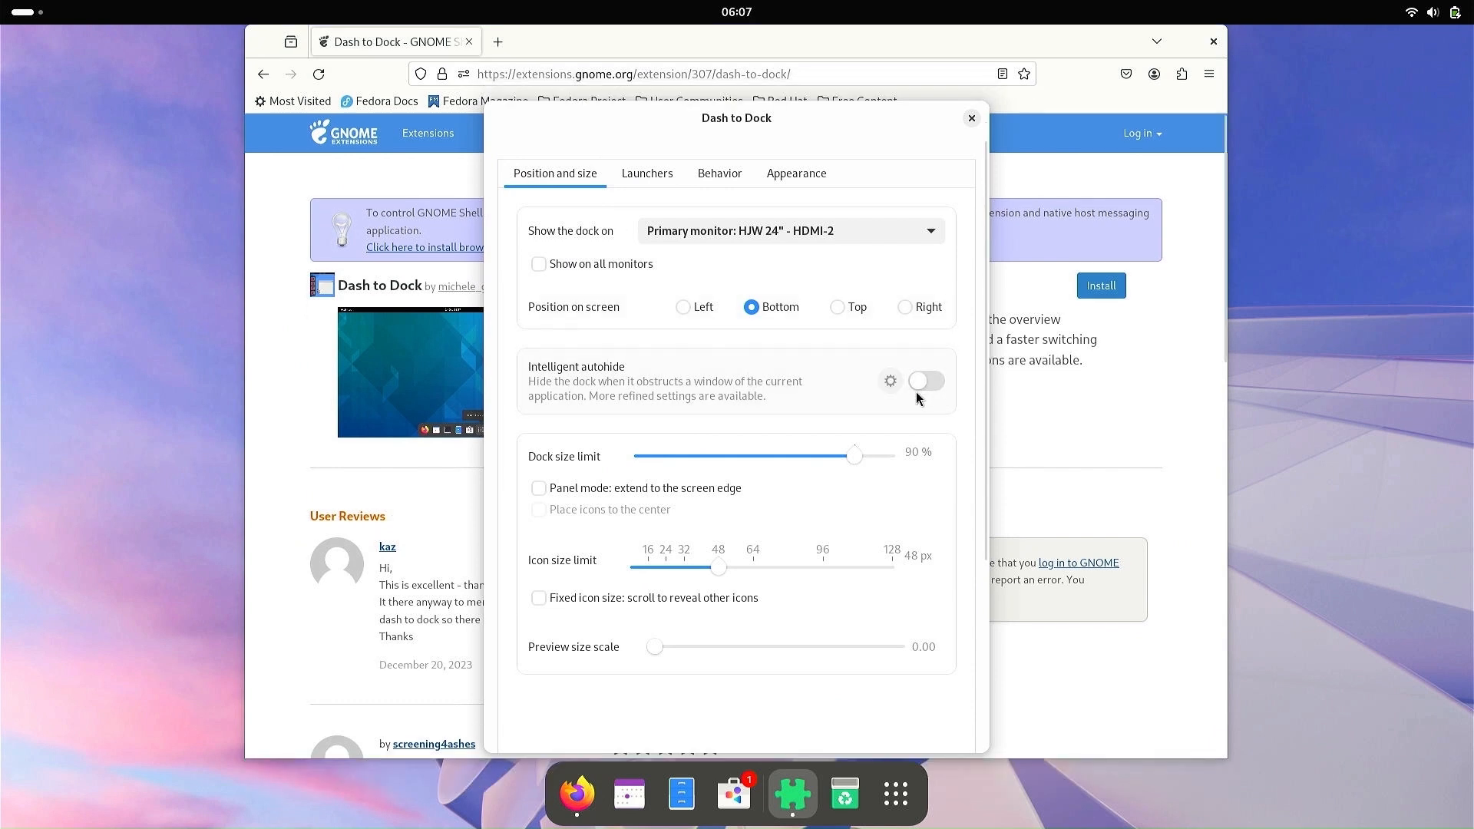
mouse_move(782, 402)
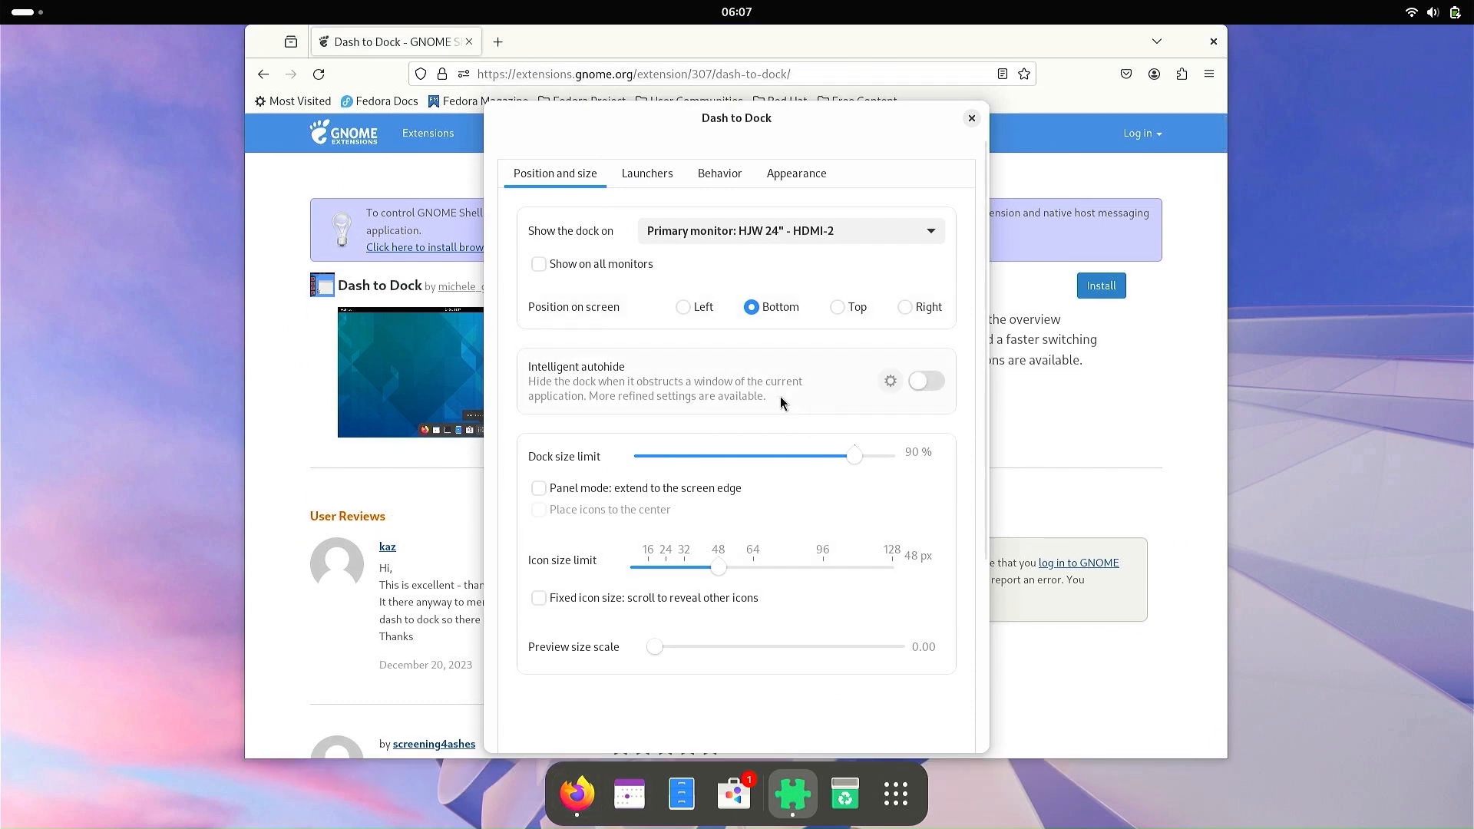
left_click(646, 174)
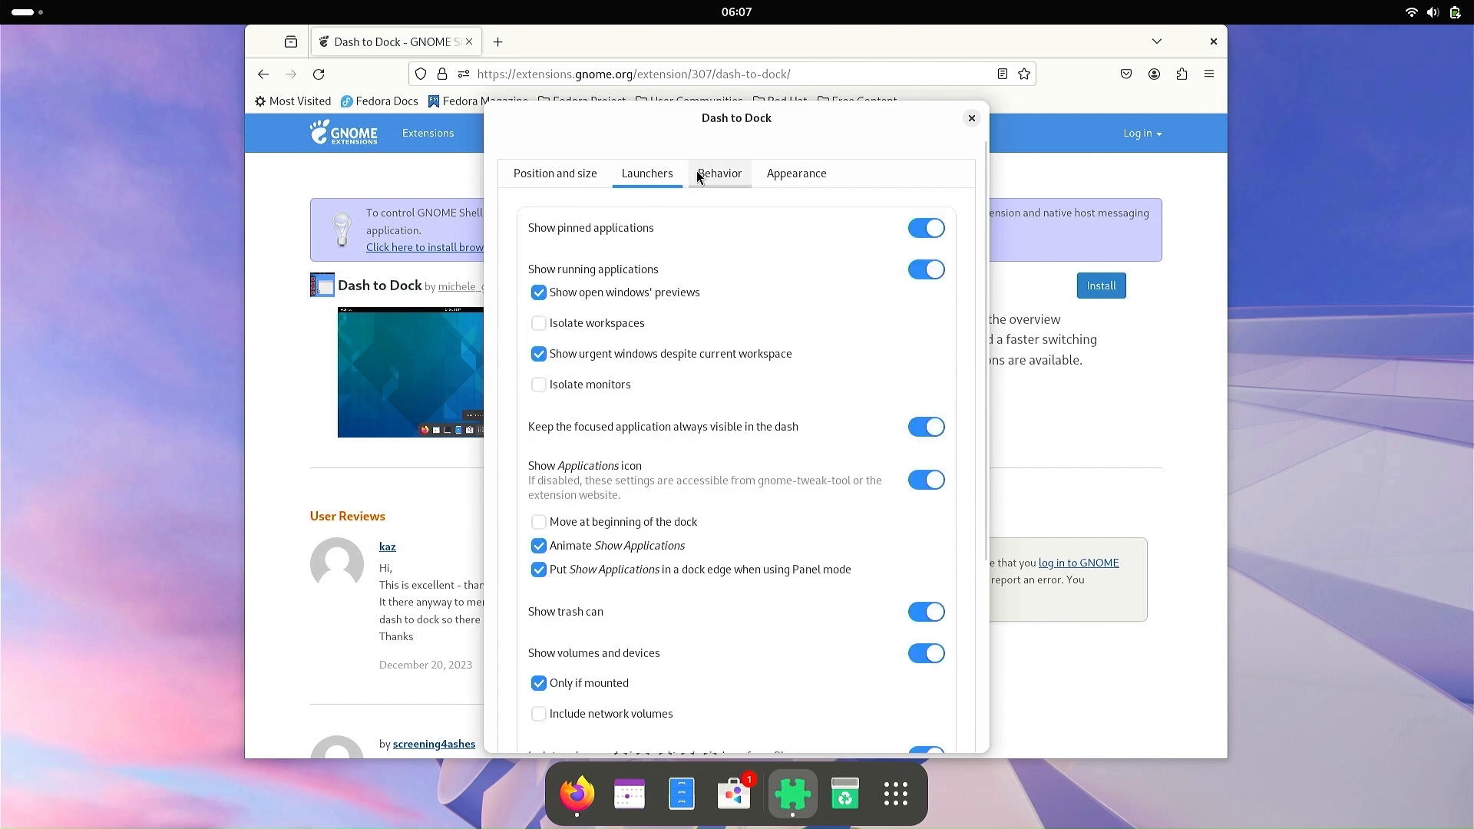
left_click(795, 173)
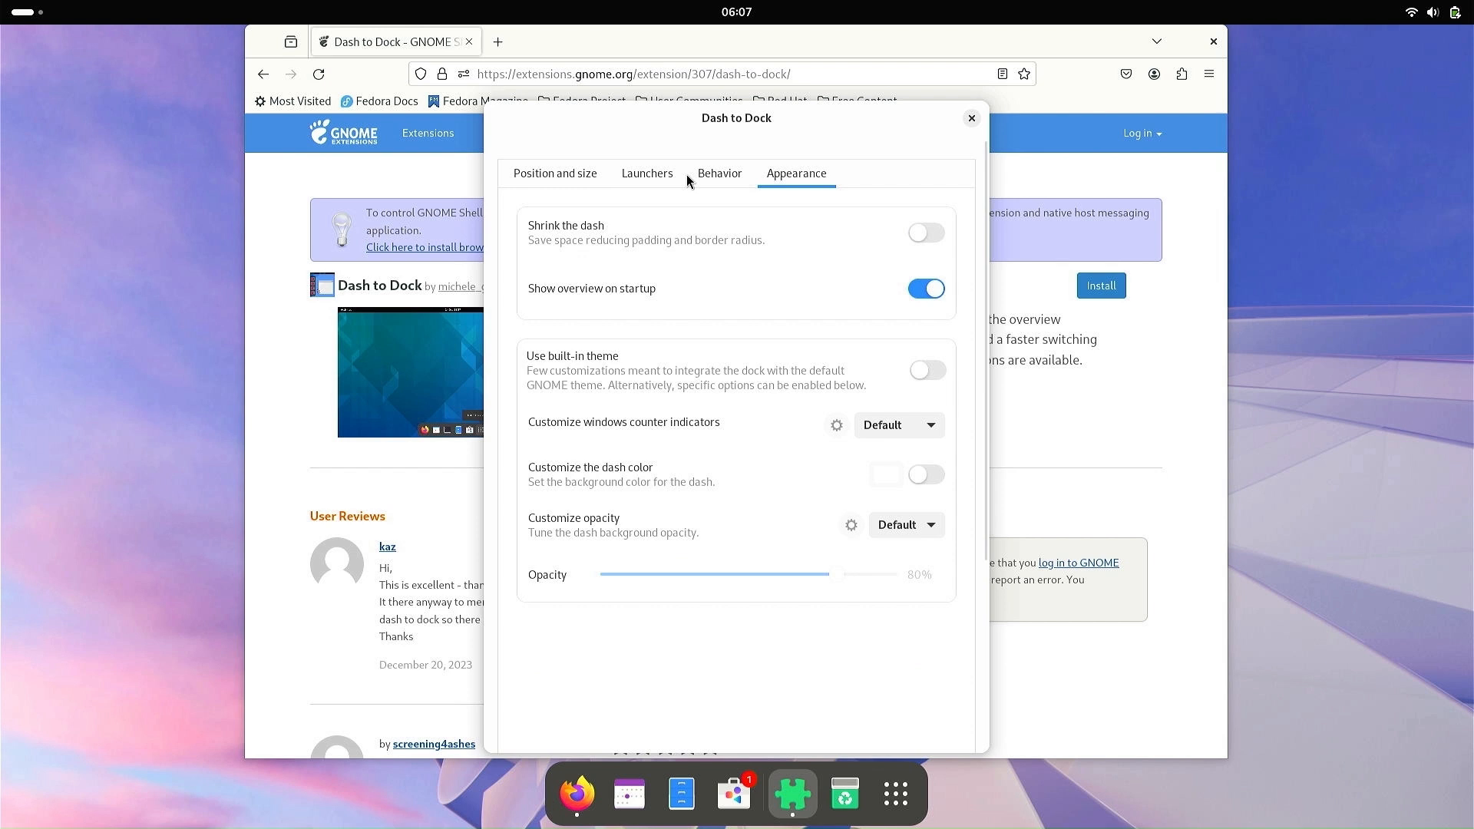
On Appearance, enable 'Shrink the dash' and bring up the Customize opacity choices.
left_click(924, 232)
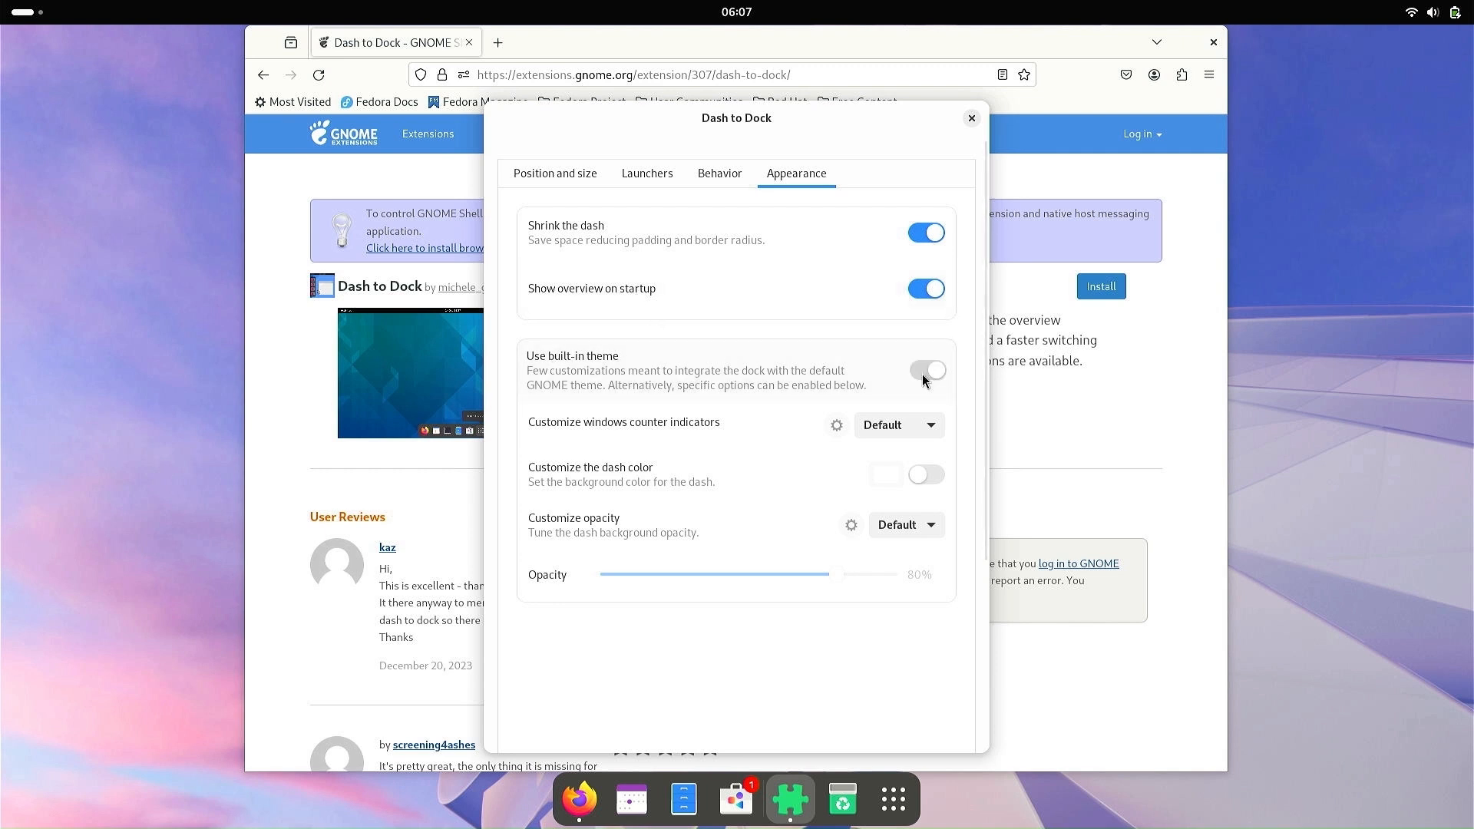
left_click(926, 370)
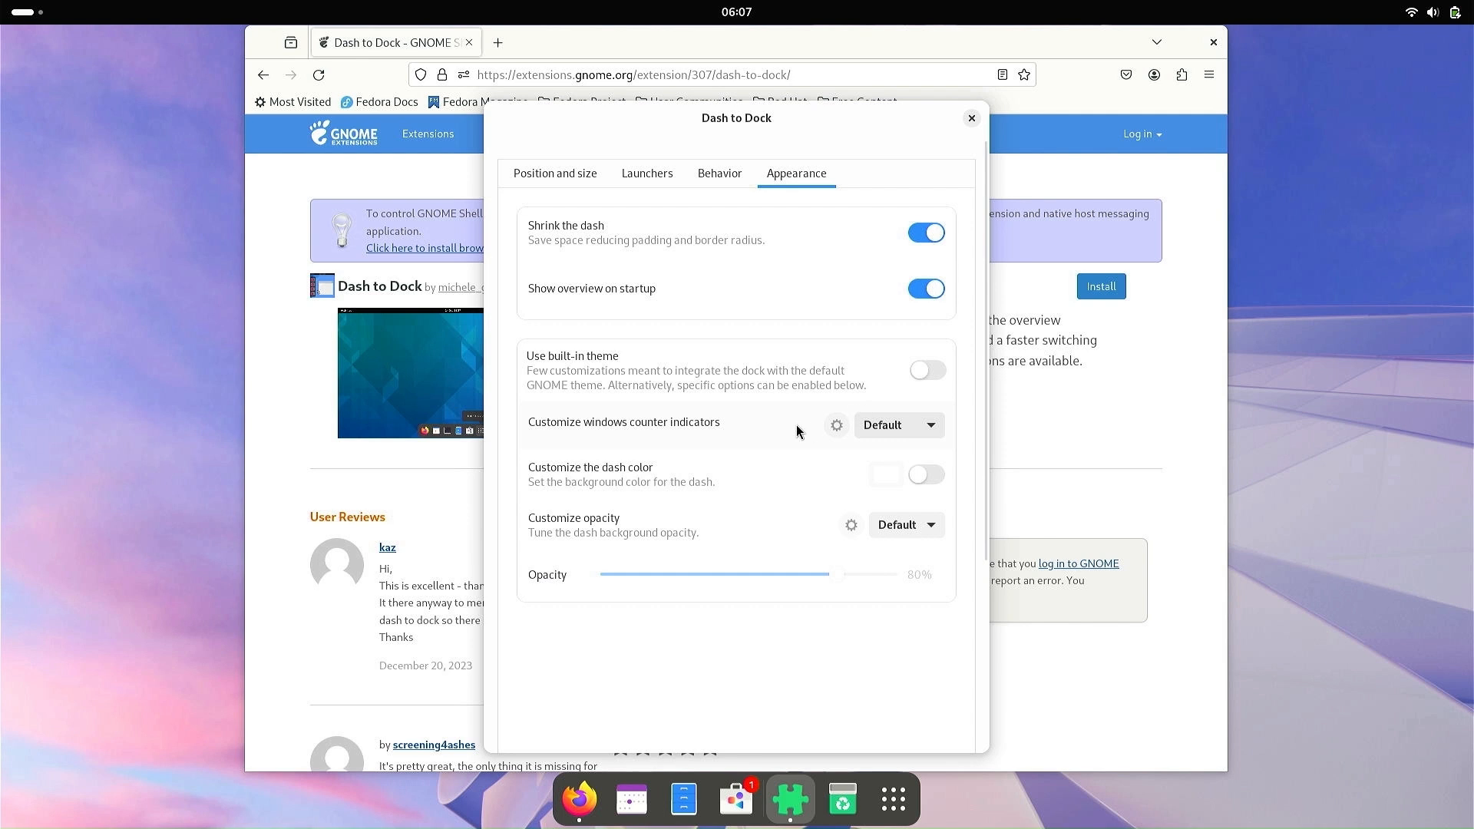
mouse_move(736, 435)
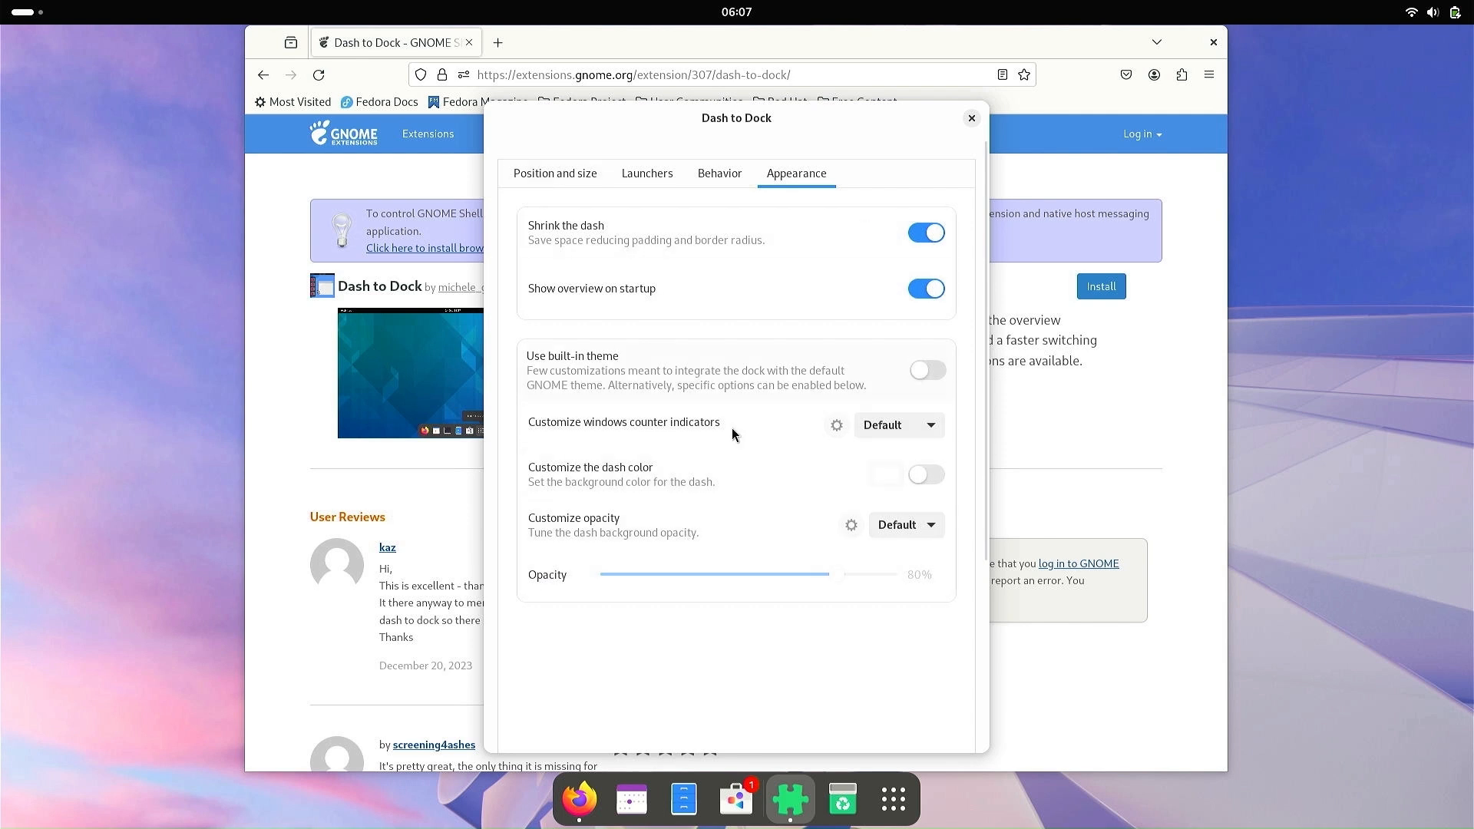
left_click(903, 525)
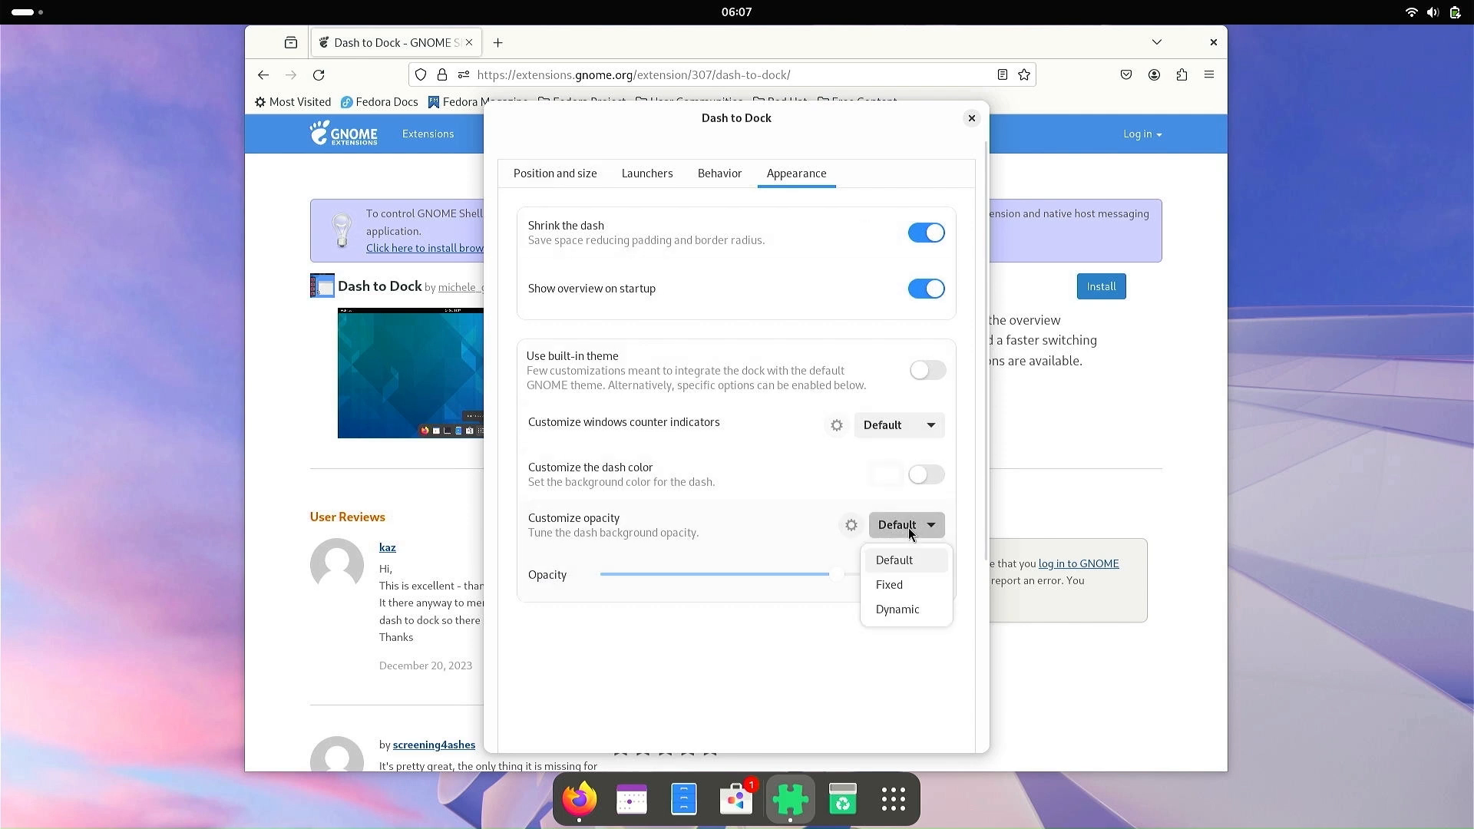
Set the dash background opacity to Fixed at 24%, then return to Position and size.
left_click(889, 584)
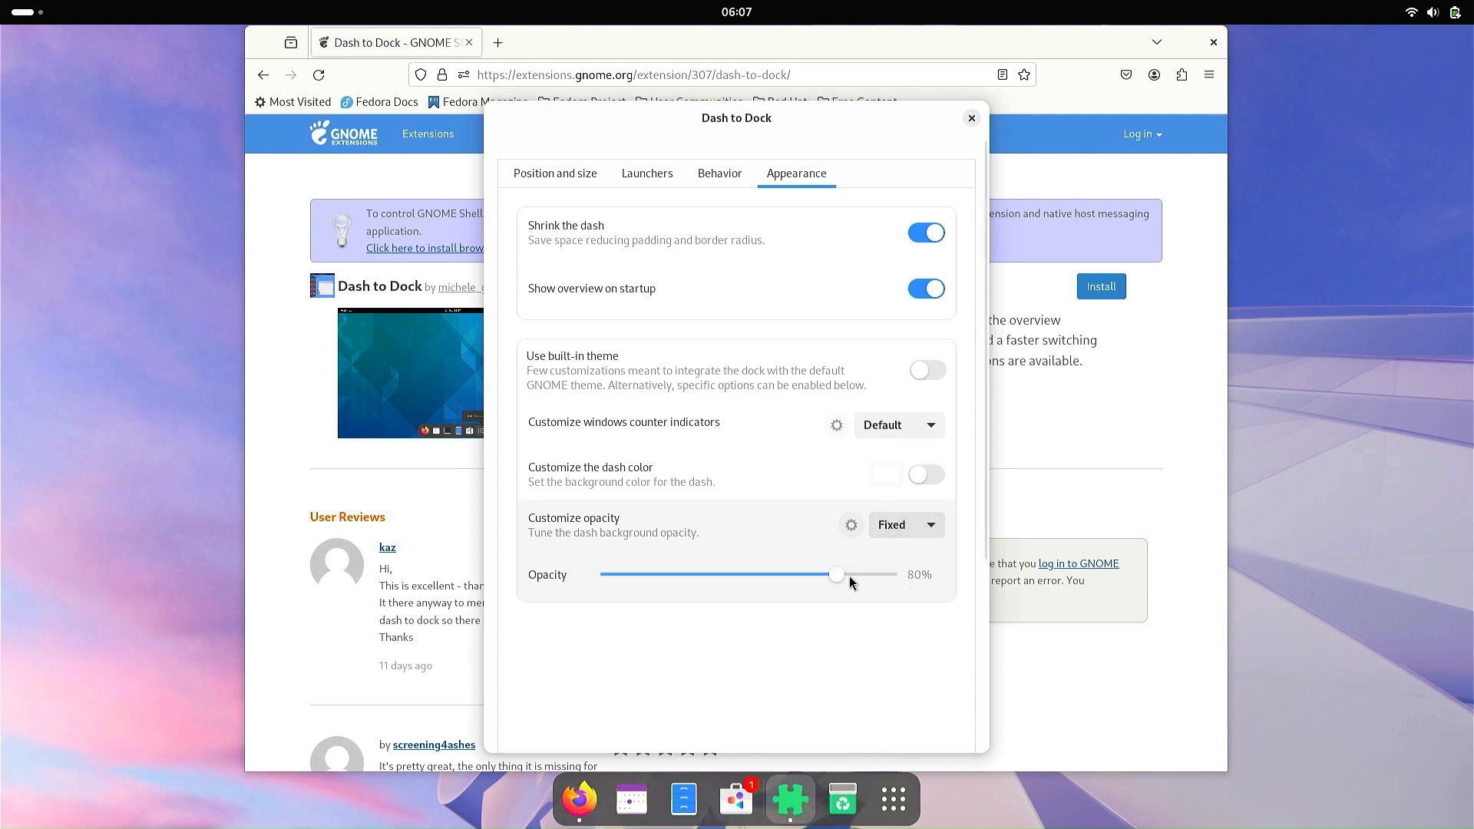
left_click_drag(837, 575, 739, 575)
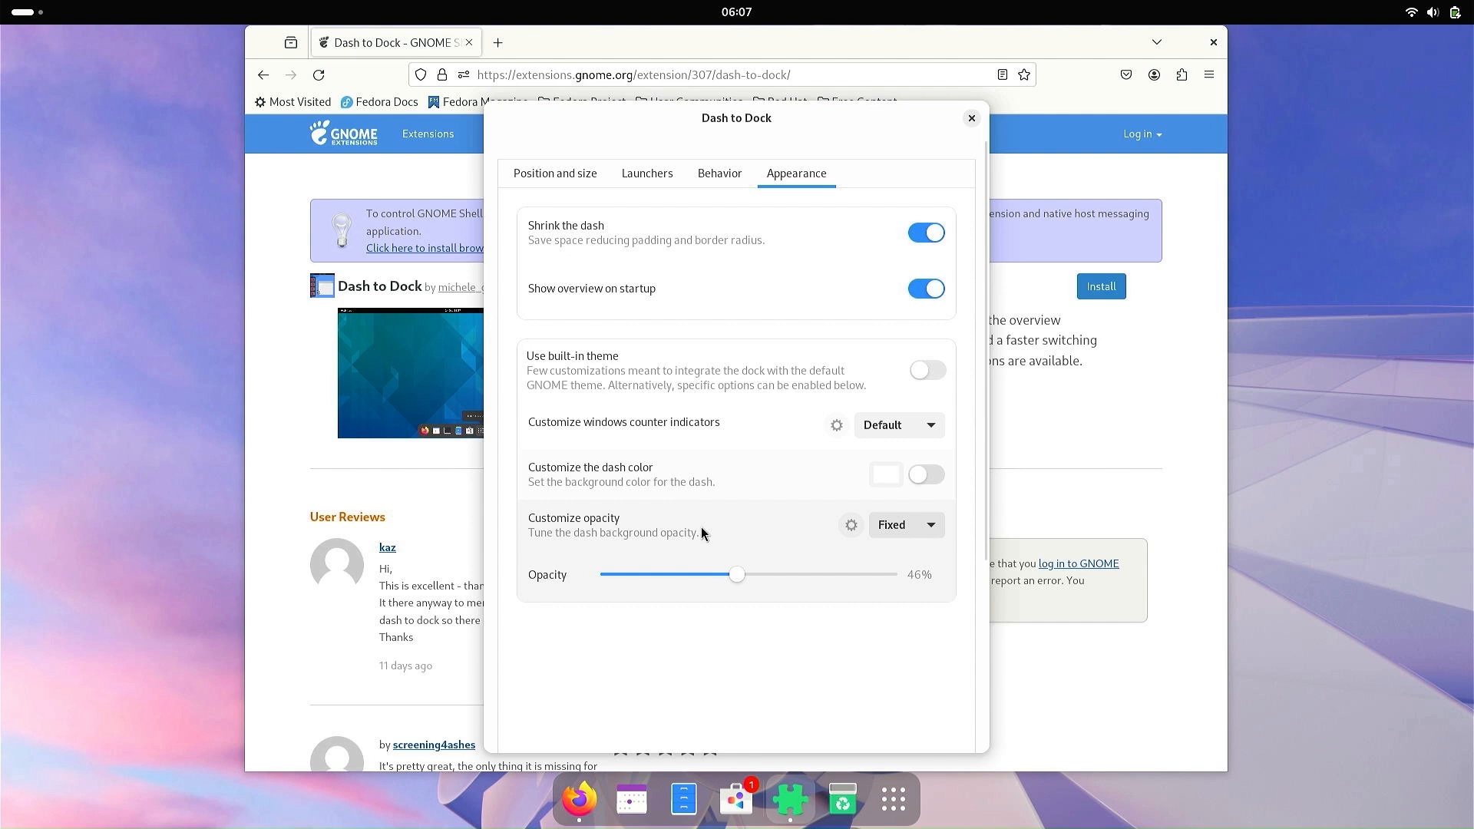
left_click_drag(736, 574, 602, 575)
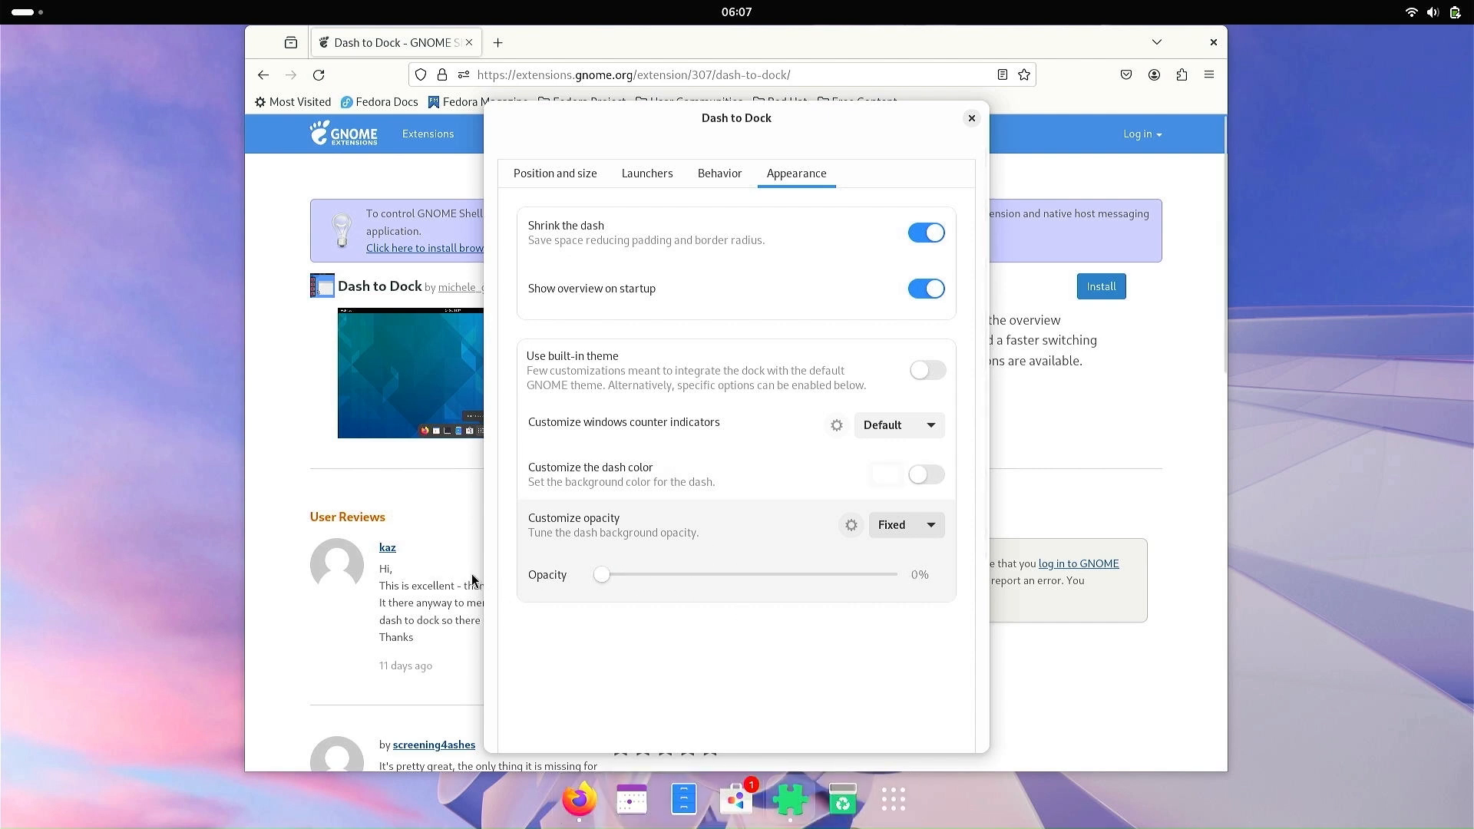
left_click_drag(602, 574, 672, 574)
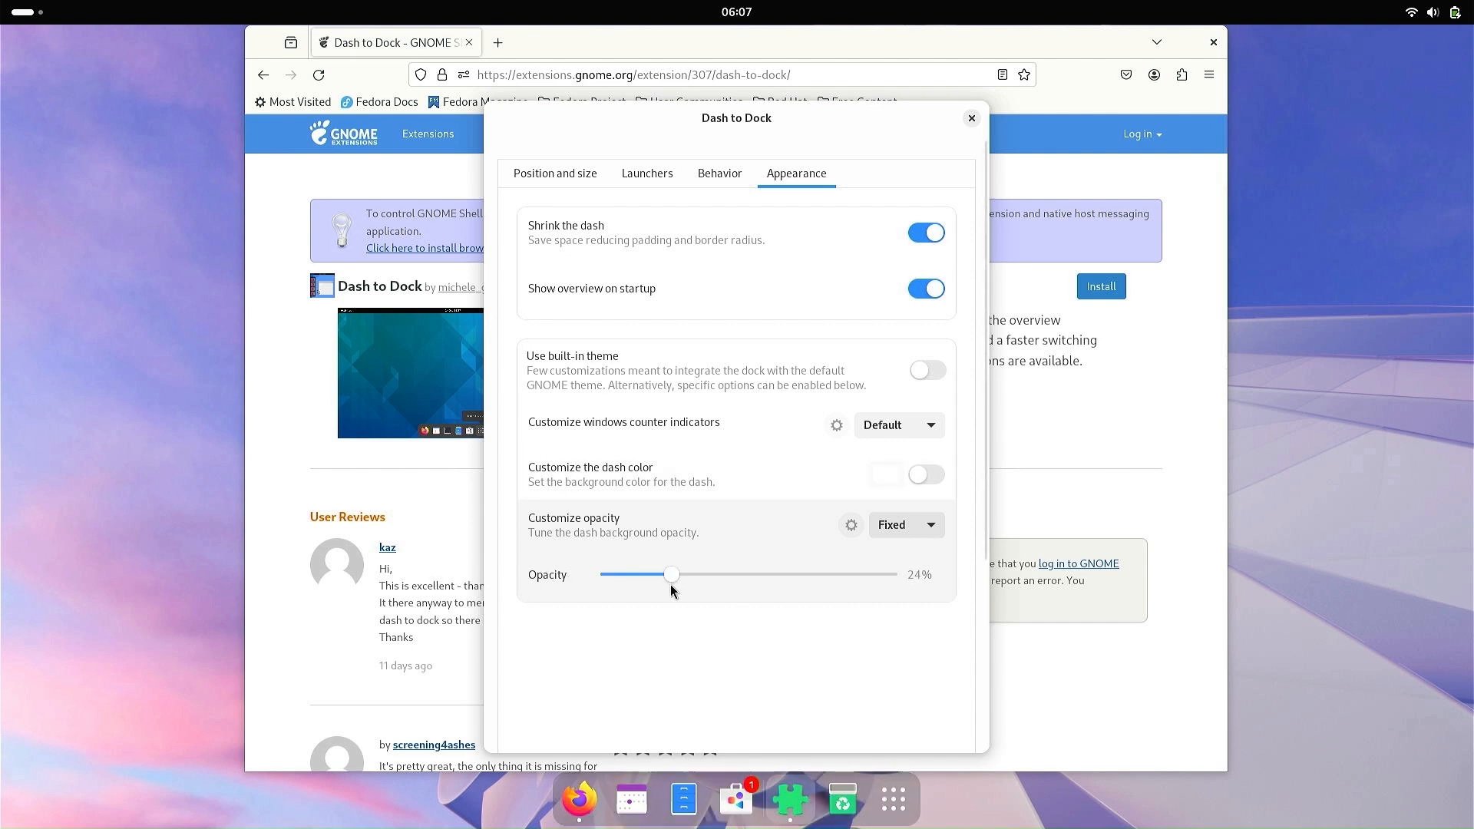
left_click(554, 174)
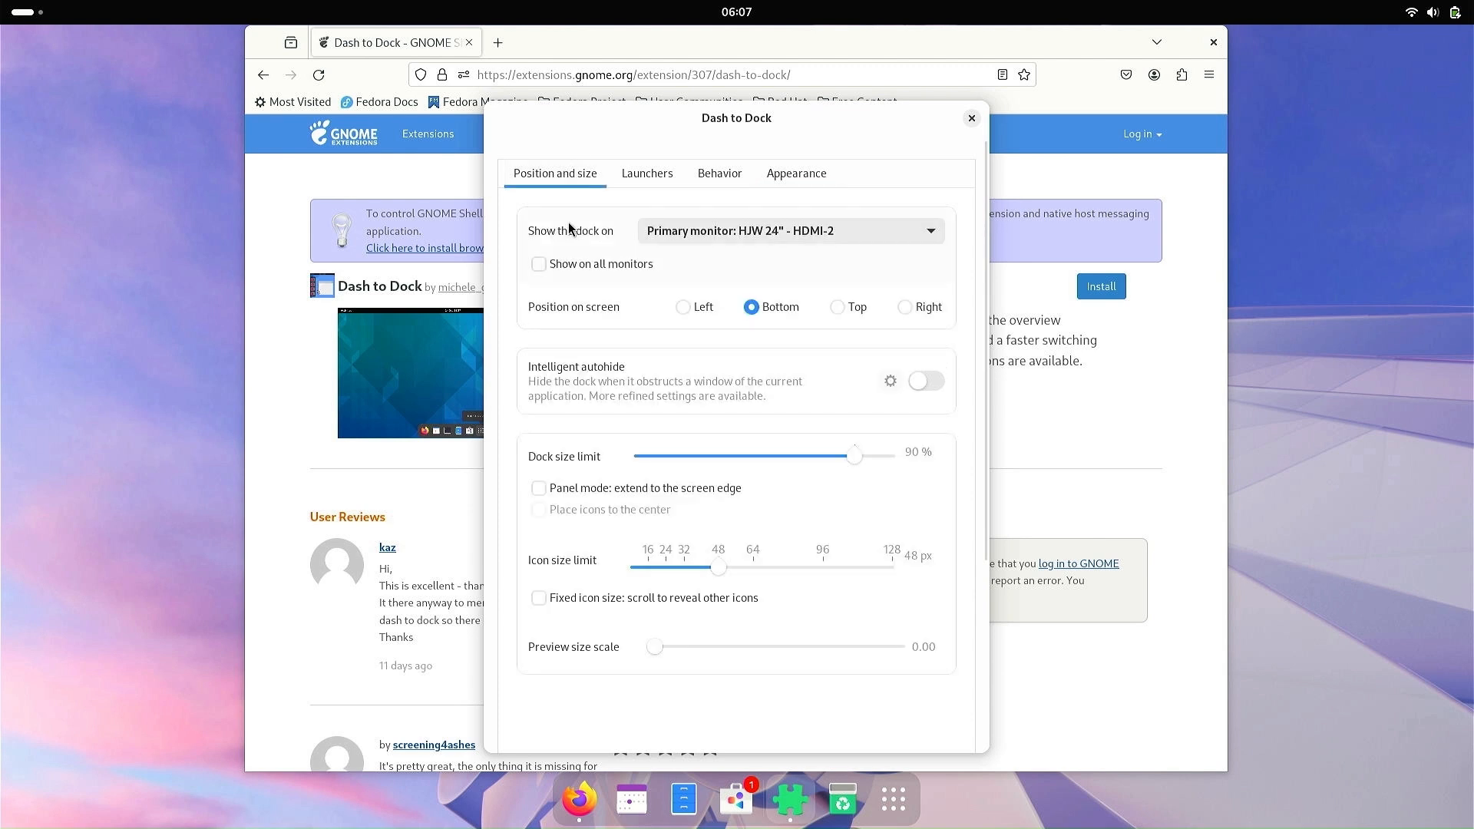
mouse_move(622, 281)
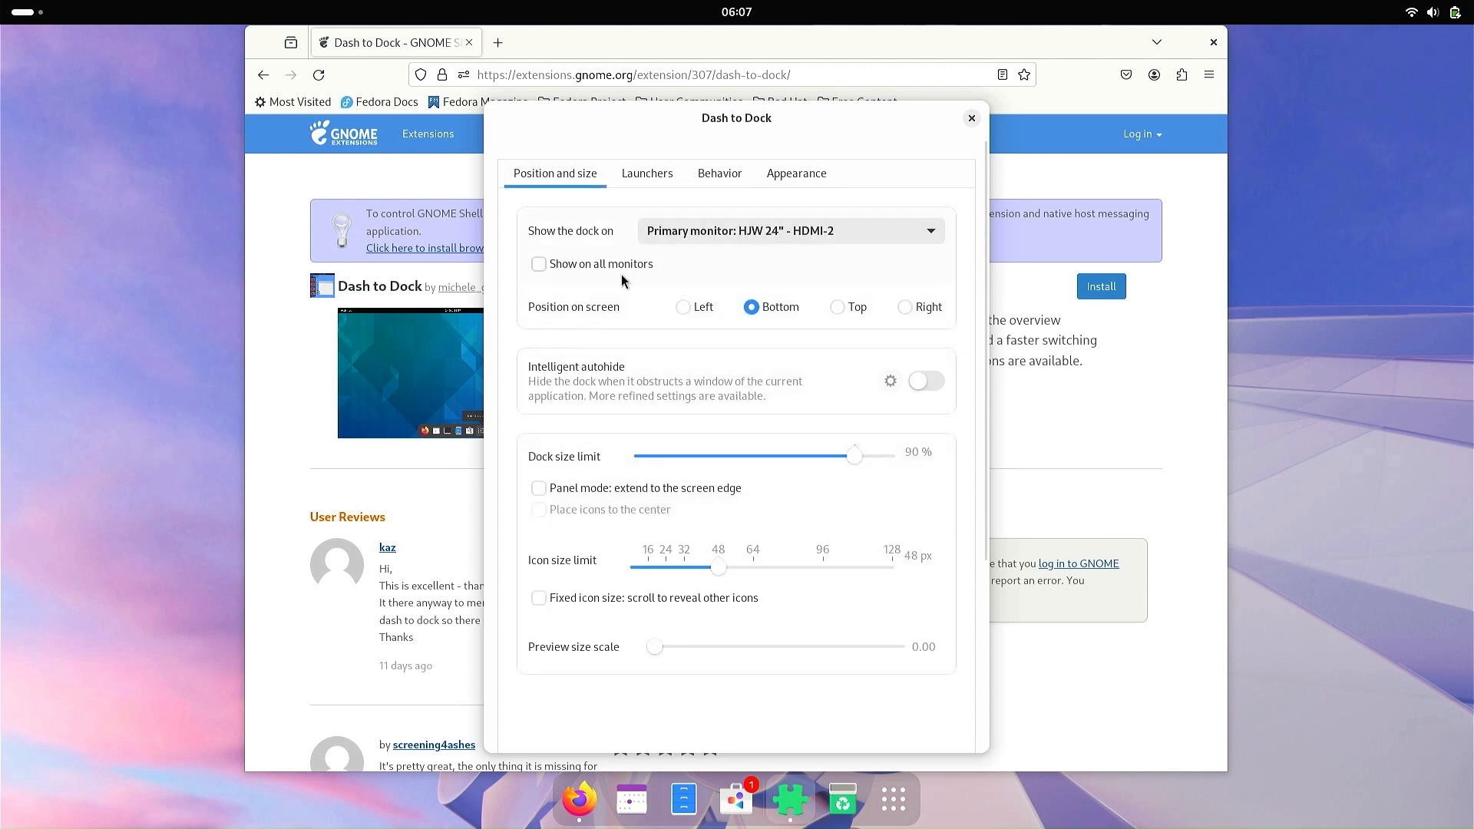
left_click(683, 307)
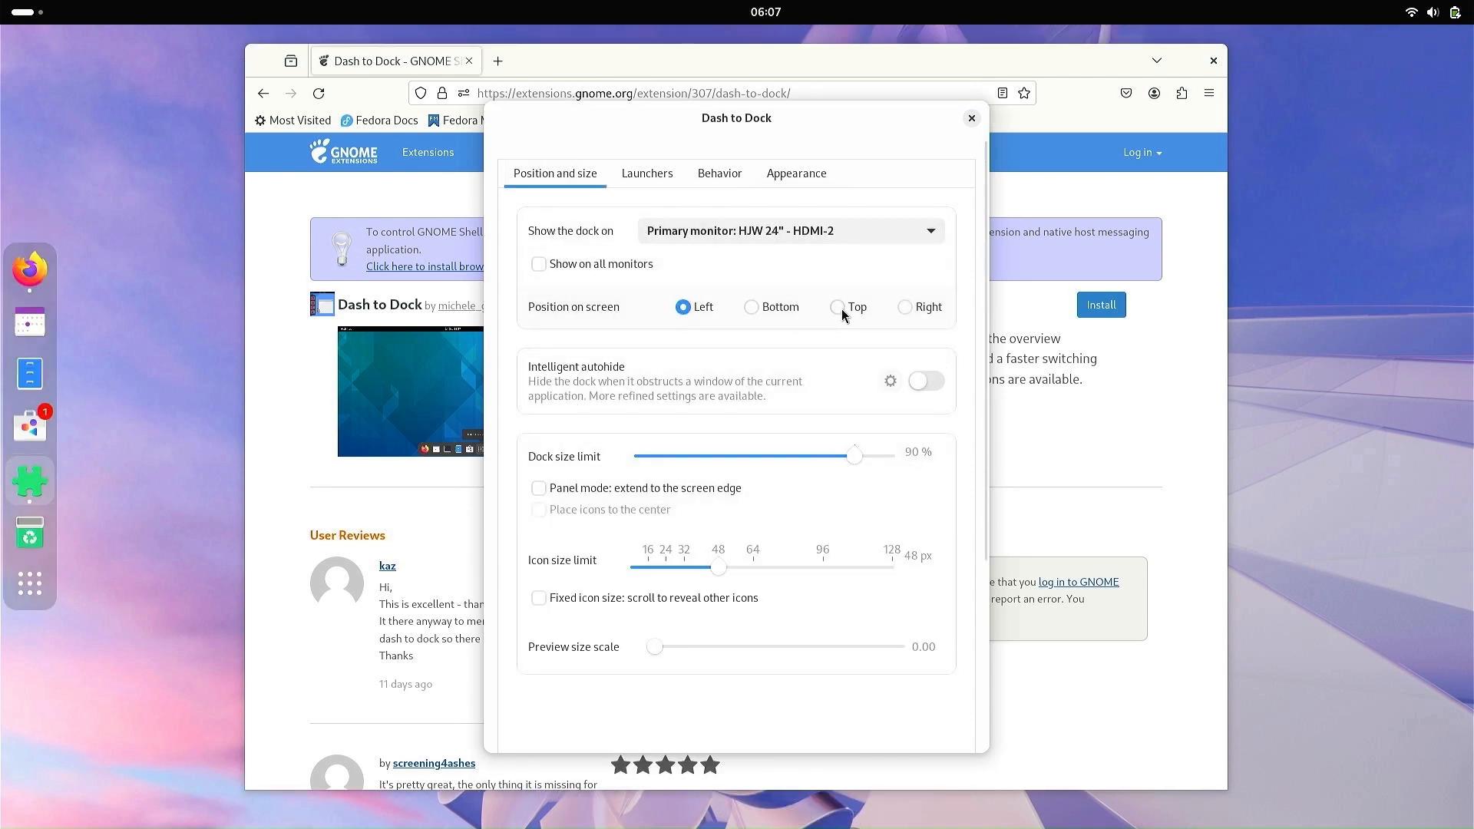
left_click(904, 307)
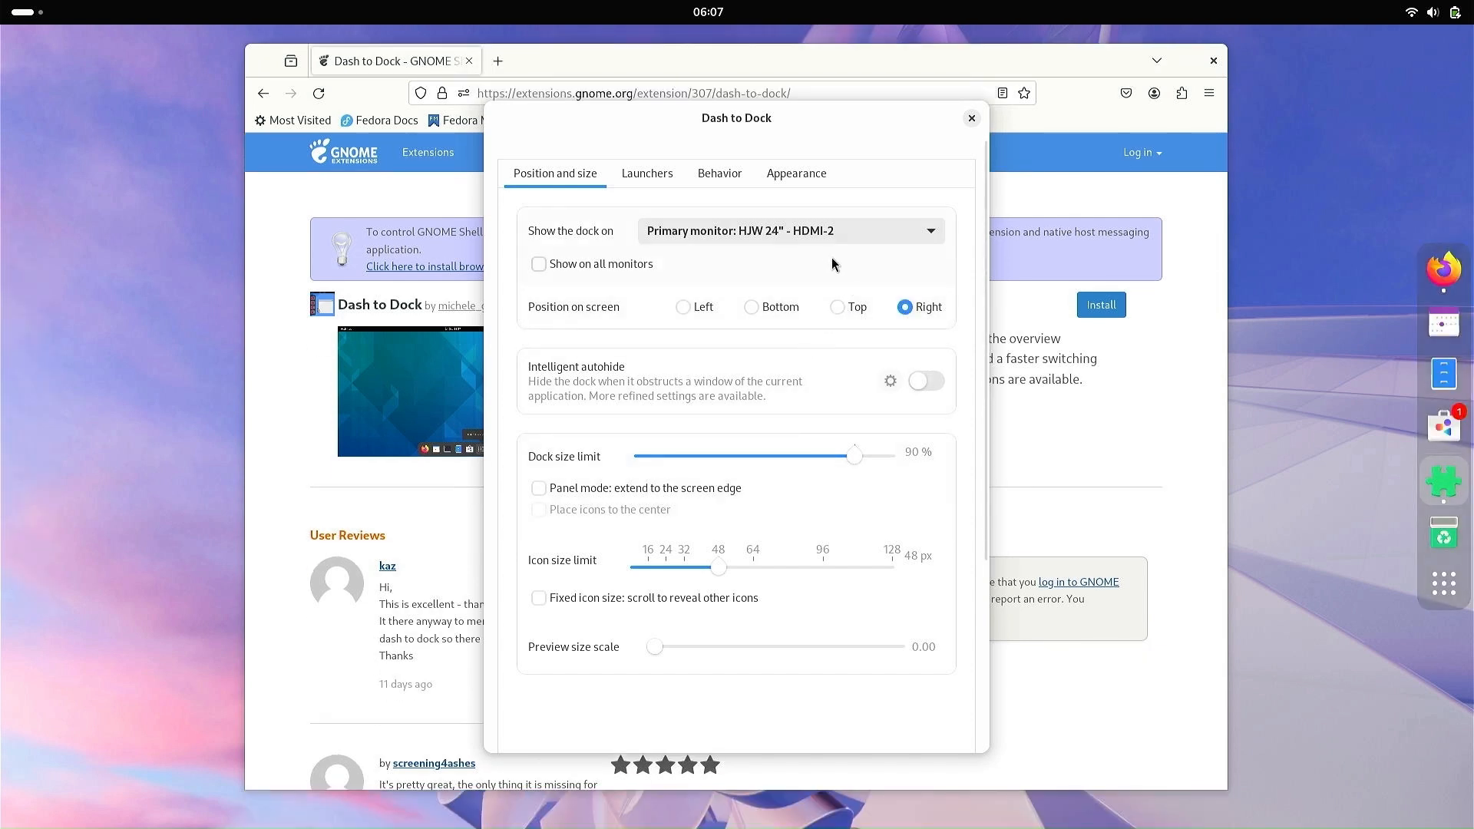
left_click(751, 308)
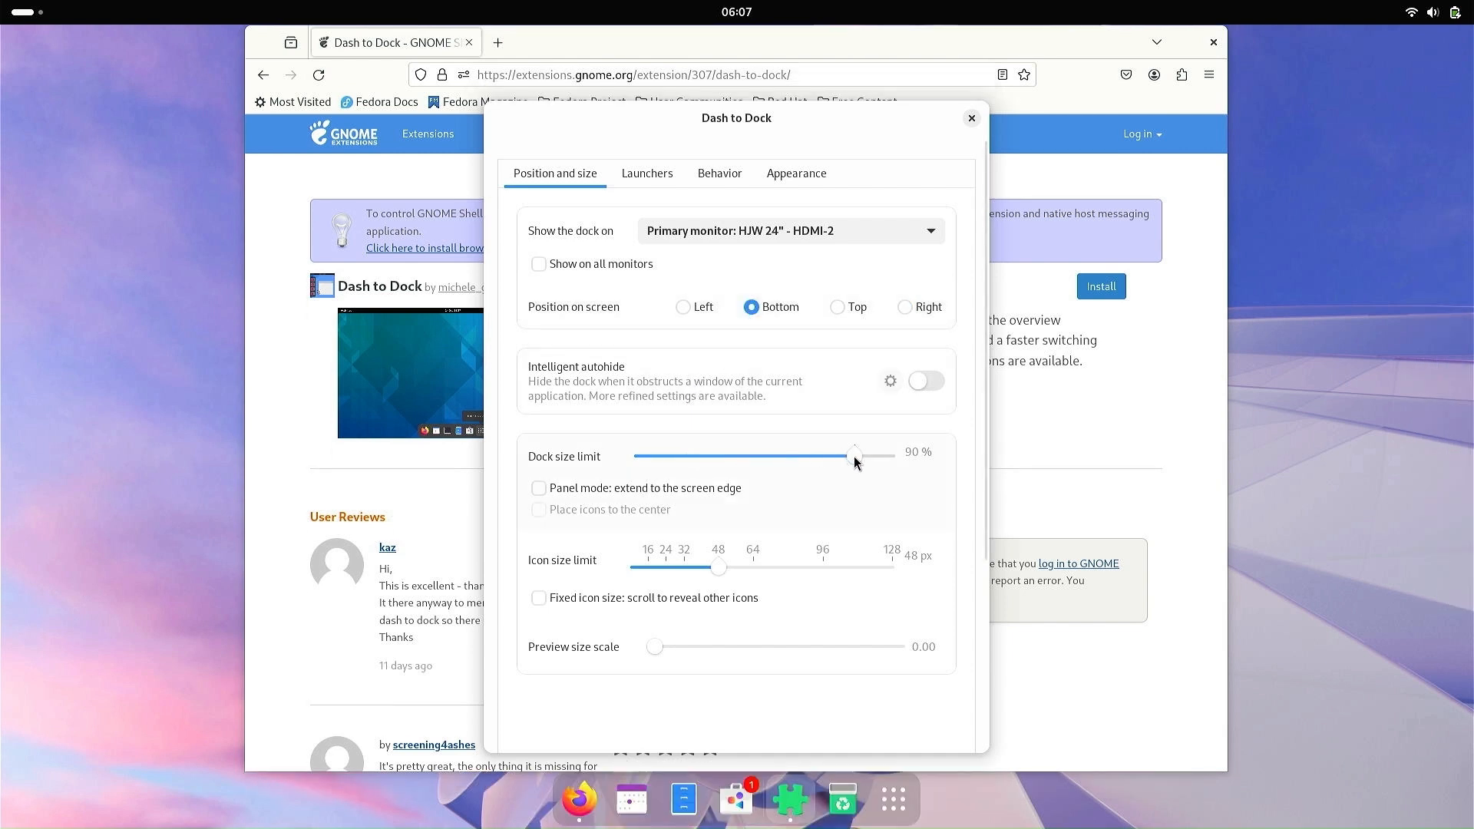
Keep the dock size limit at 90%, set icons to 44 px, preview scale 0.15 and show the dock on all monitors.
left_click_drag(854, 456, 893, 456)
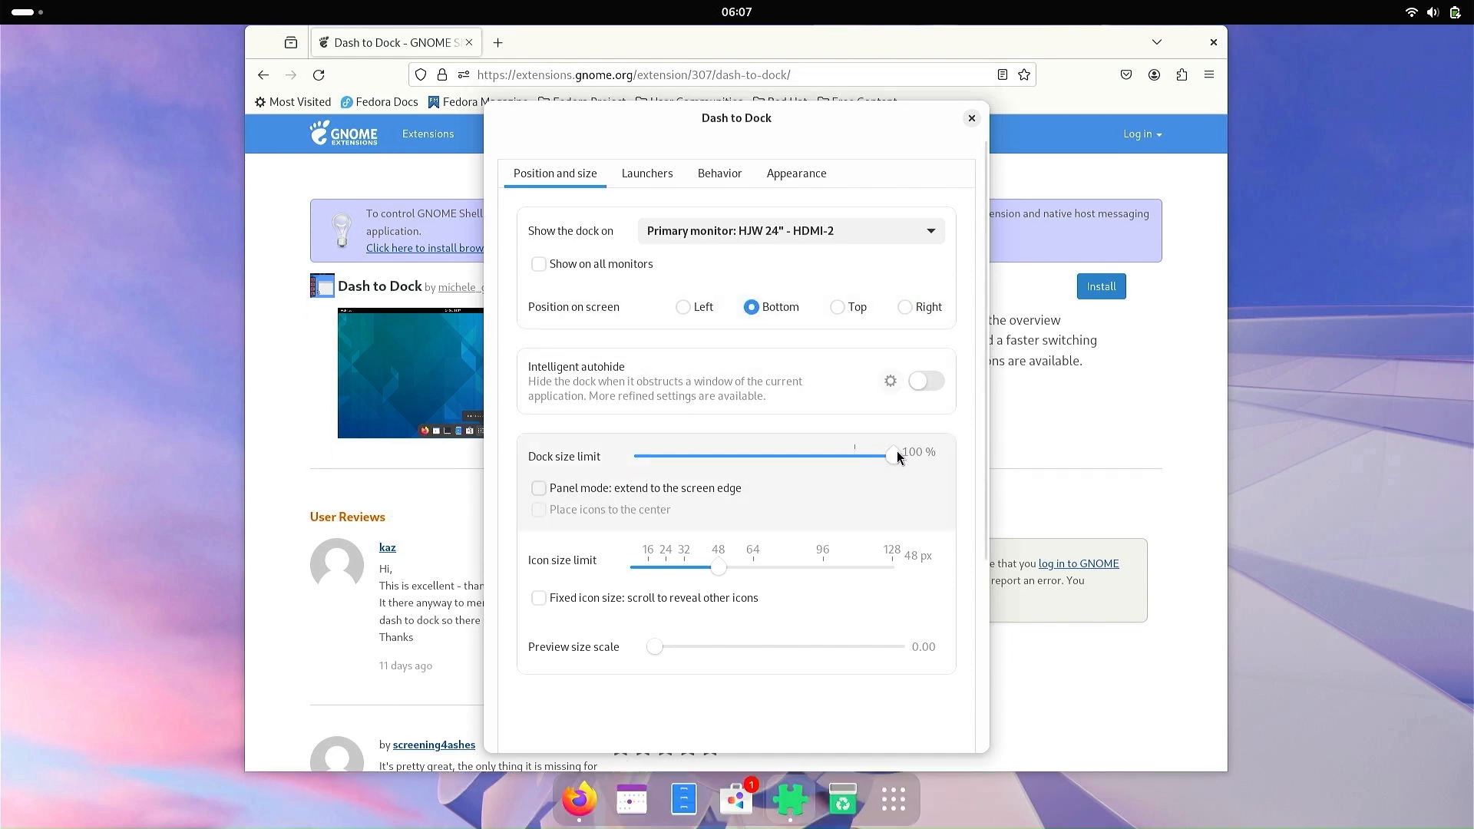
left_click_drag(892, 456, 854, 456)
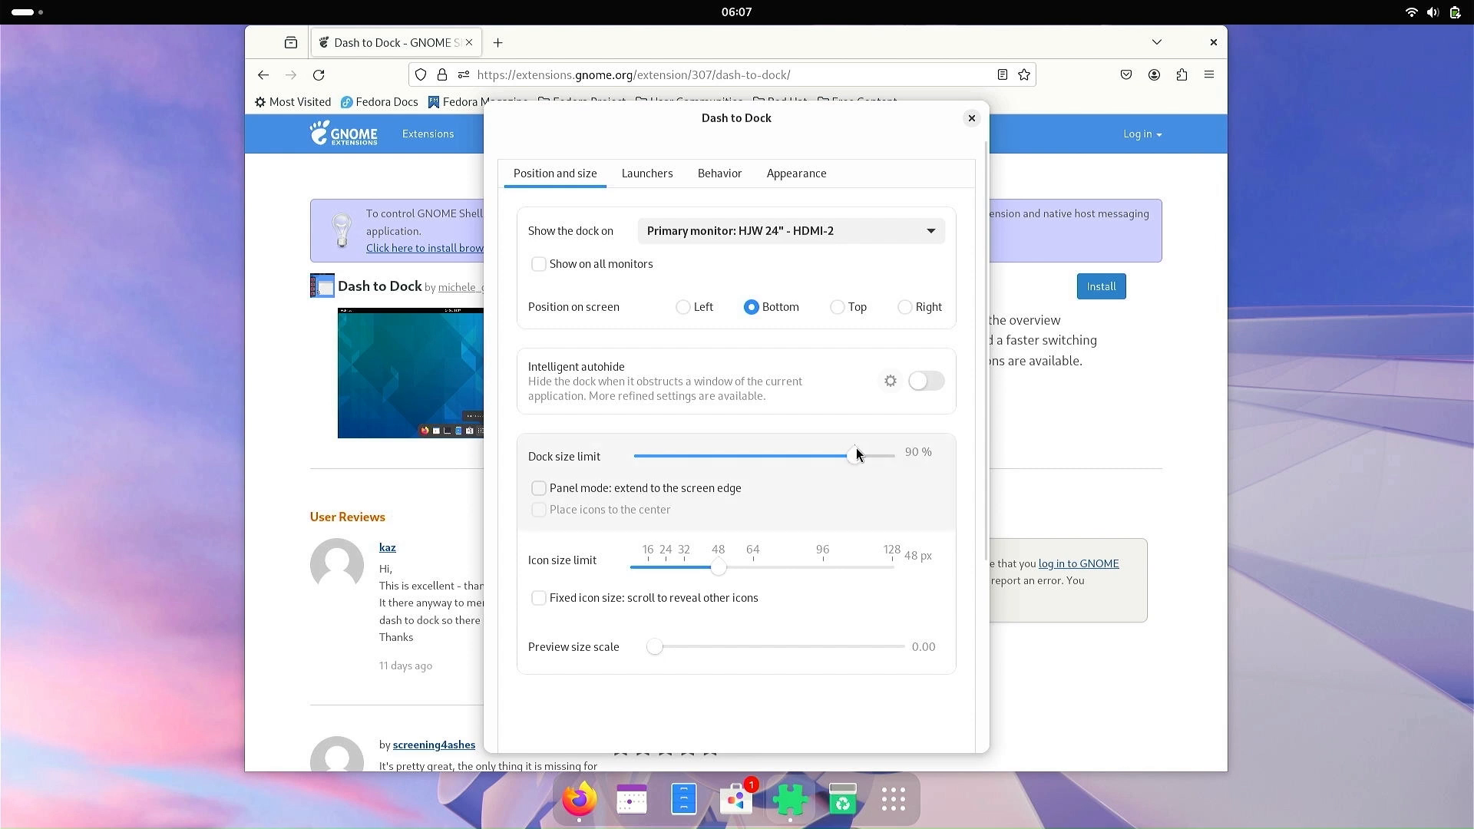
left_click_drag(719, 567, 751, 566)
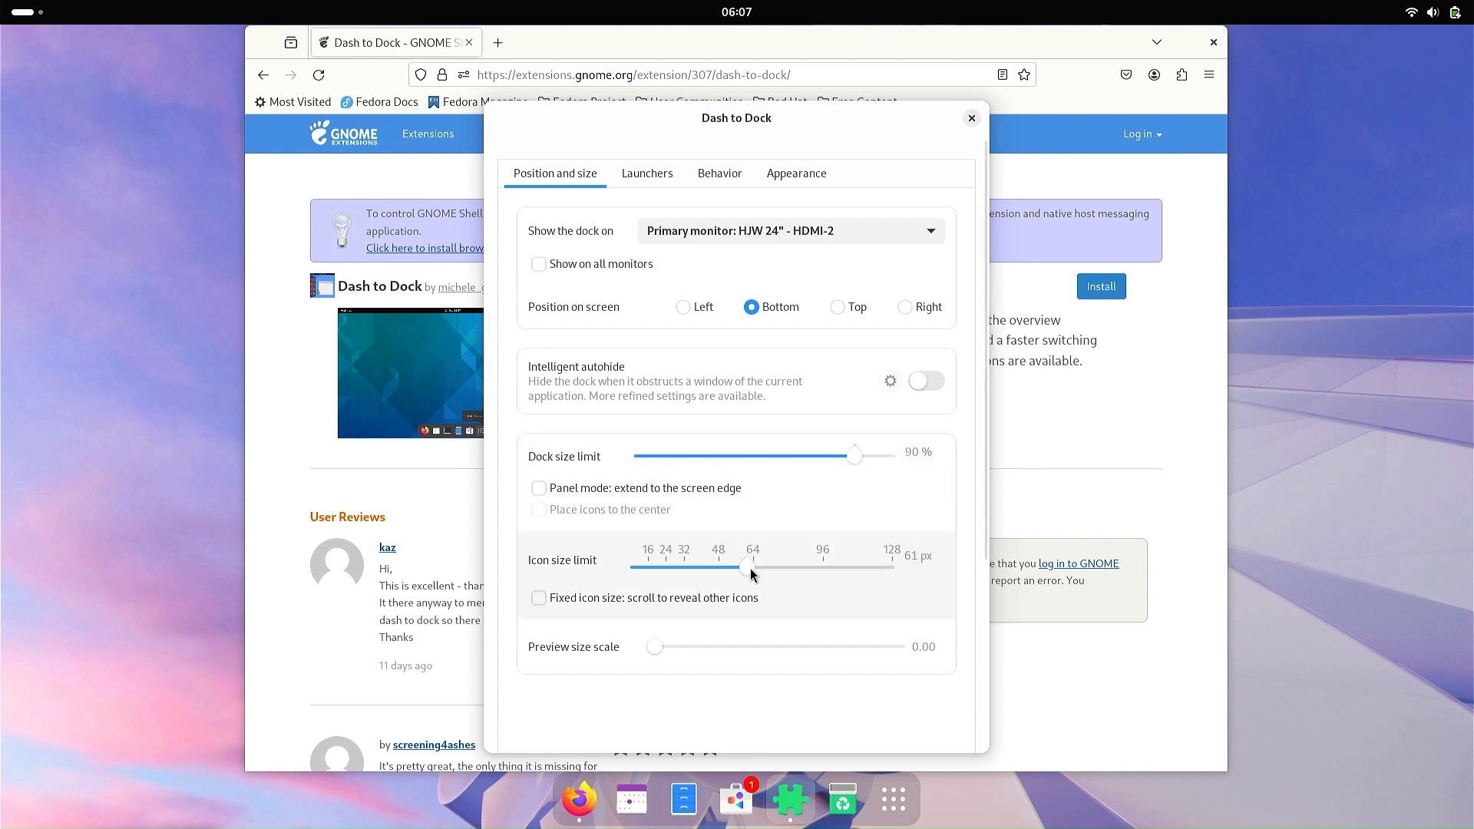
left_click_drag(751, 566, 739, 567)
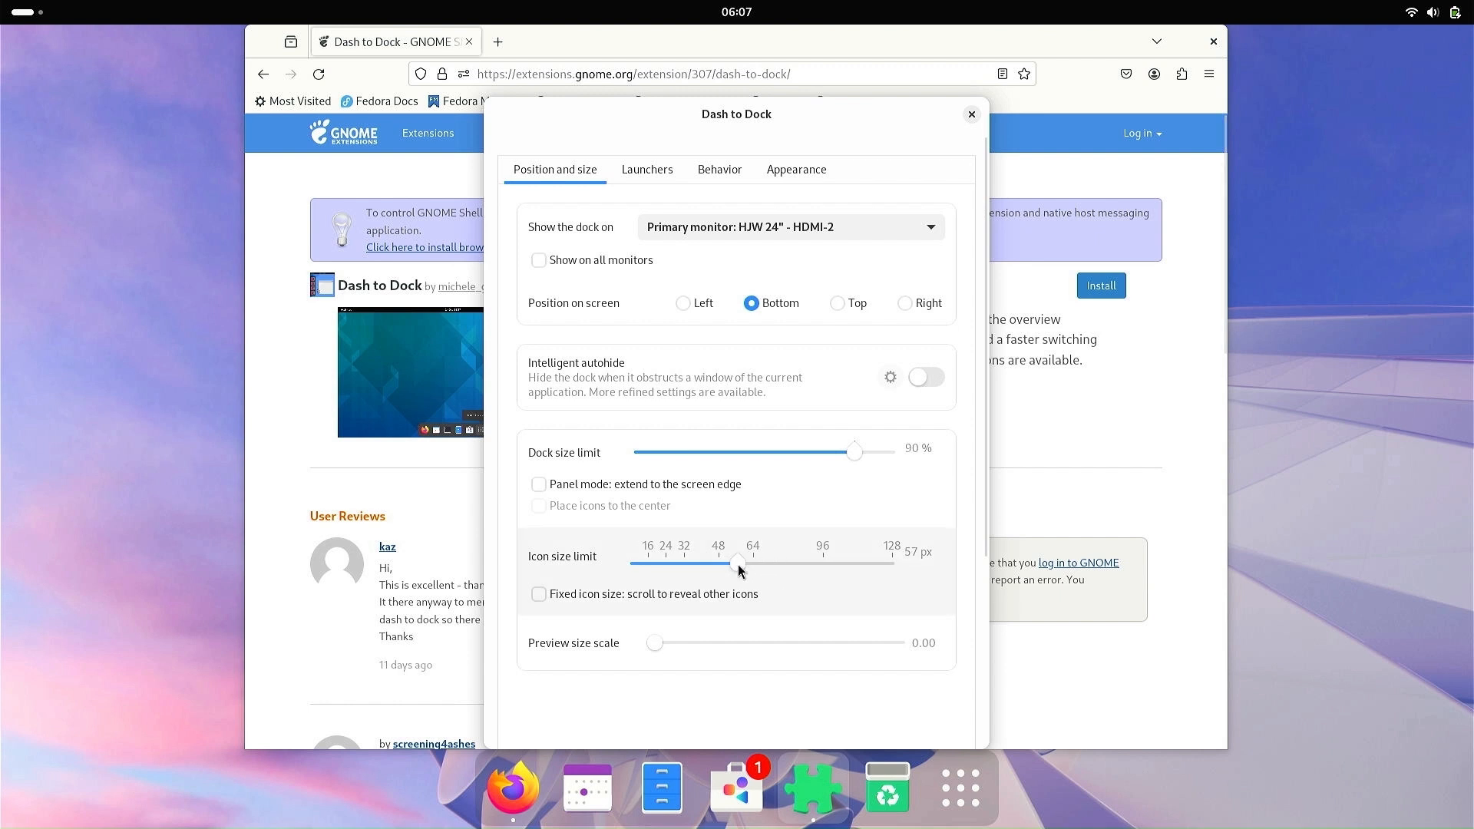
left_click_drag(739, 563, 687, 567)
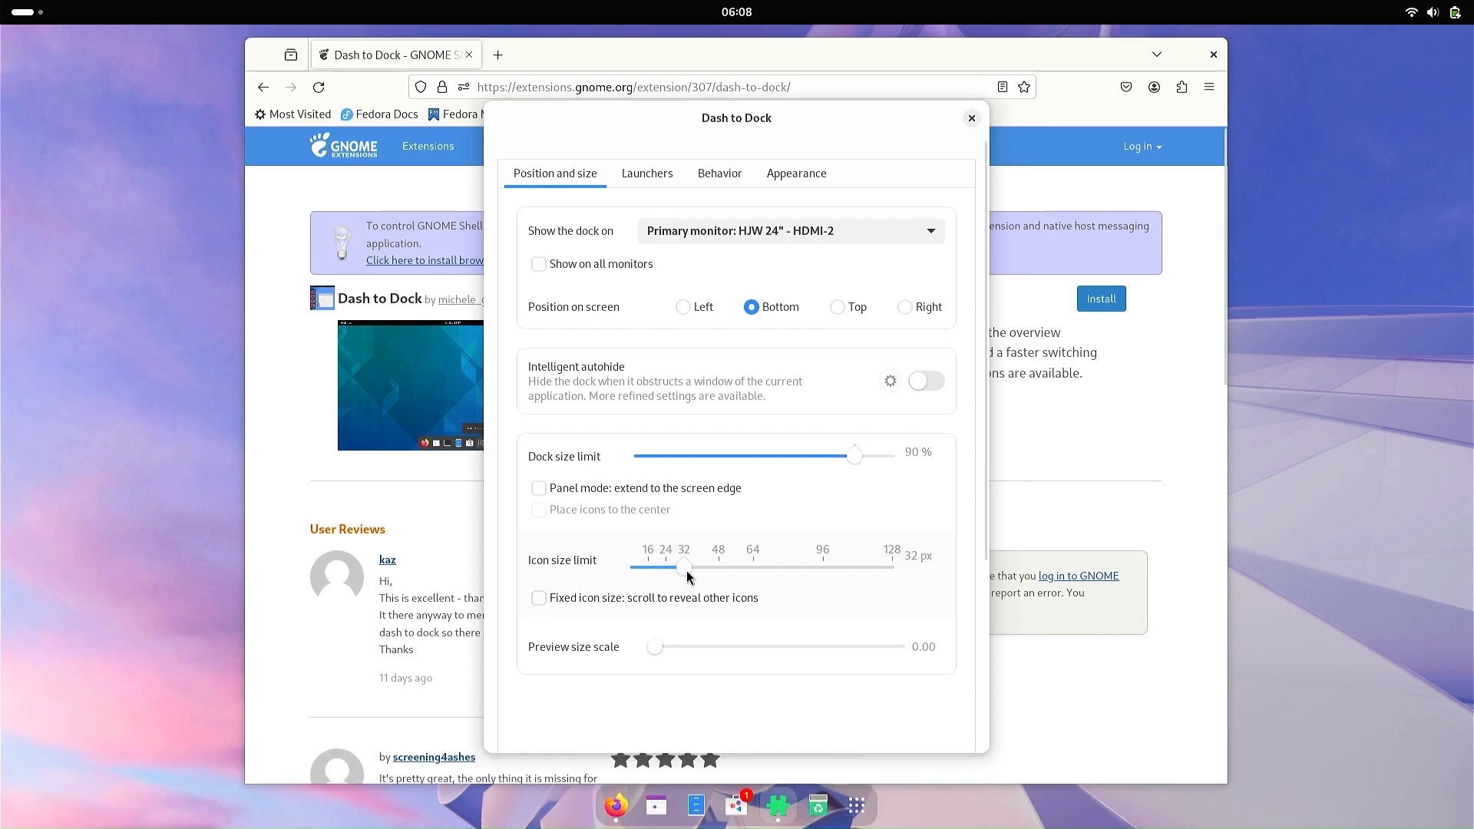
left_click_drag(685, 566, 709, 567)
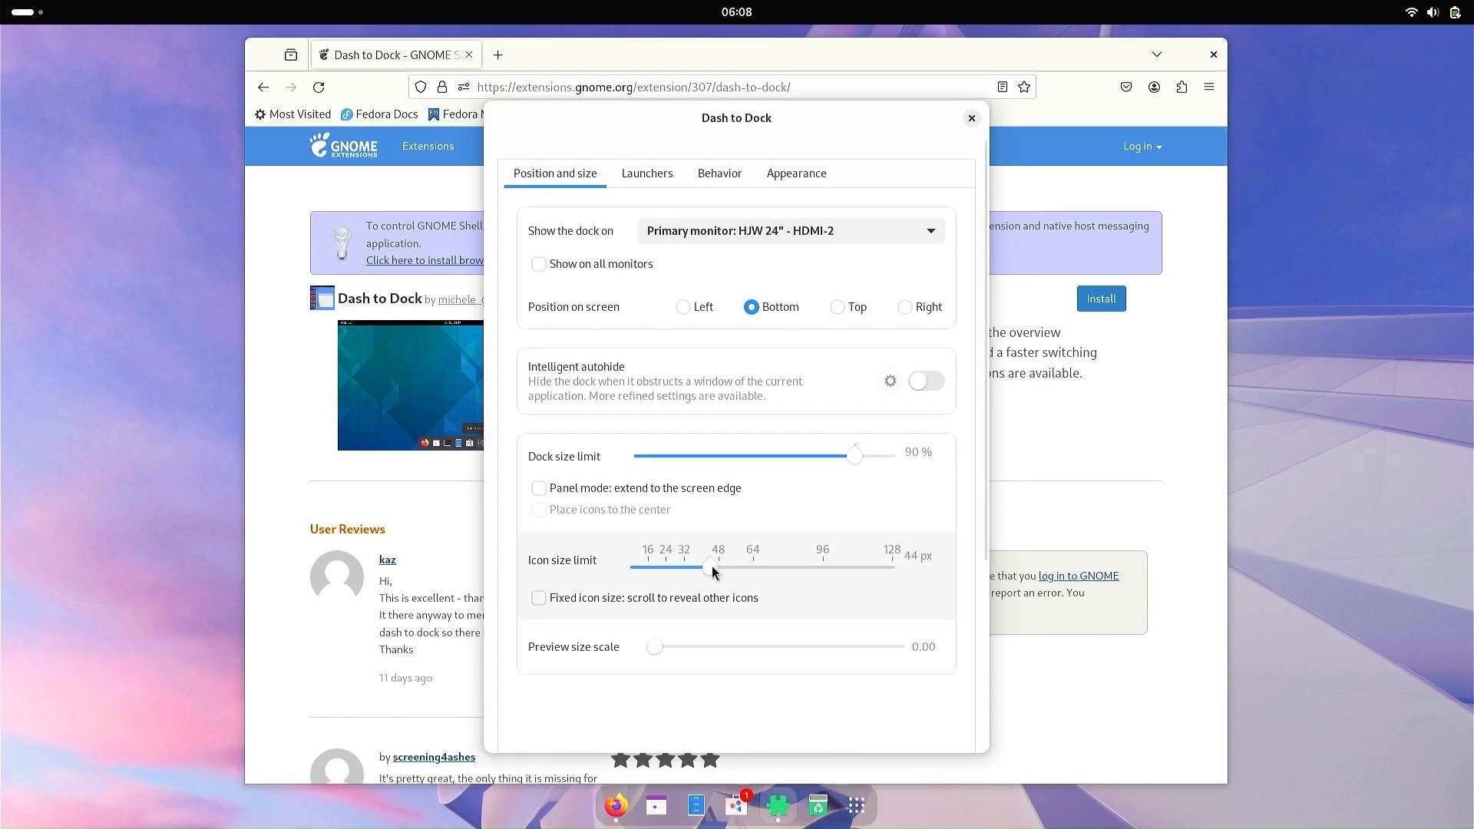
left_click_drag(708, 567, 719, 566)
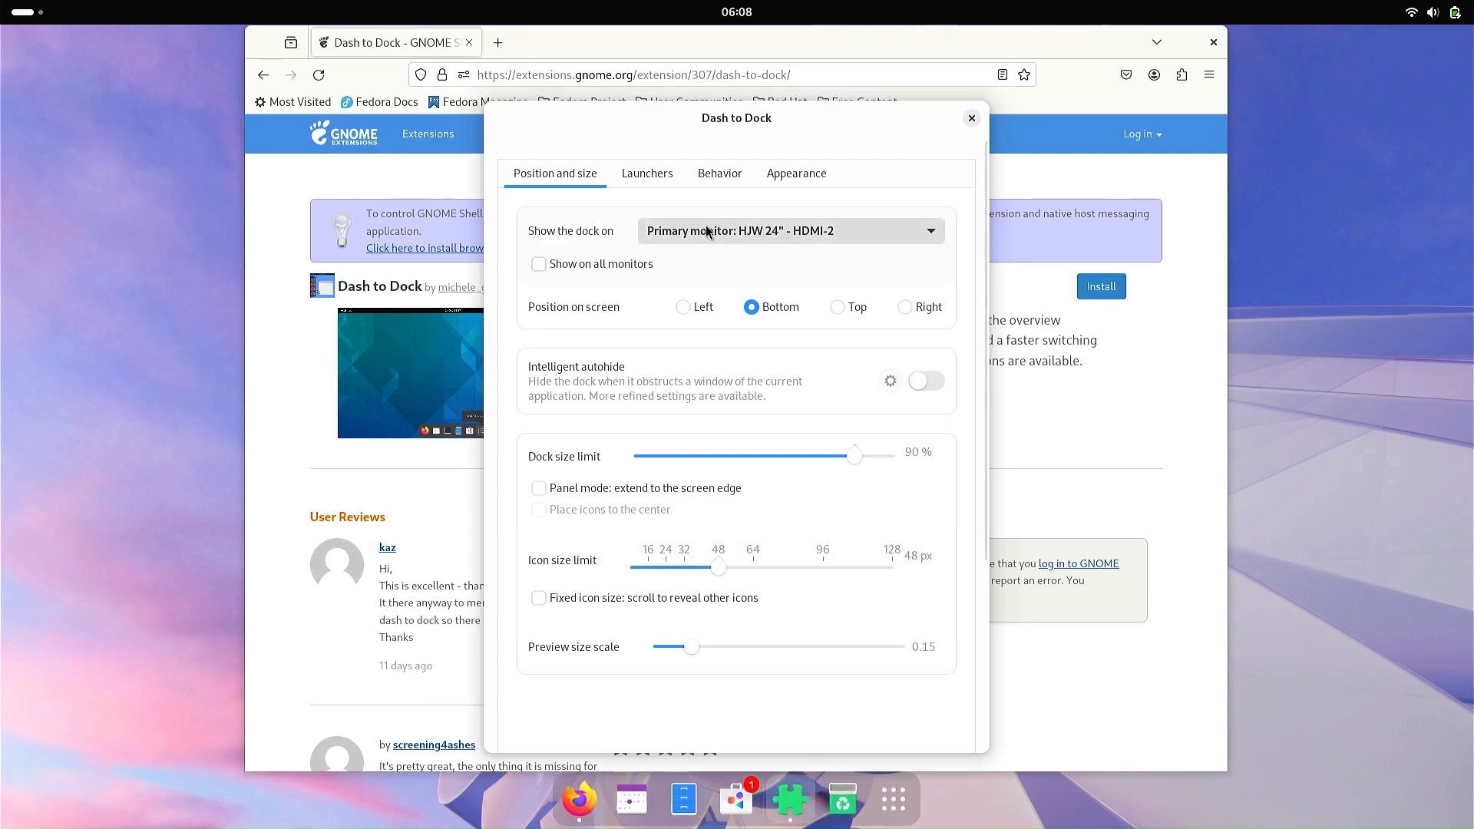
left_click(539, 262)
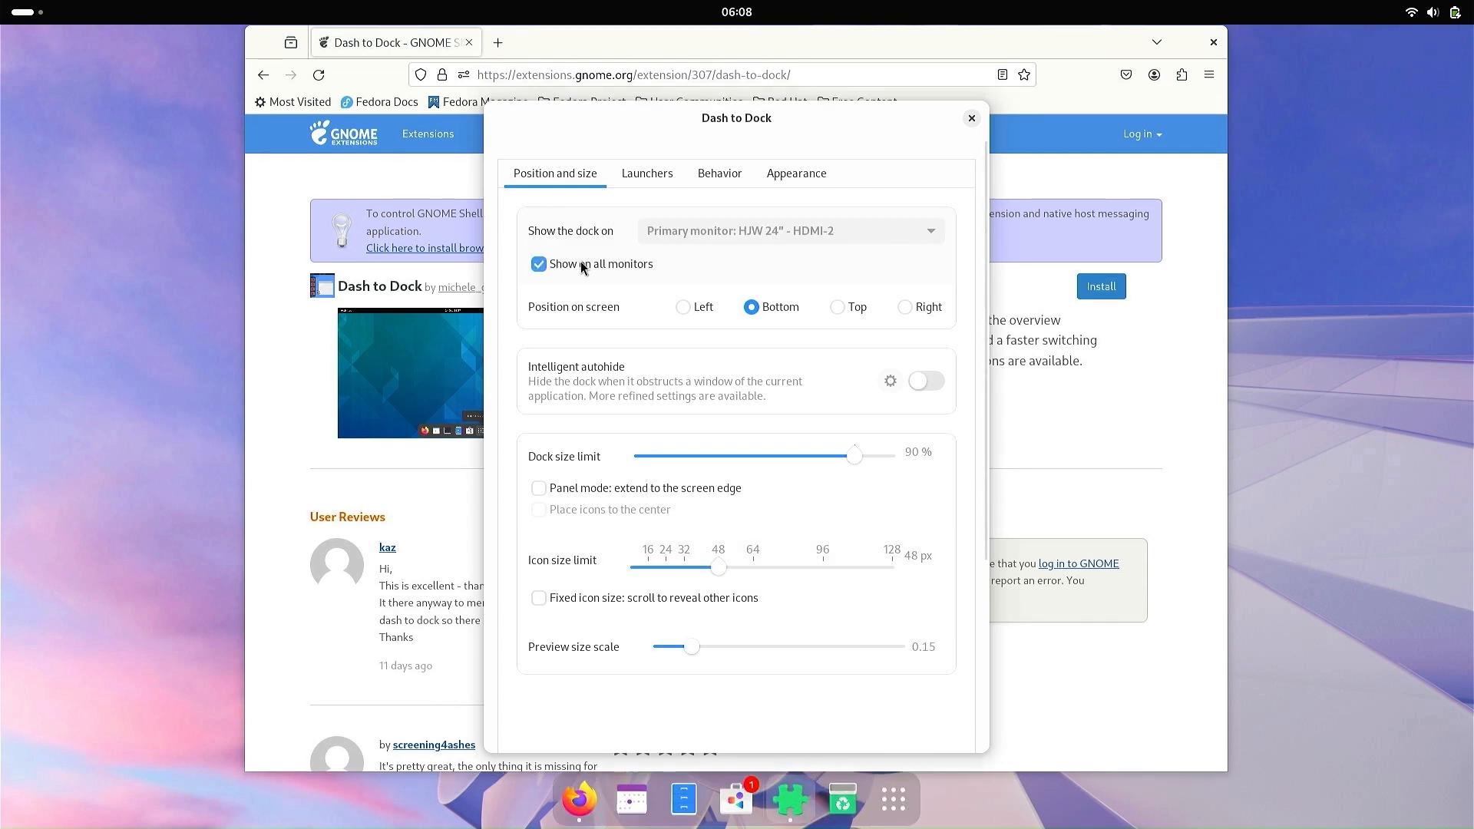
Close Dash to Dock settings and Firefox, briefly check GNOME Software's Installed page, then open the system quick settings.
left_click(970, 118)
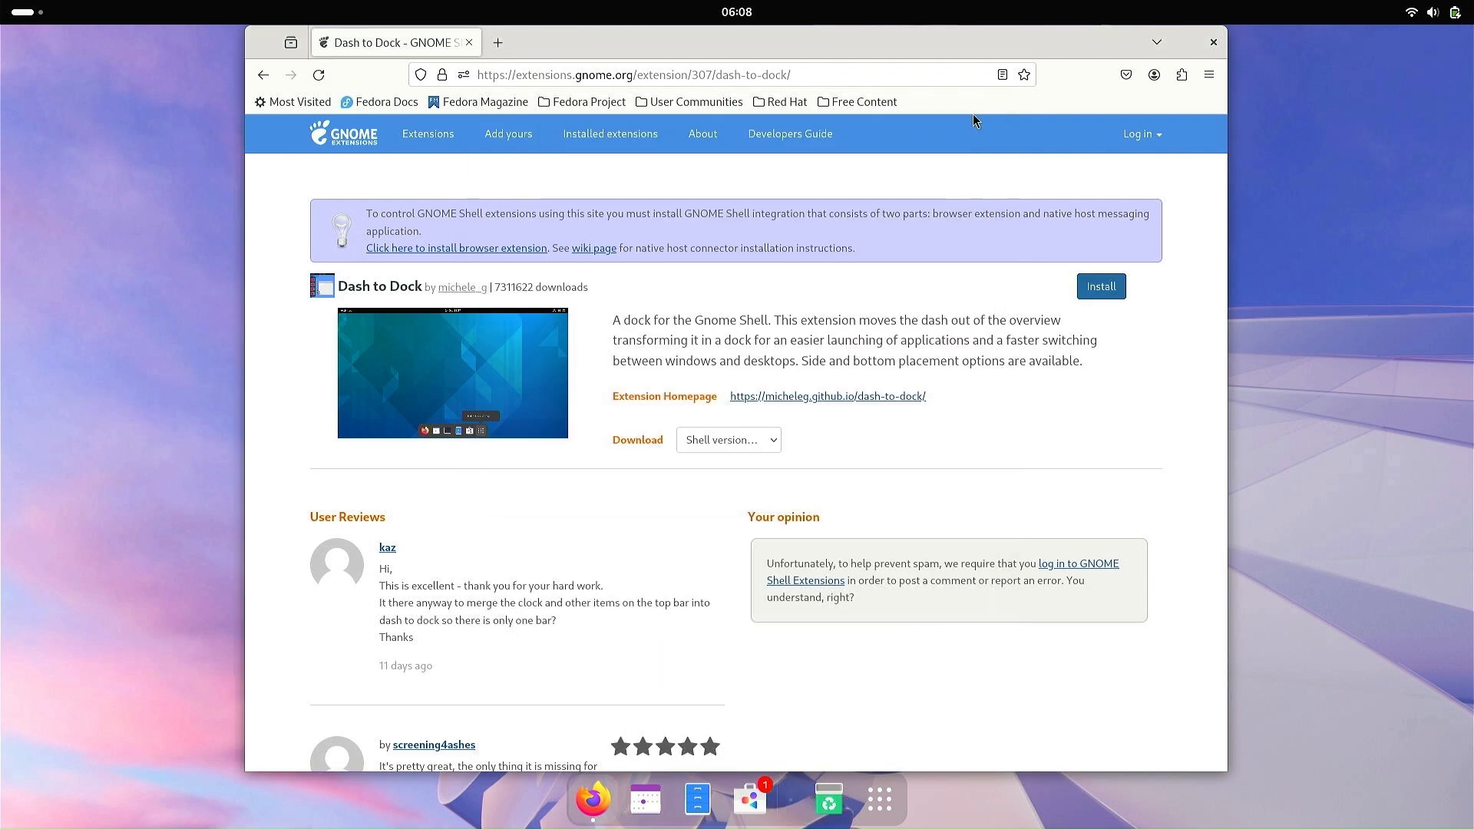
mouse_move(1213, 43)
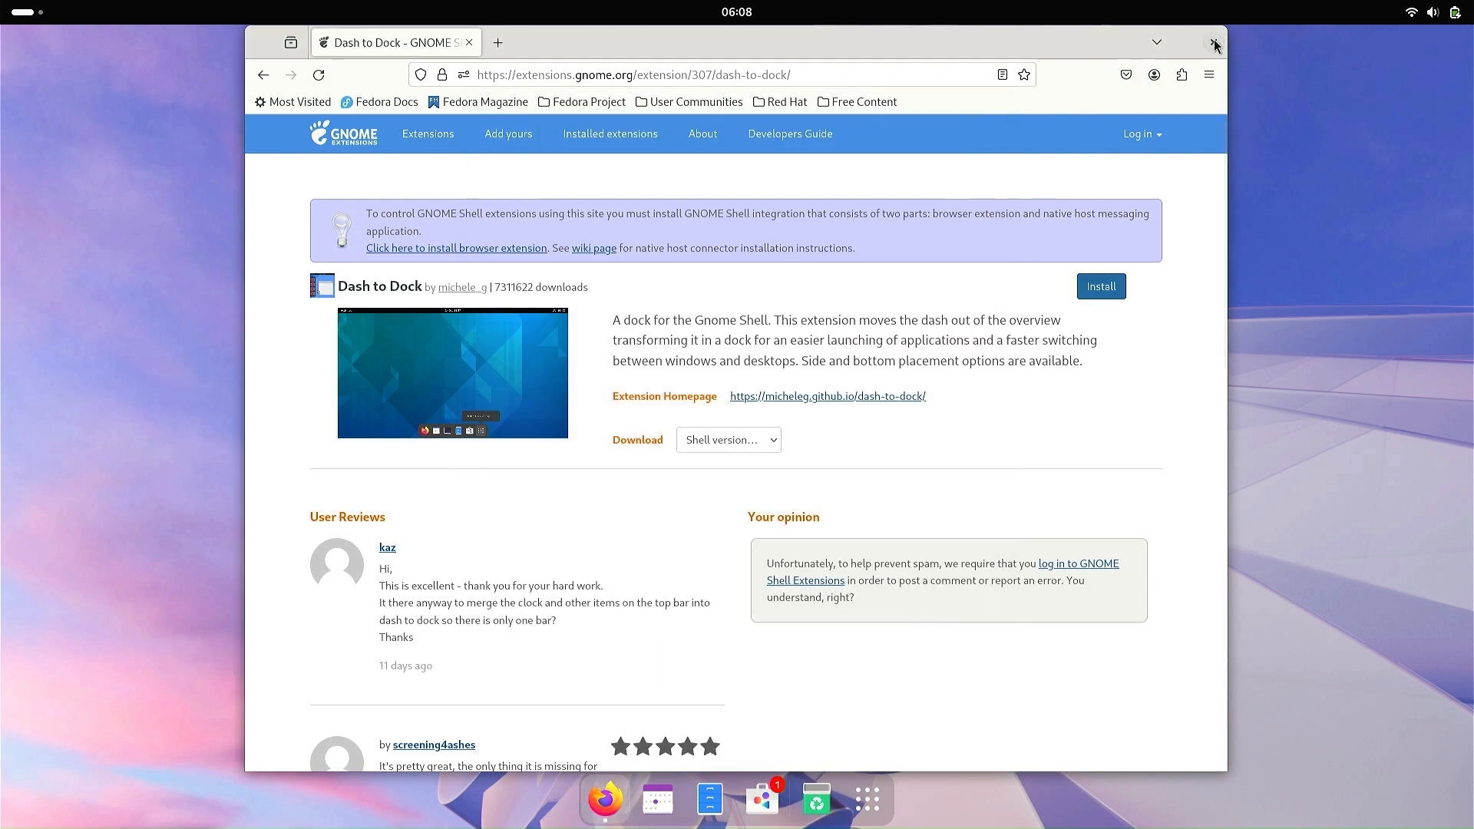
left_click(1213, 43)
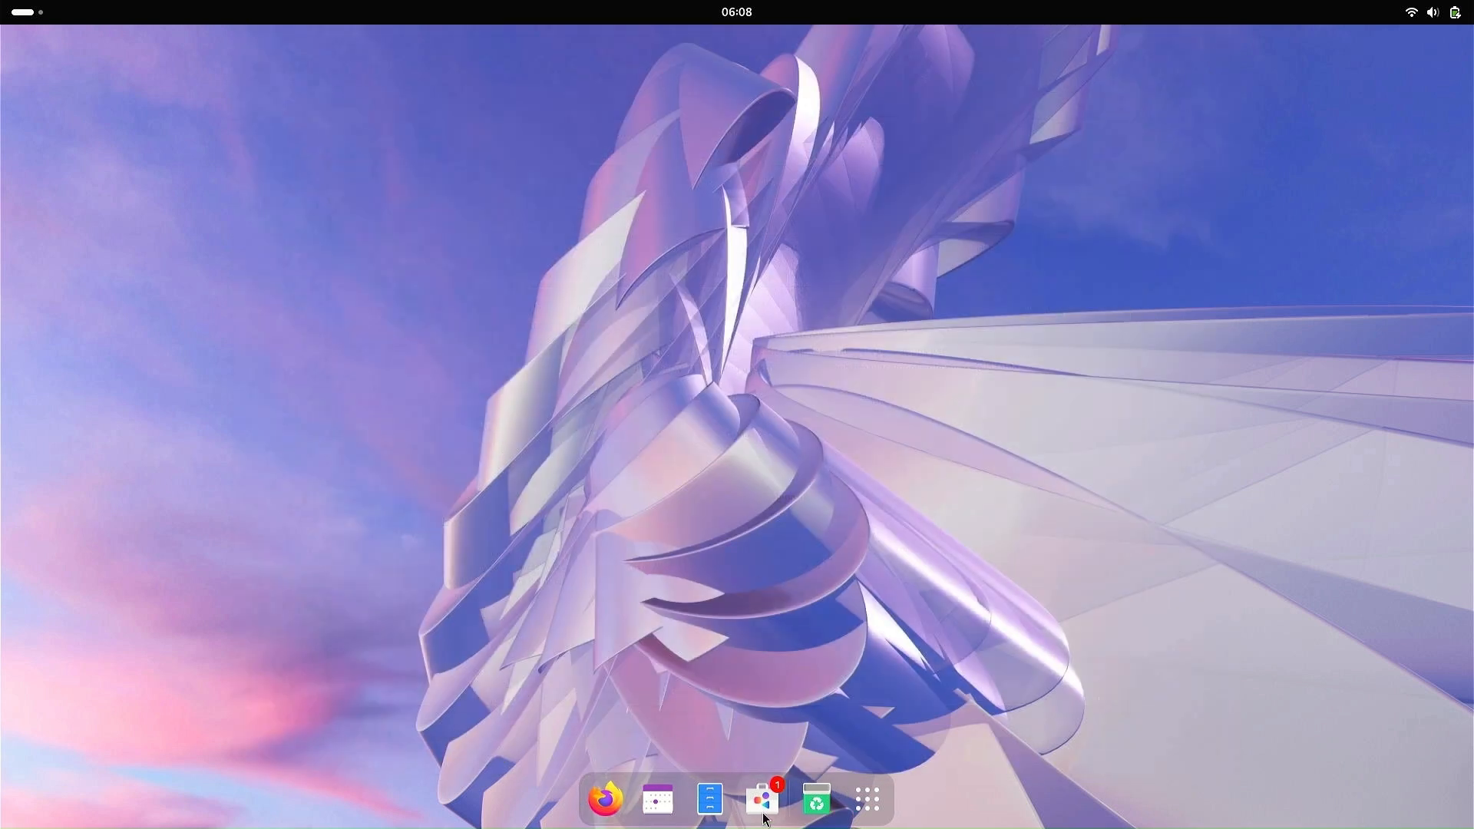
left_click(762, 799)
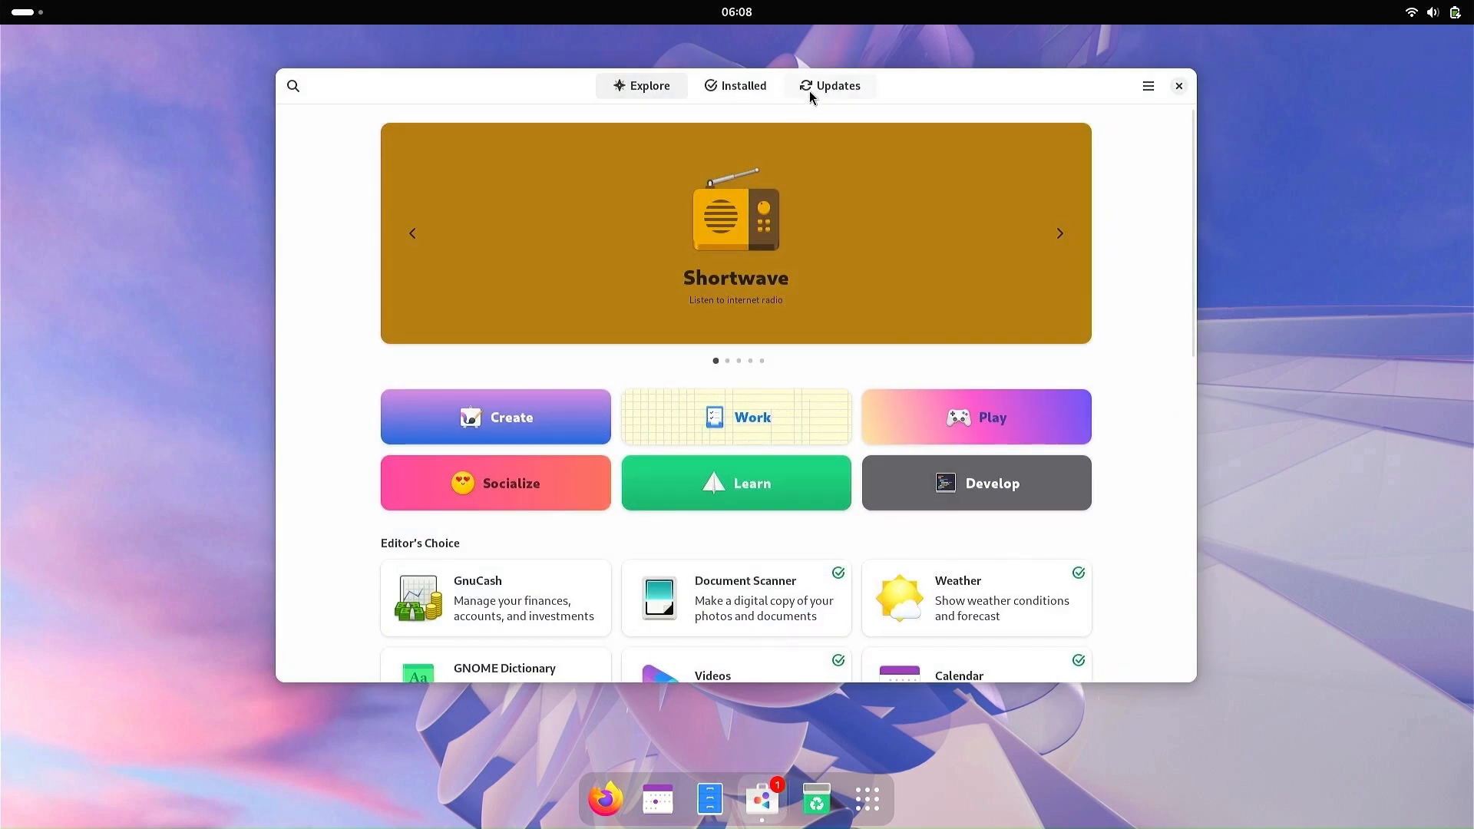
left_click(742, 86)
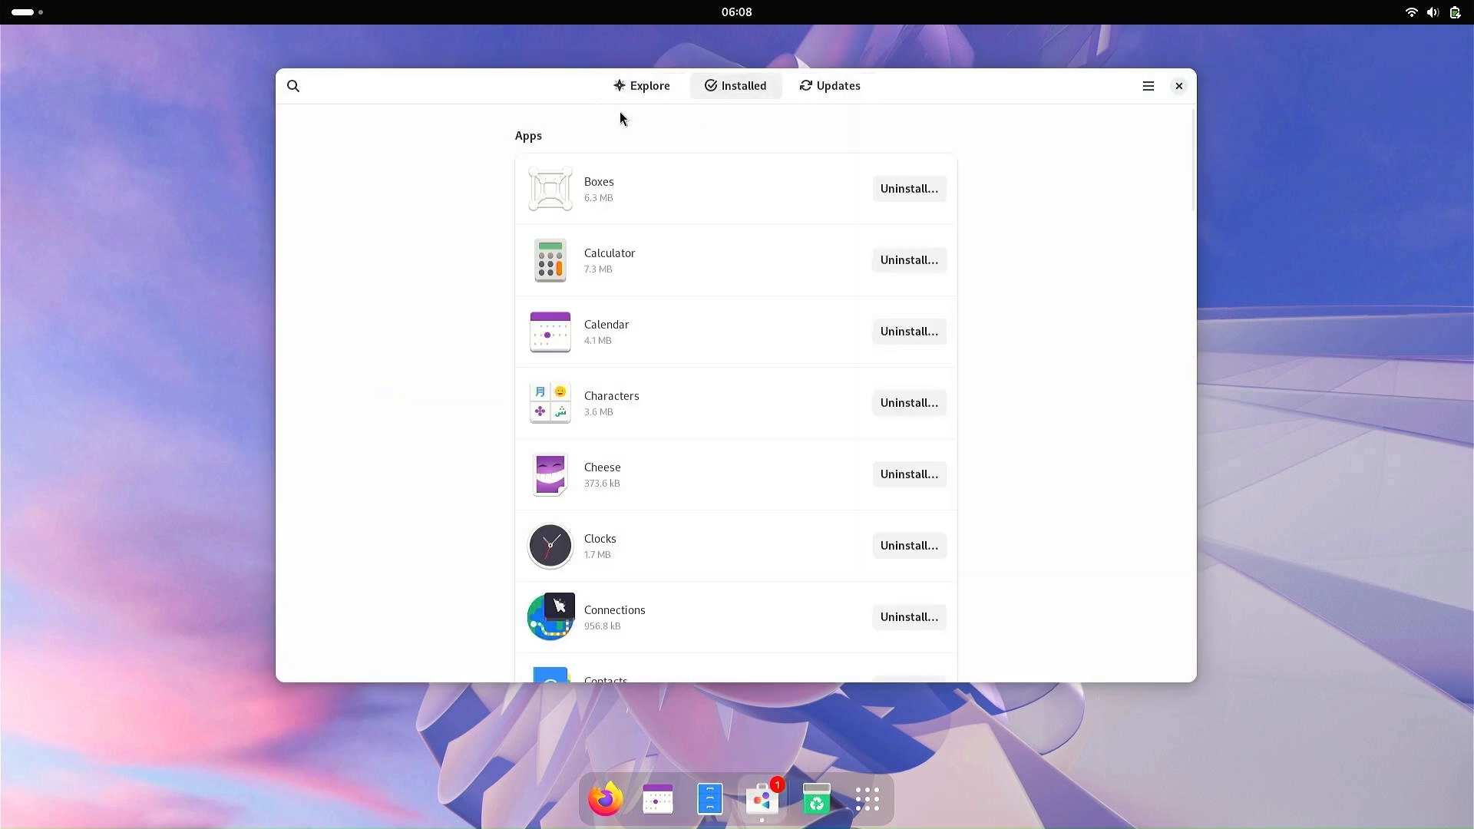
left_click(642, 86)
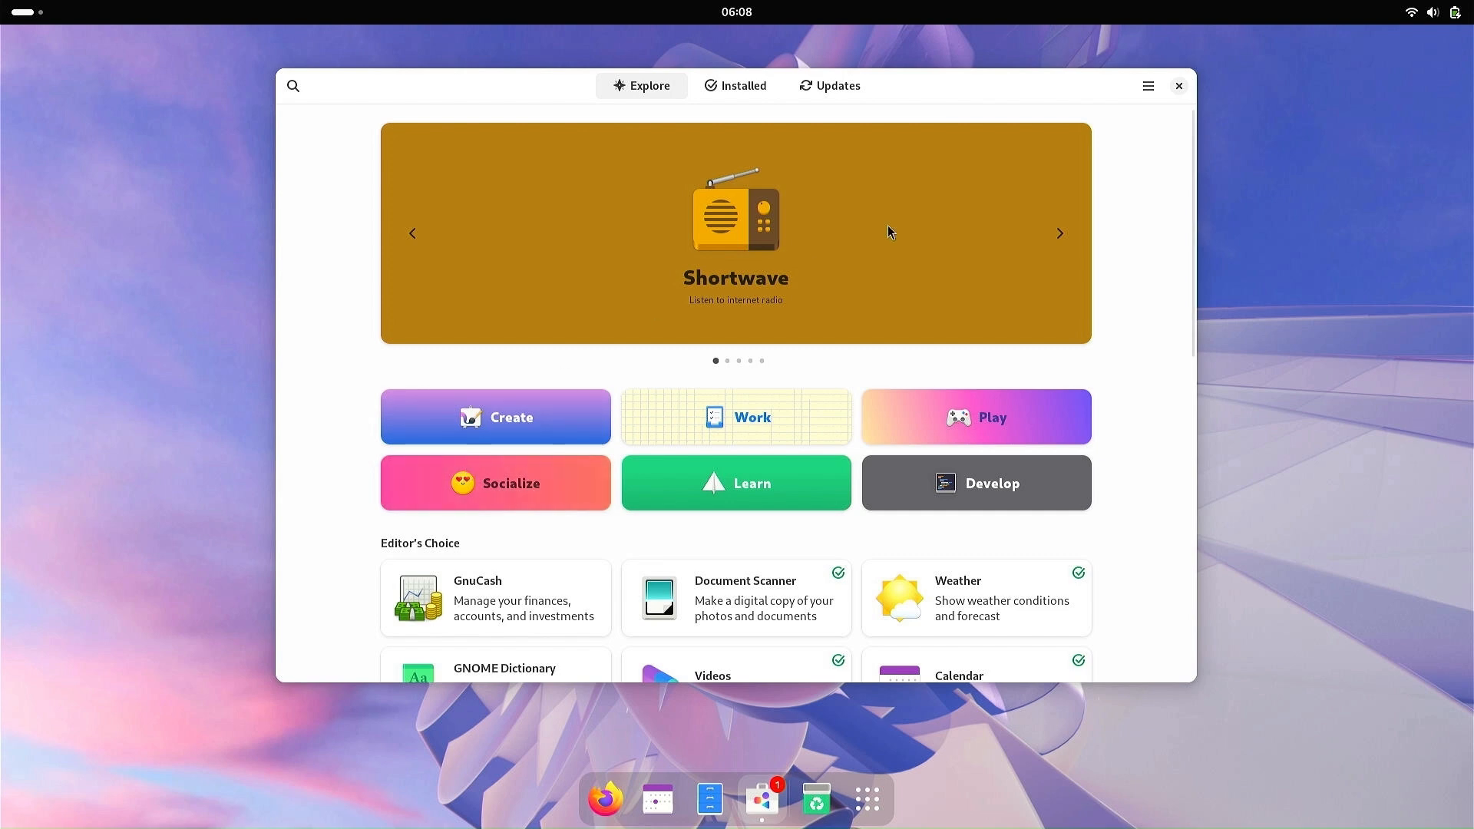
left_click(1178, 86)
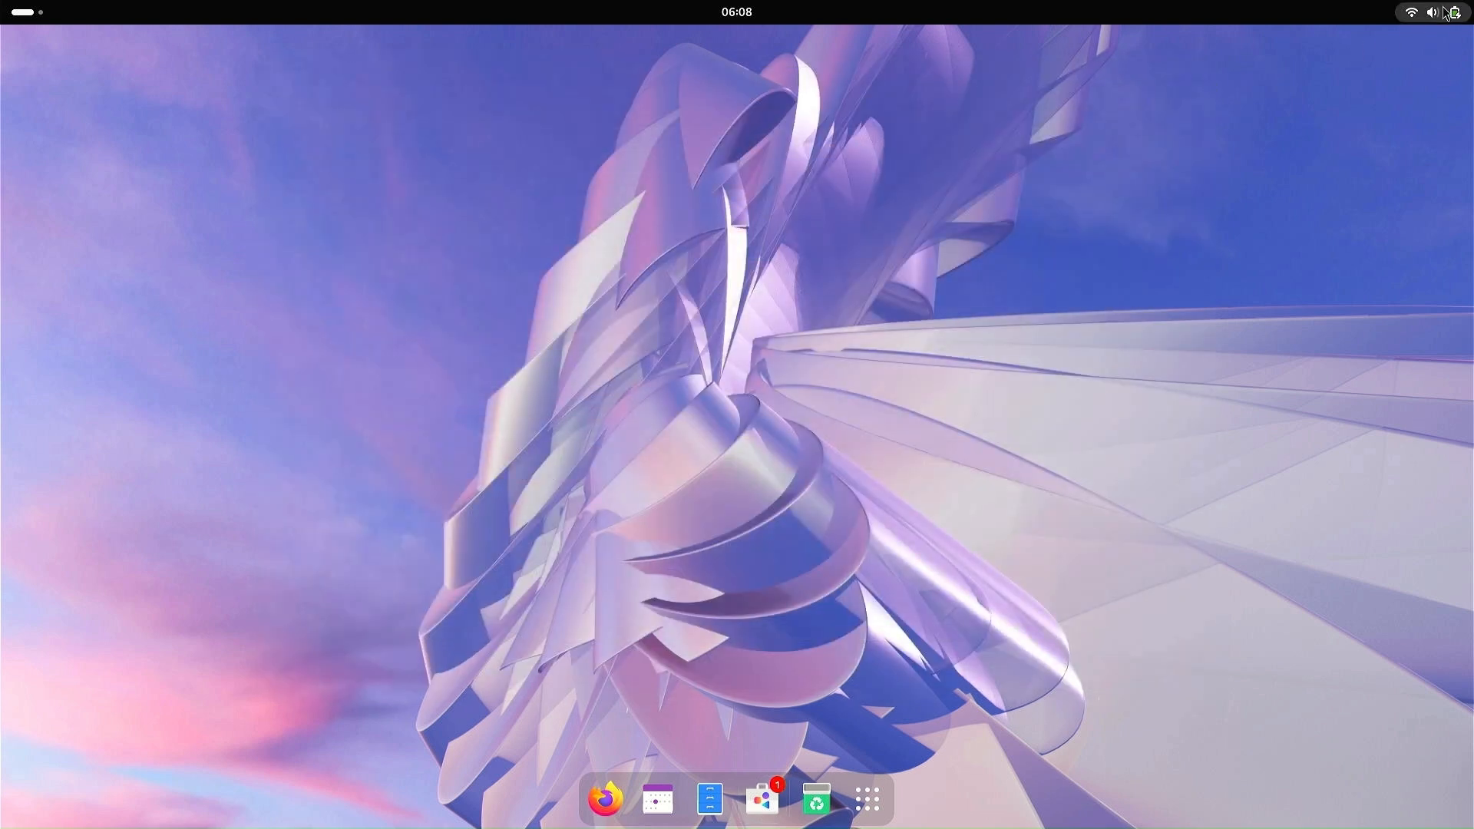
left_click(1442, 12)
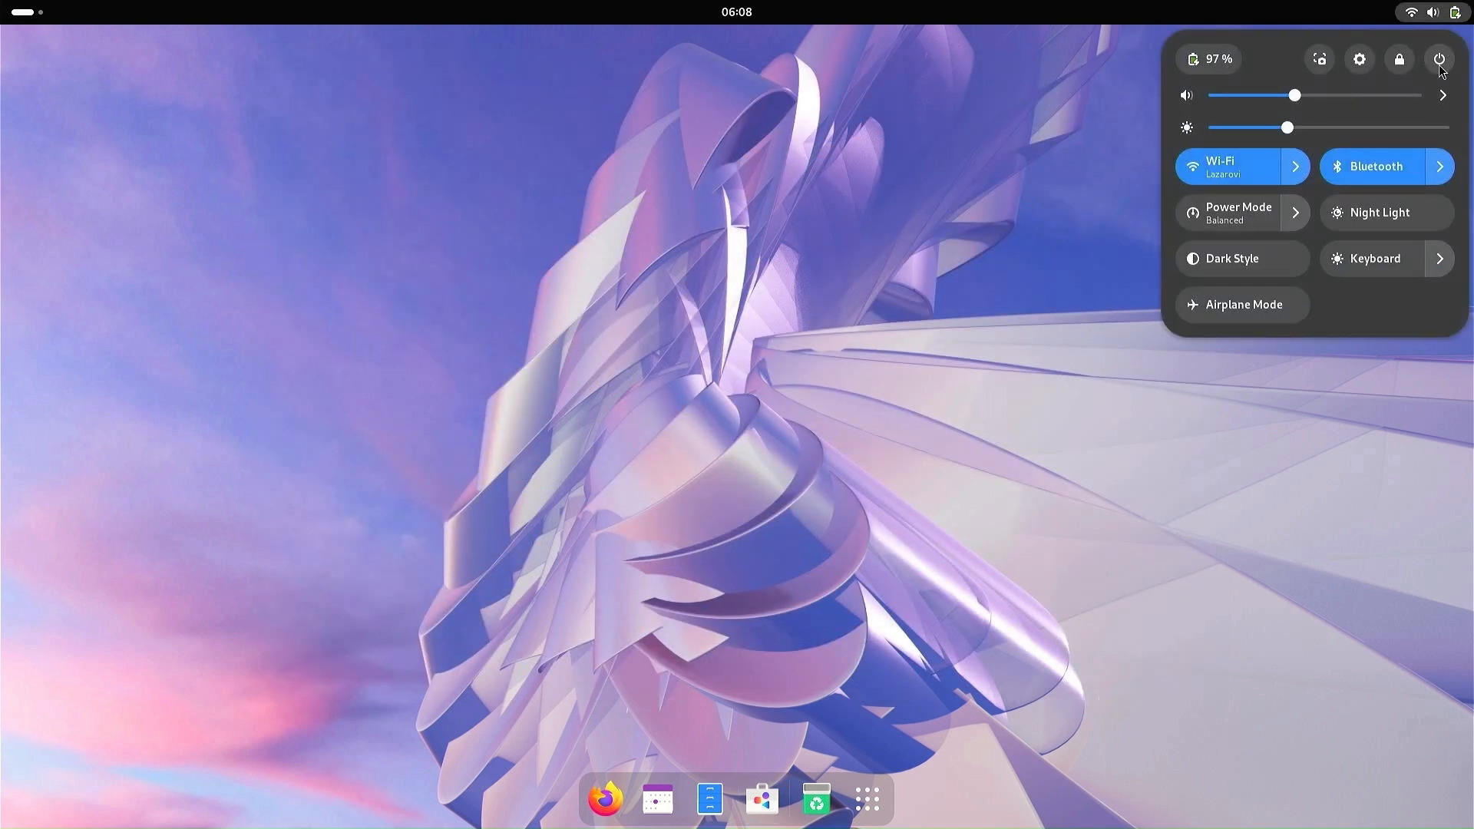